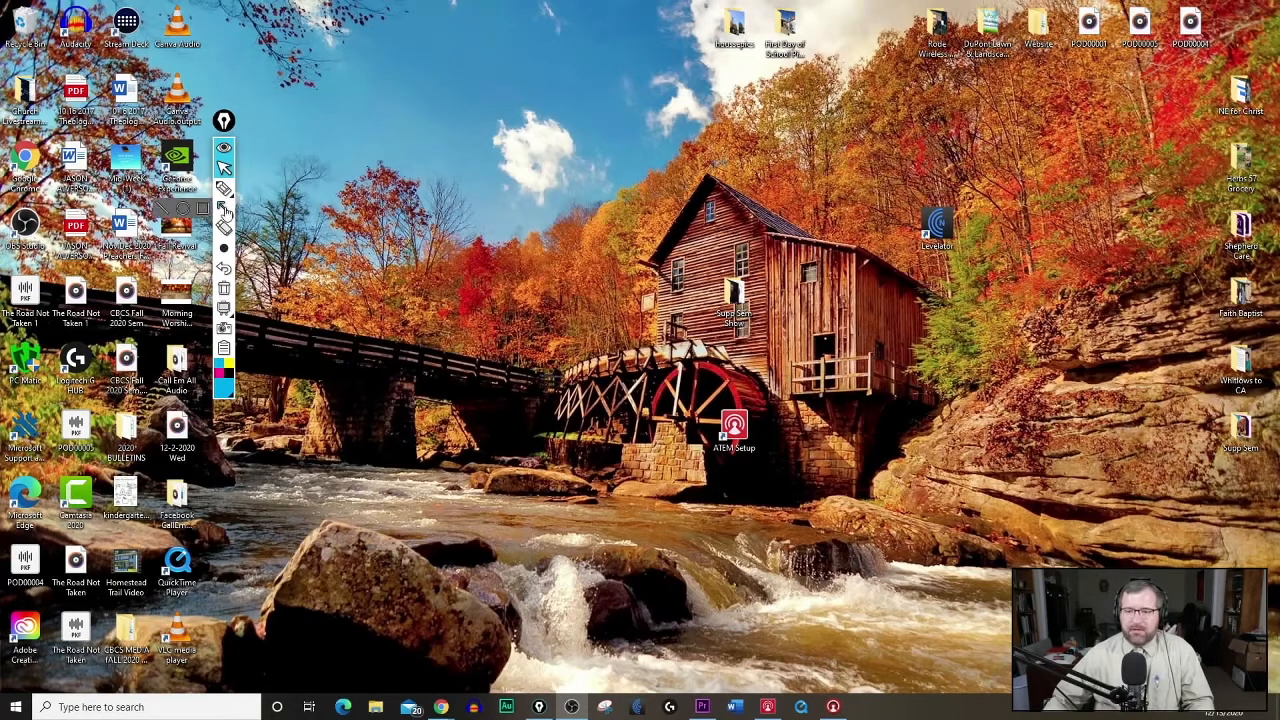
Show the StreamYard homepage in Chrome and circle the email sign-up field.
left_click_drag(664, 356, 540, 556)
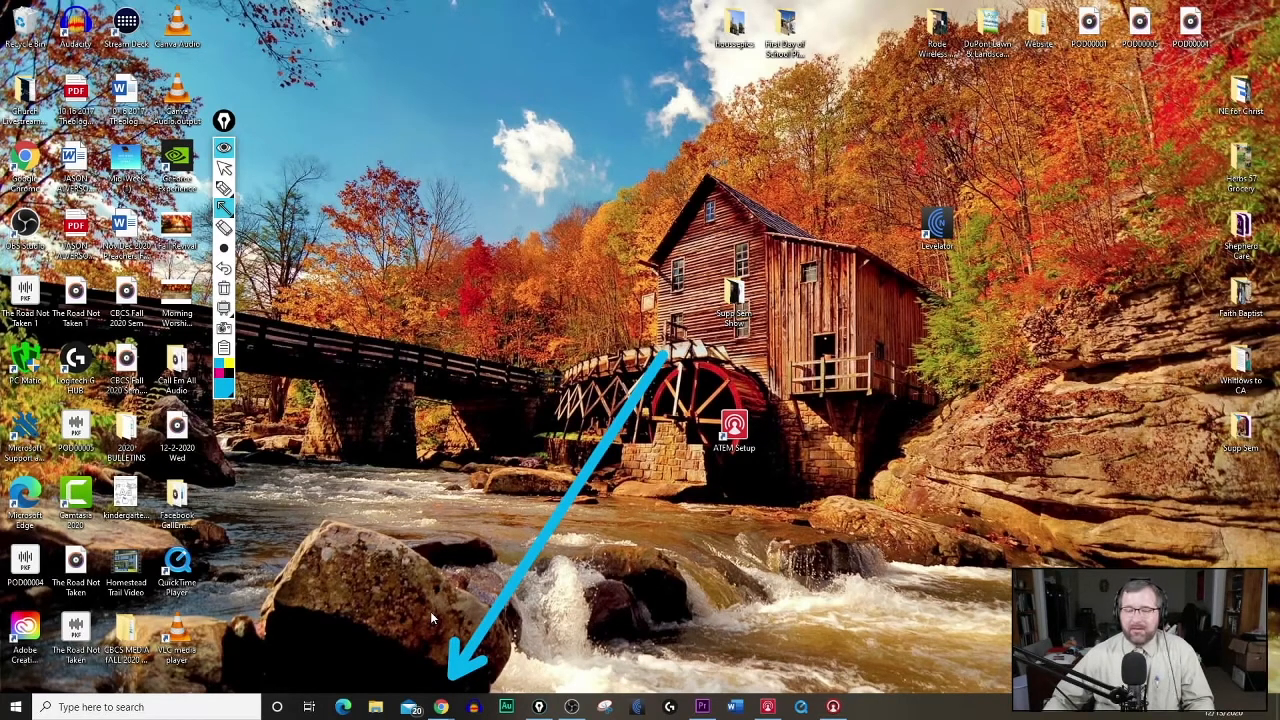
mouse_move(484, 576)
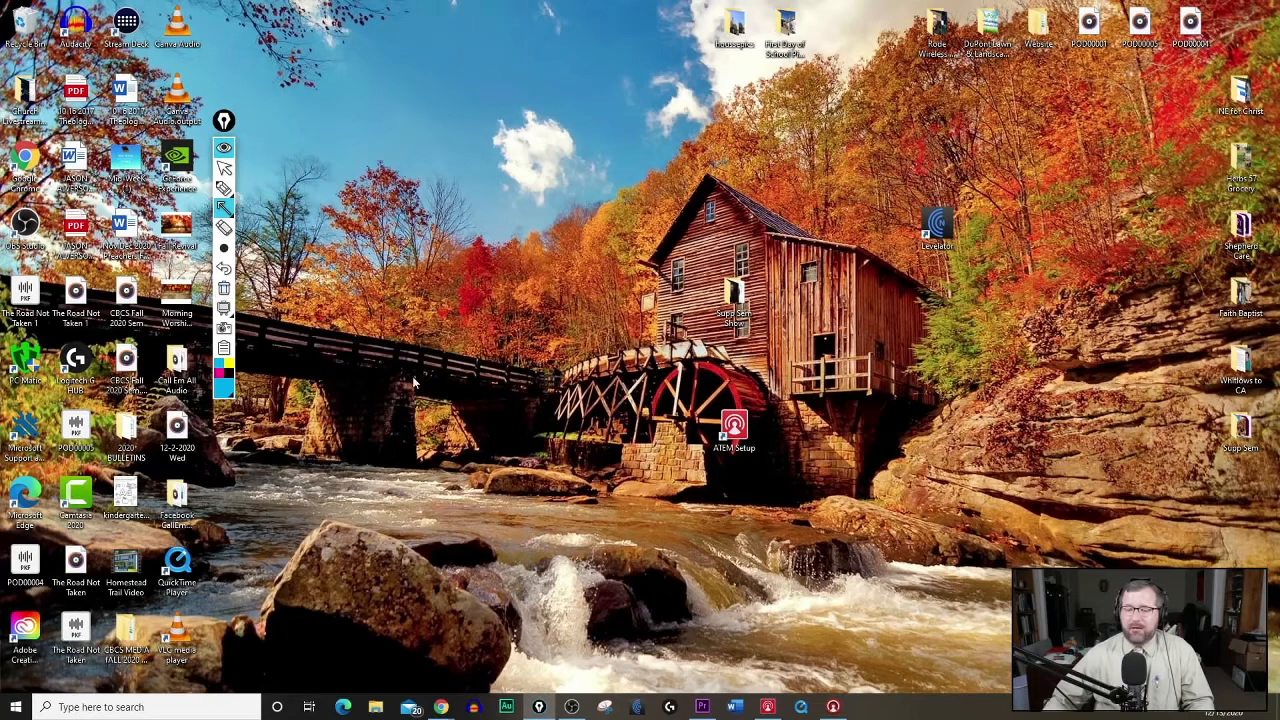
mouse_move(436, 198)
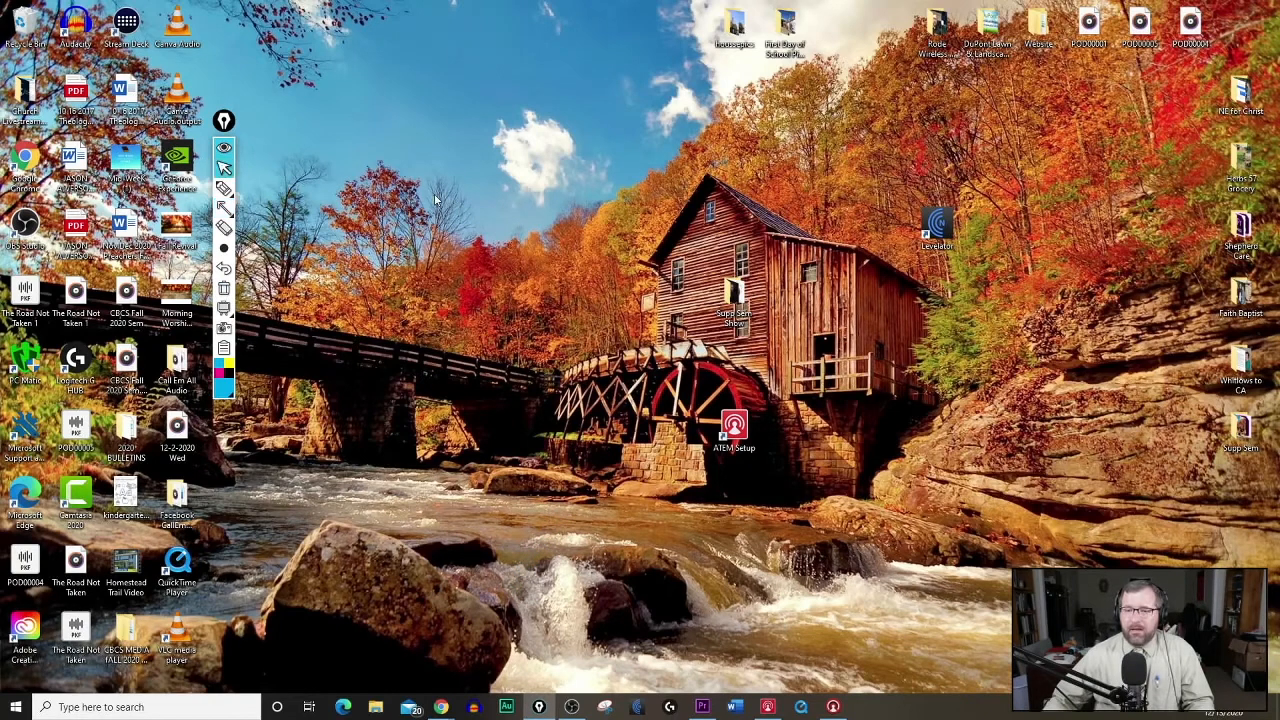
mouse_move(440, 708)
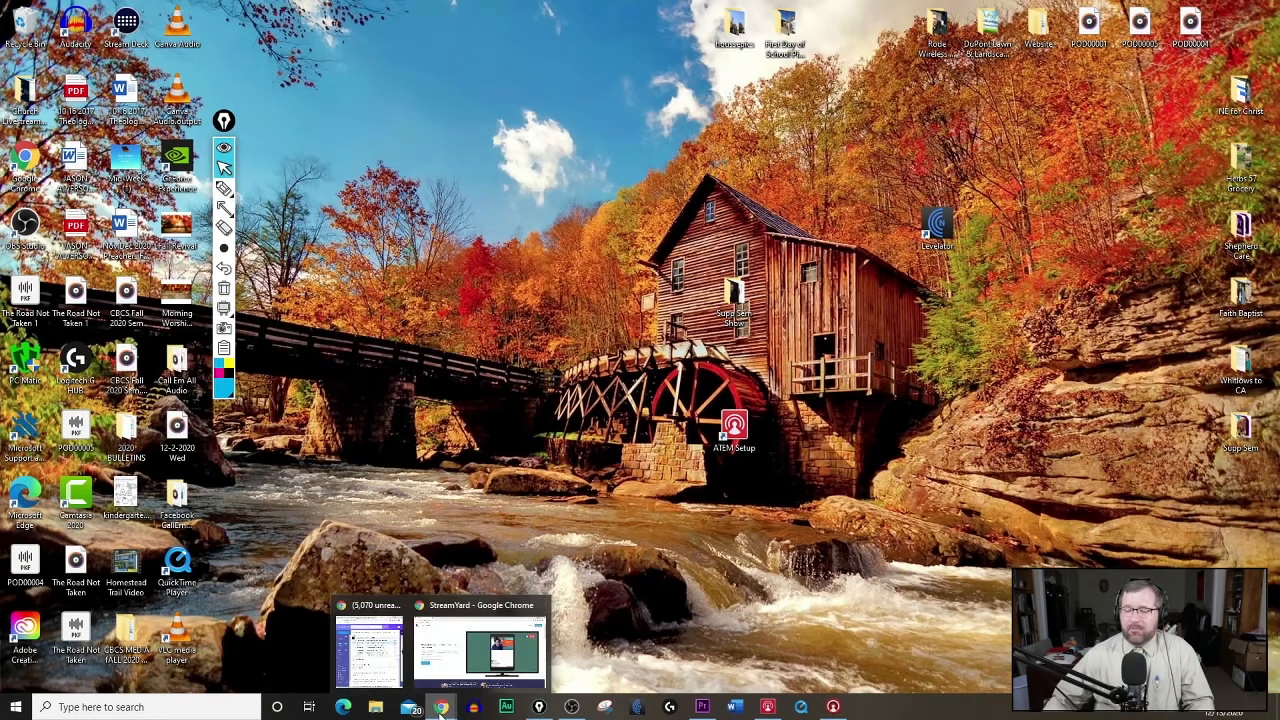
left_click(480, 650)
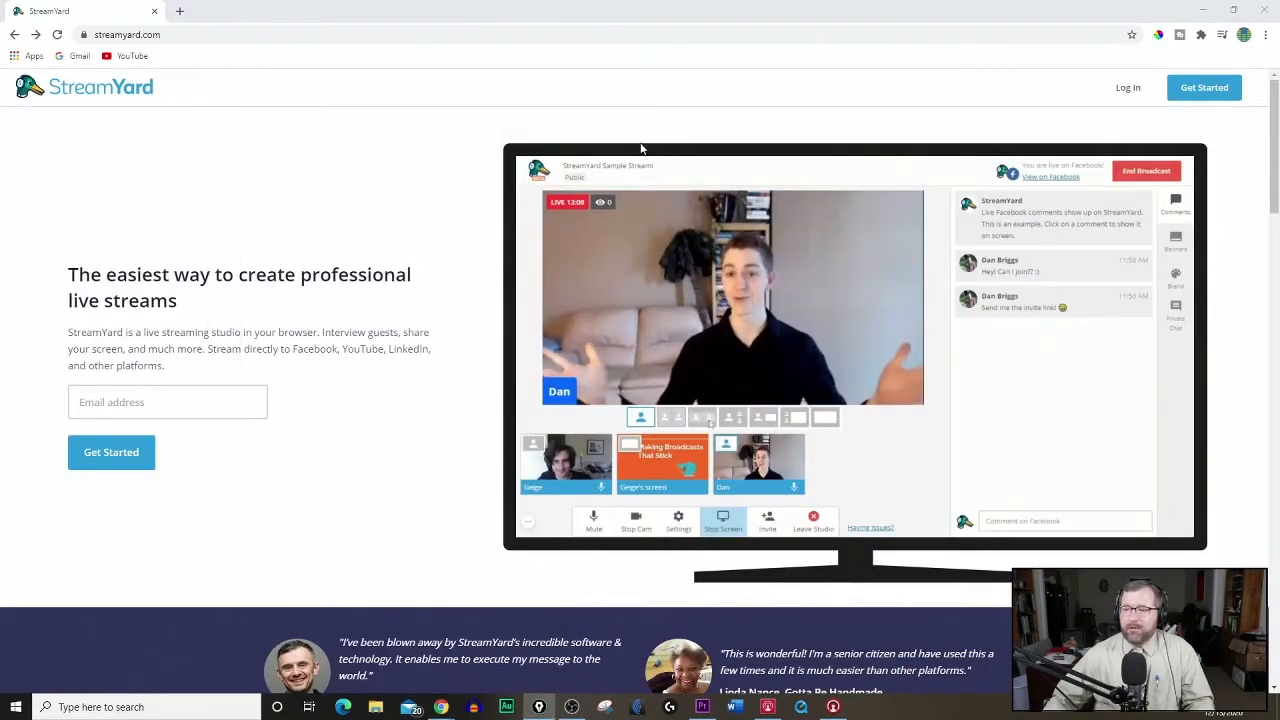
left_click(698, 418)
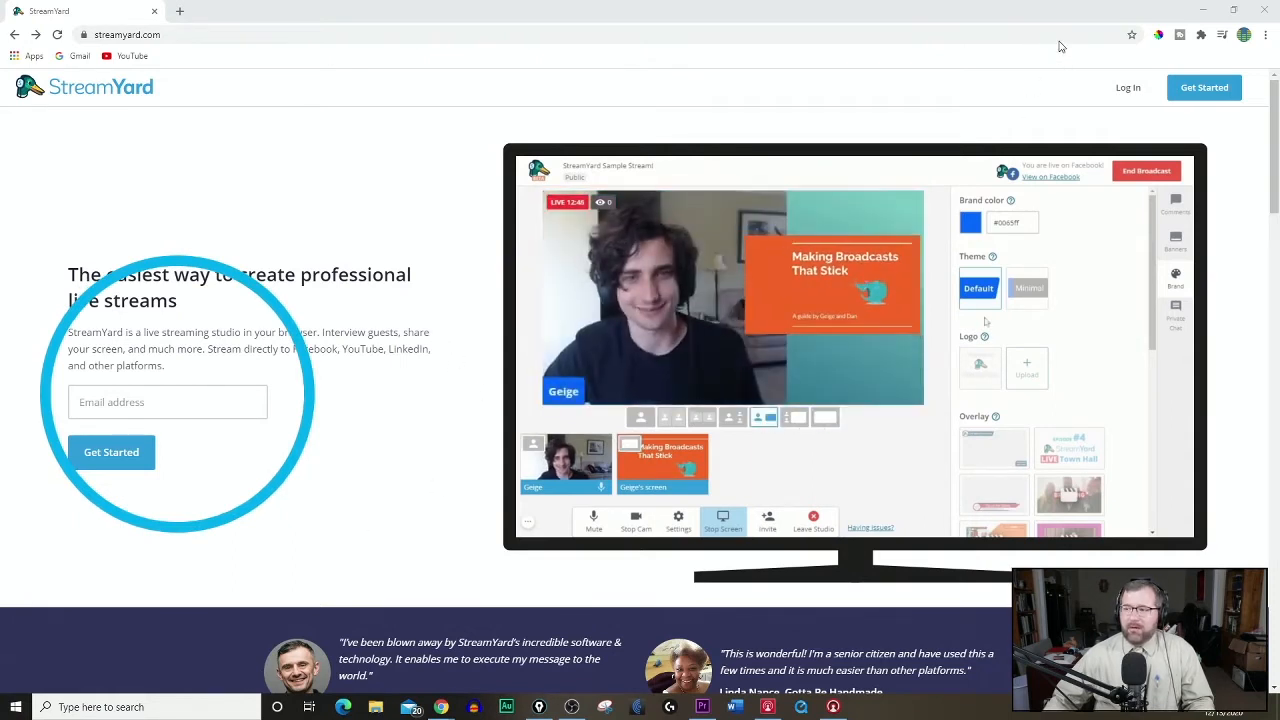
left_click(1176, 240)
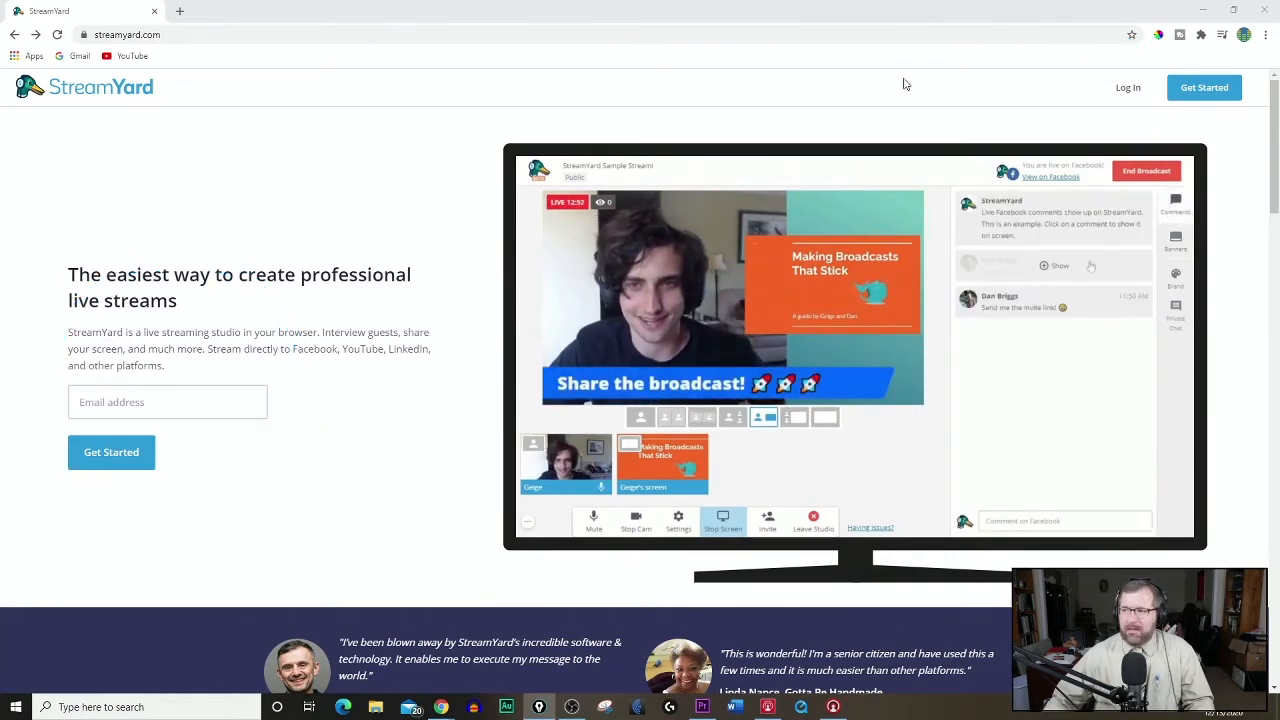
left_click(1128, 88)
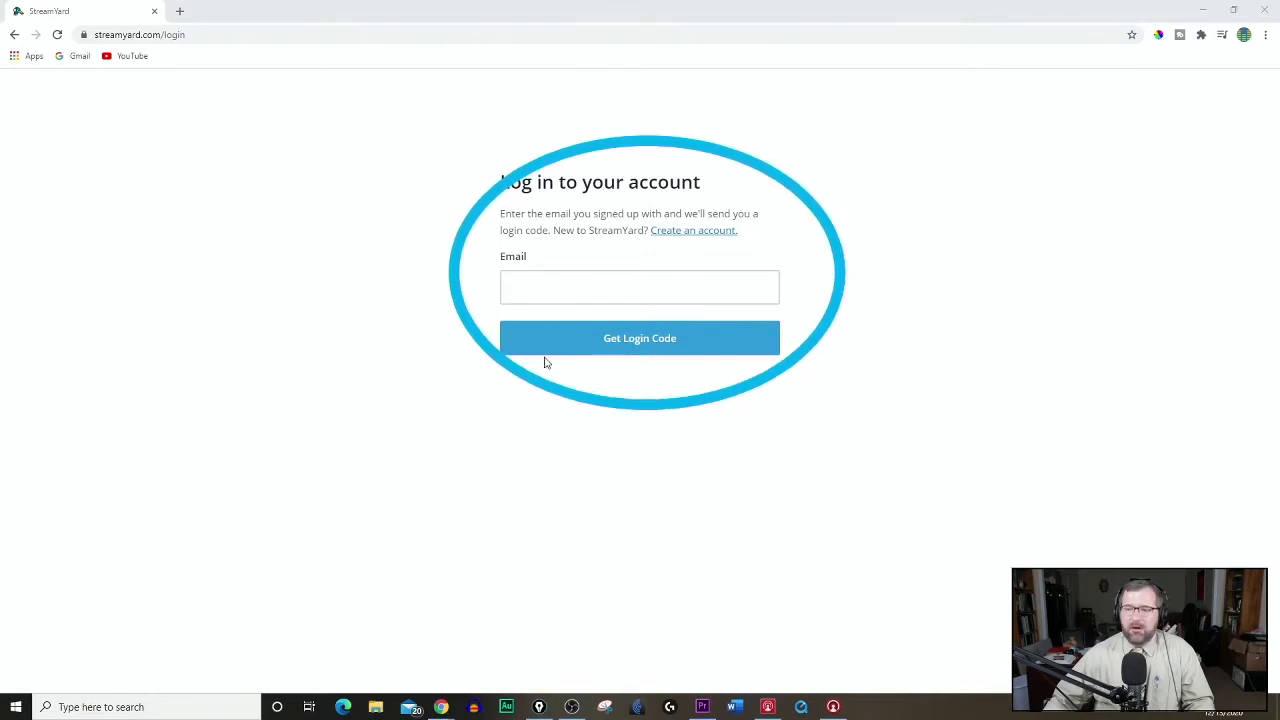
mouse_move(398, 144)
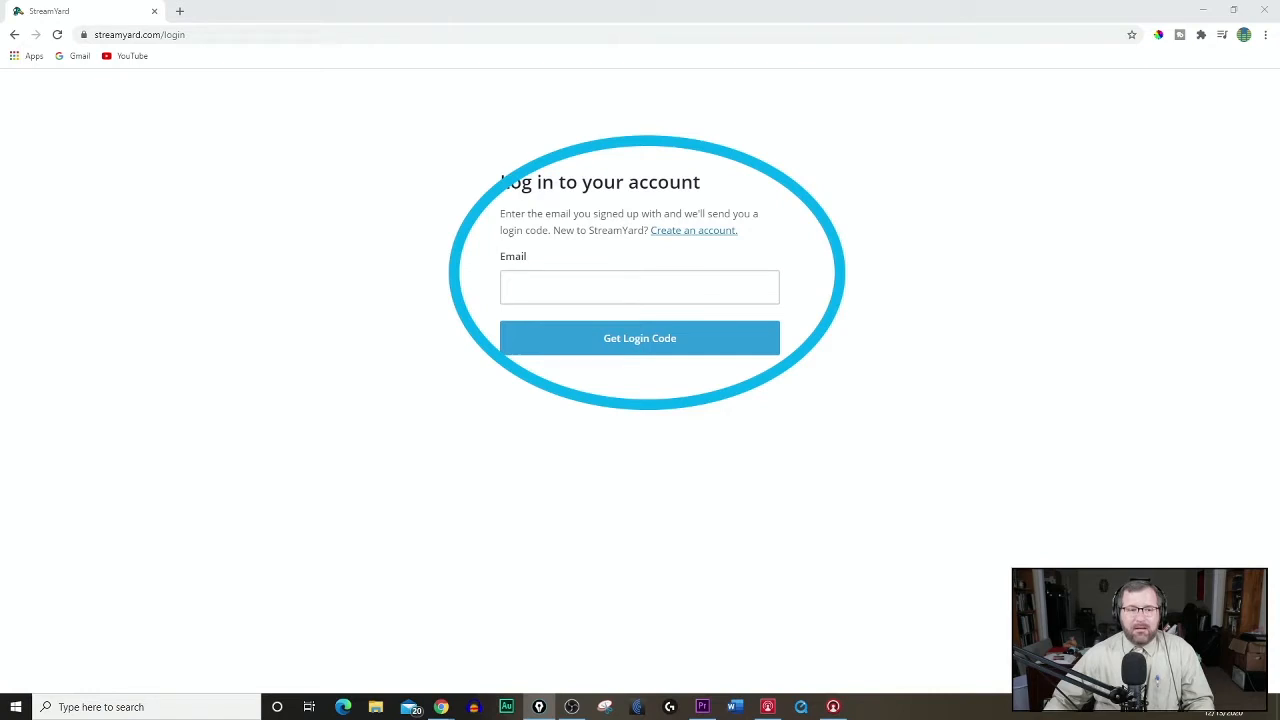
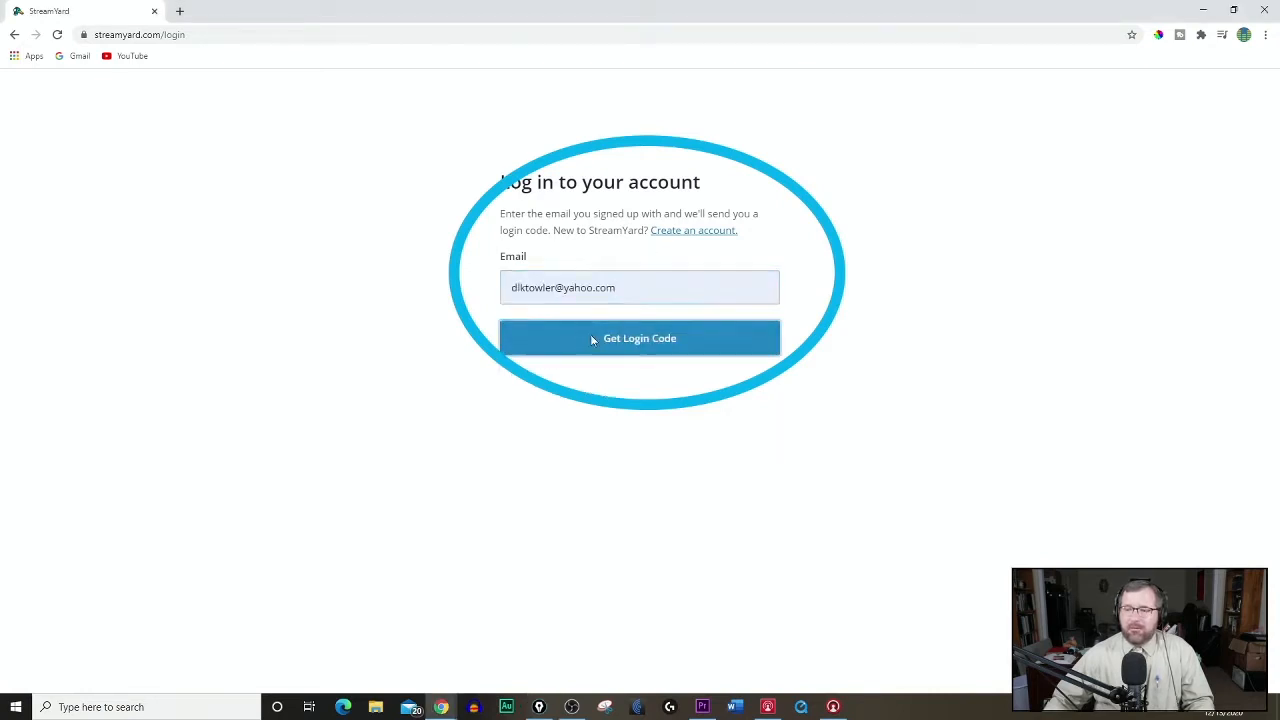
left_click(640, 336)
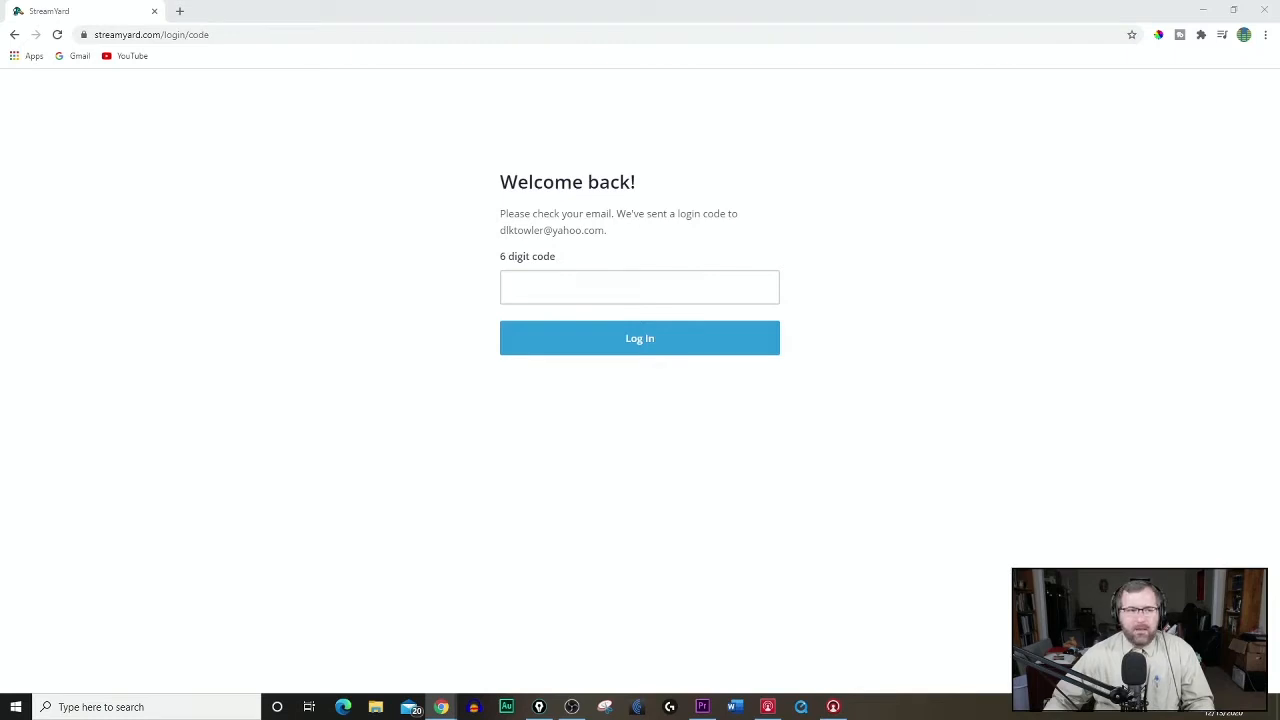
Paste the emailed 6-digit code and log in to reach the broadcasts list.
right_click(640, 288)
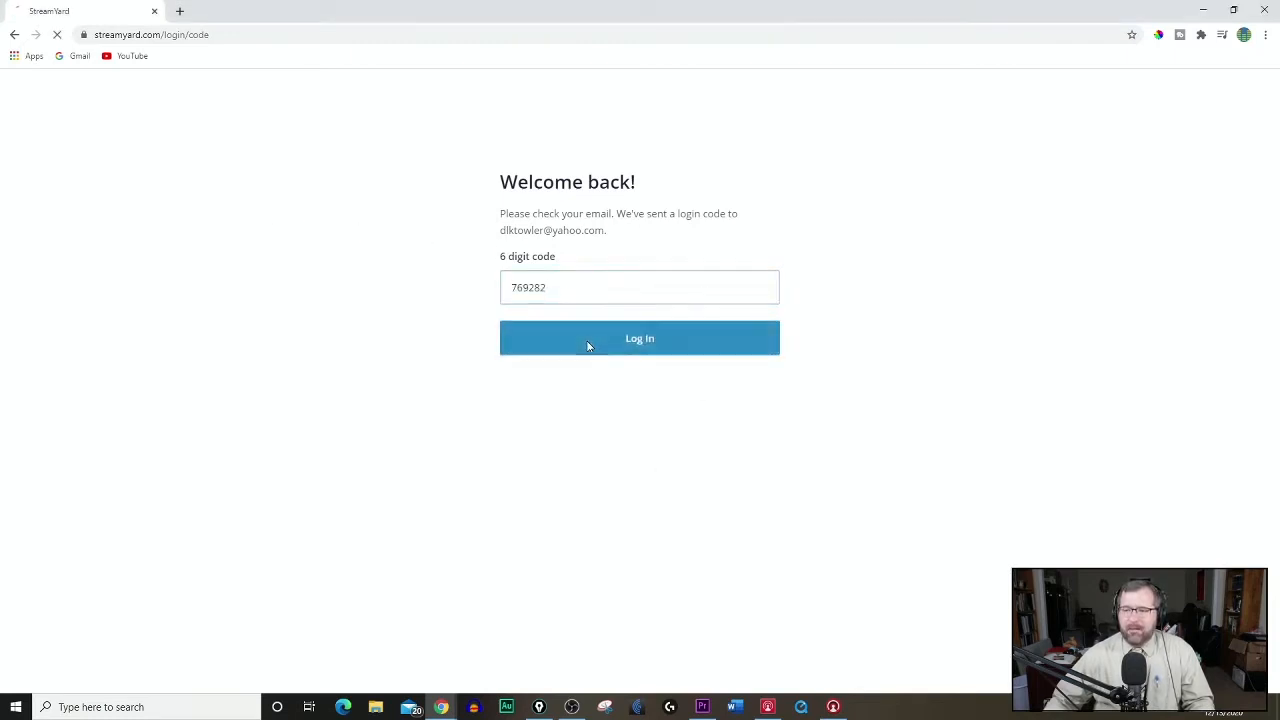
left_click(640, 338)
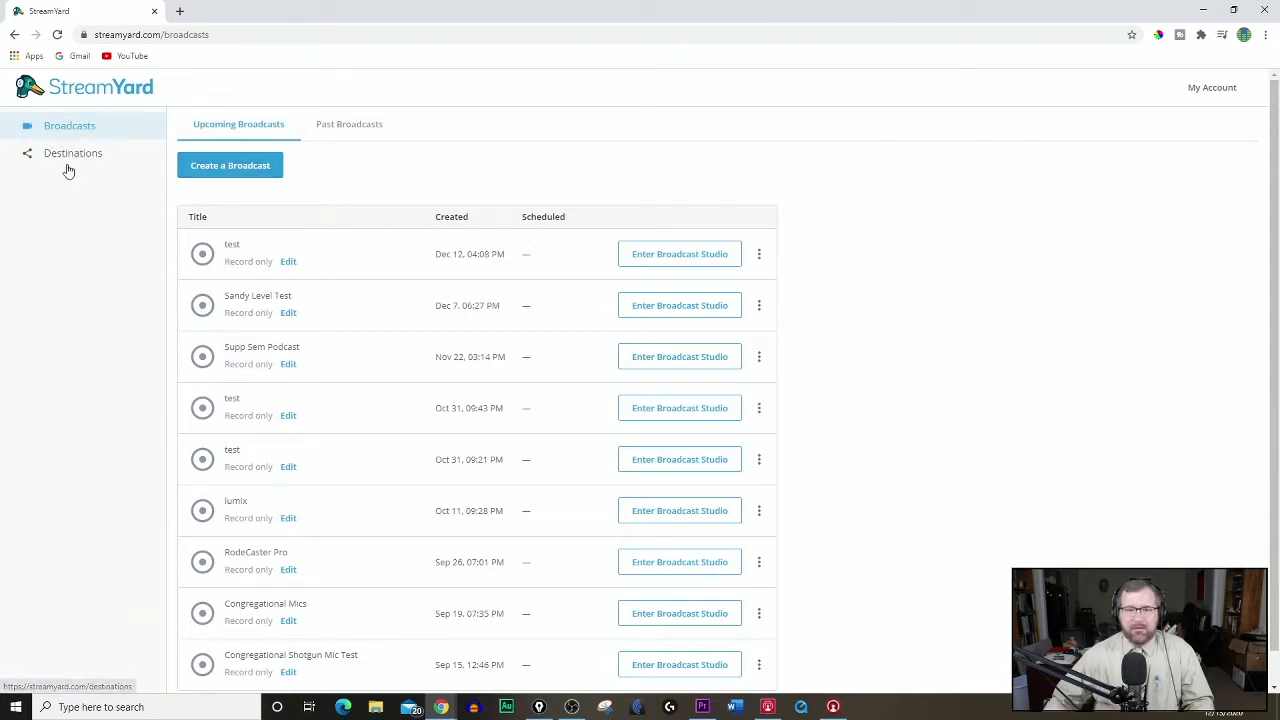
Show the Destinations page listing the connected Facebook, YouTube and RTMP destinations.
left_click(72, 152)
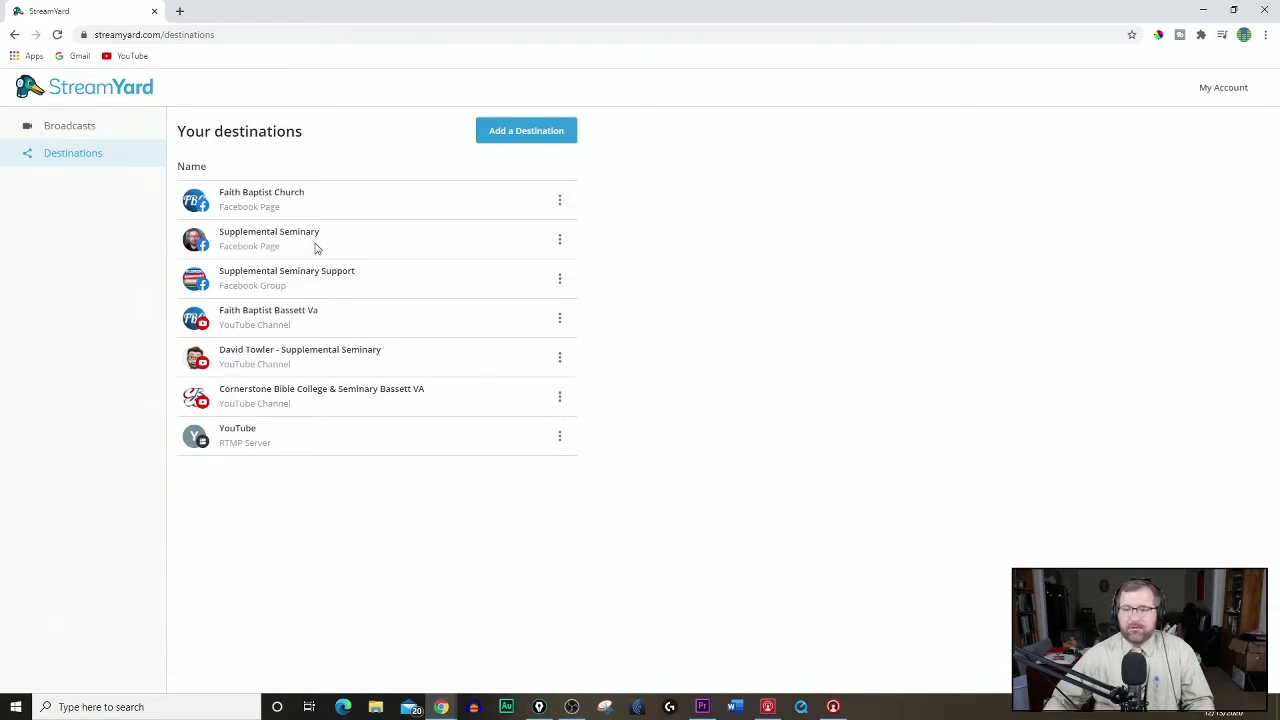
mouse_move(296, 296)
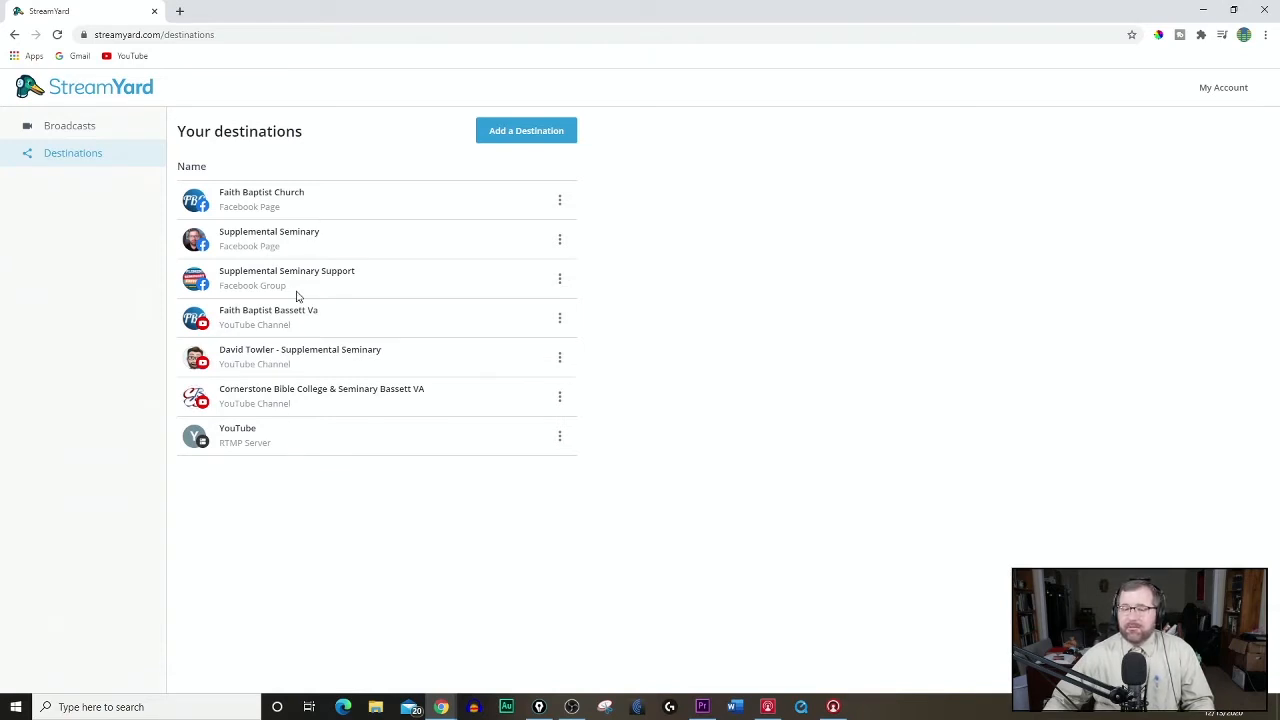
mouse_move(526, 130)
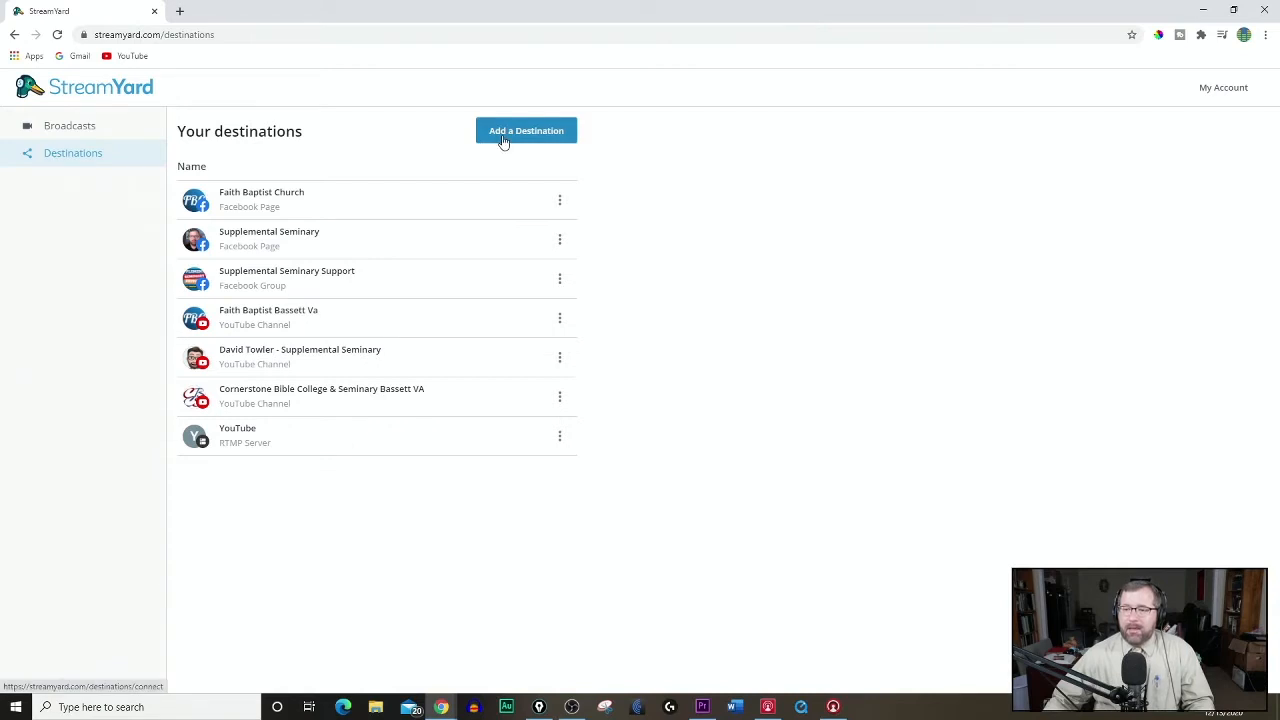
Bring up the Add a destination page with its Facebook, LinkedIn, YouTube, Twitch and RTMP options.
left_click(526, 130)
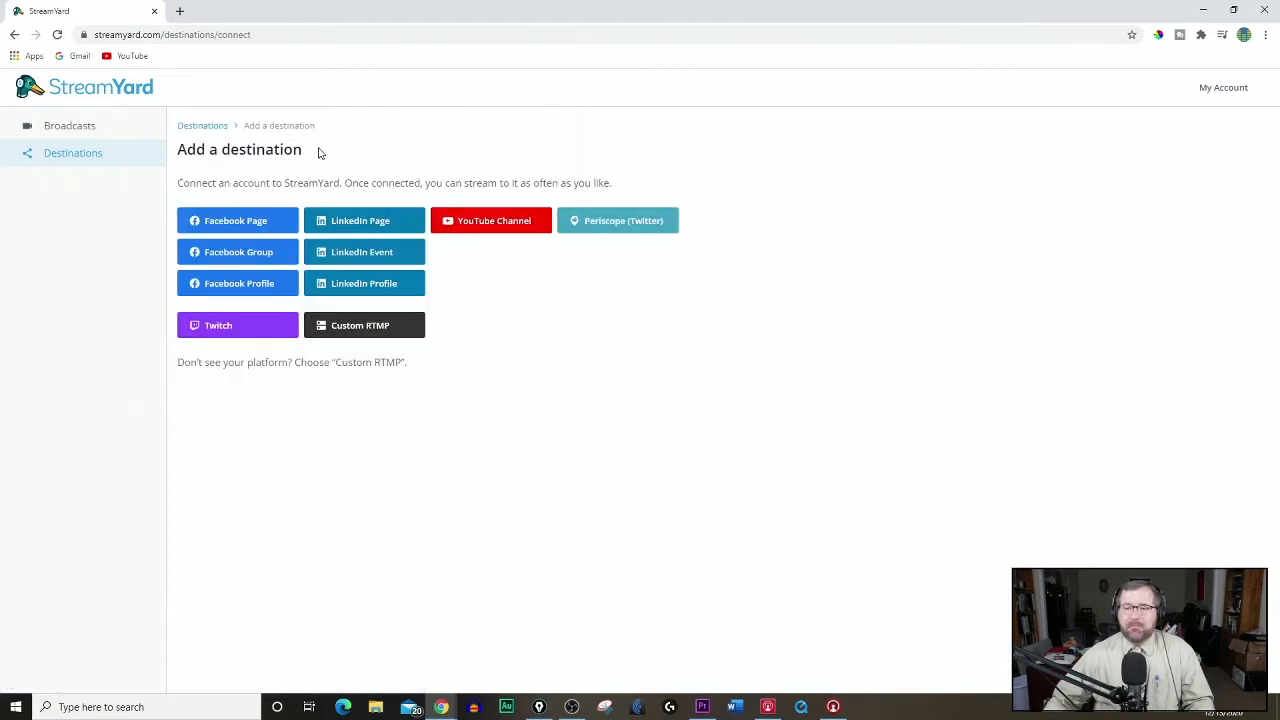
mouse_move(228, 238)
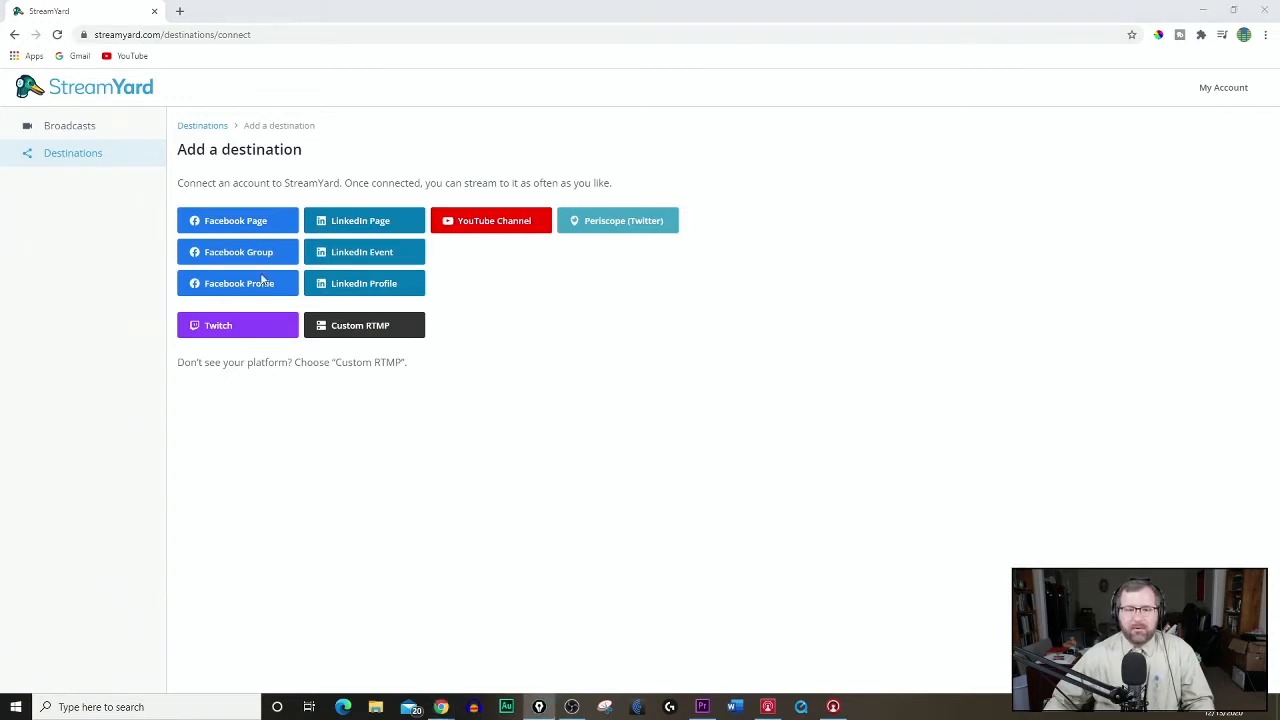
mouse_move(192, 176)
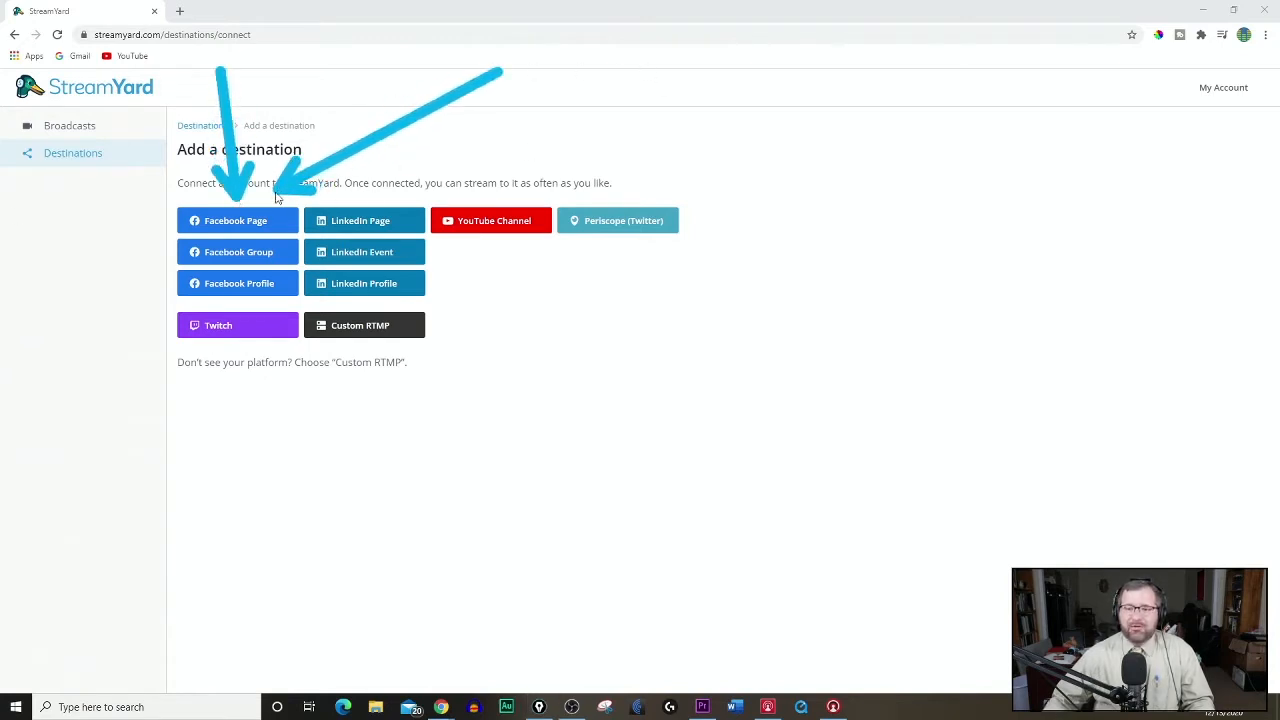
mouse_move(348, 124)
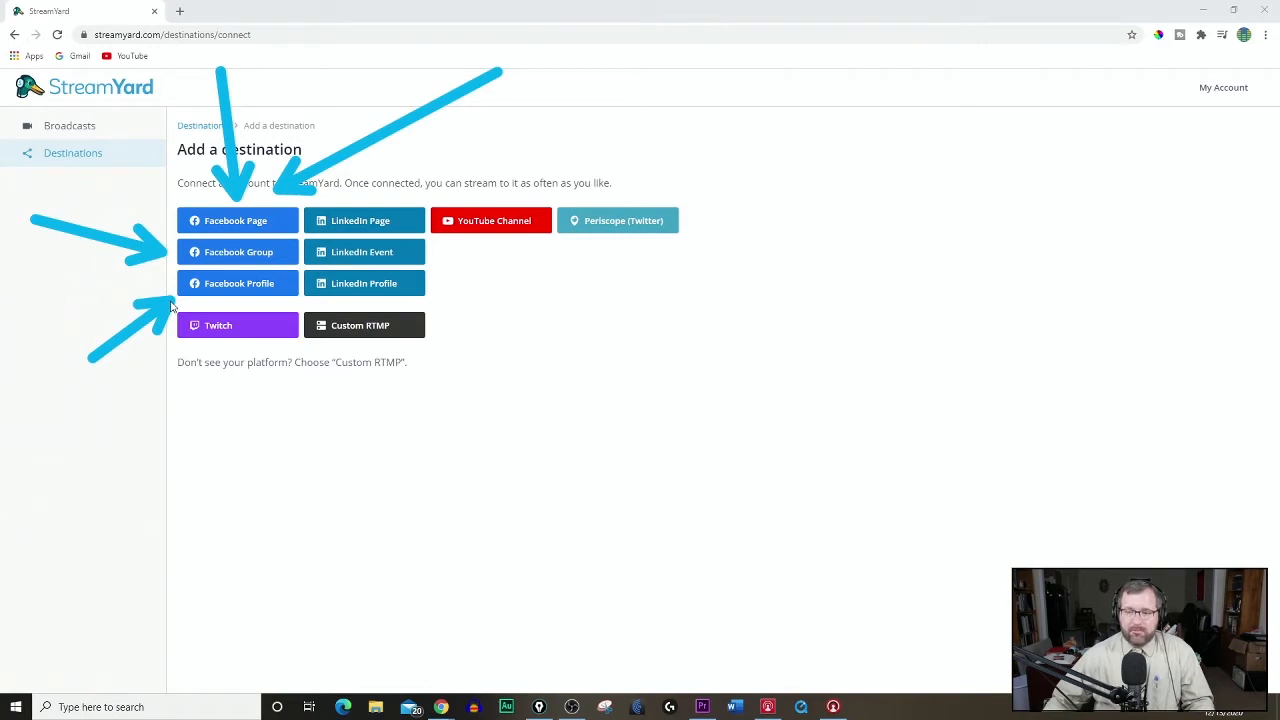
mouse_move(228, 384)
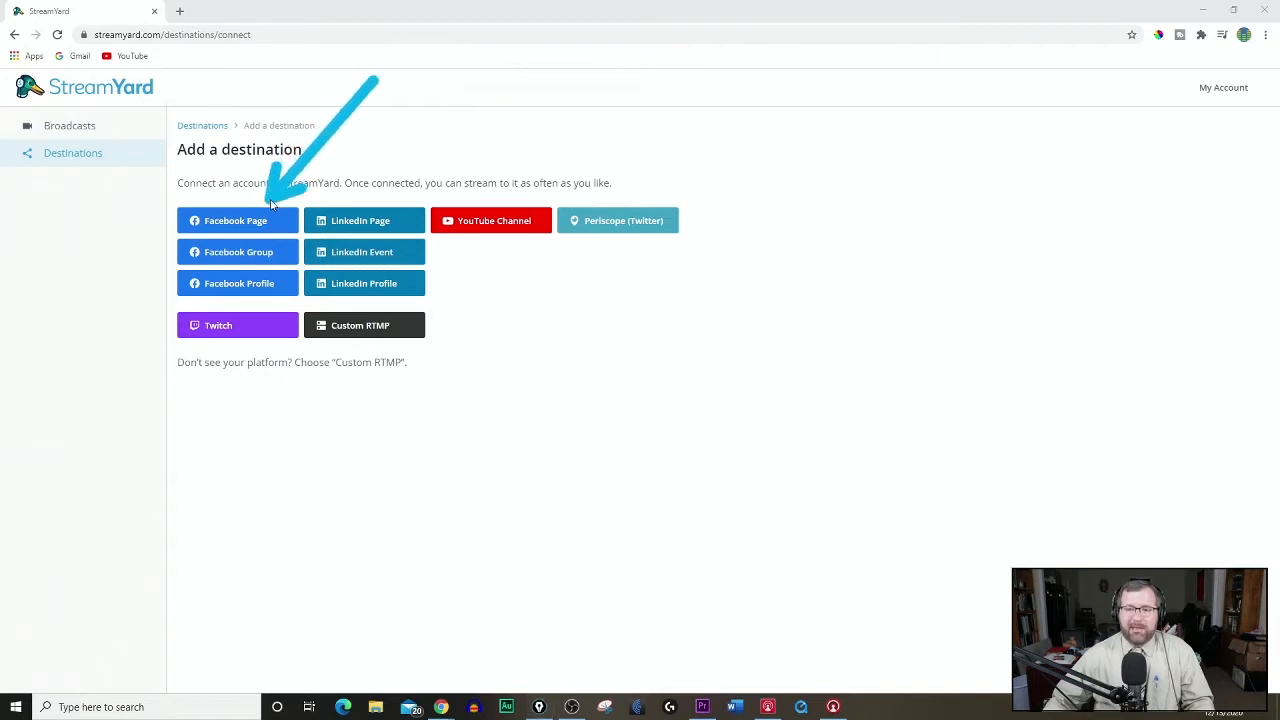
mouse_move(4, 232)
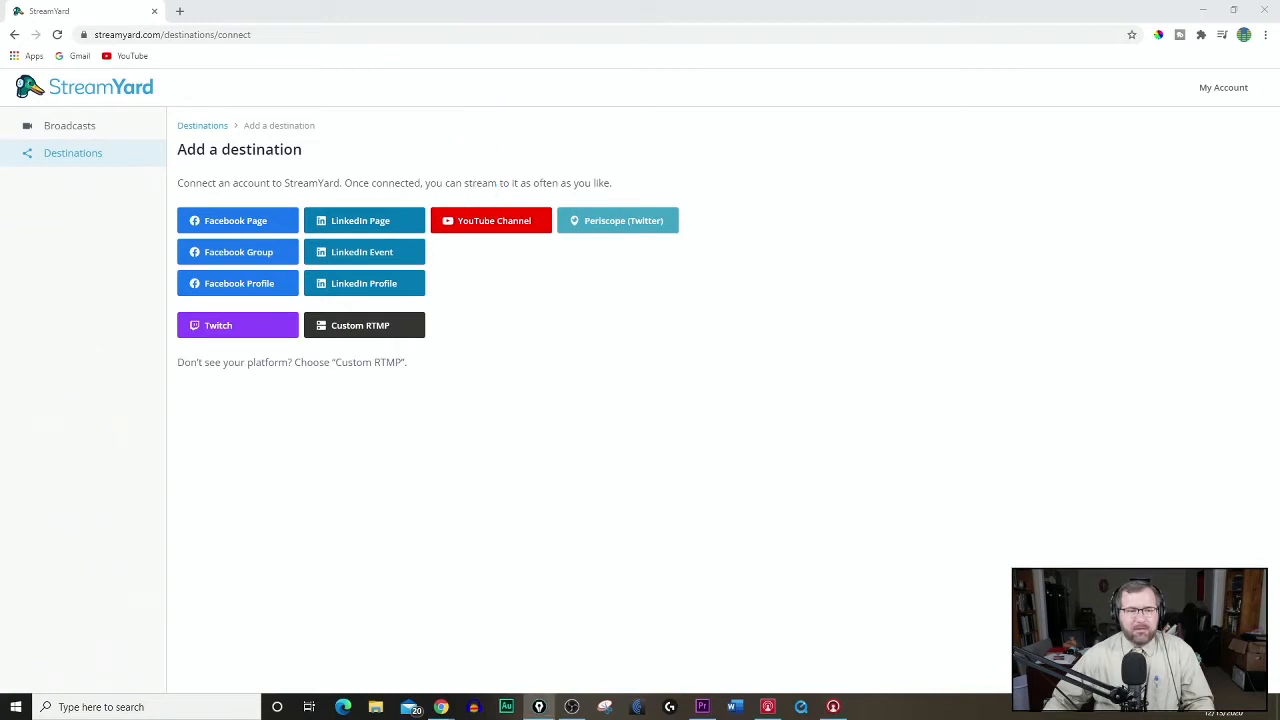
mouse_move(240, 190)
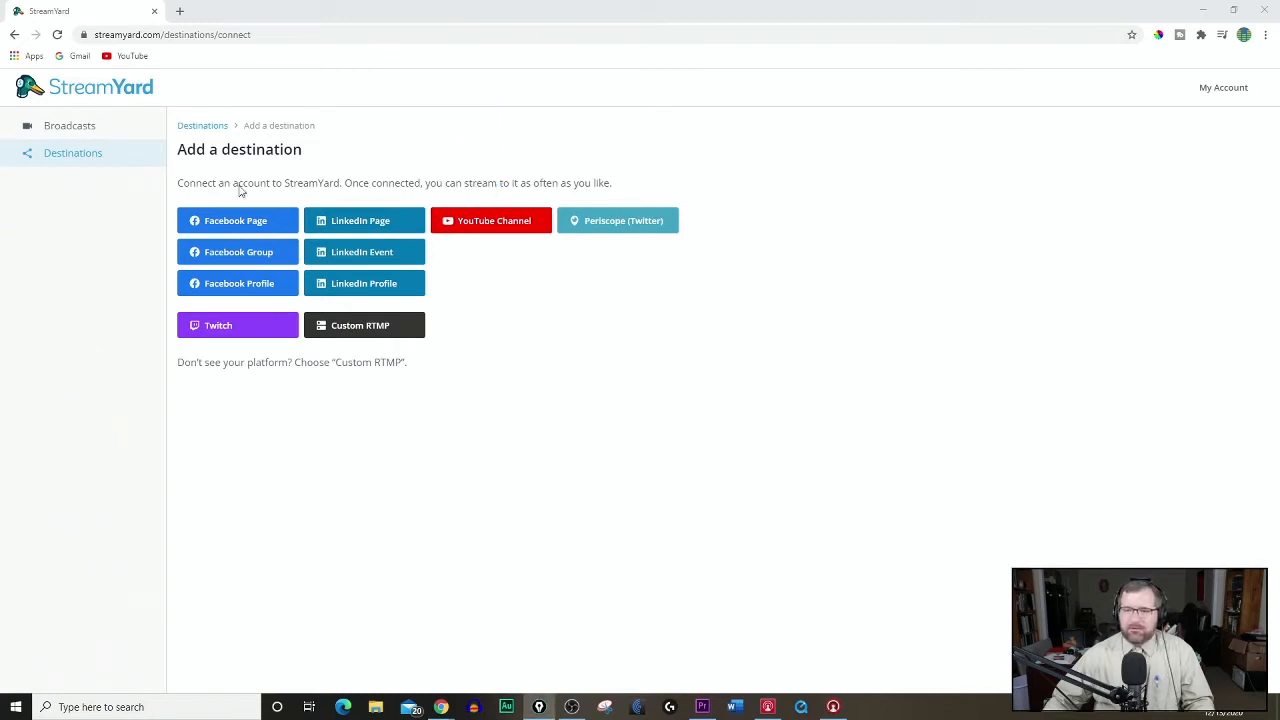
mouse_move(104, 136)
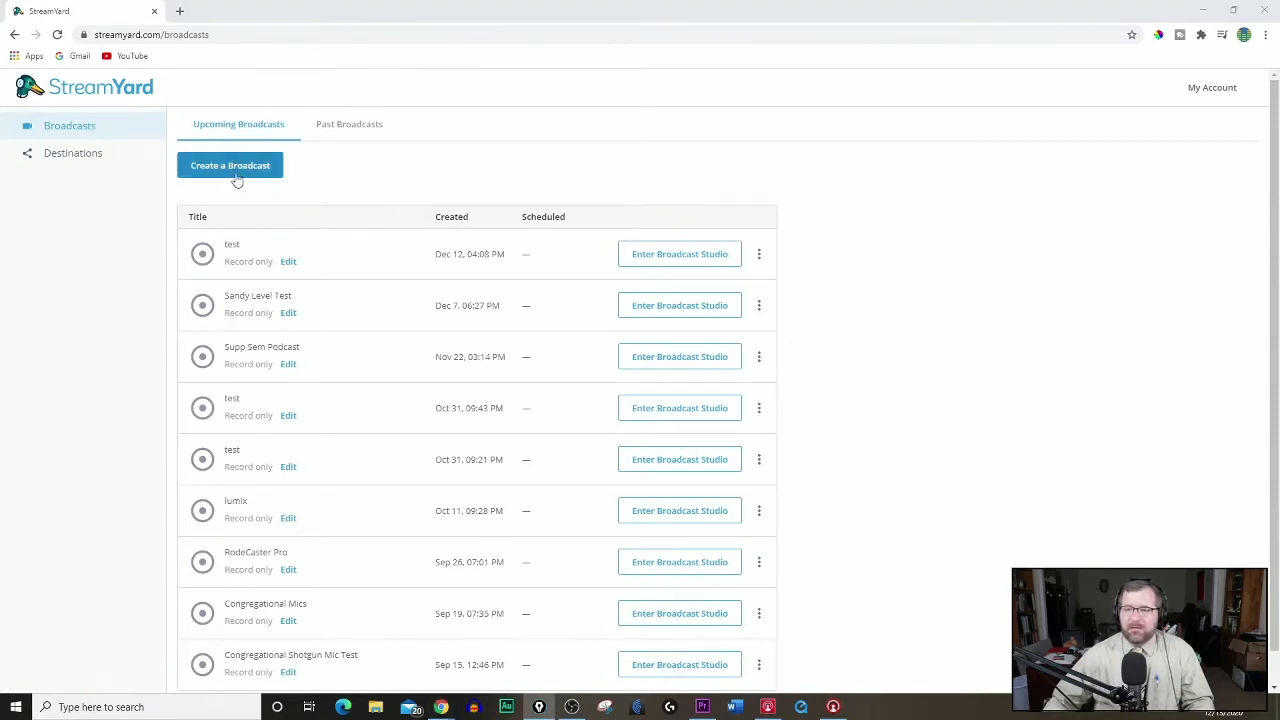
Start a new broadcast and choose the Supplemental Seminary YouTube destination.
left_click(1212, 88)
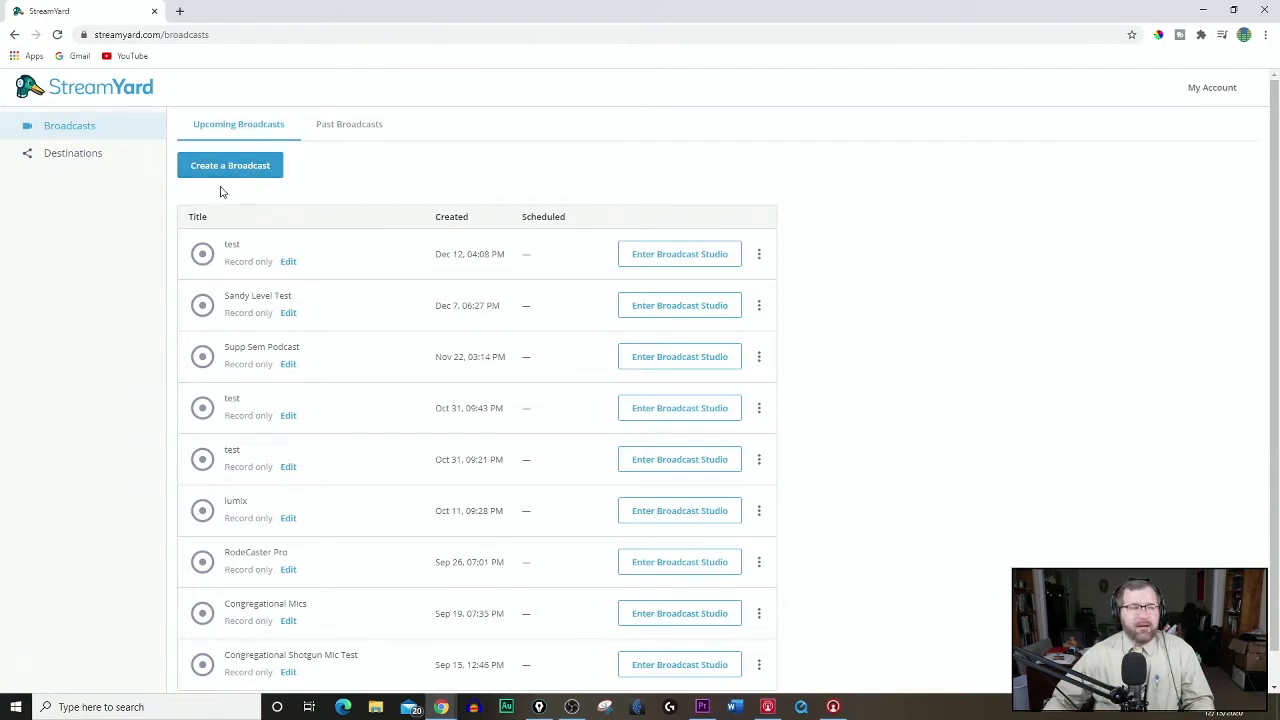
left_click(230, 164)
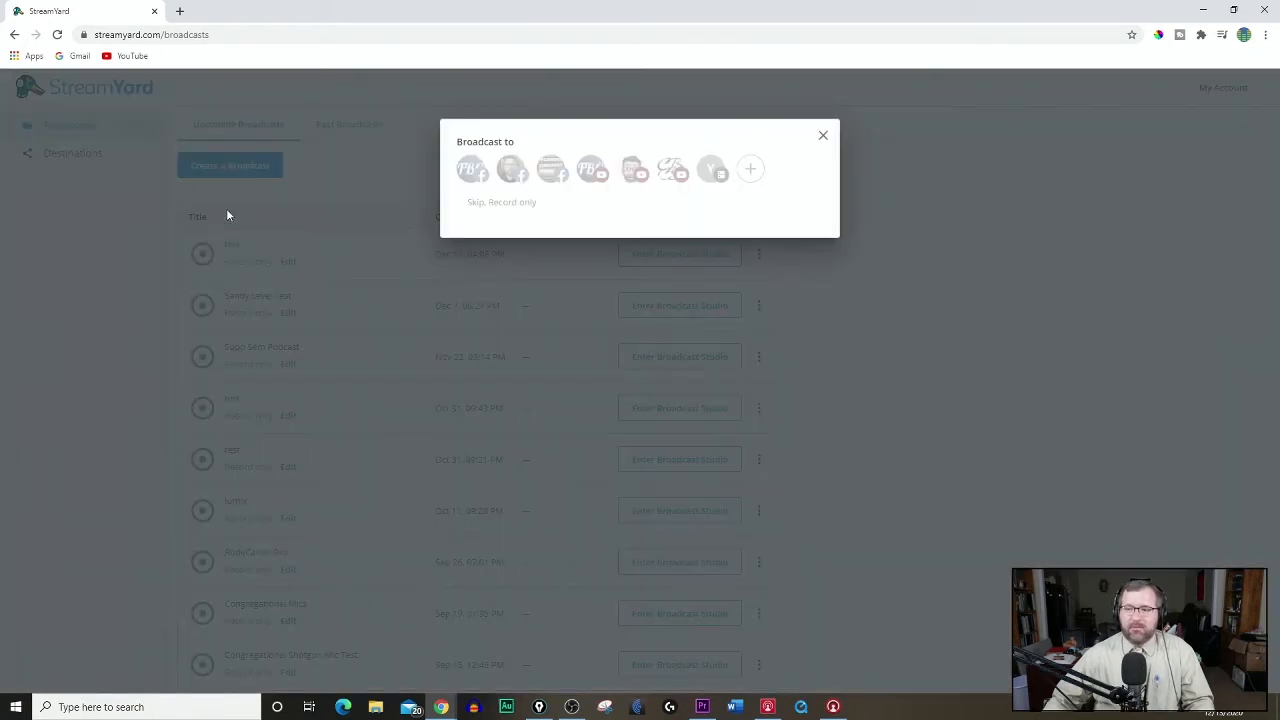
mouse_move(552, 168)
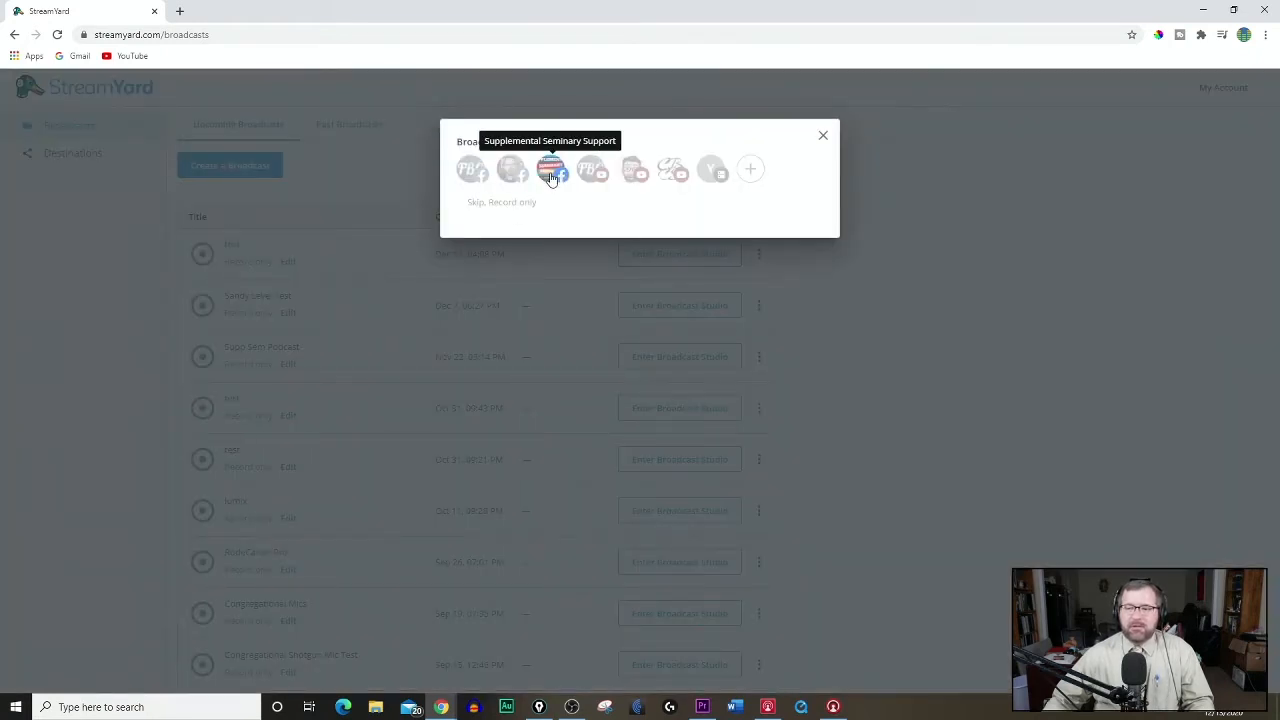
mouse_move(632, 170)
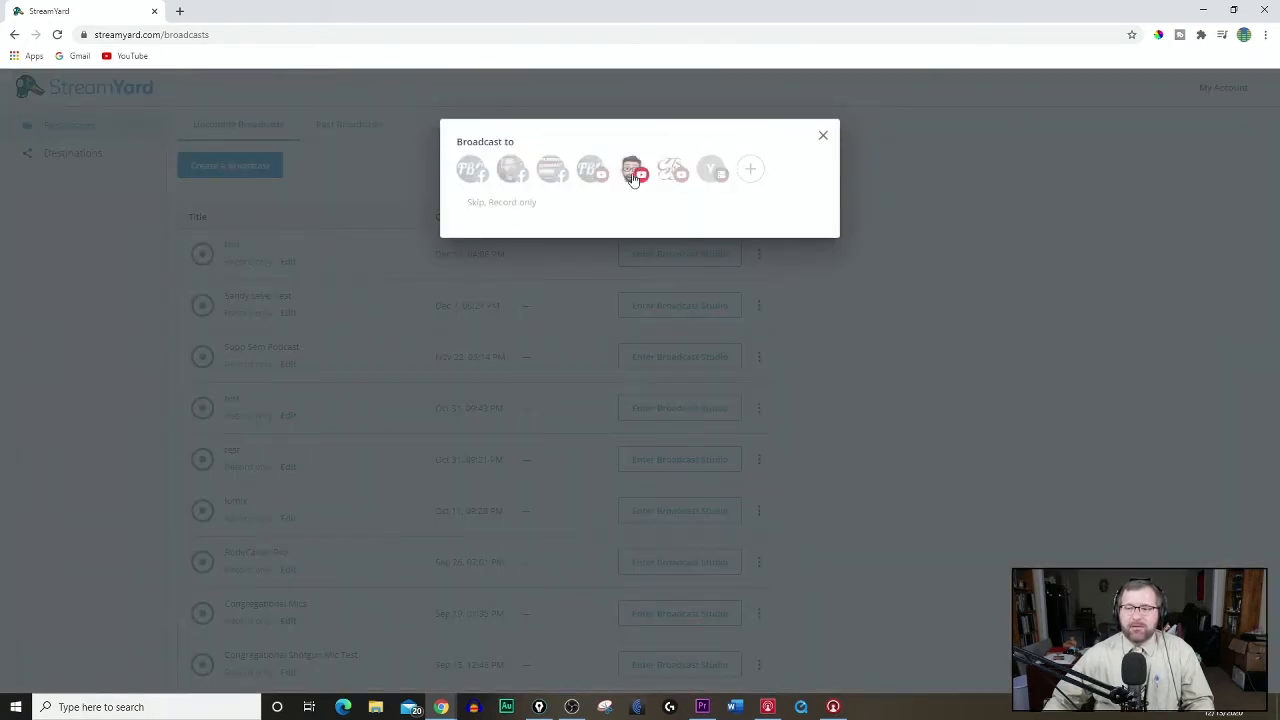
mouse_move(470, 168)
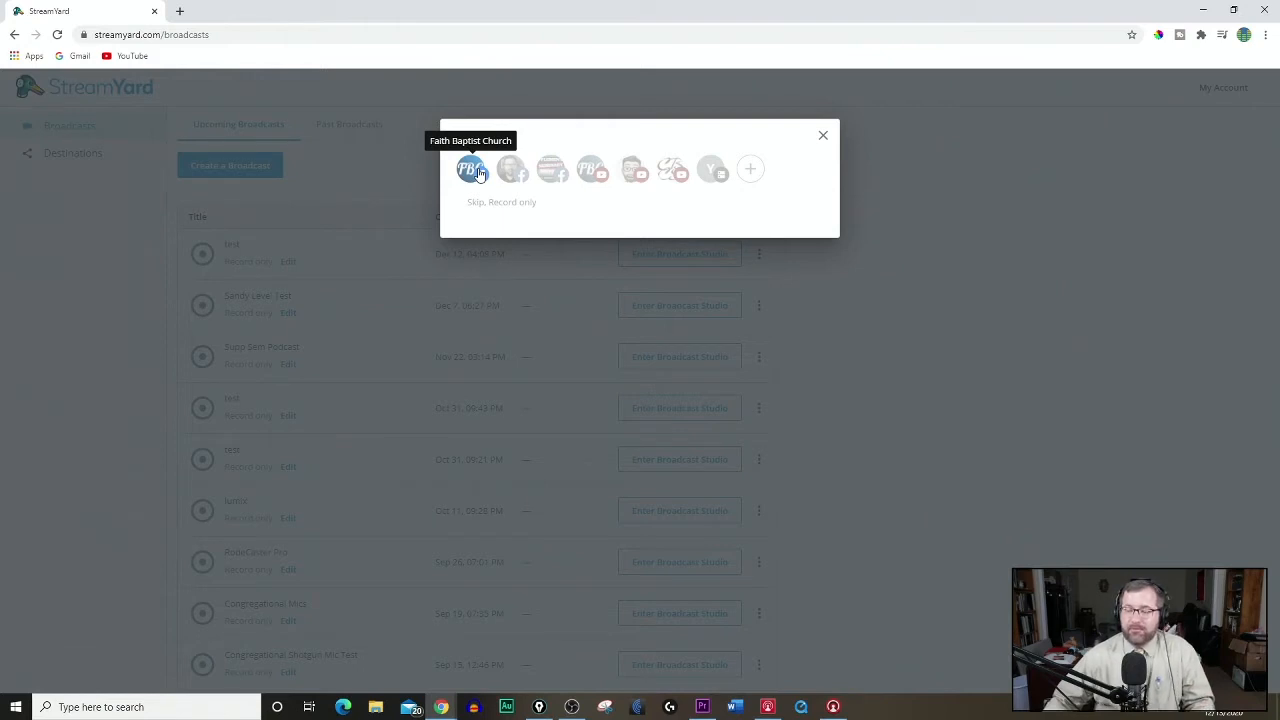
mouse_move(384, 140)
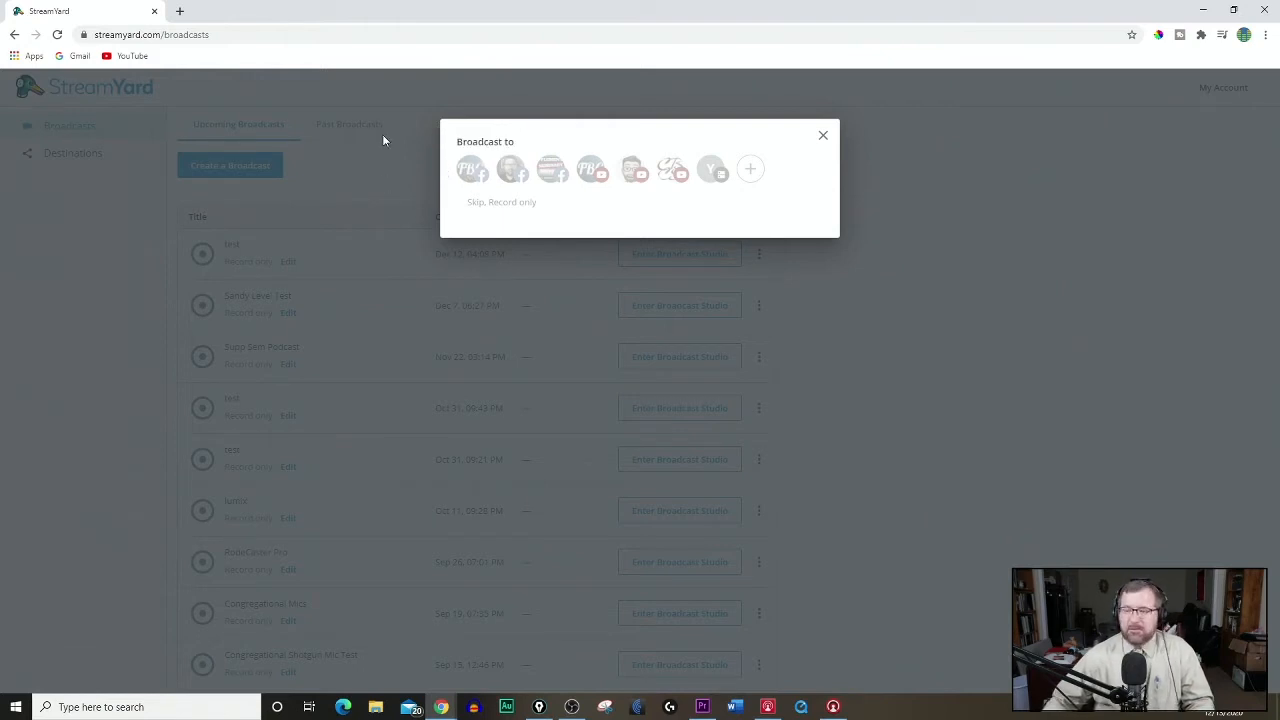
mouse_move(470, 168)
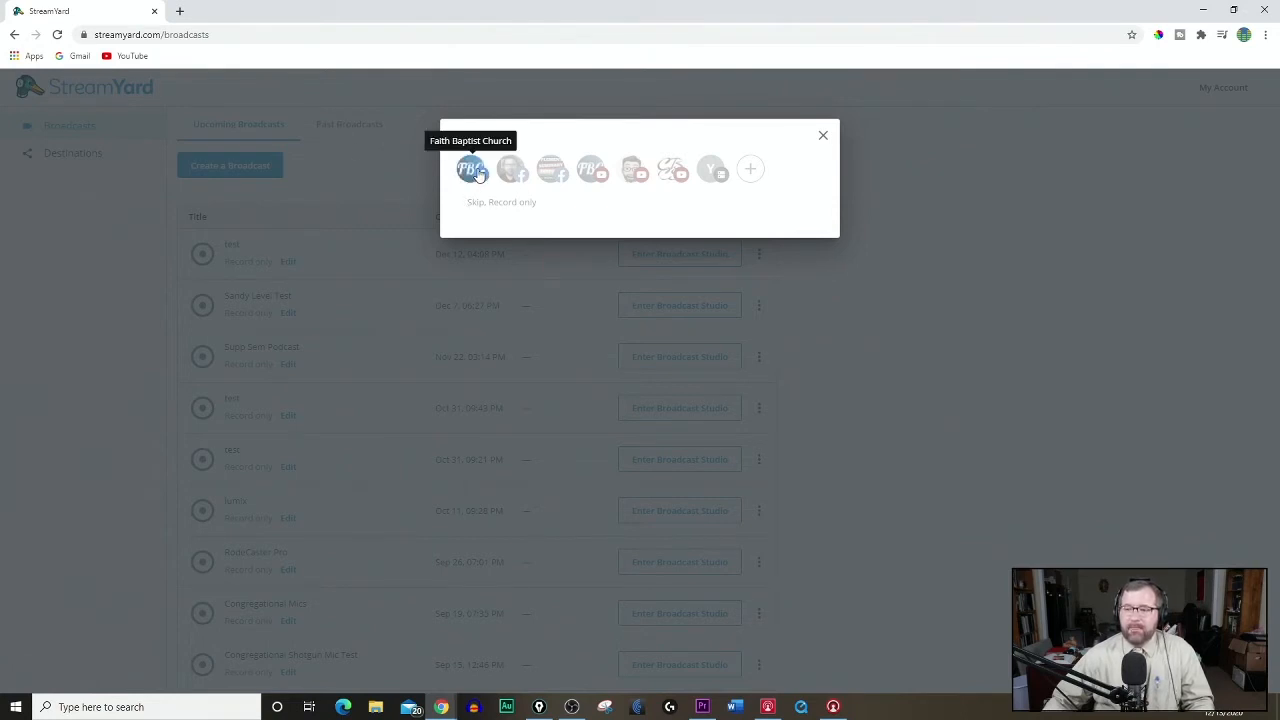
mouse_move(632, 168)
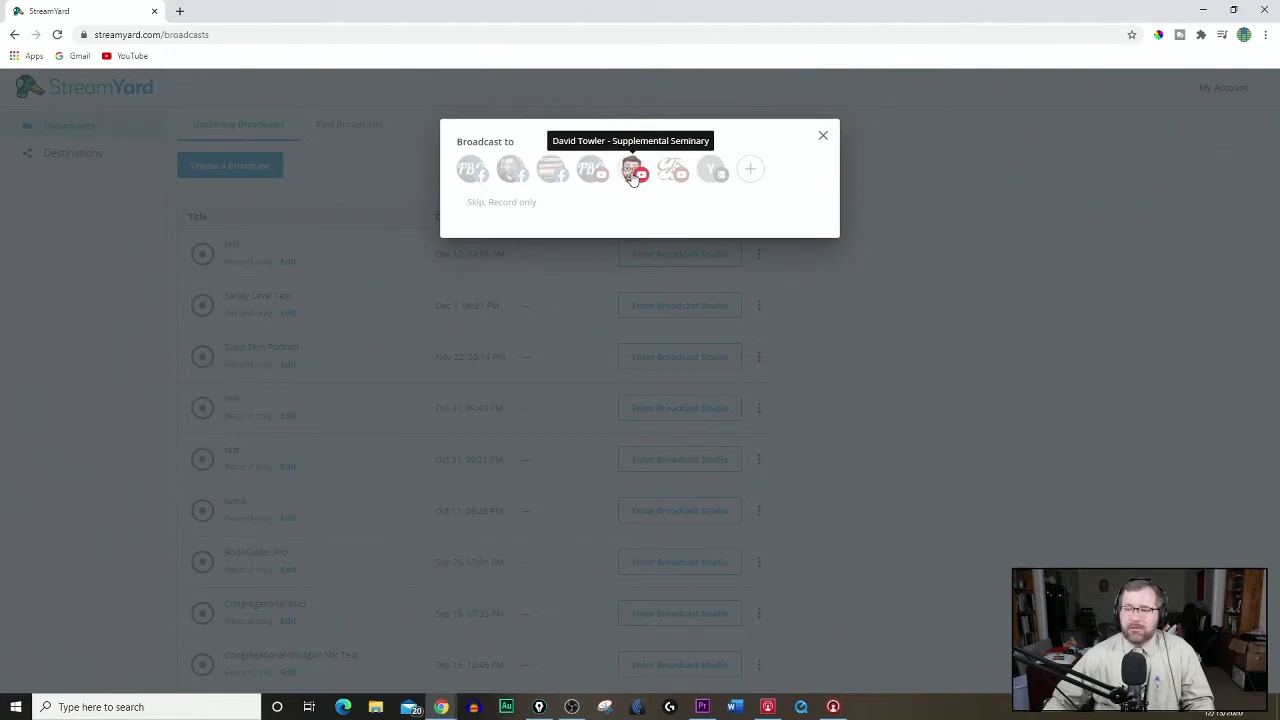
left_click(632, 168)
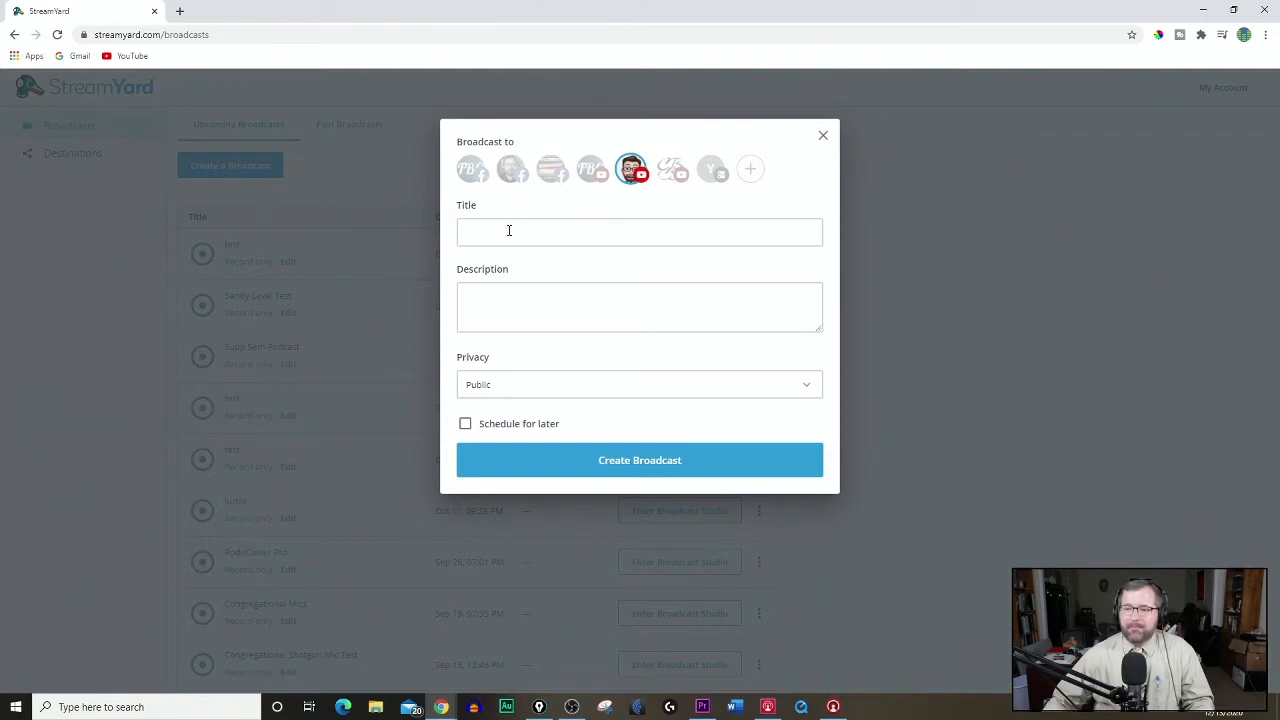
Title the broadcast 'Sun, Dec 13, 2020' and copy that date text.
left_click(640, 232)
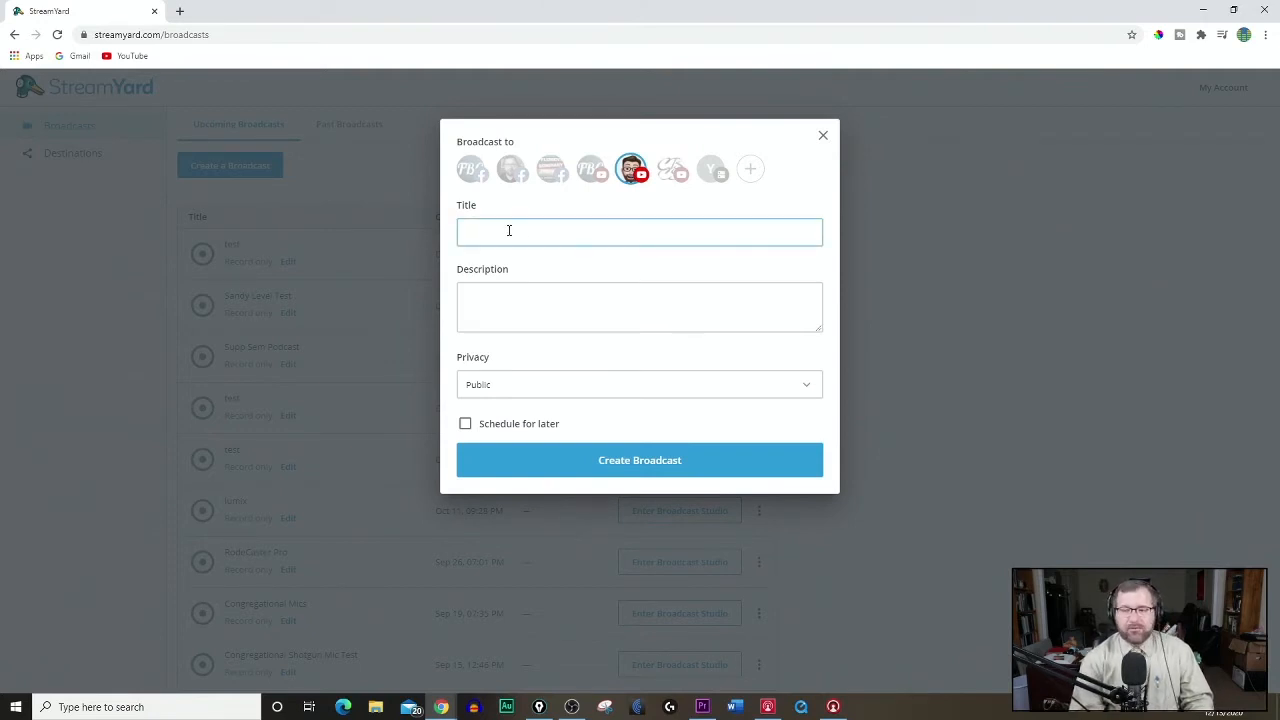
type("Su")
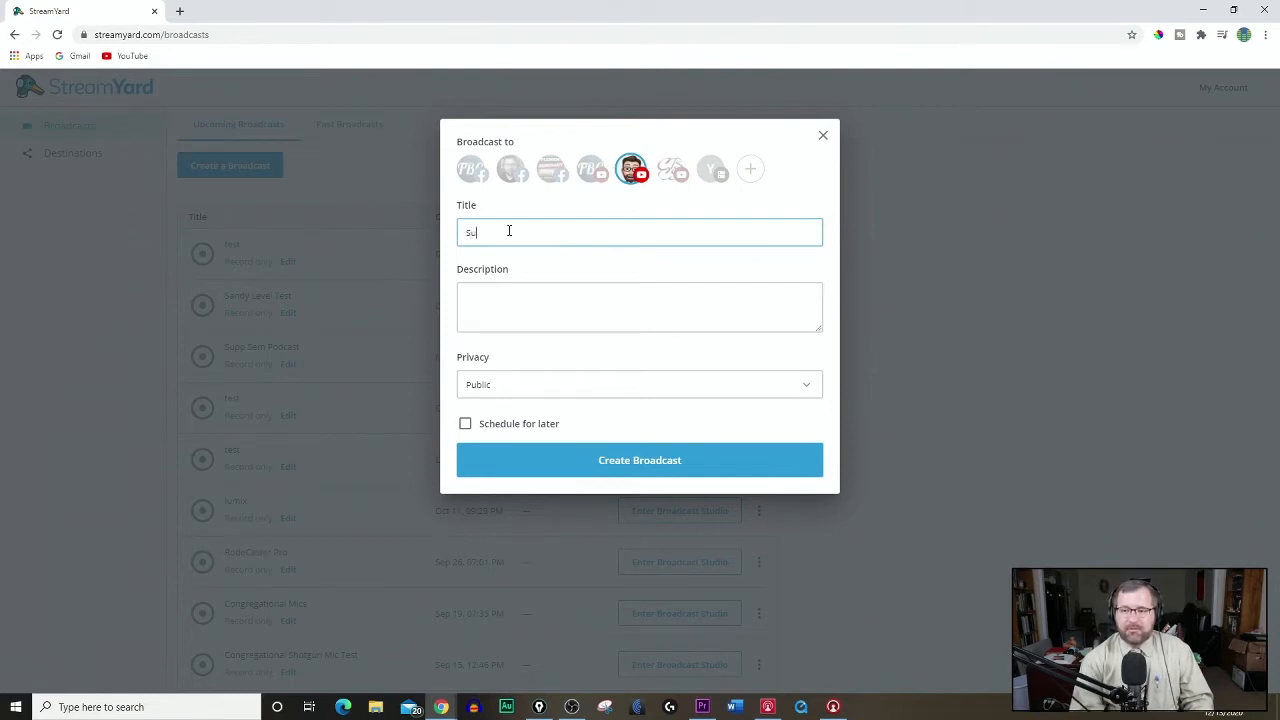
type("Sun. DEc")
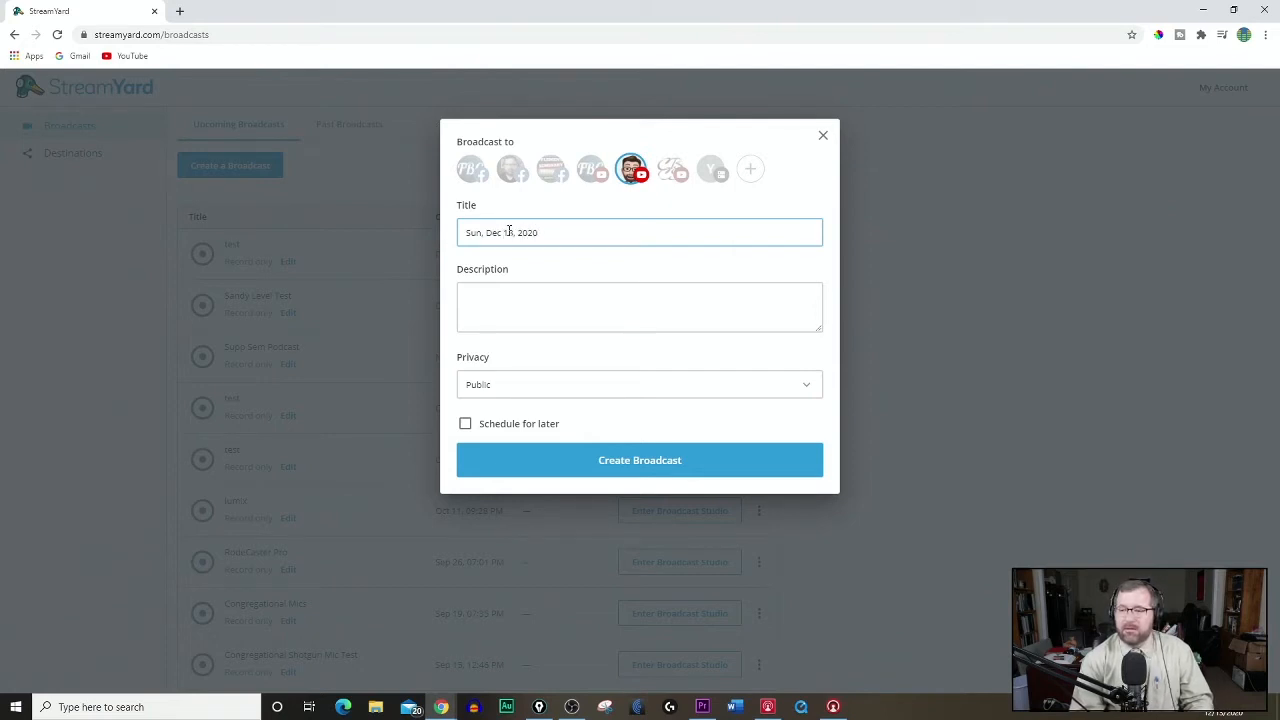
left_click(640, 306)
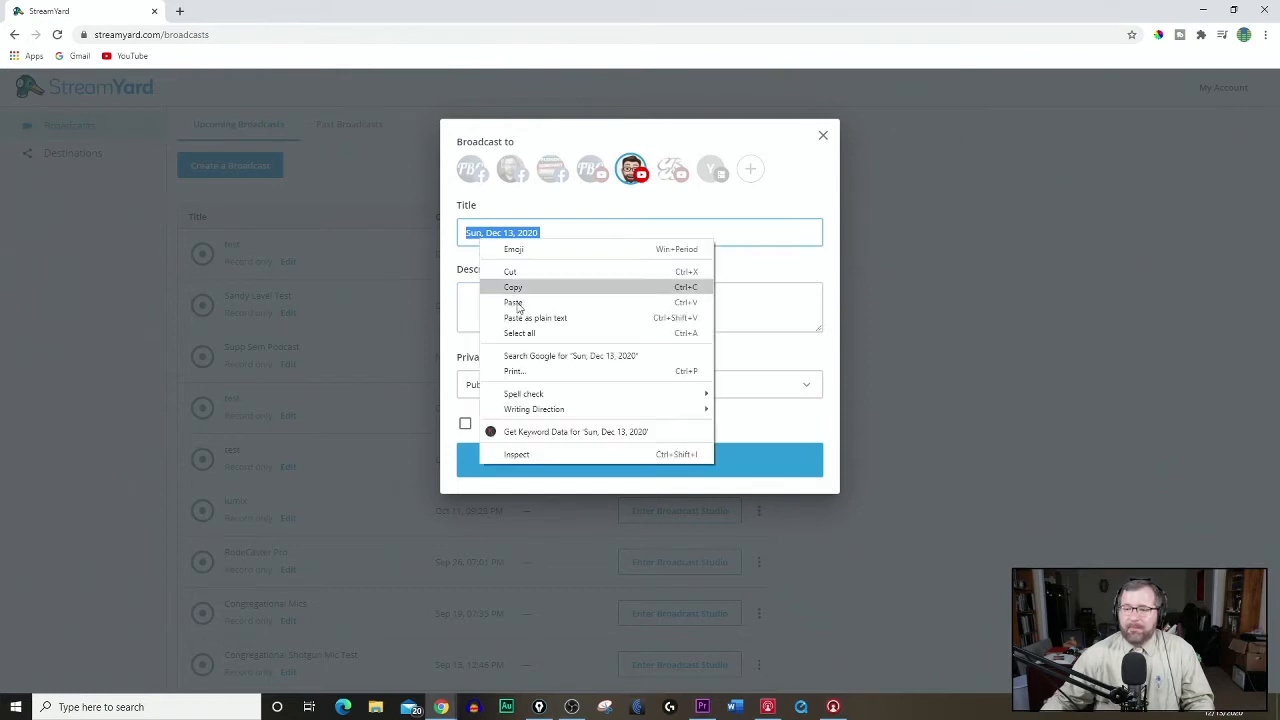
right_click(640, 308)
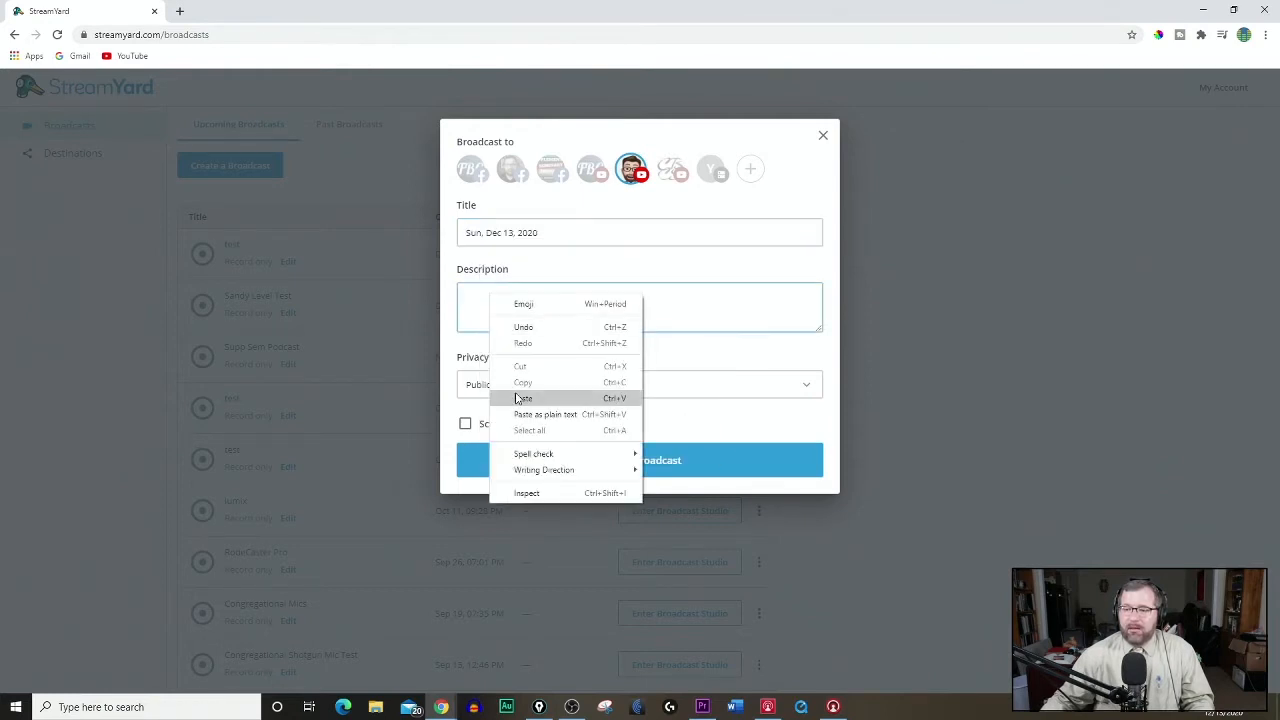
Describe it as the date plus 'Morning Worship Service 10:30 AM', keeping privacy Public.
left_click(522, 398)
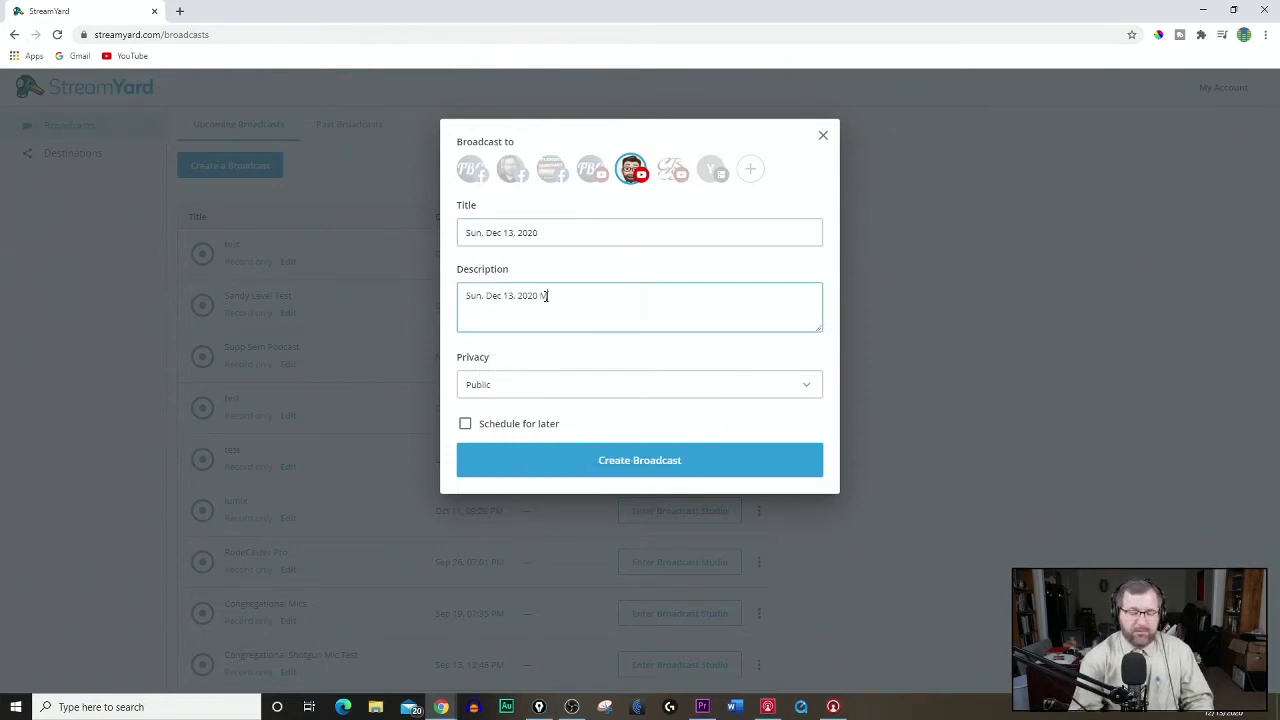
type("orning Worship Se")
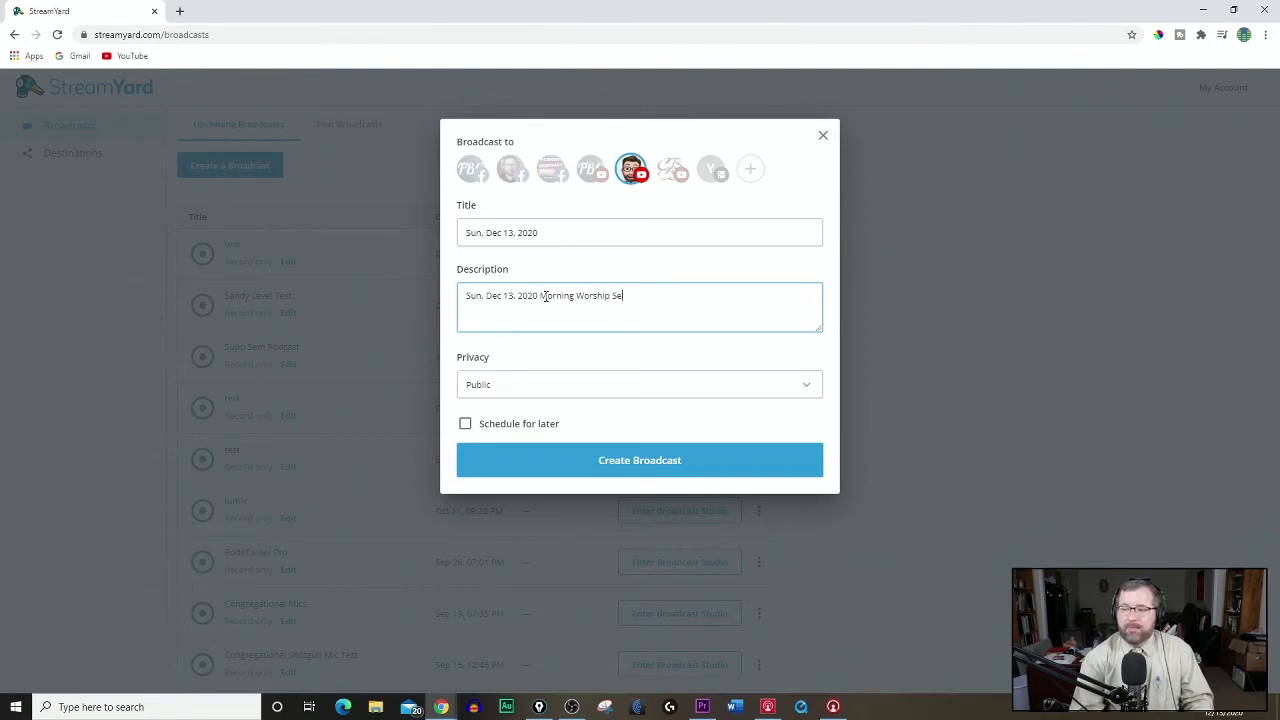
type("rvice")
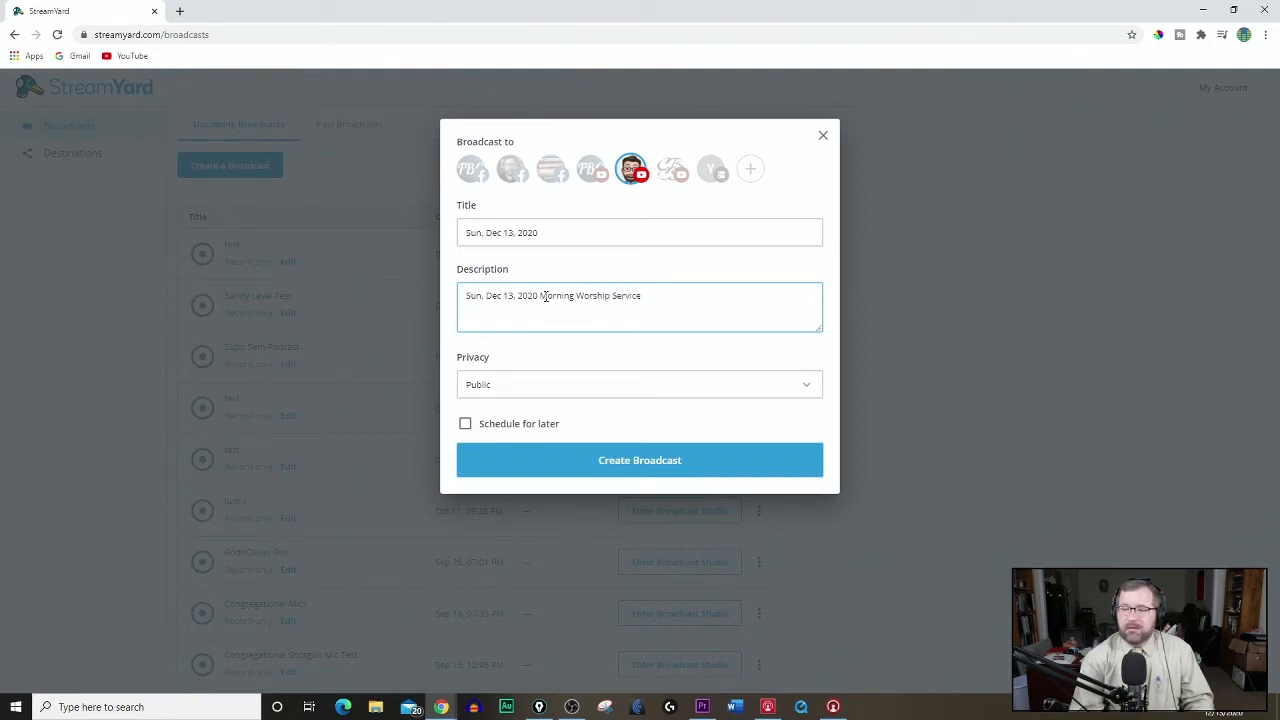
type("10:30")
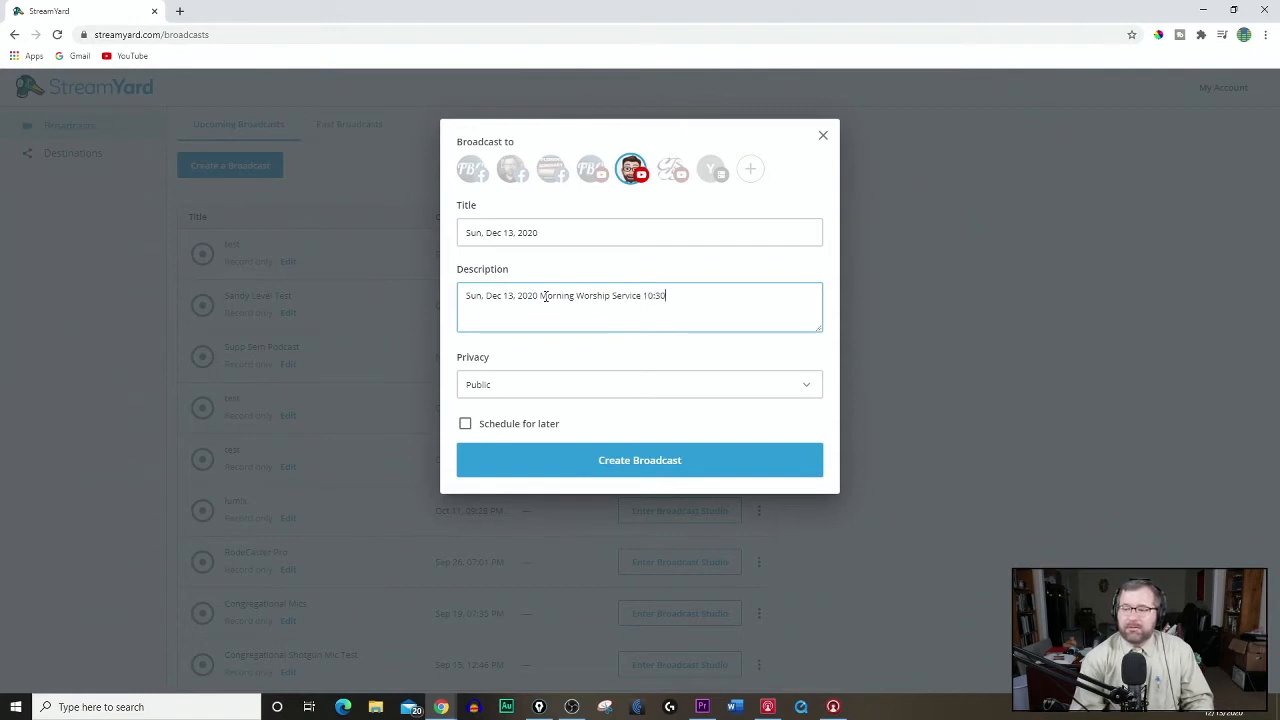
type("AM")
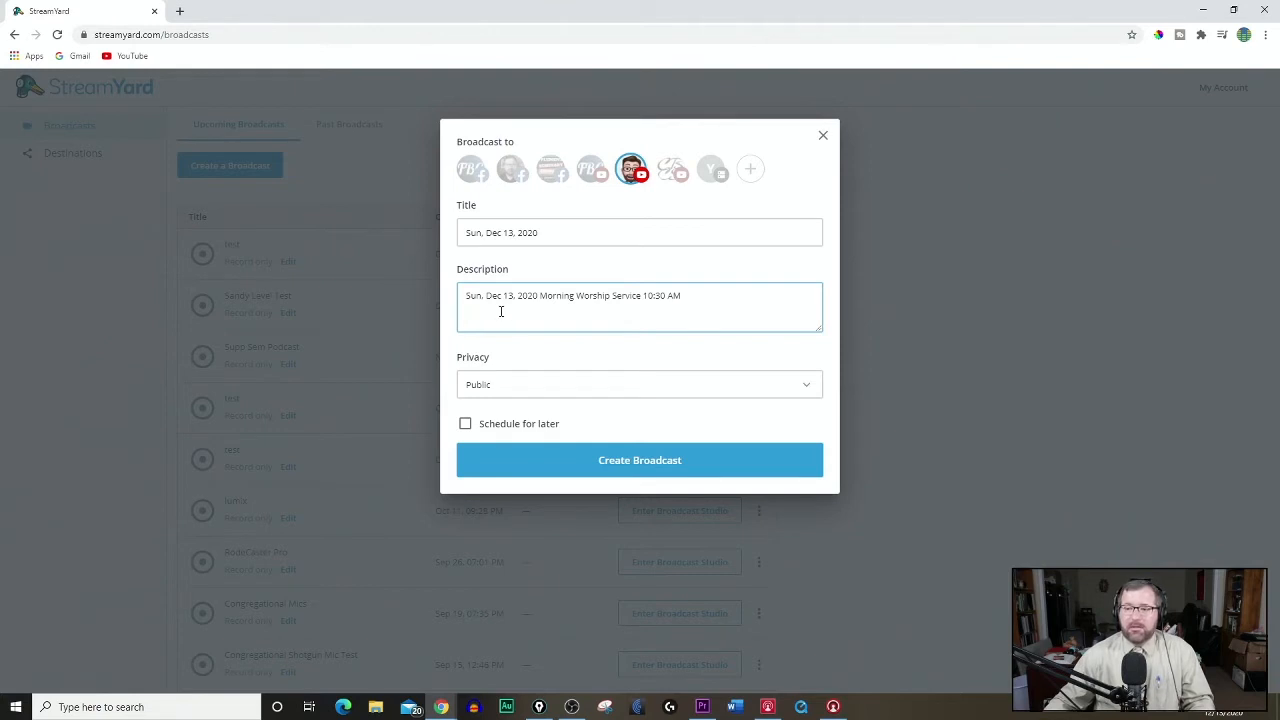
mouse_move(536, 320)
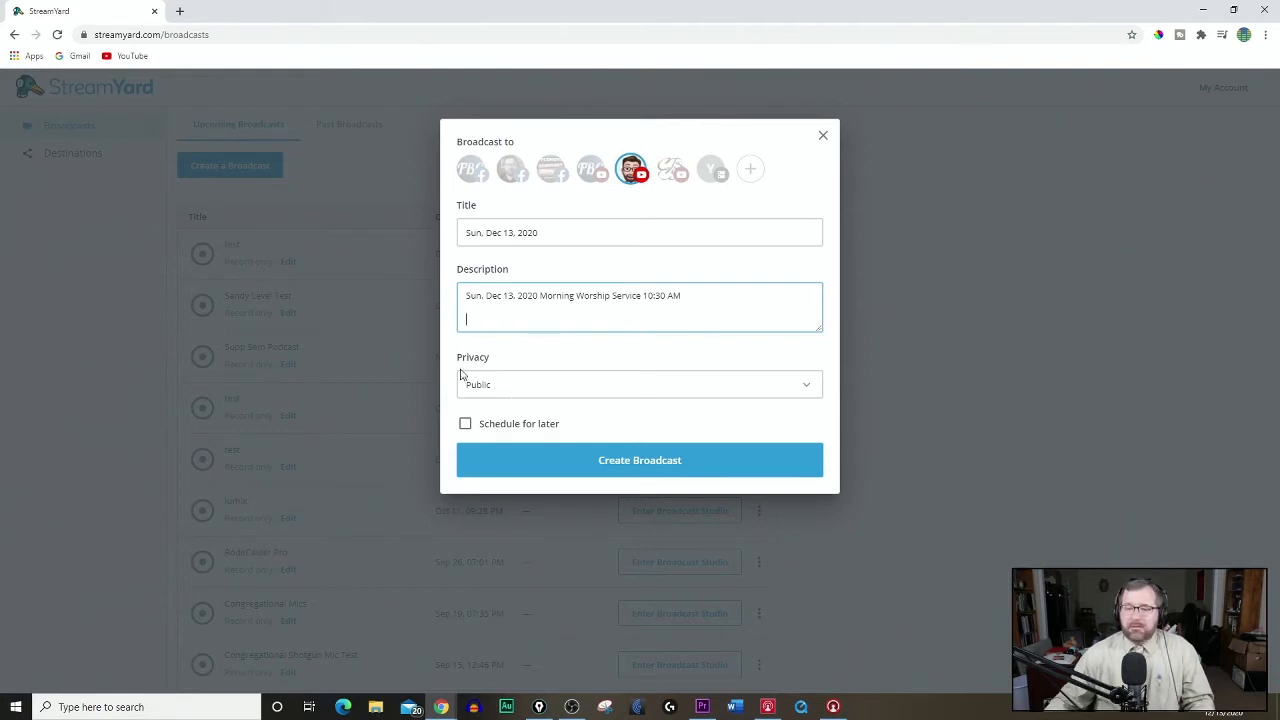
left_click(640, 384)
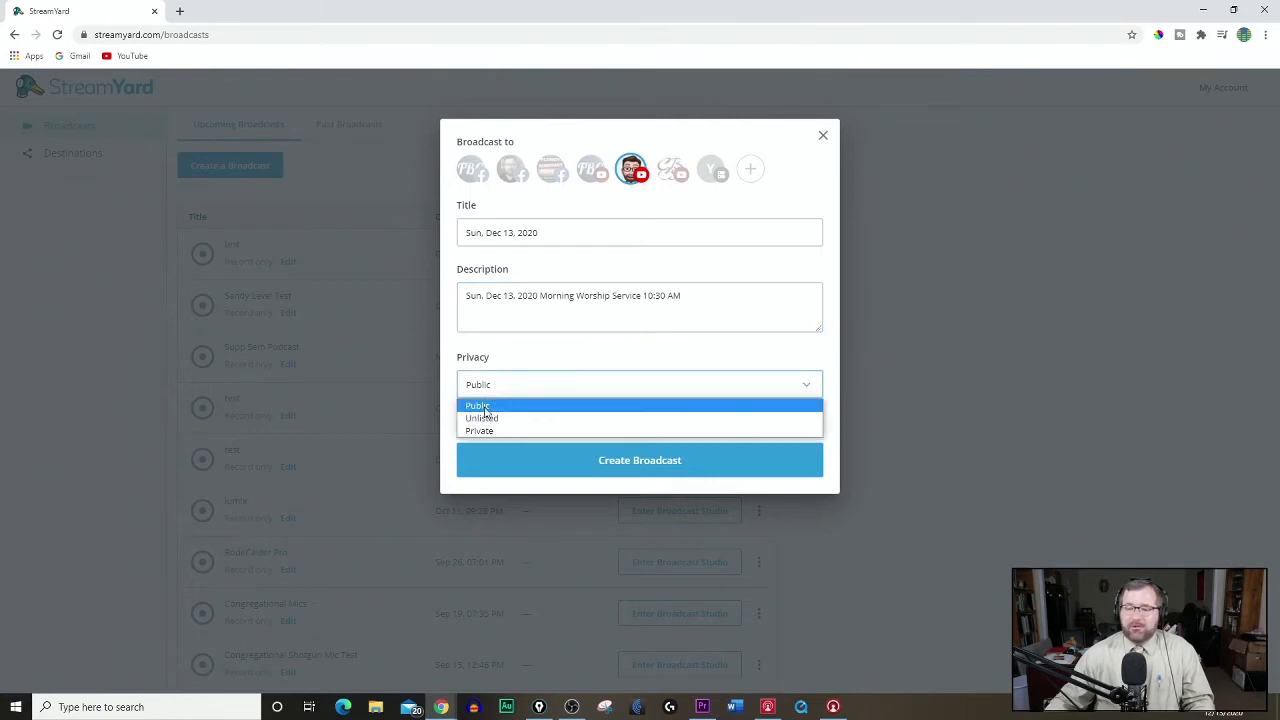
left_click(478, 404)
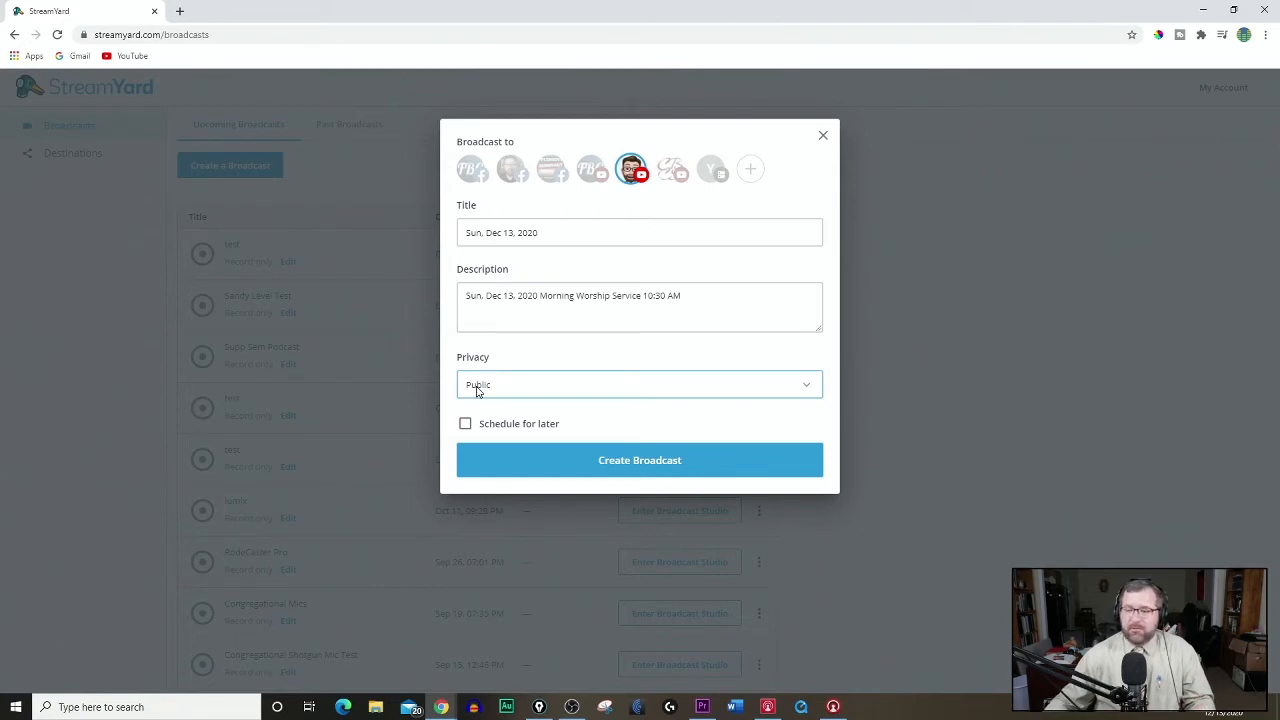
mouse_move(458, 432)
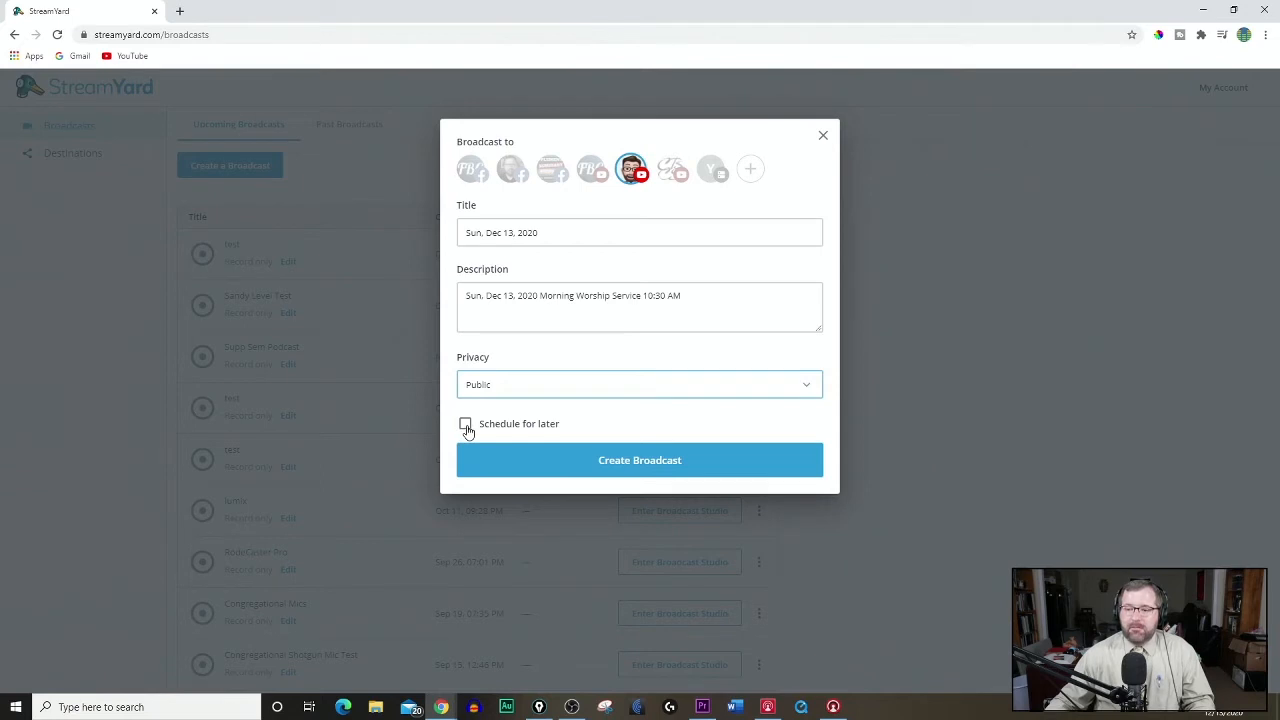
Switch on Schedule for later, revealing thumbnail and start time fields.
left_click(464, 424)
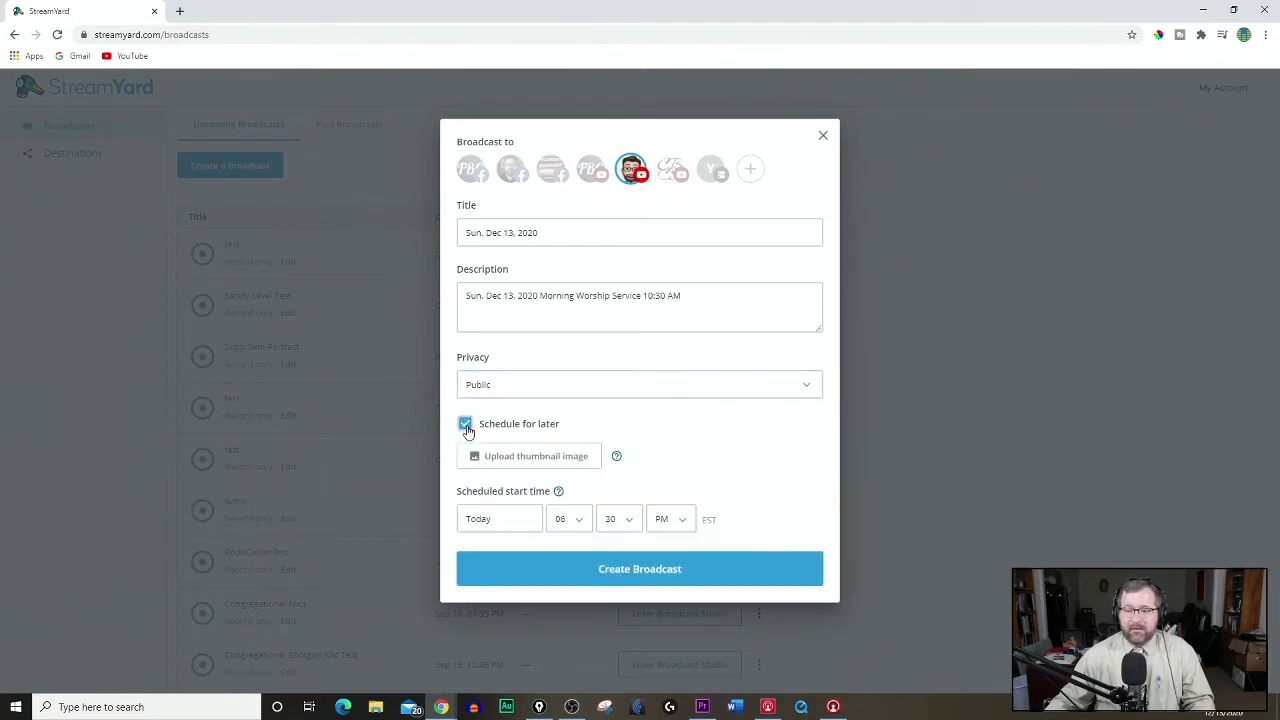
mouse_move(536, 414)
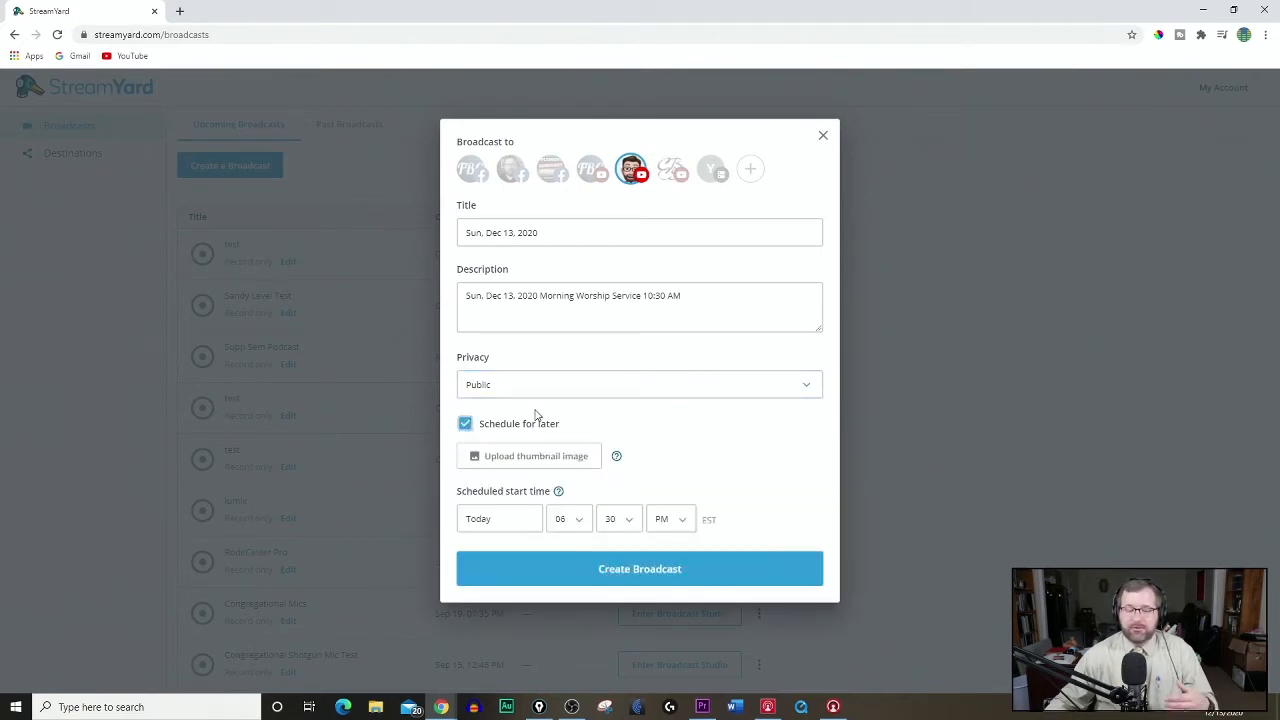
mouse_move(510, 422)
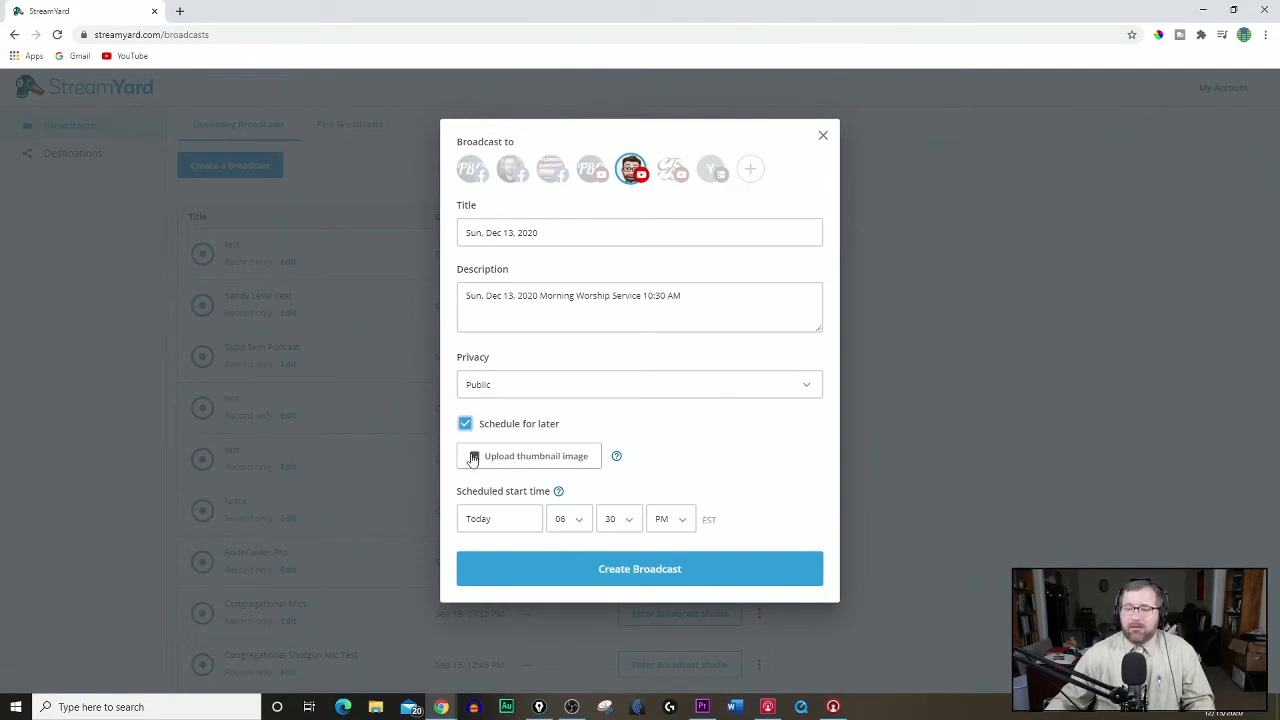
mouse_move(552, 464)
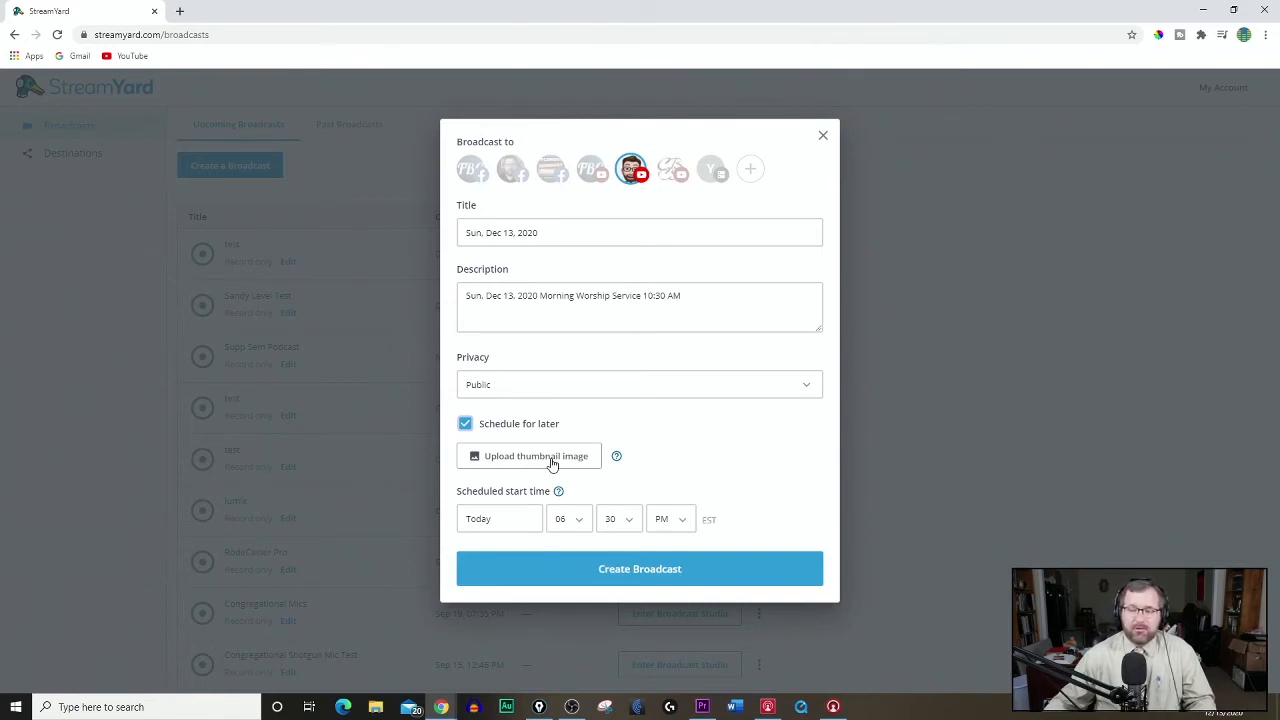
mouse_move(616, 456)
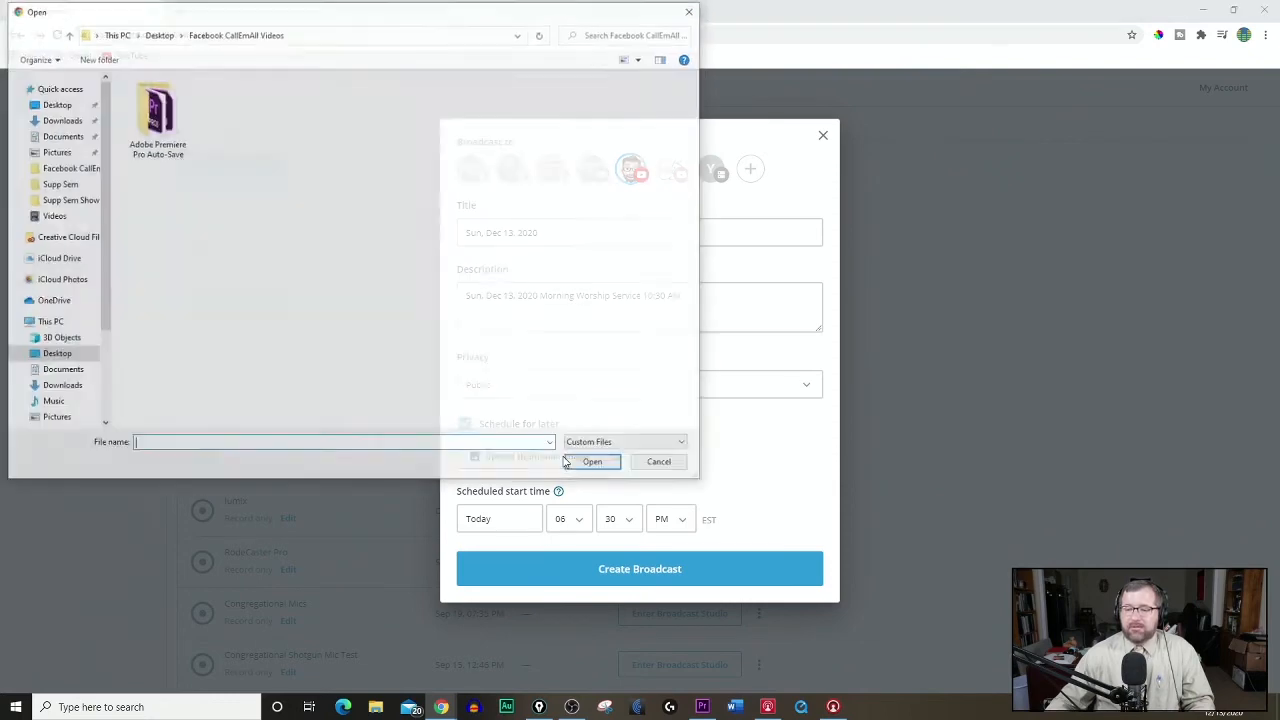
Choose the Supp Sem Show Page FB image from Downloads as the thumbnail.
left_click(62, 120)
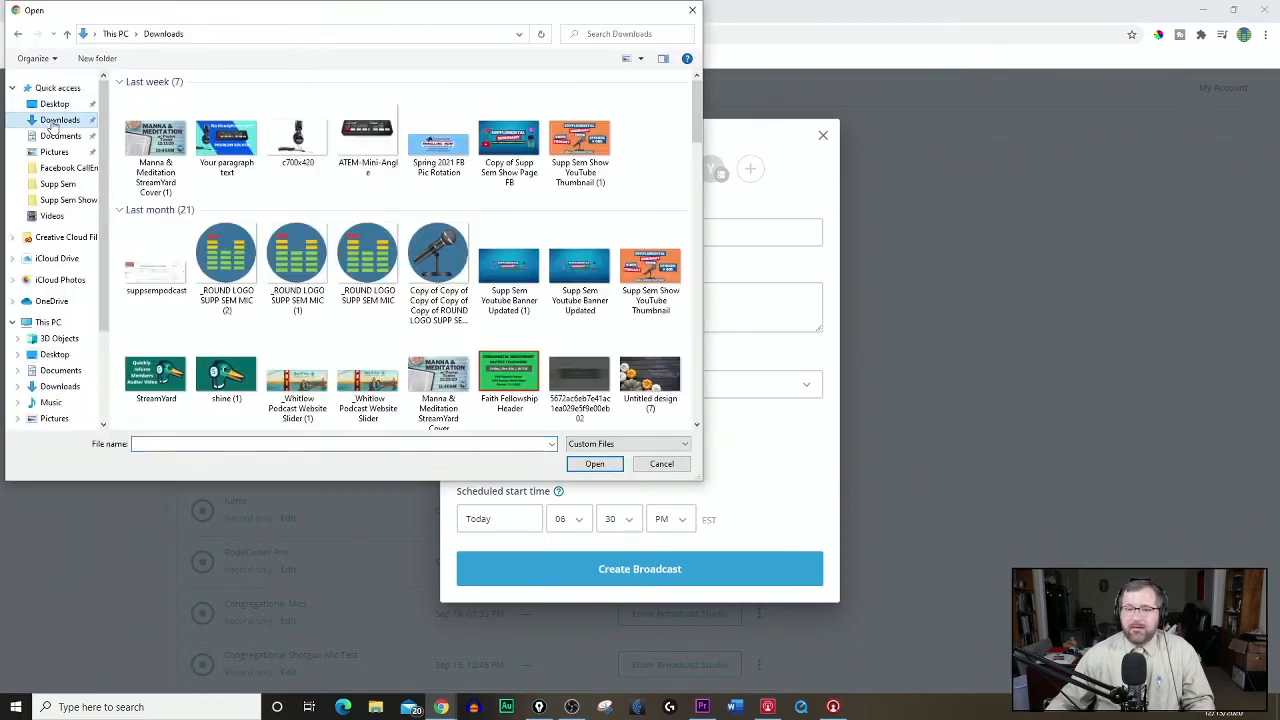
left_click(296, 140)
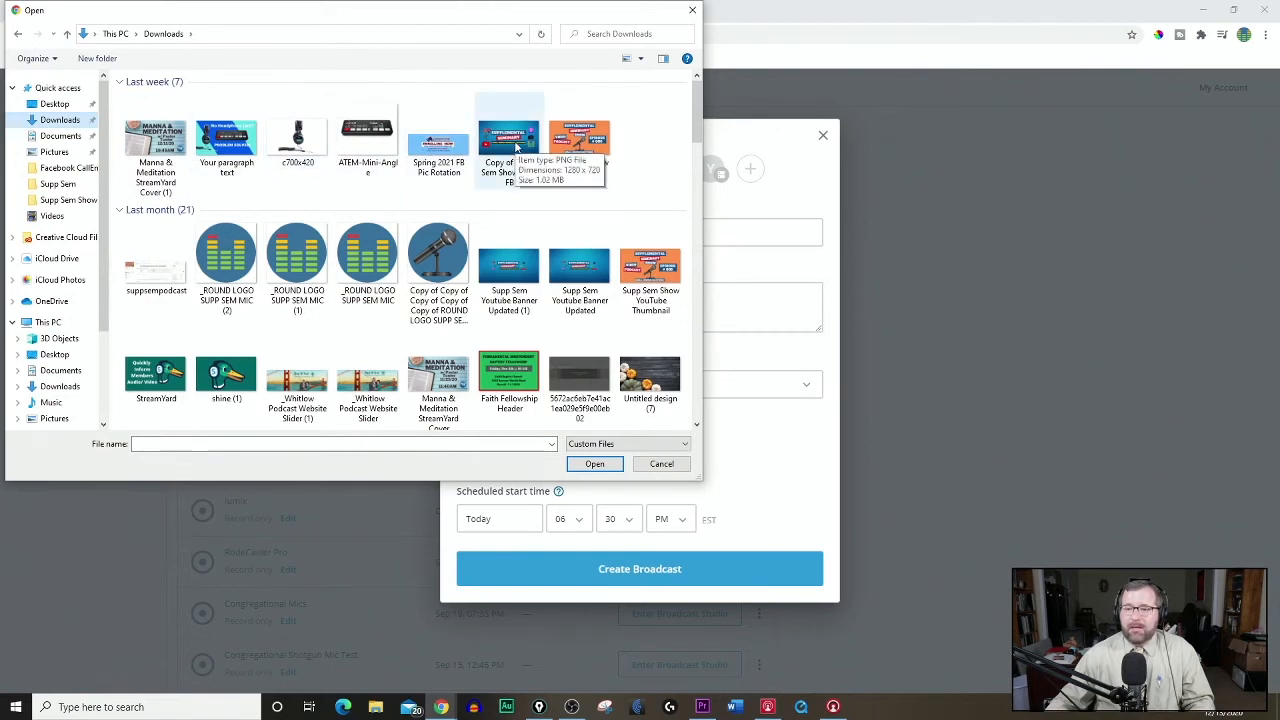
left_click(508, 136)
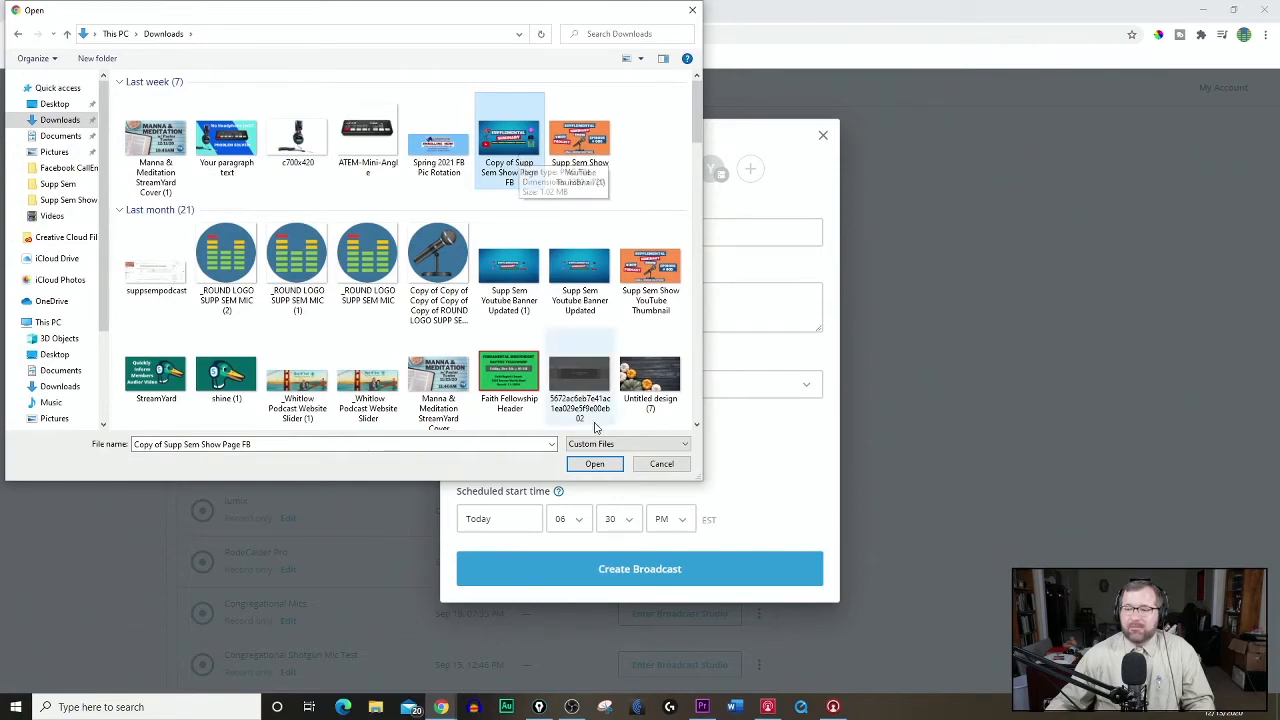
left_click(594, 464)
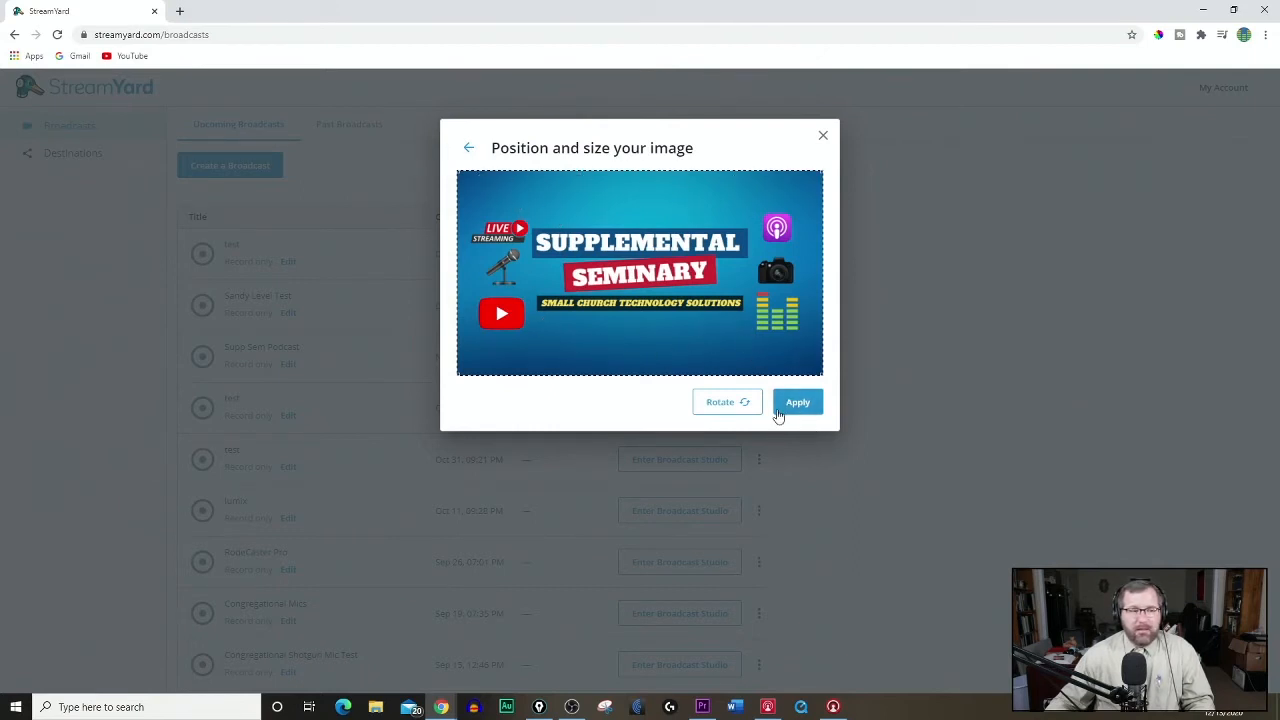
Rotate the thumbnail through orientations back to upright and apply it.
left_click(720, 400)
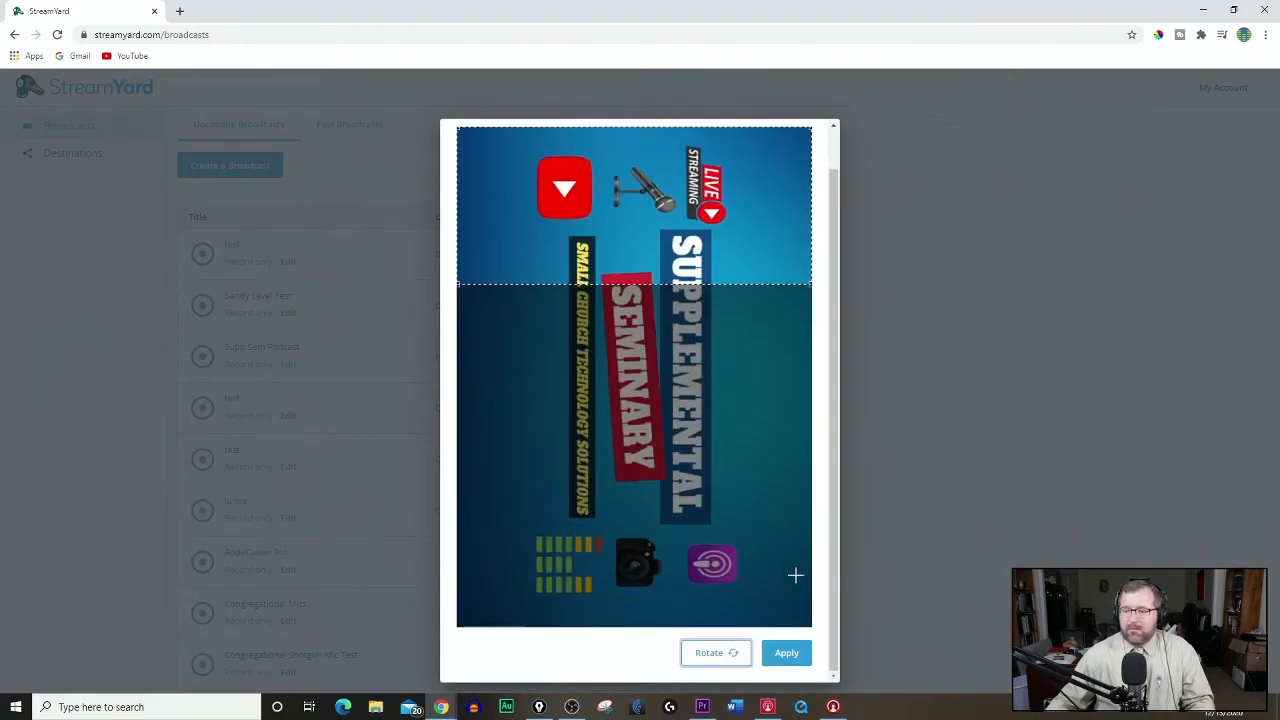
left_click(716, 652)
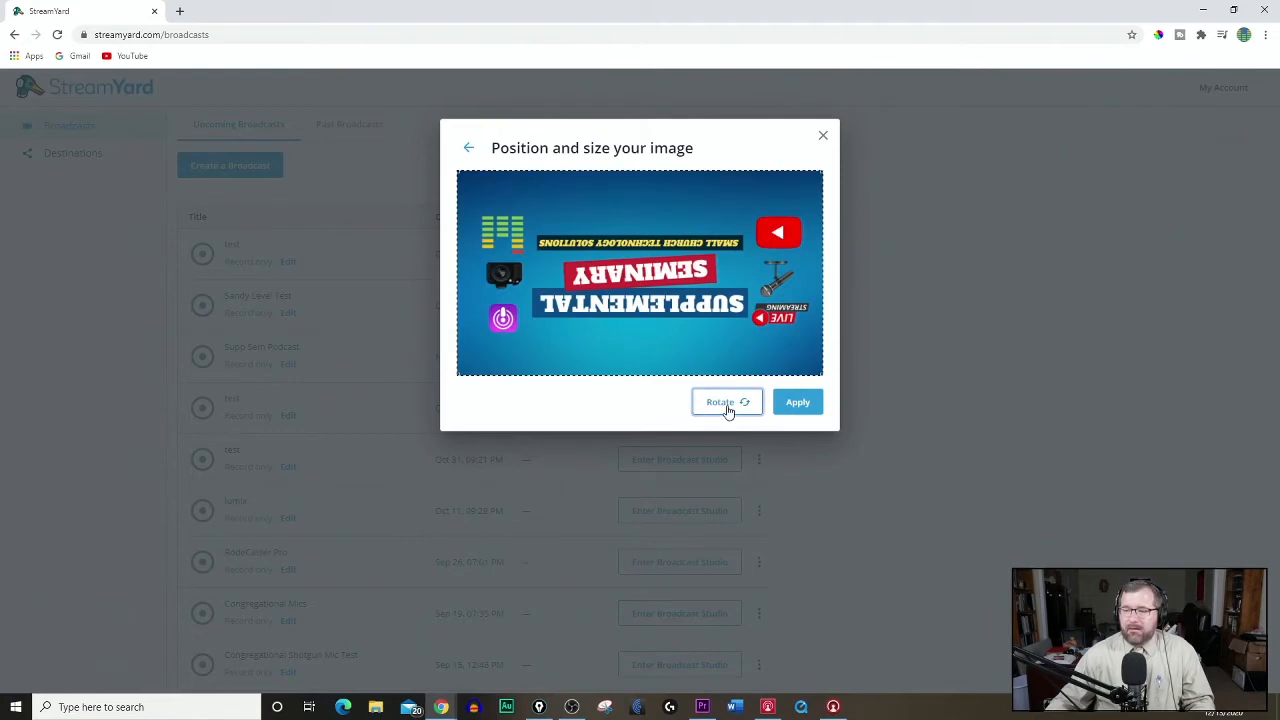
left_click(728, 400)
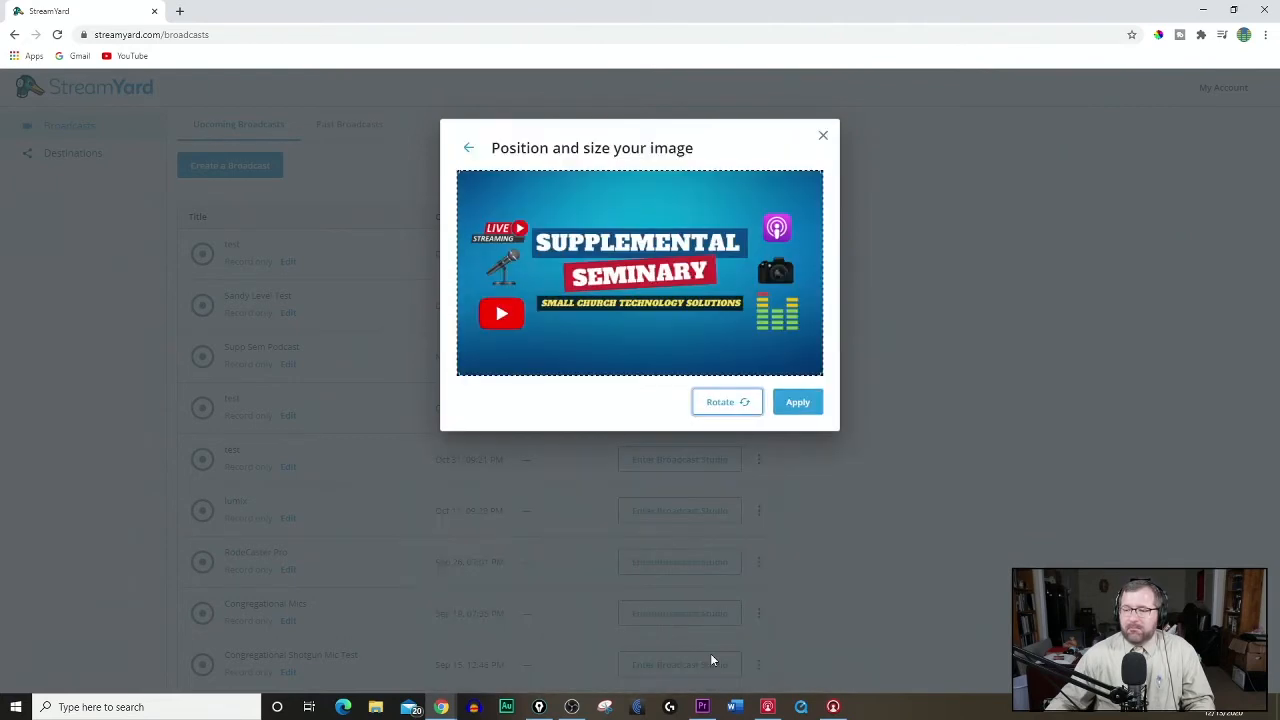
left_click(796, 400)
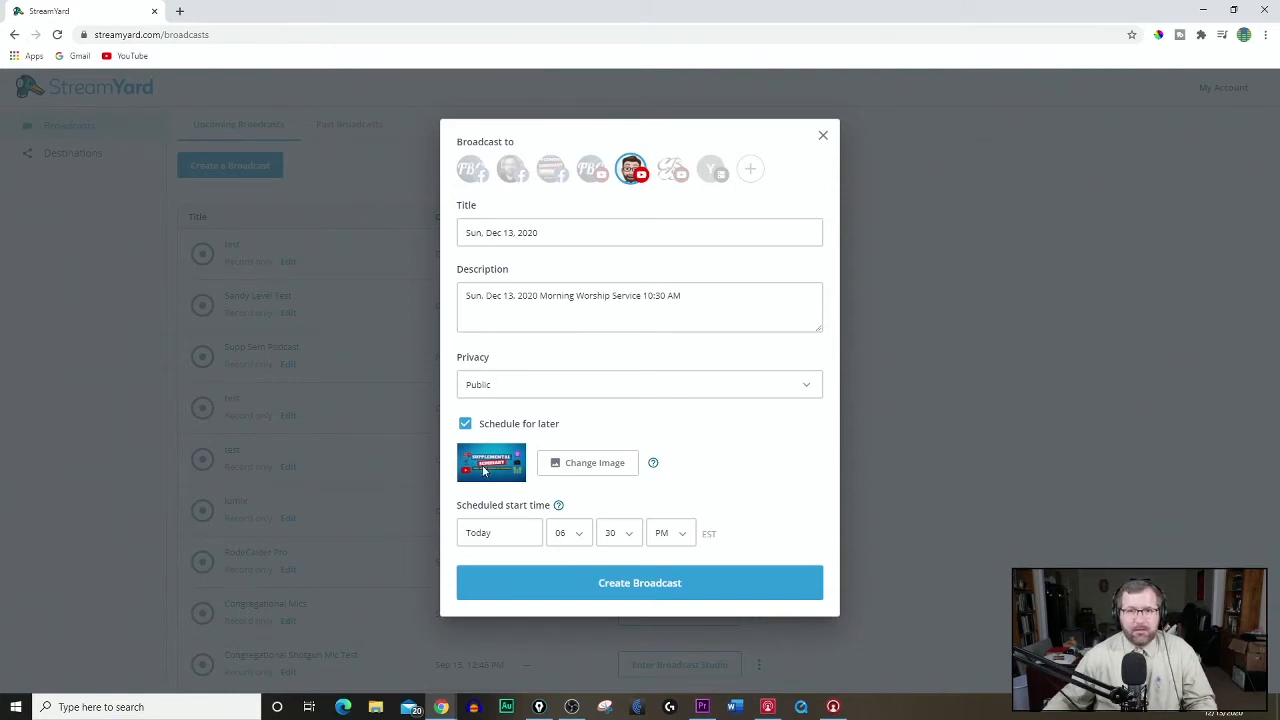
mouse_move(564, 380)
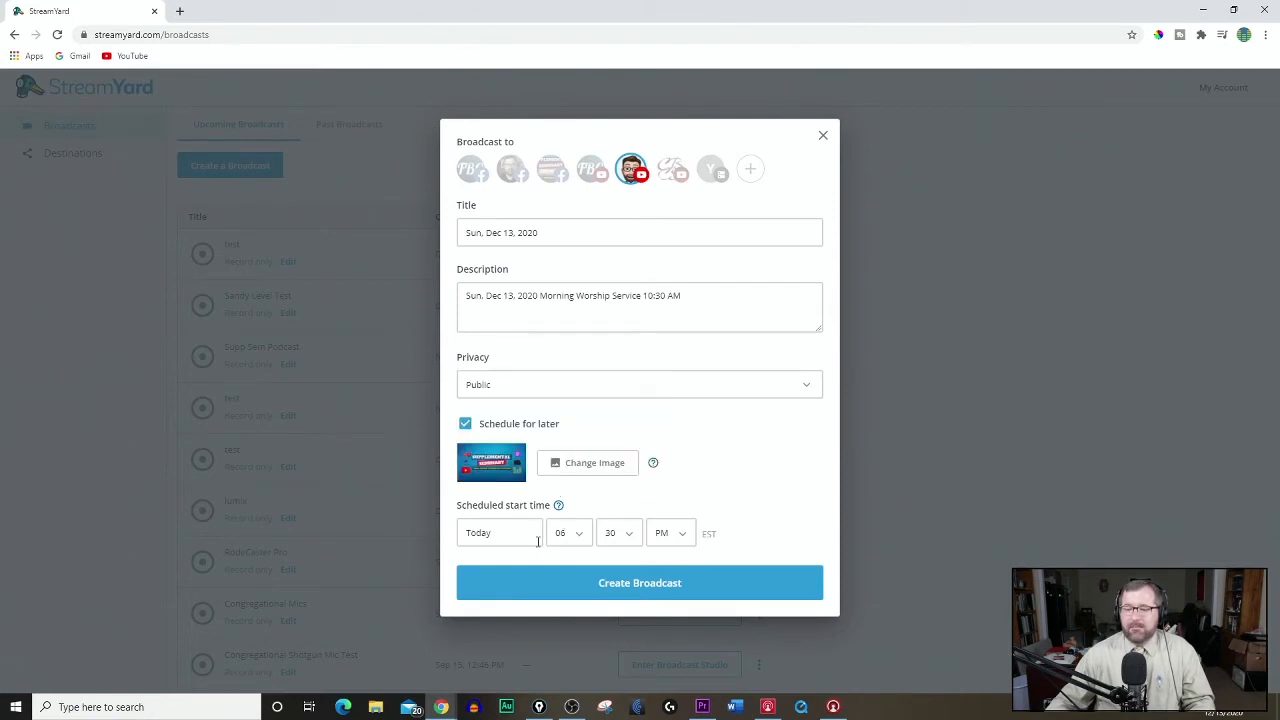
Set the broadcast start date to December 20, 2020 in the calendar.
left_click(500, 532)
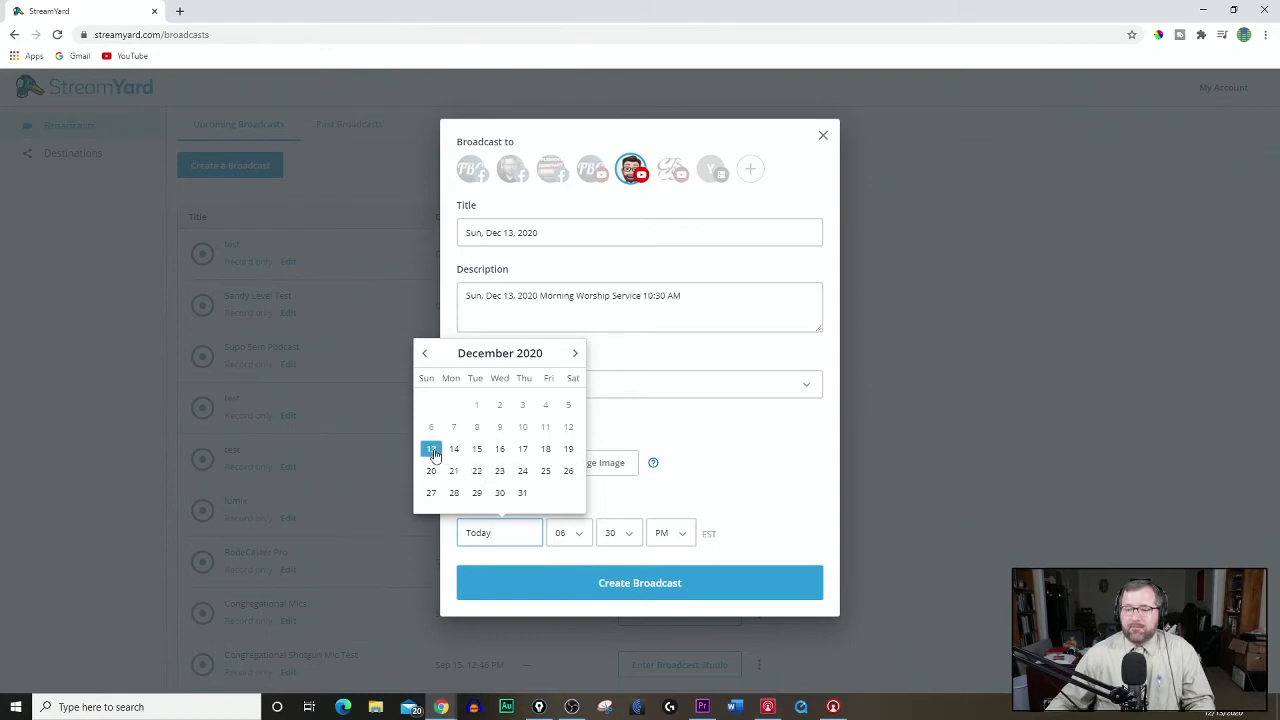
left_click(432, 470)
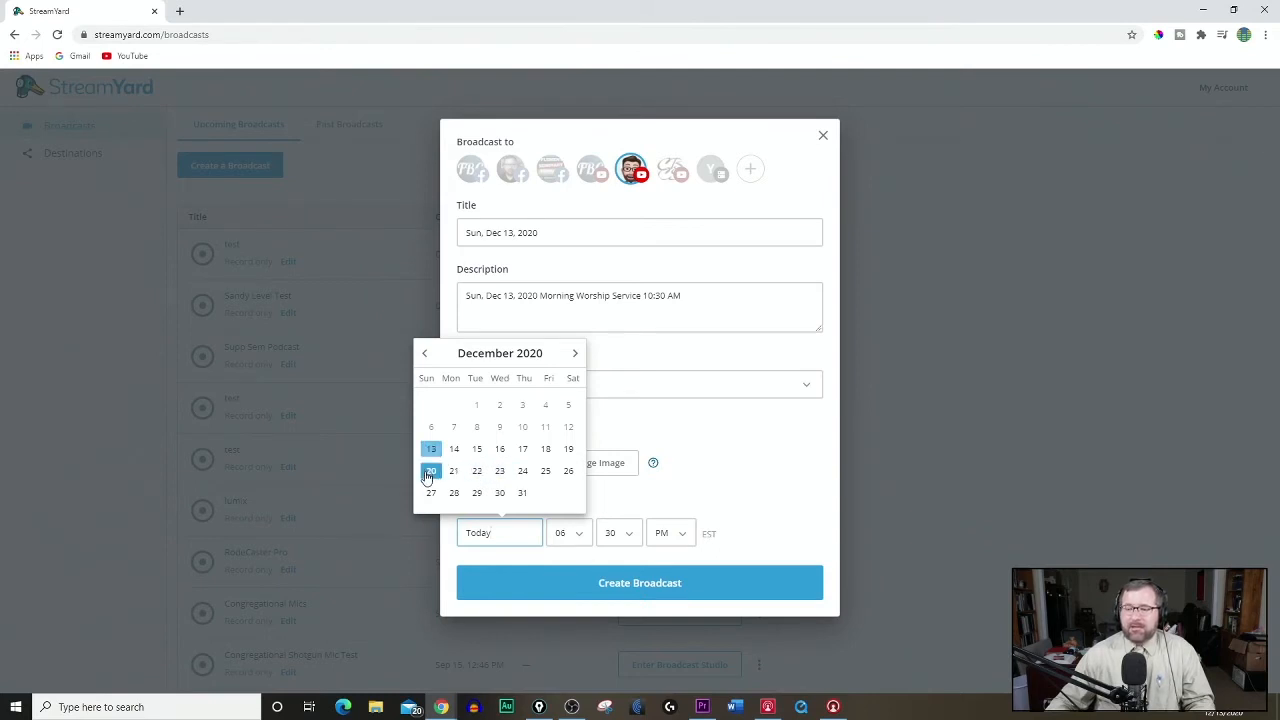
left_click(432, 470)
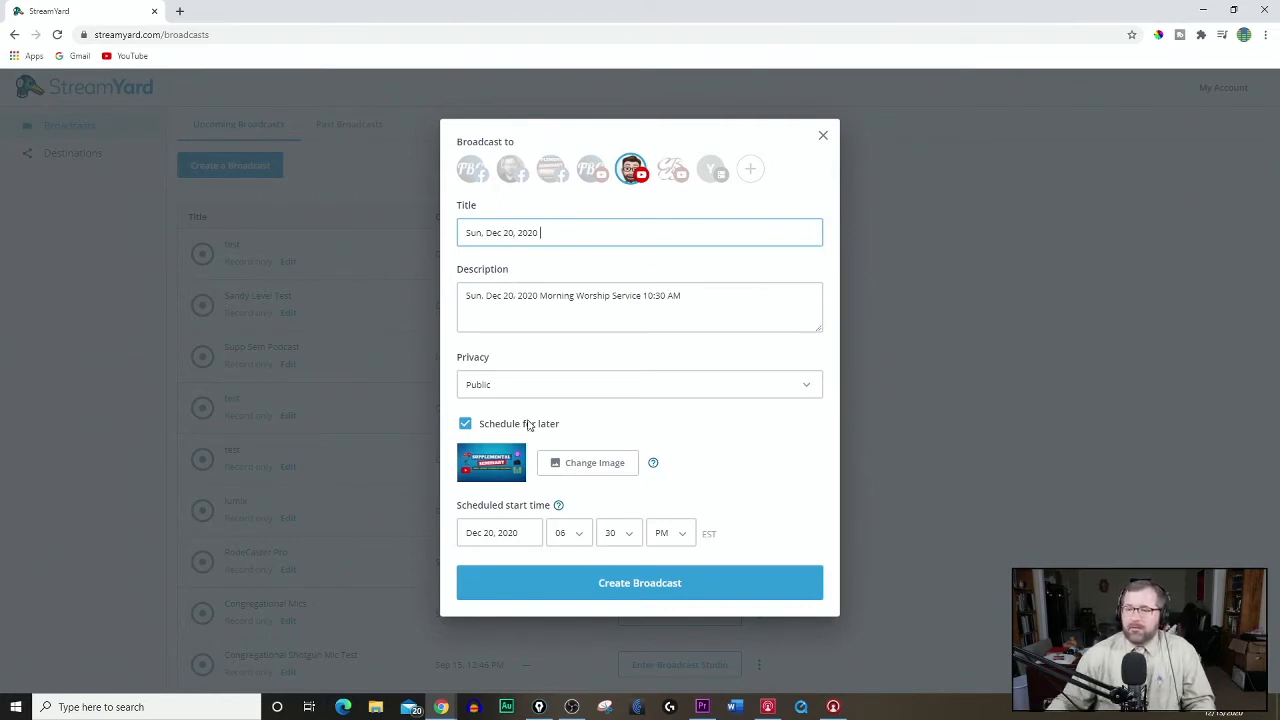
left_click(500, 532)
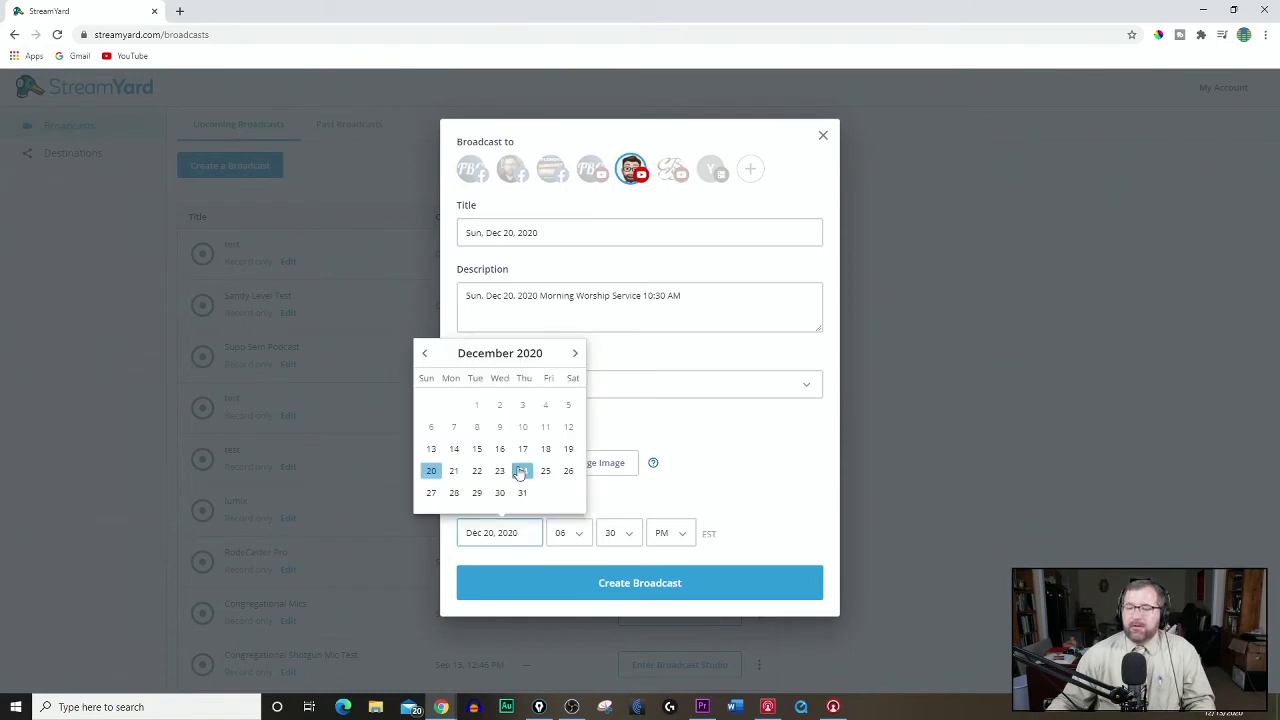
Set the start time to 11 AM.
left_click(568, 532)
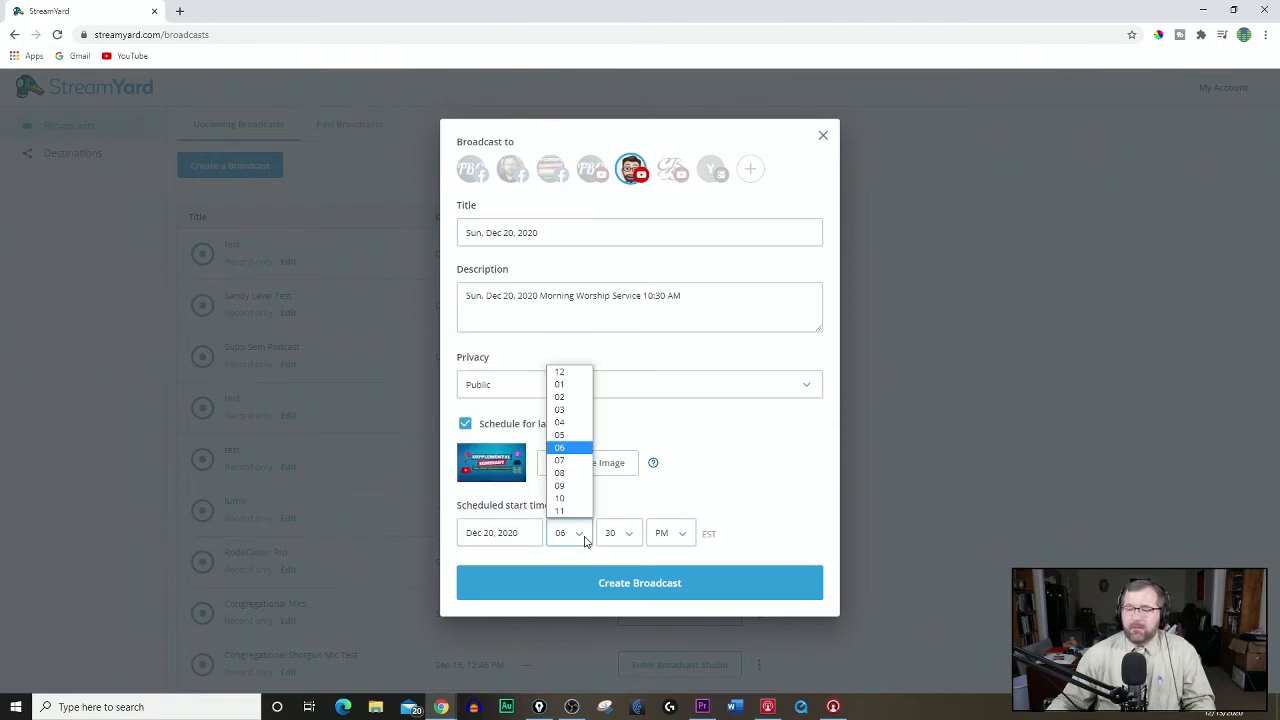
left_click(560, 512)
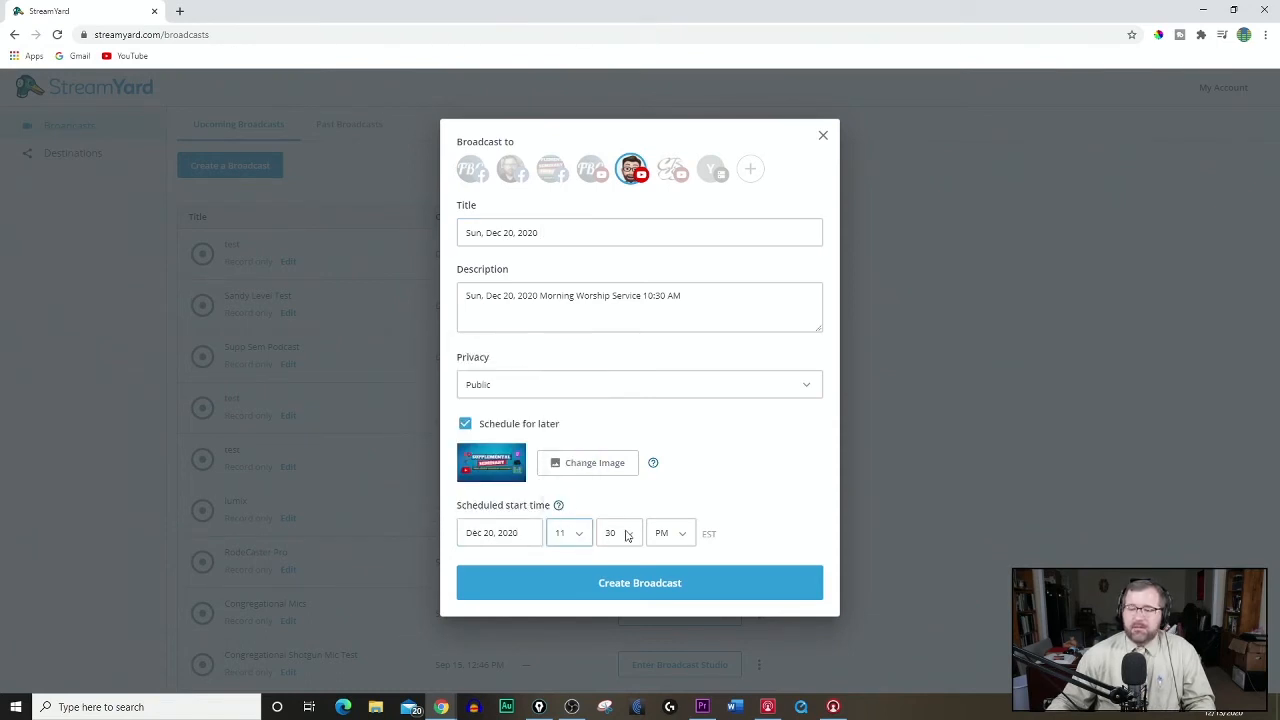
left_click(610, 532)
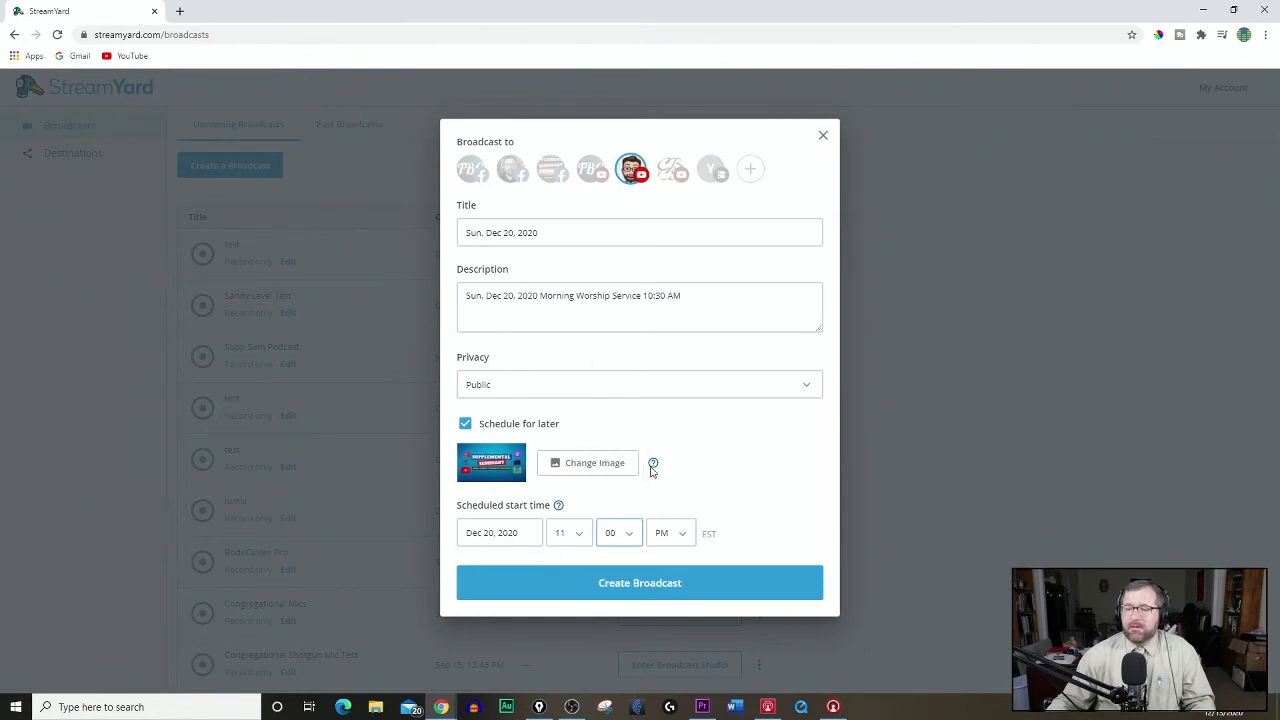
left_click(670, 532)
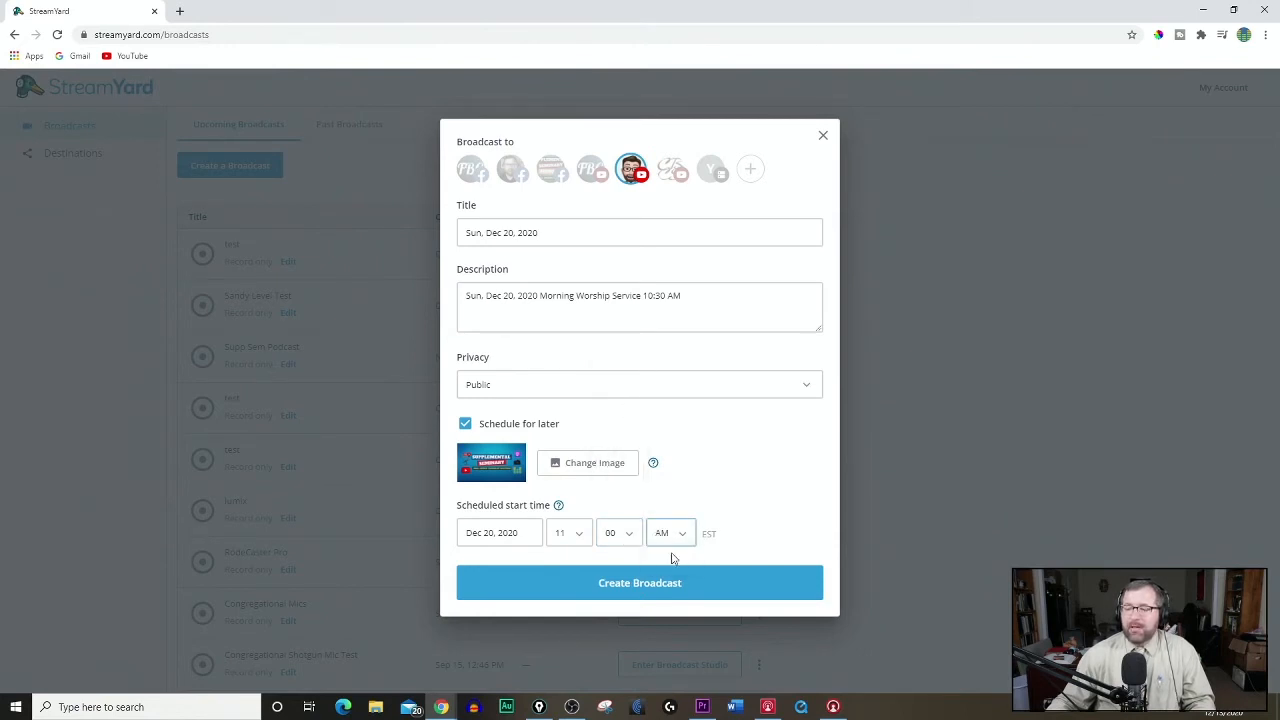
left_click(670, 532)
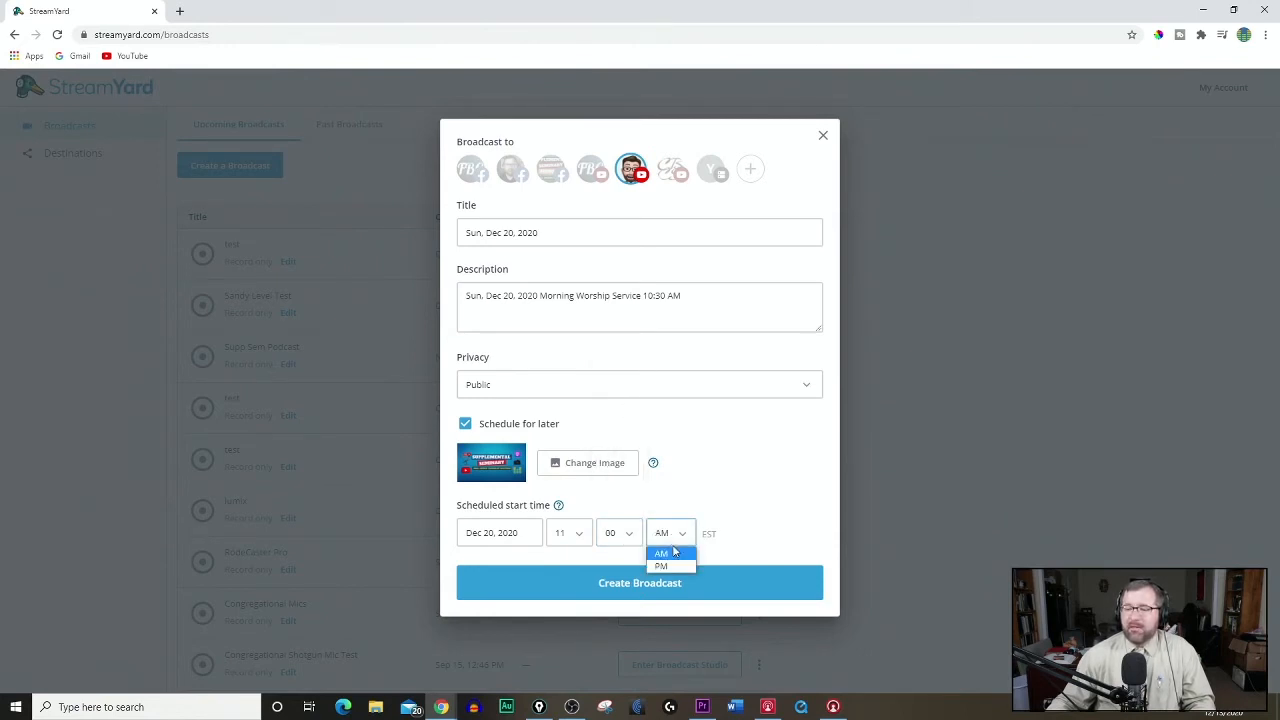
left_click(660, 552)
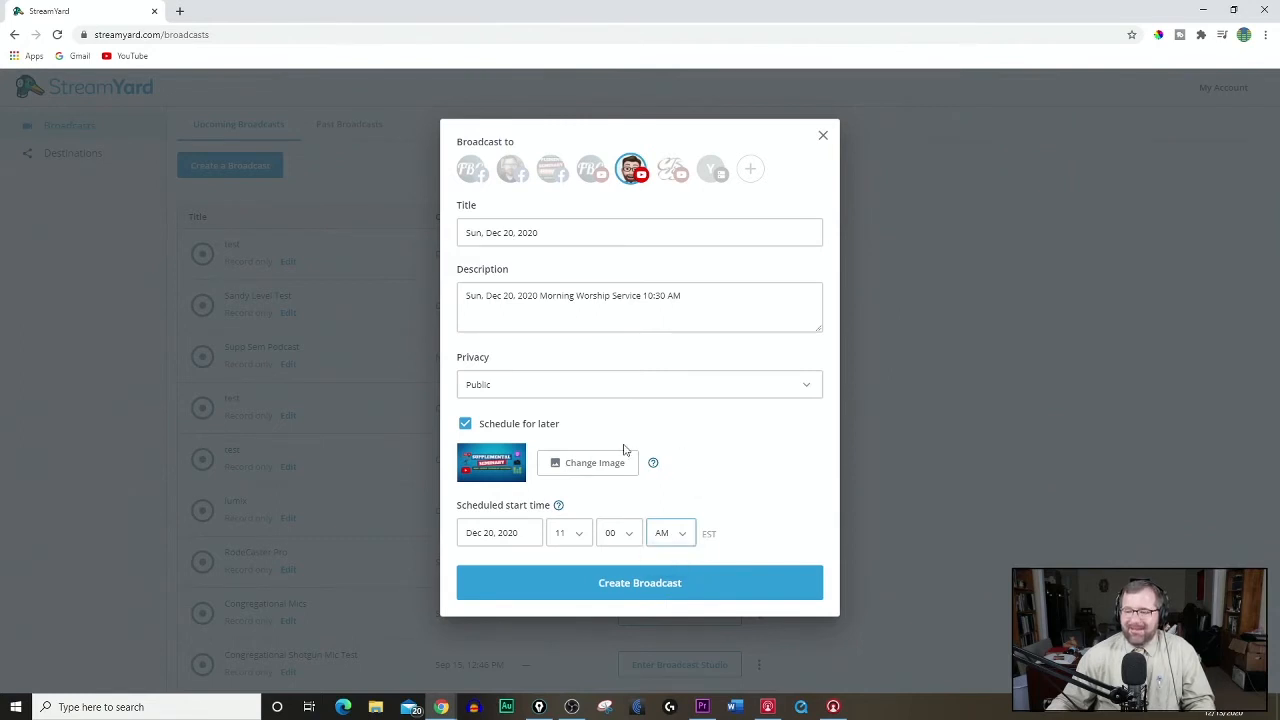
mouse_move(640, 584)
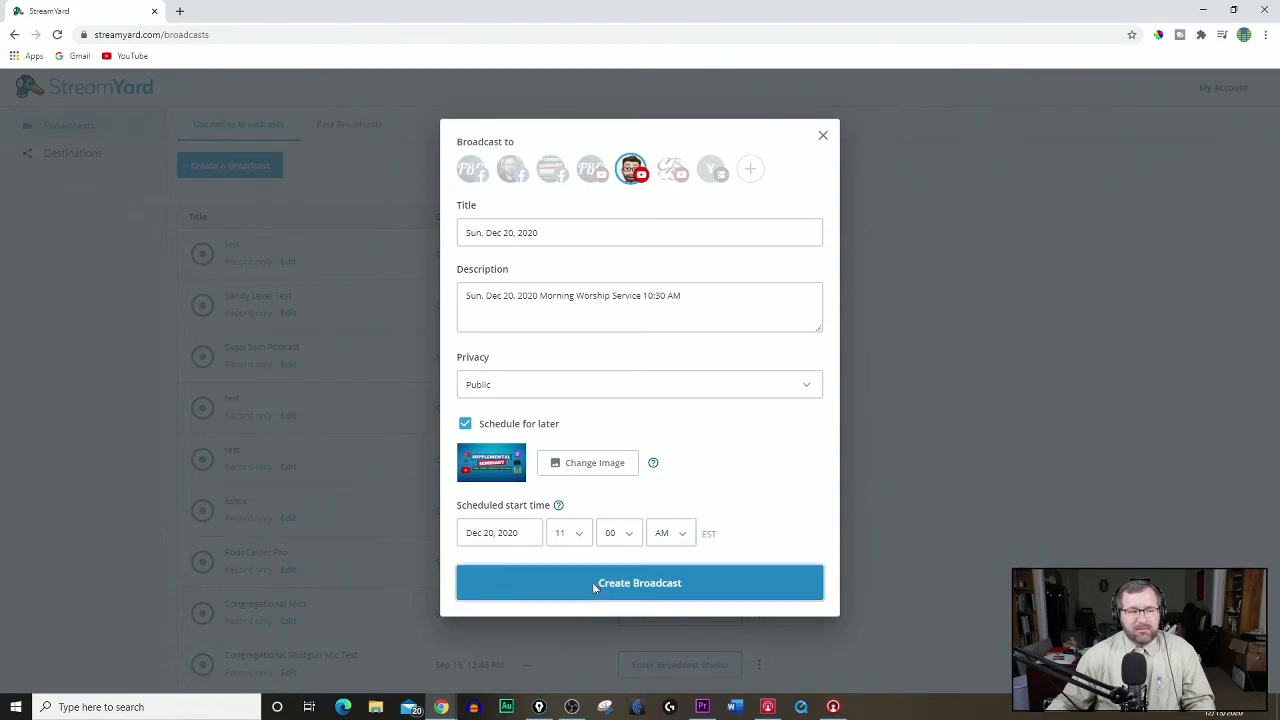
Create the broadcast scheduled for Sun, Dec 20, 2020 at 11:00 AM.
left_click(640, 584)
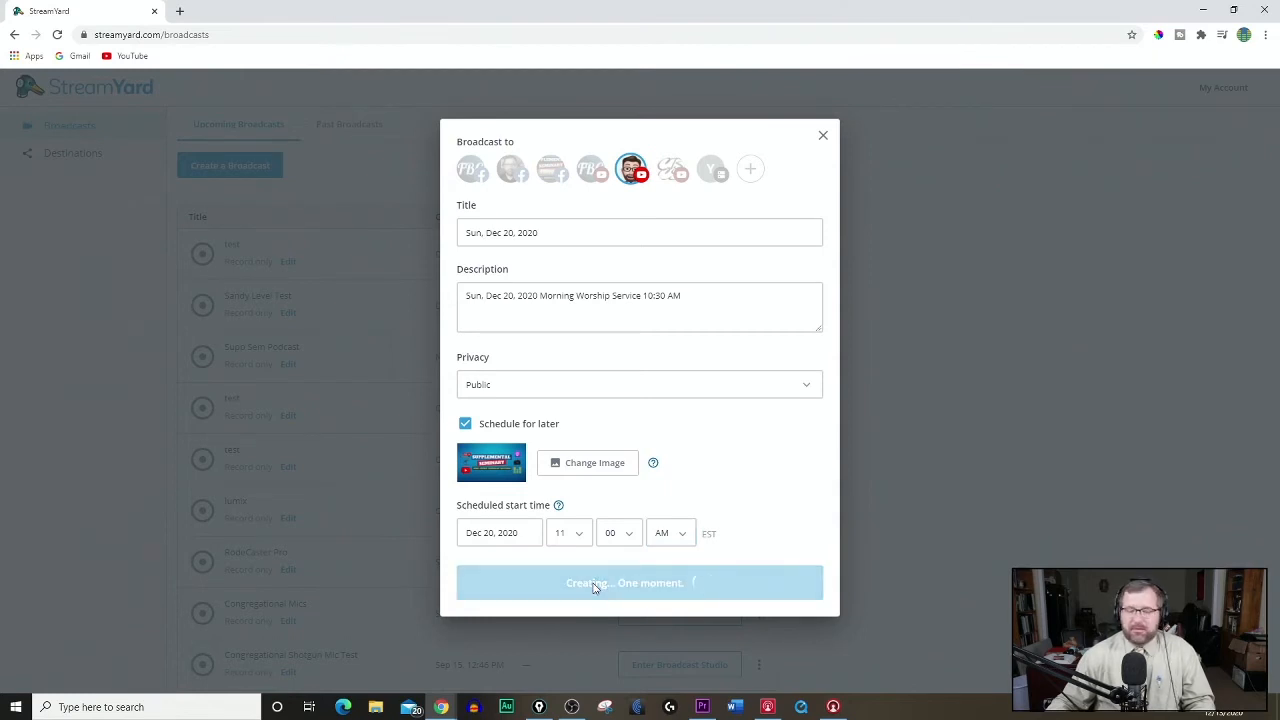
left_click(640, 582)
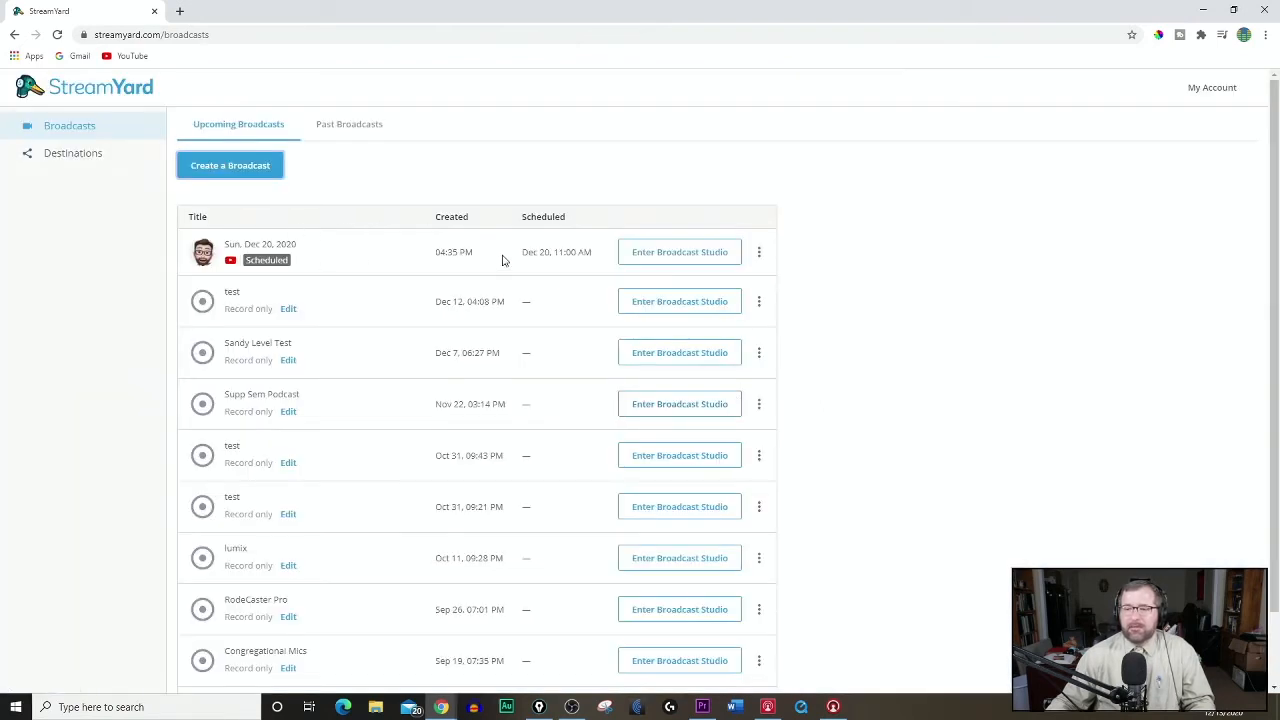
mouse_move(458, 262)
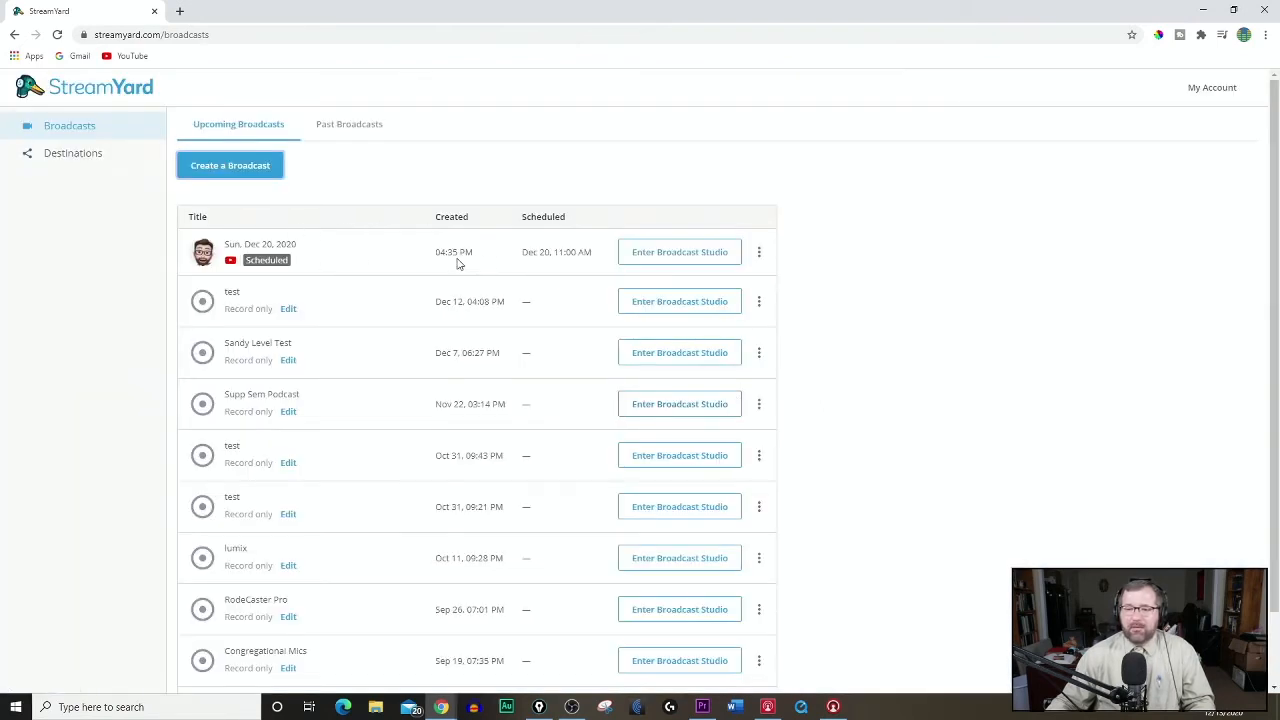
mouse_move(338, 262)
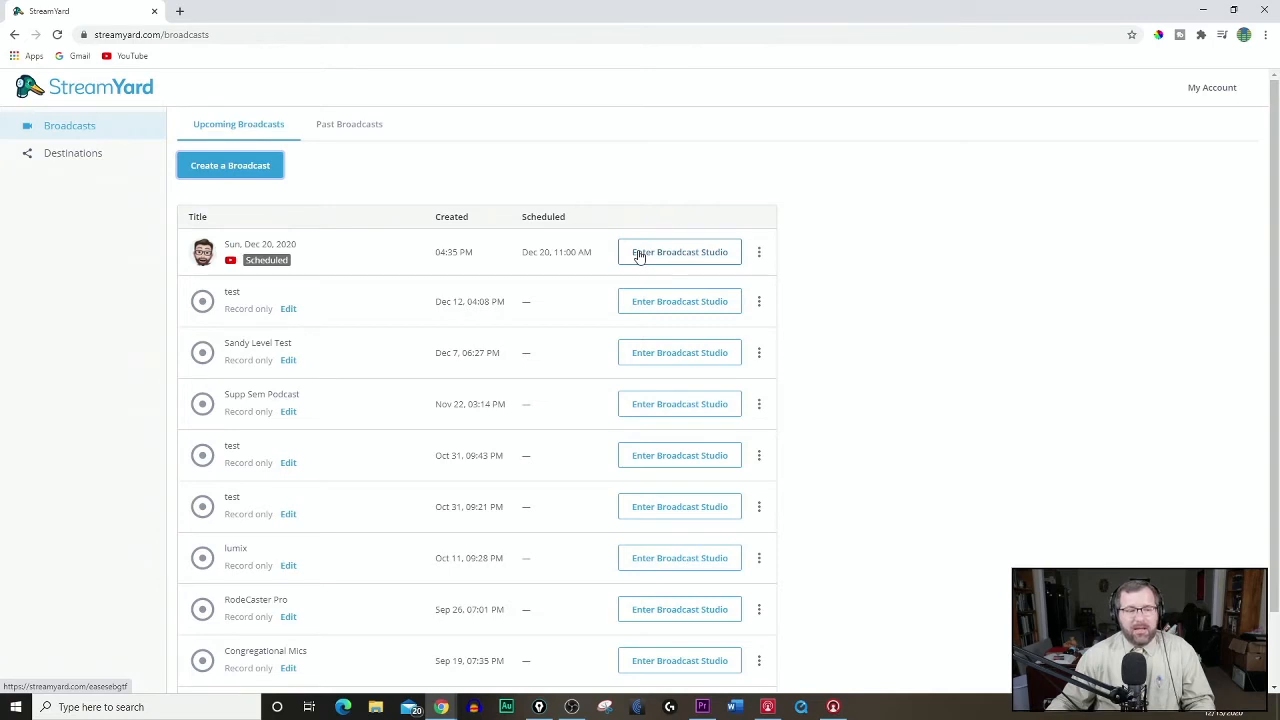
Enter the broadcast studio for the Sun, Dec 20, 2020 row, reaching the camera and mic check.
left_click(680, 252)
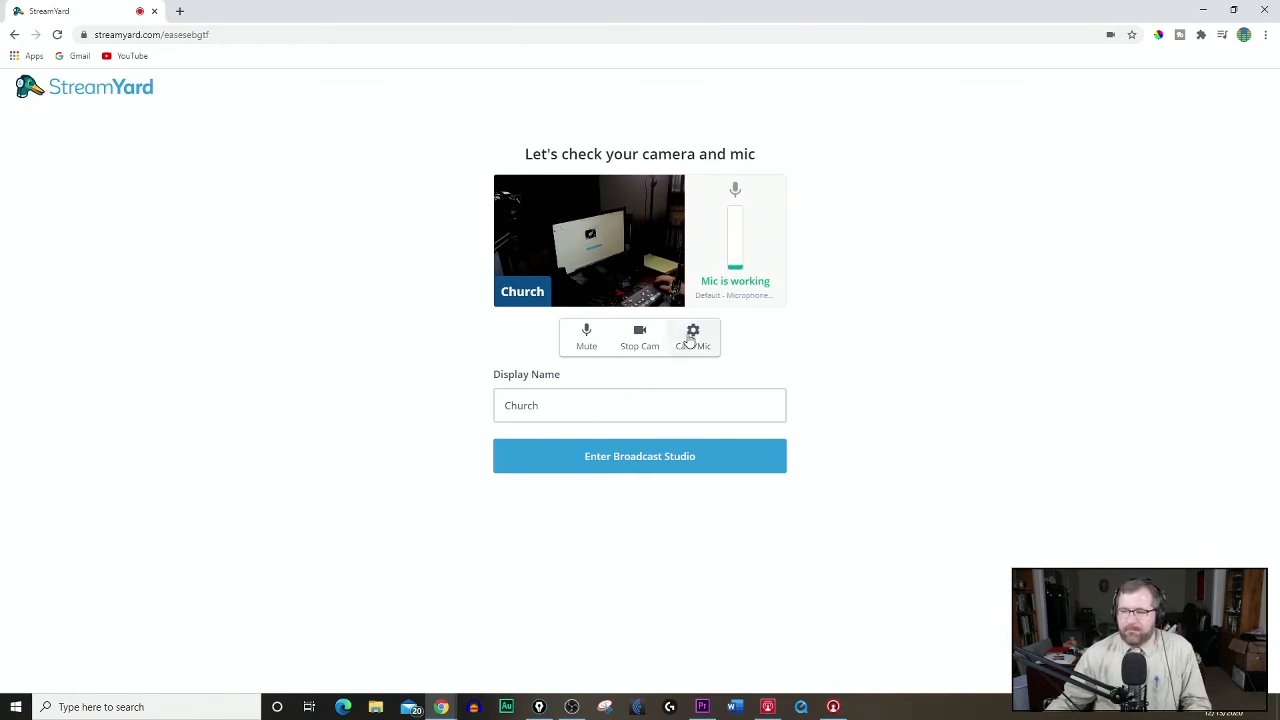
Review the Camera dropdown, then the Audio microphone and speaker options, and close settings.
left_click(692, 336)
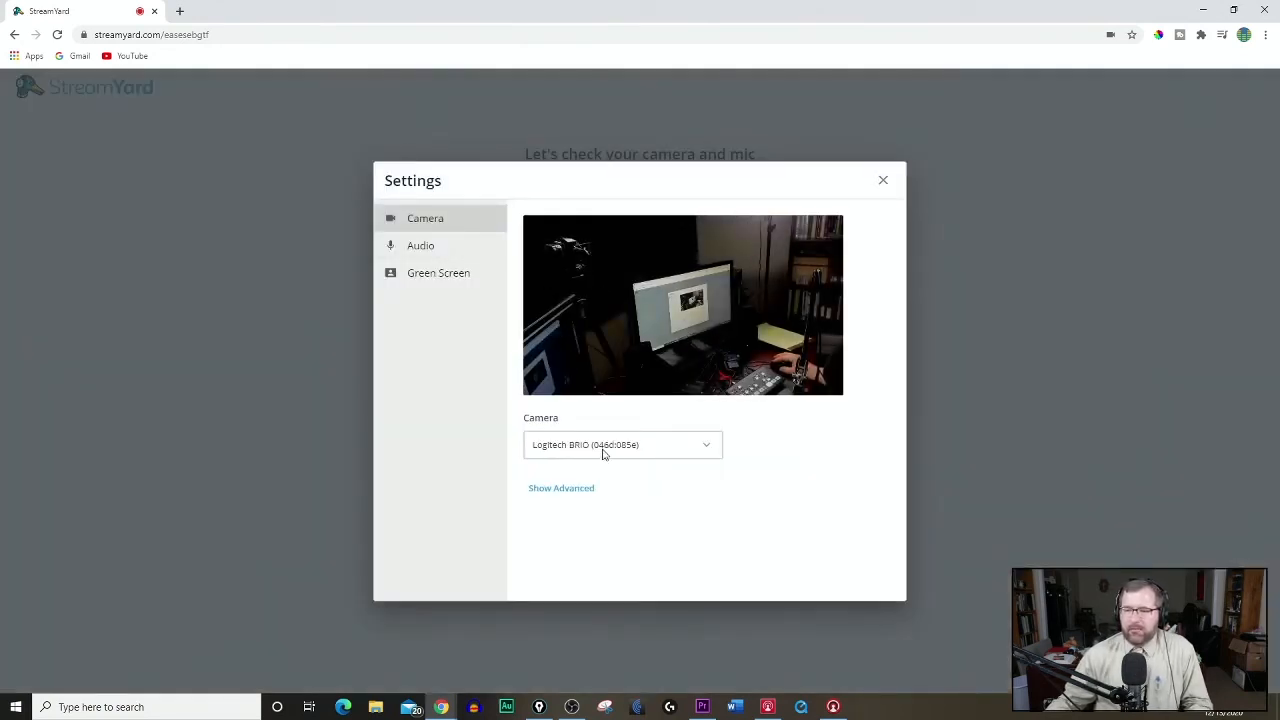
left_click(622, 444)
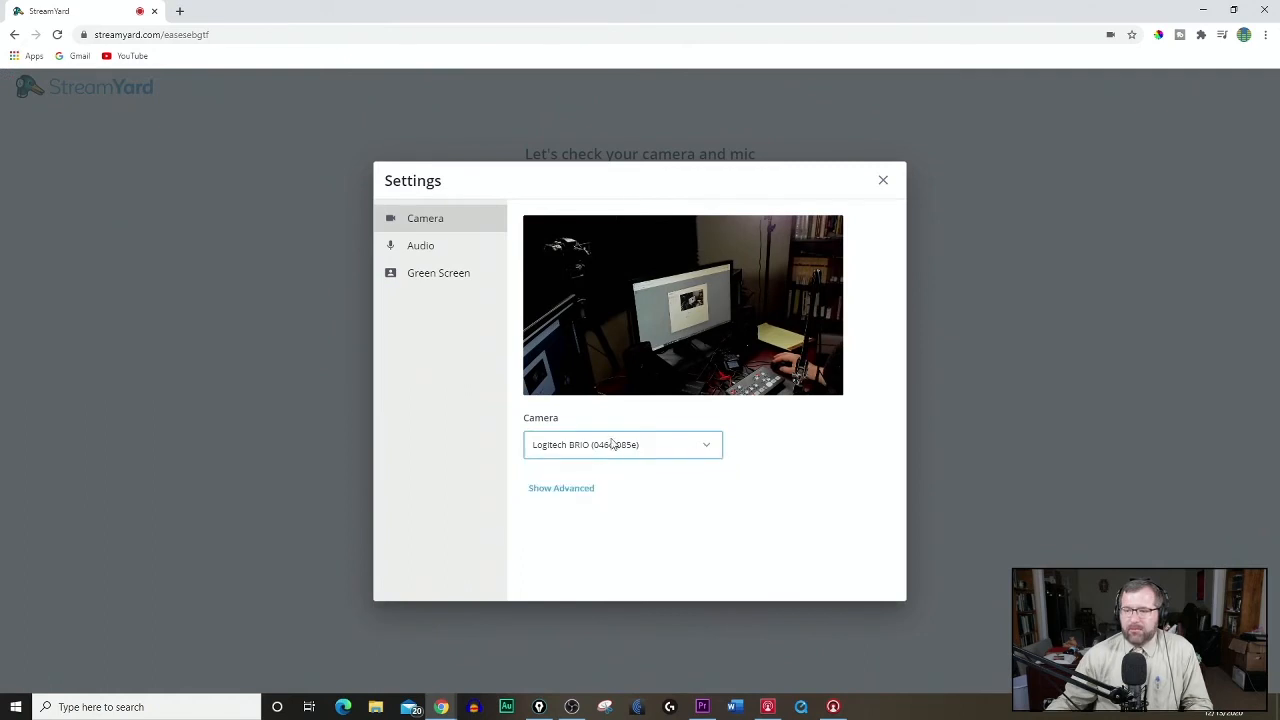
mouse_move(504, 270)
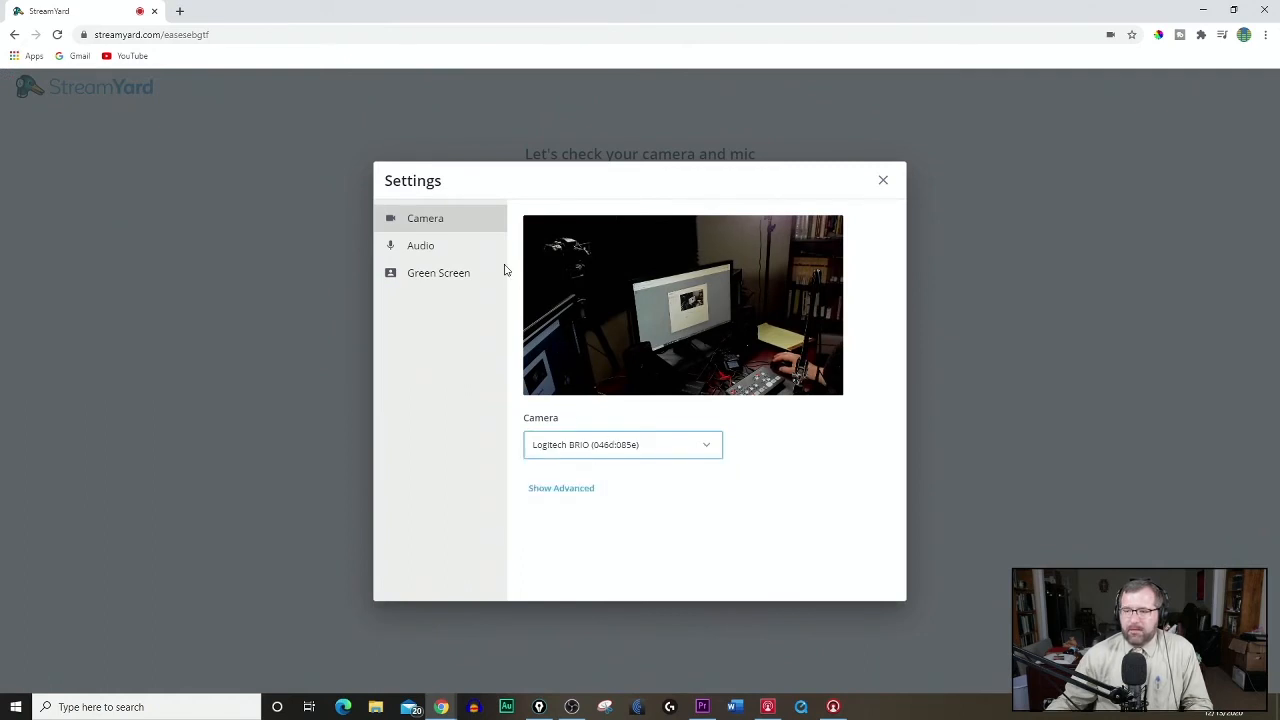
left_click(420, 244)
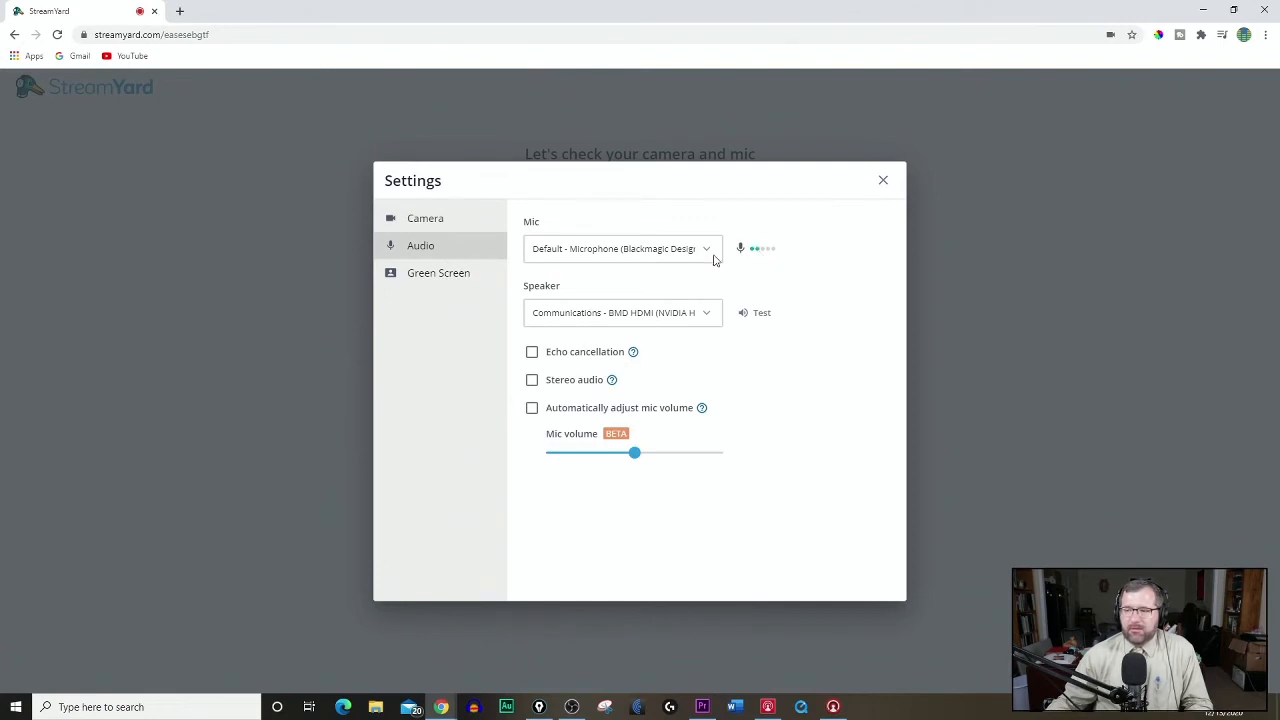
mouse_move(812, 268)
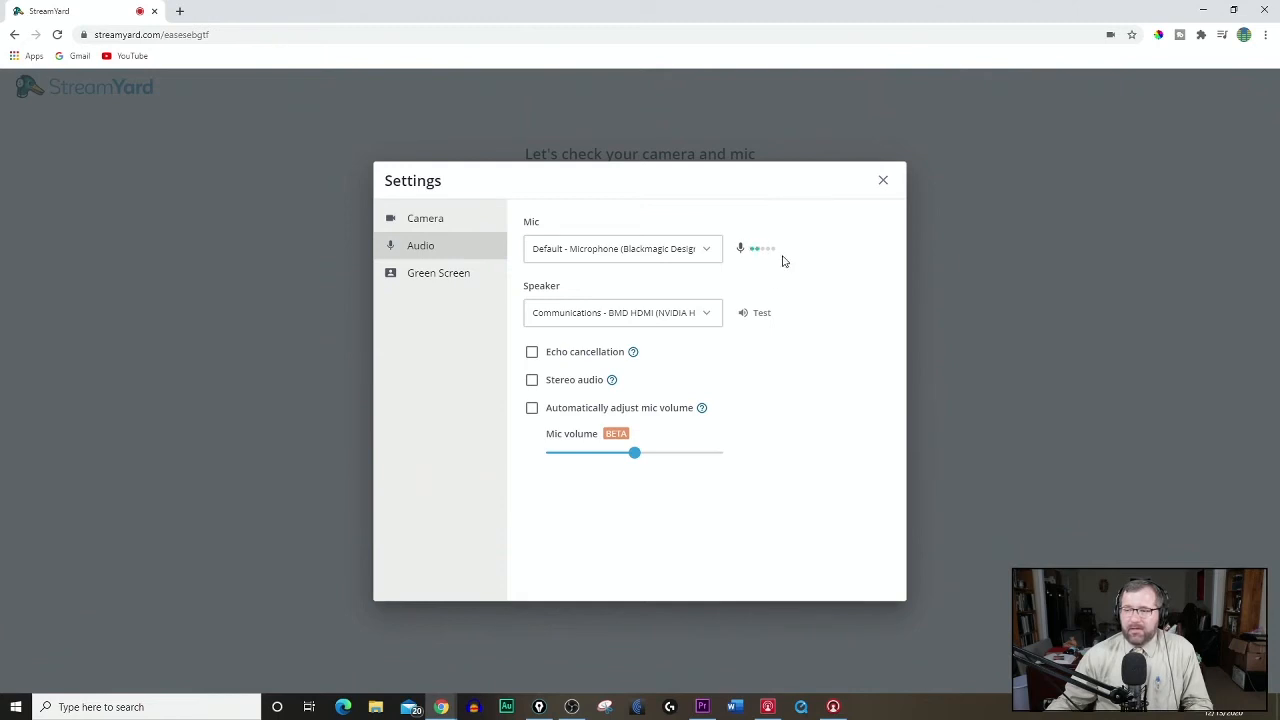
mouse_move(752, 260)
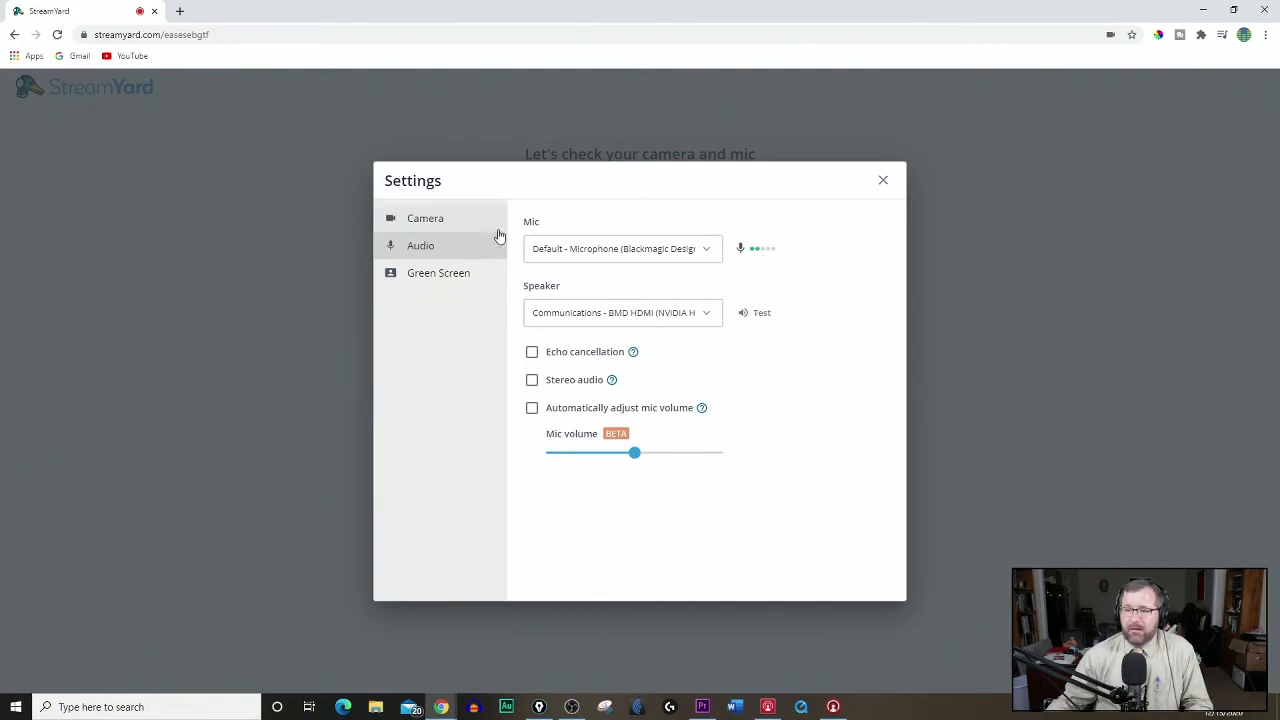
left_click(884, 180)
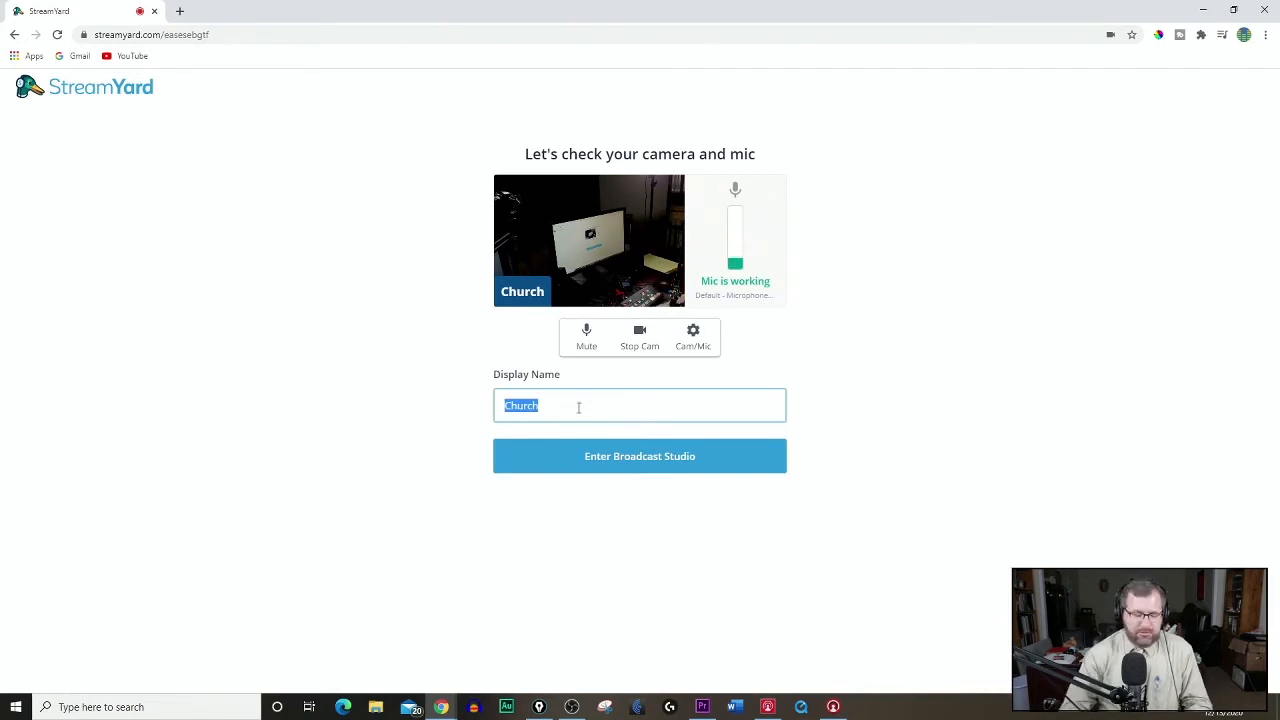
Set the display name to 'Name of Church' and enter the broadcast studio.
type("Name of Church")
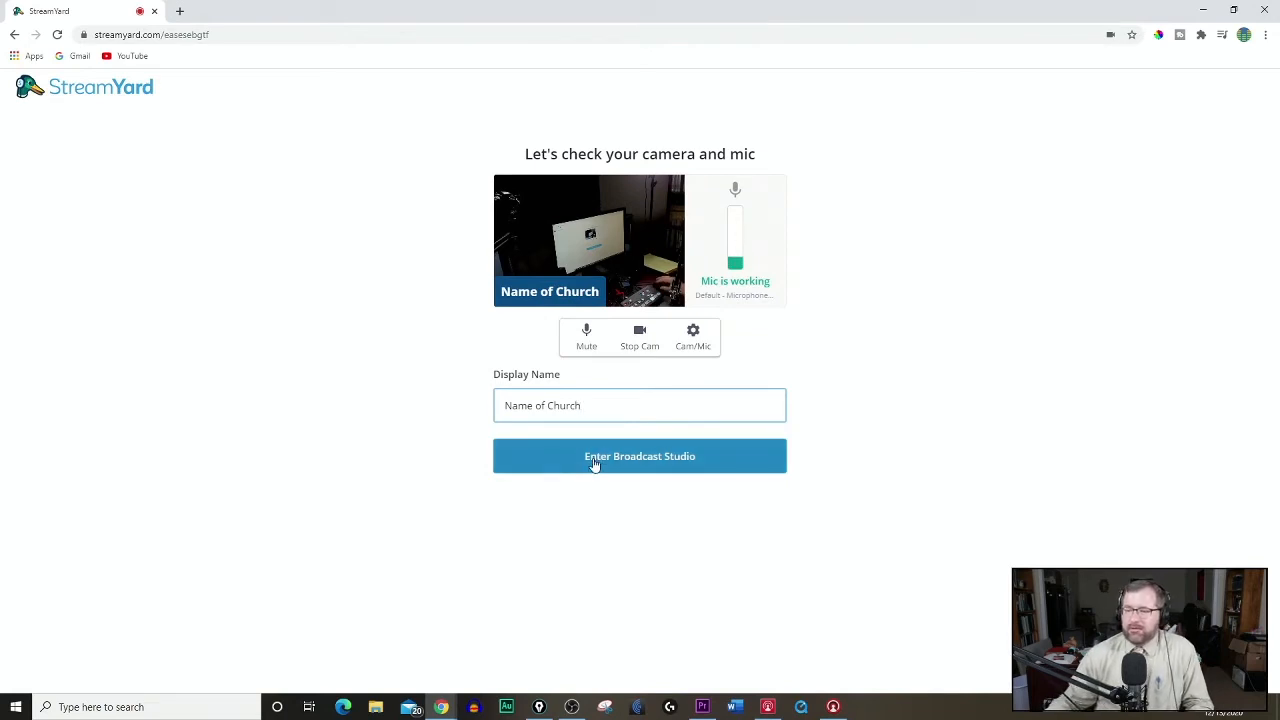
left_click(640, 456)
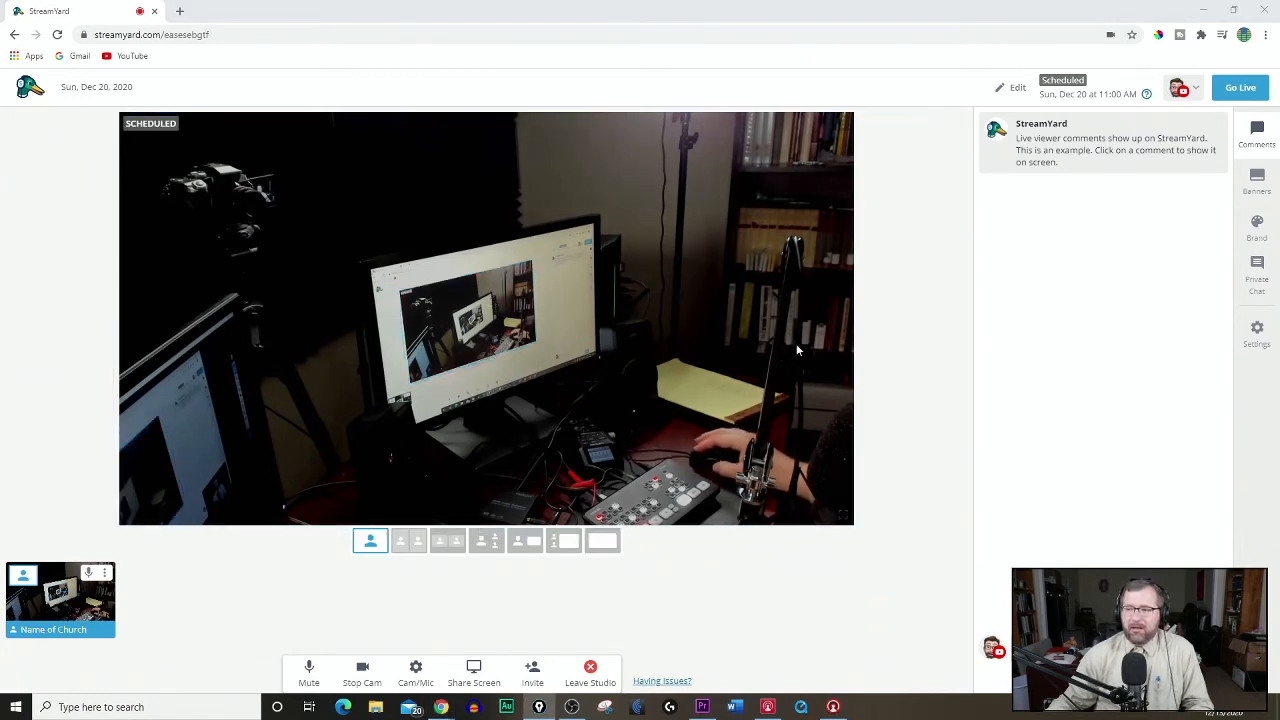
mouse_move(532, 562)
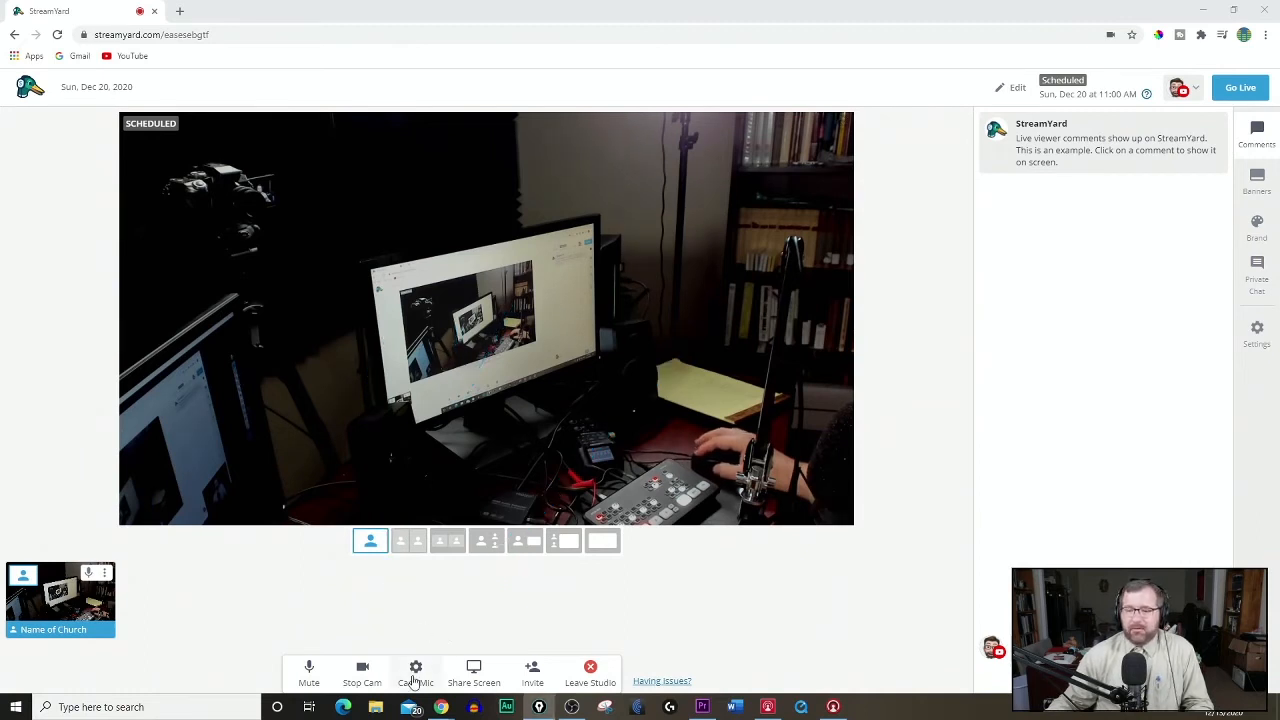
left_click(416, 668)
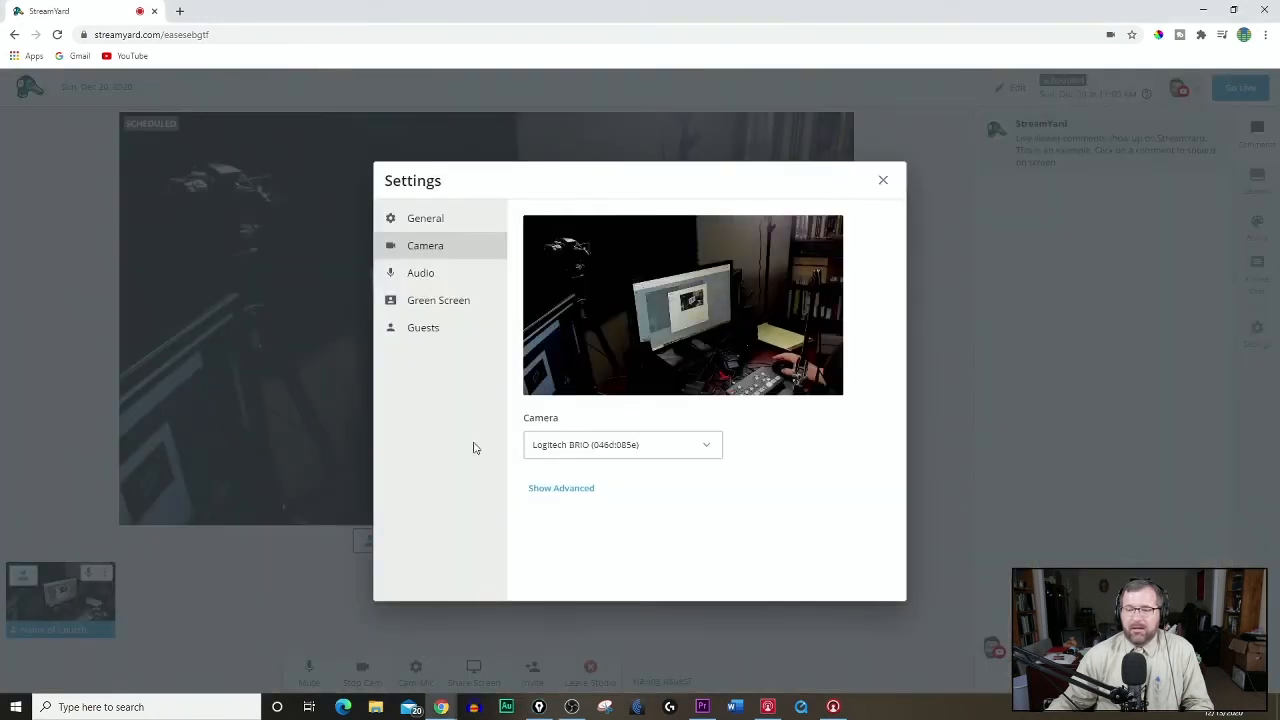
left_click(420, 272)
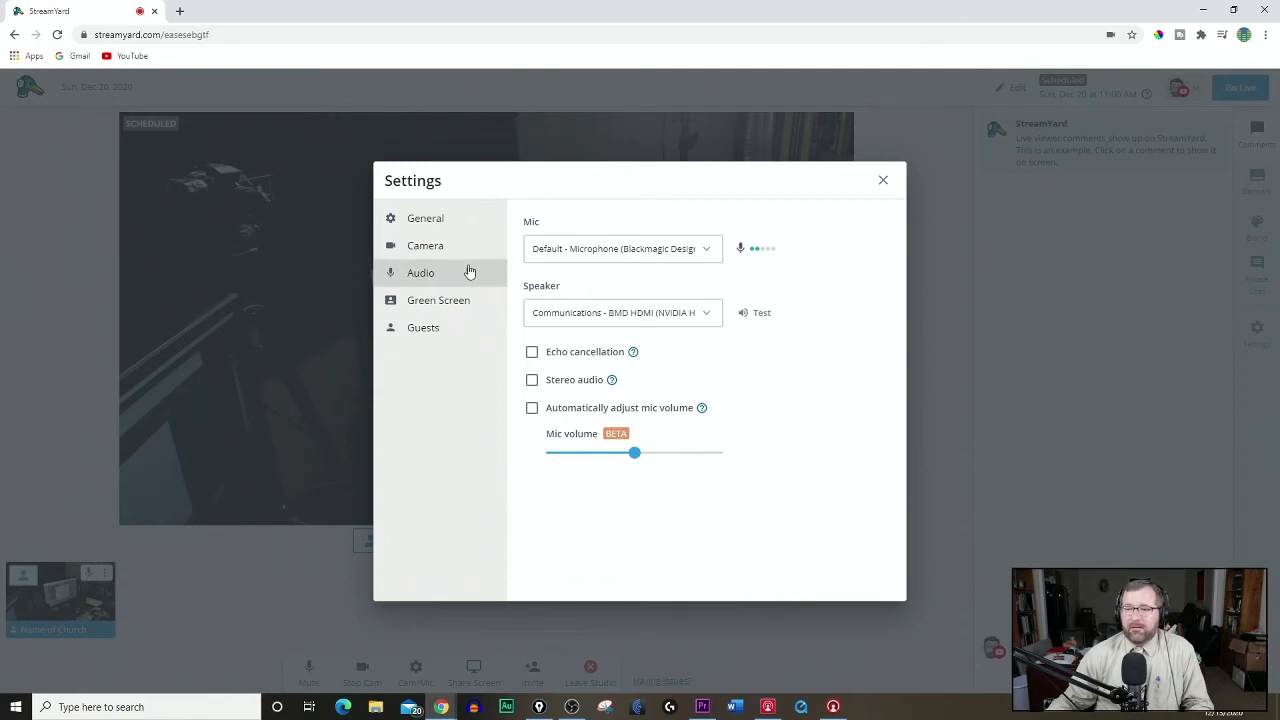
left_click(884, 180)
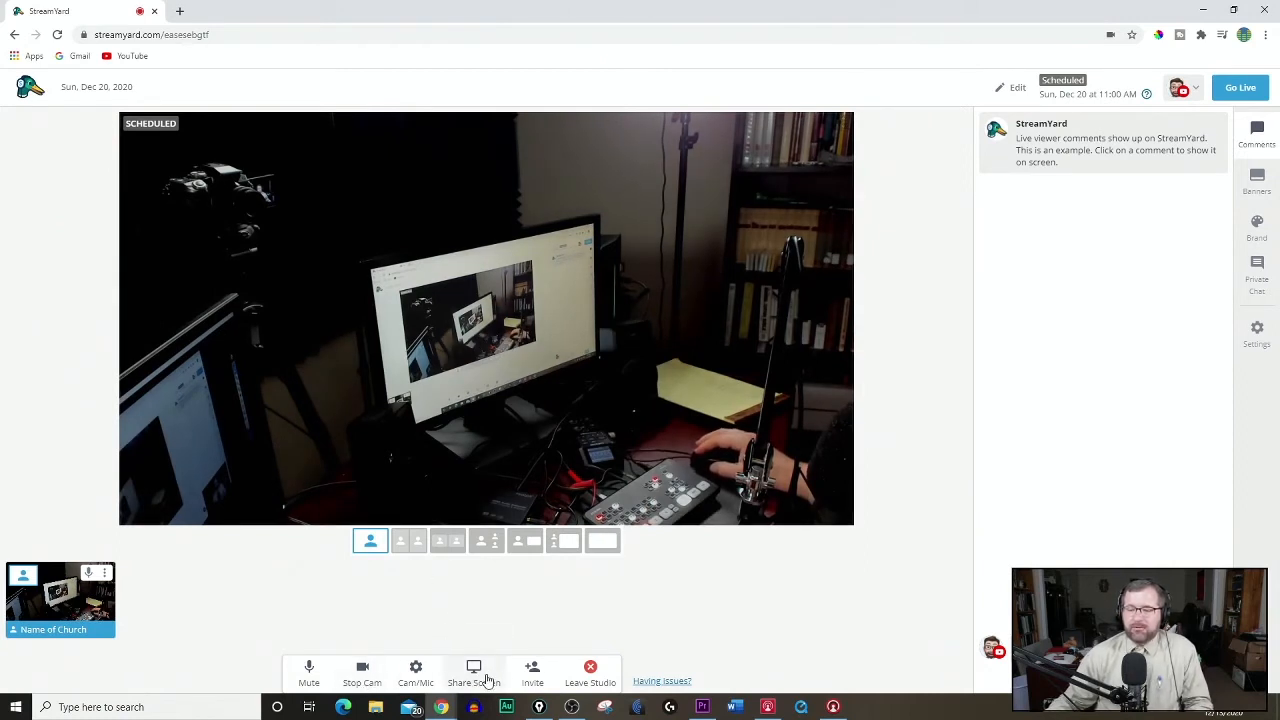
Share Screen 2 so it appears as a source tile beside the camera feed.
left_click(472, 672)
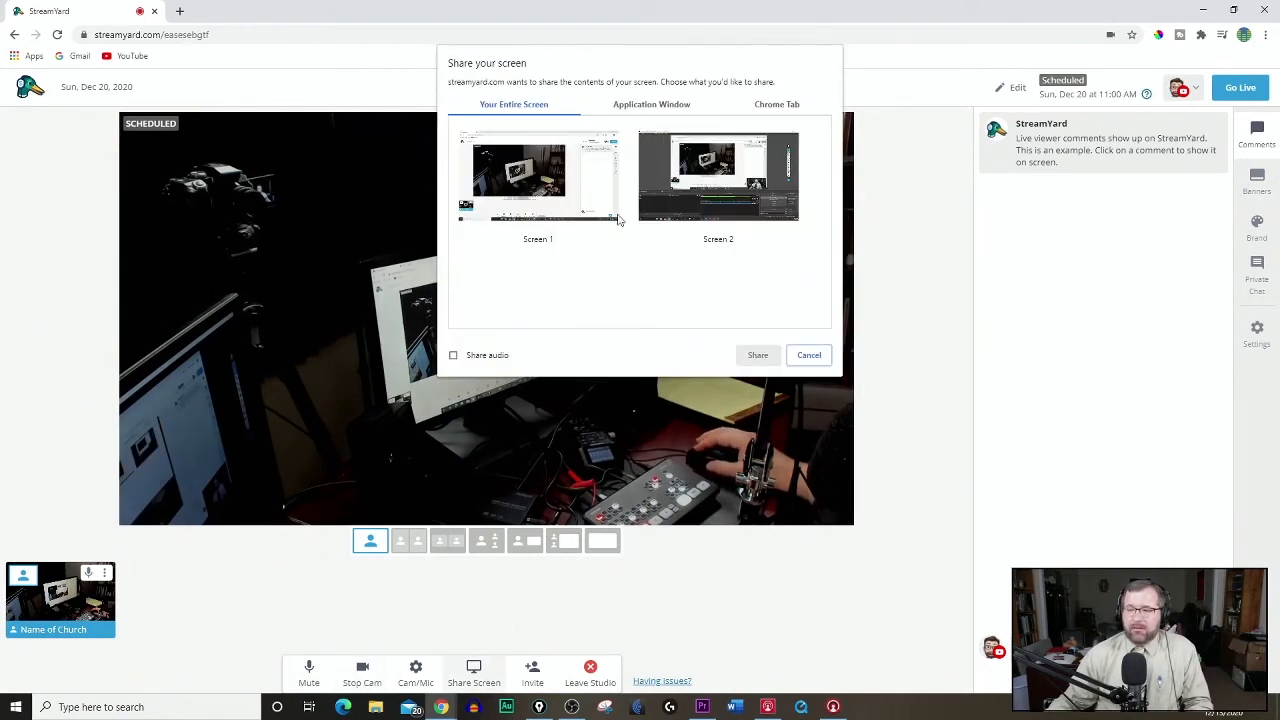
left_click(718, 176)
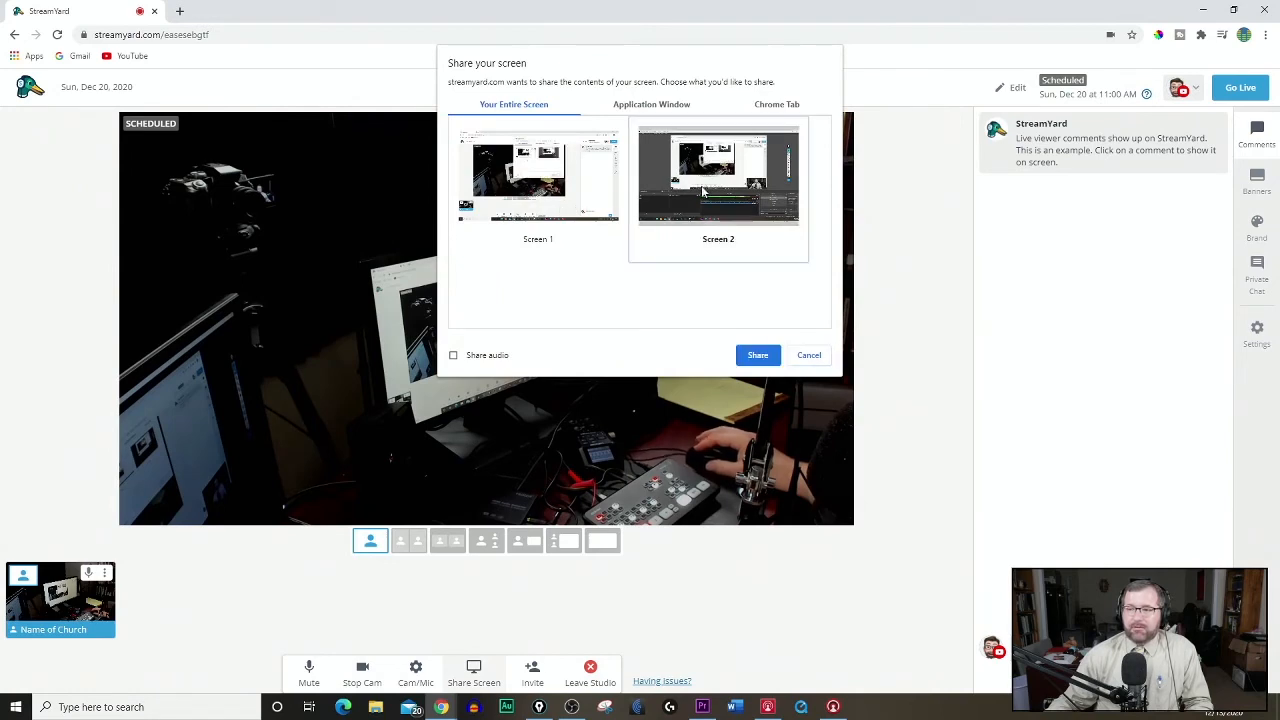
left_click(756, 356)
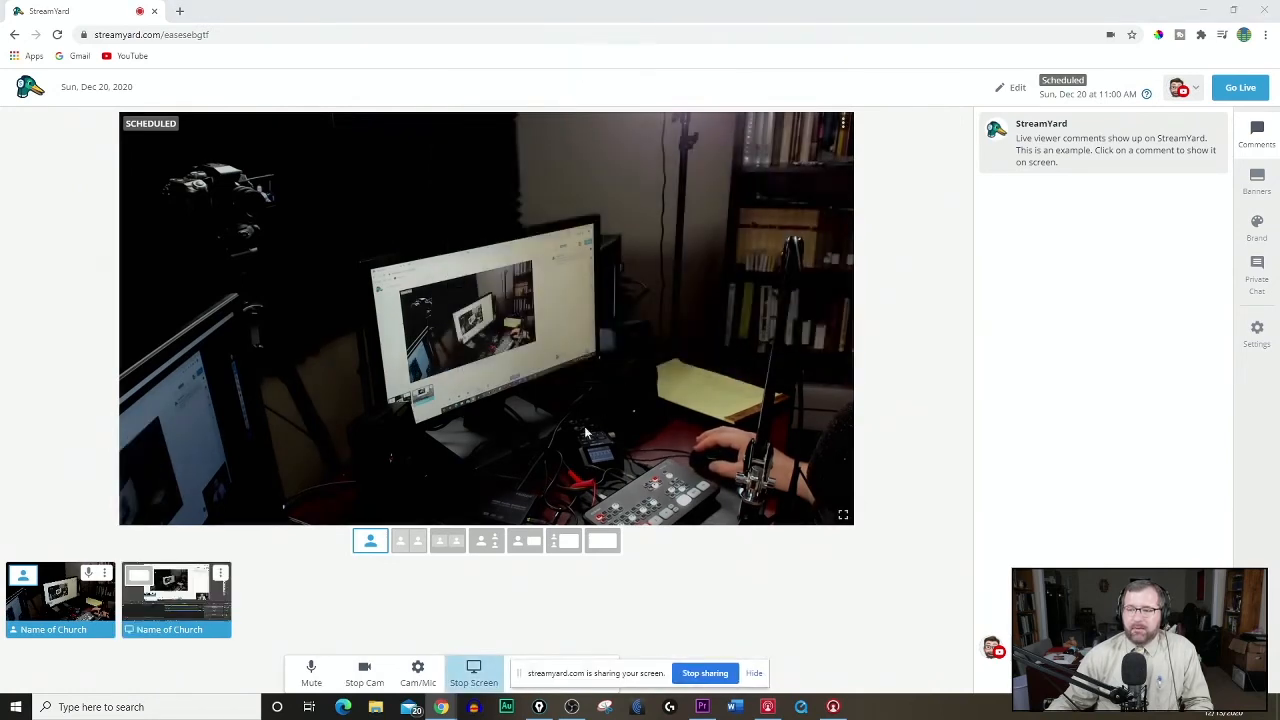
left_click(564, 540)
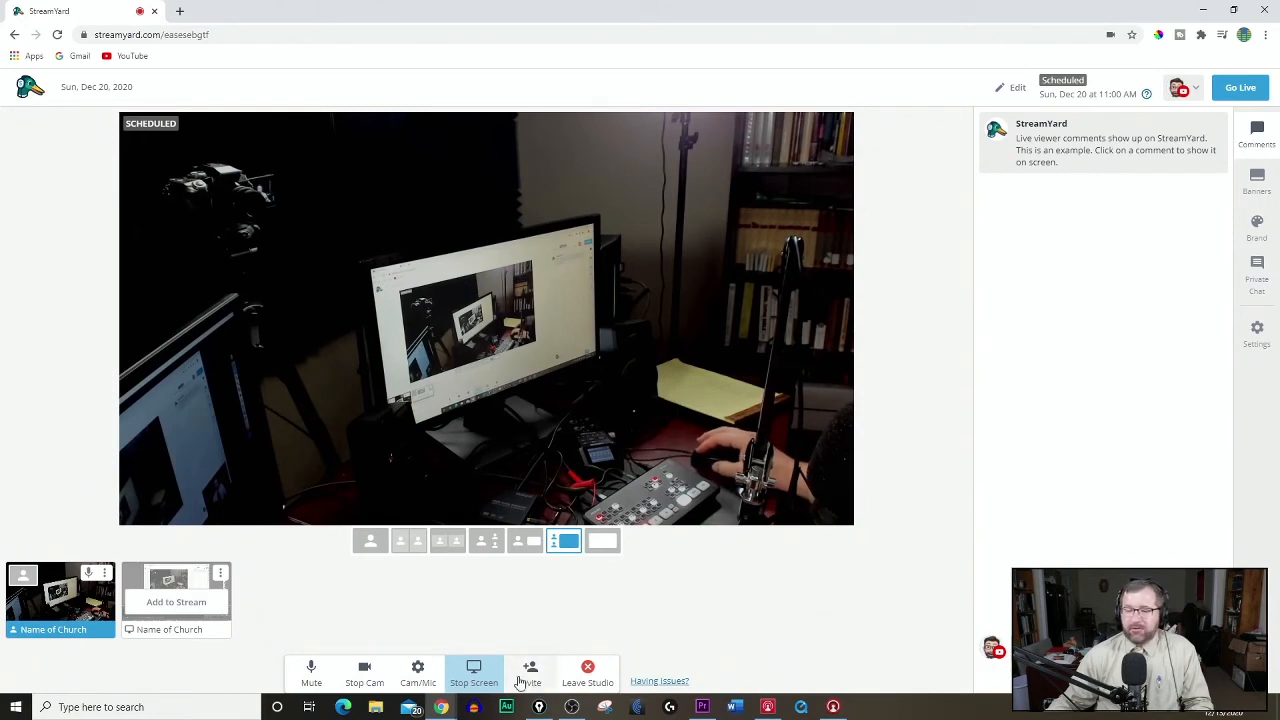
Mute and then unmute the microphone.
left_click(312, 672)
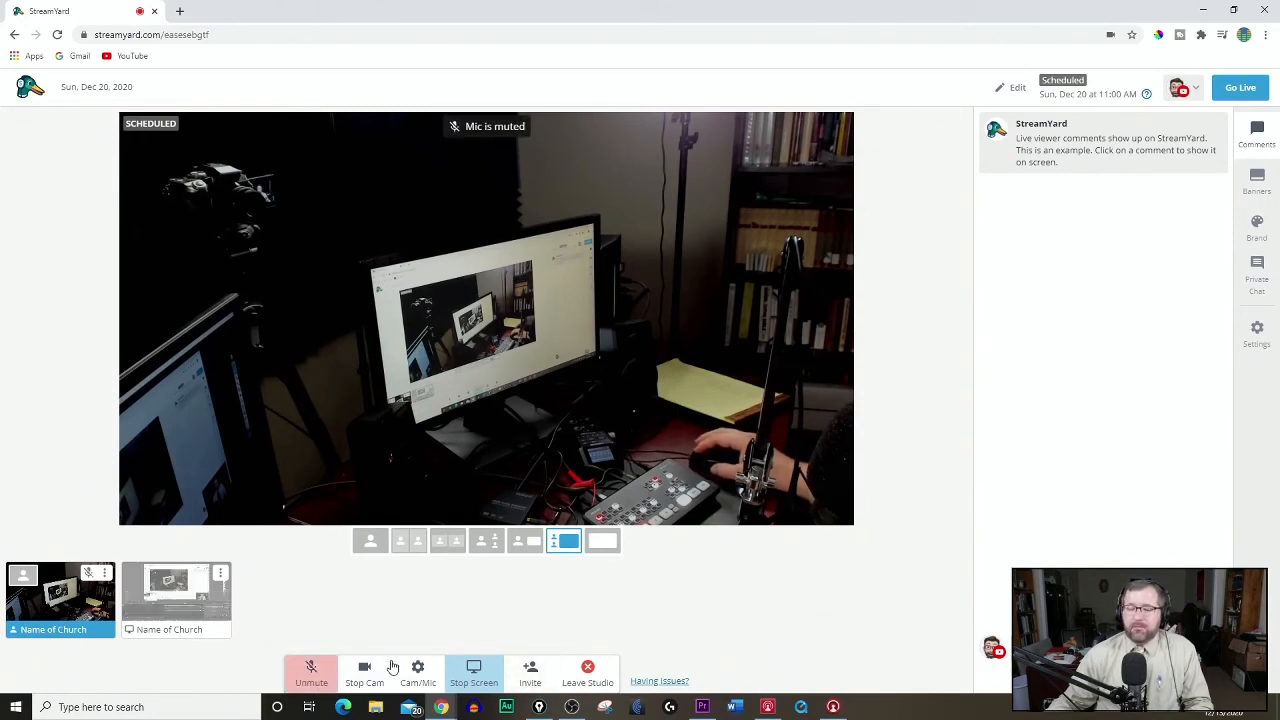
left_click(312, 672)
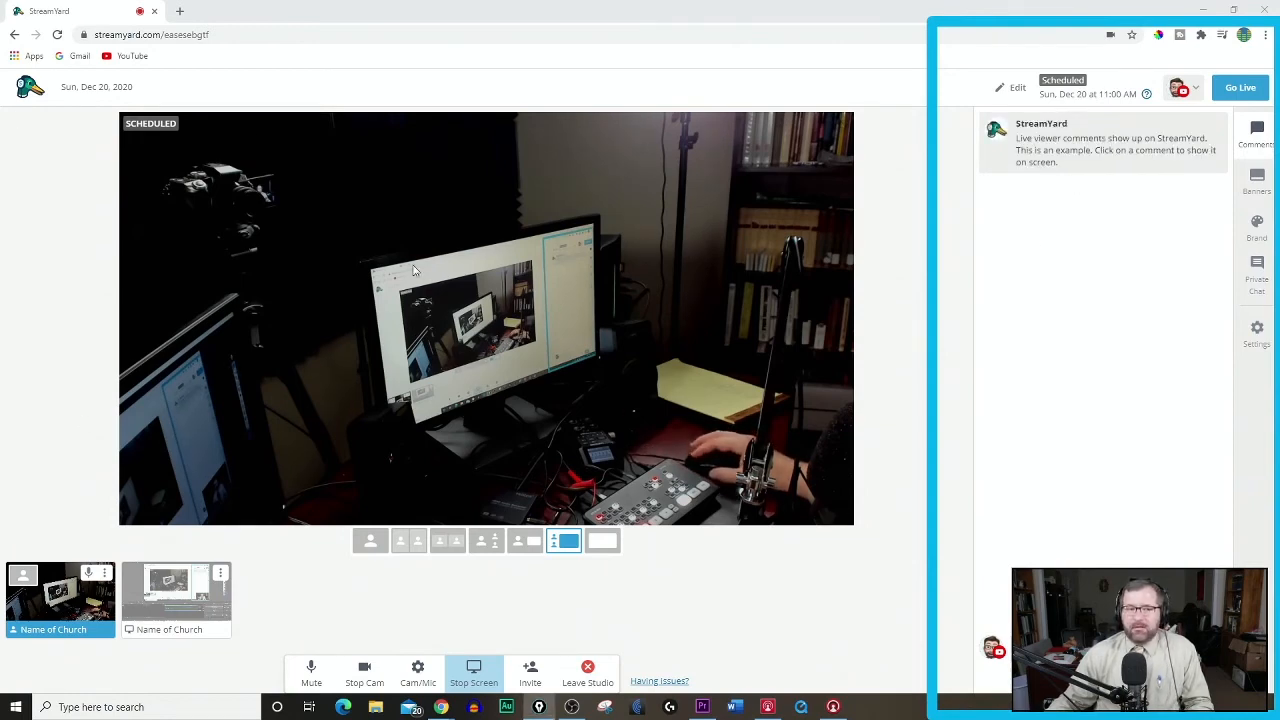
left_click(1196, 88)
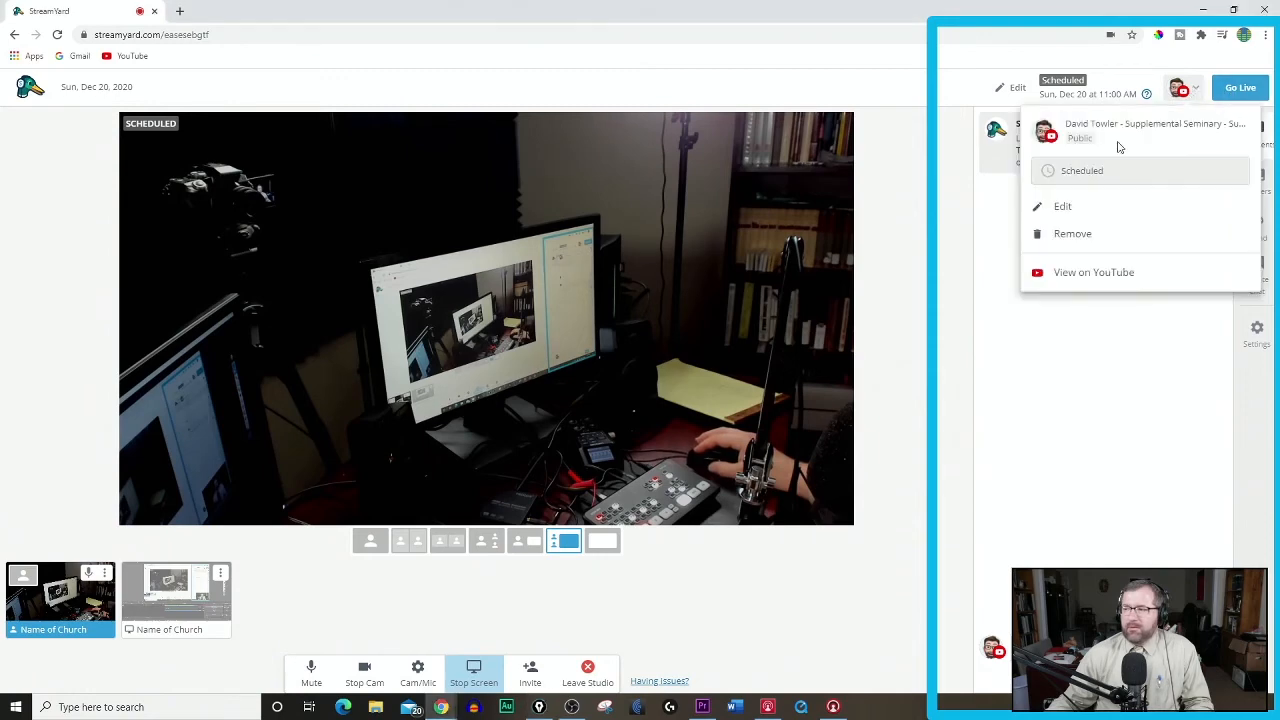
mouse_move(1070, 272)
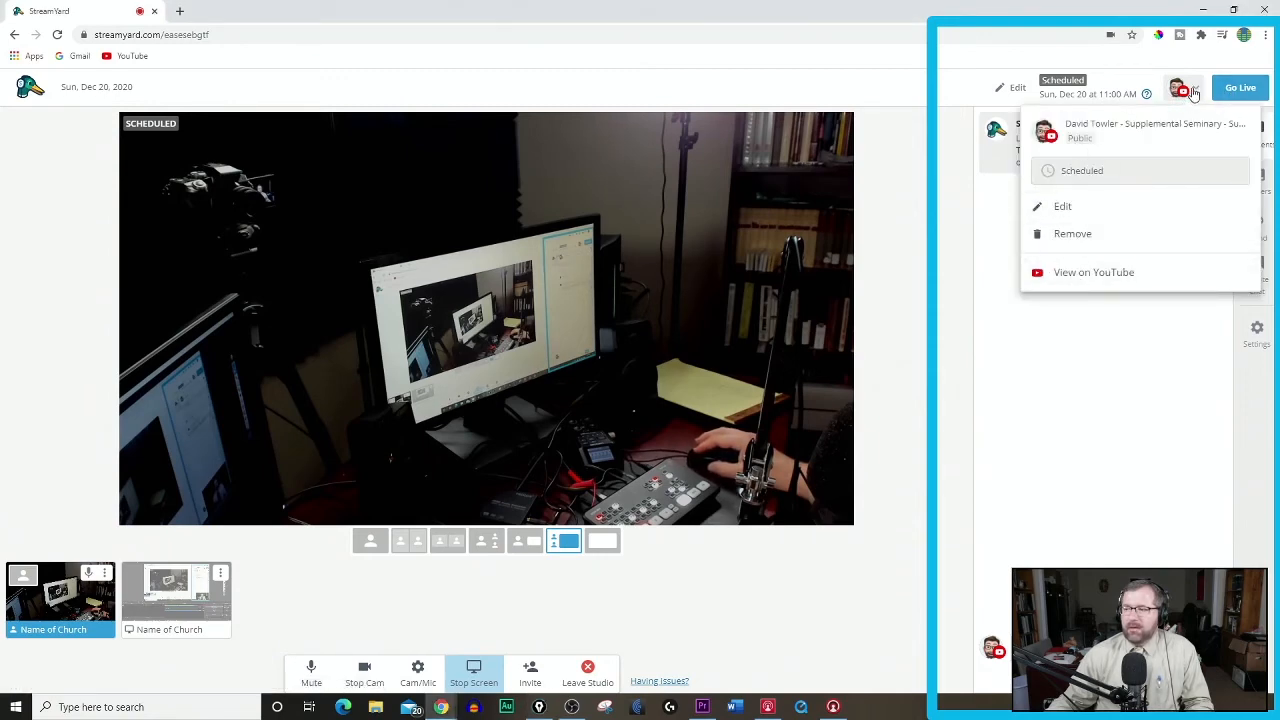
left_click(1184, 88)
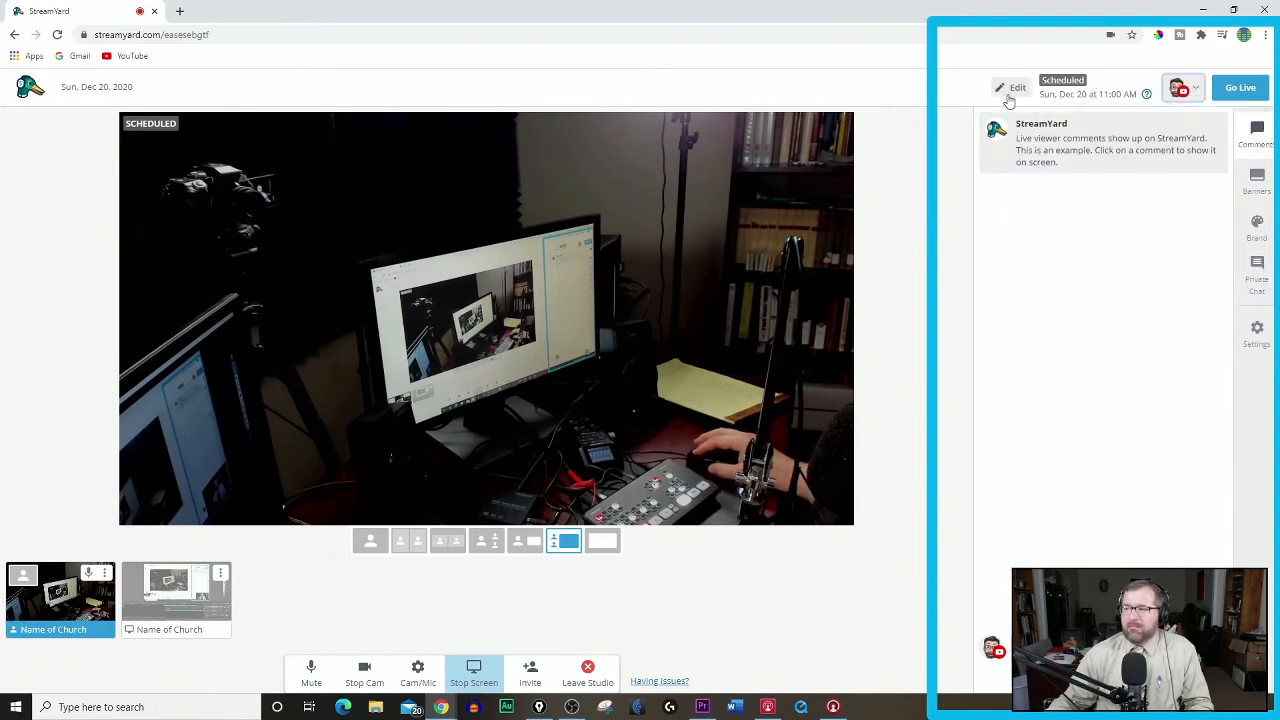
mouse_move(1024, 100)
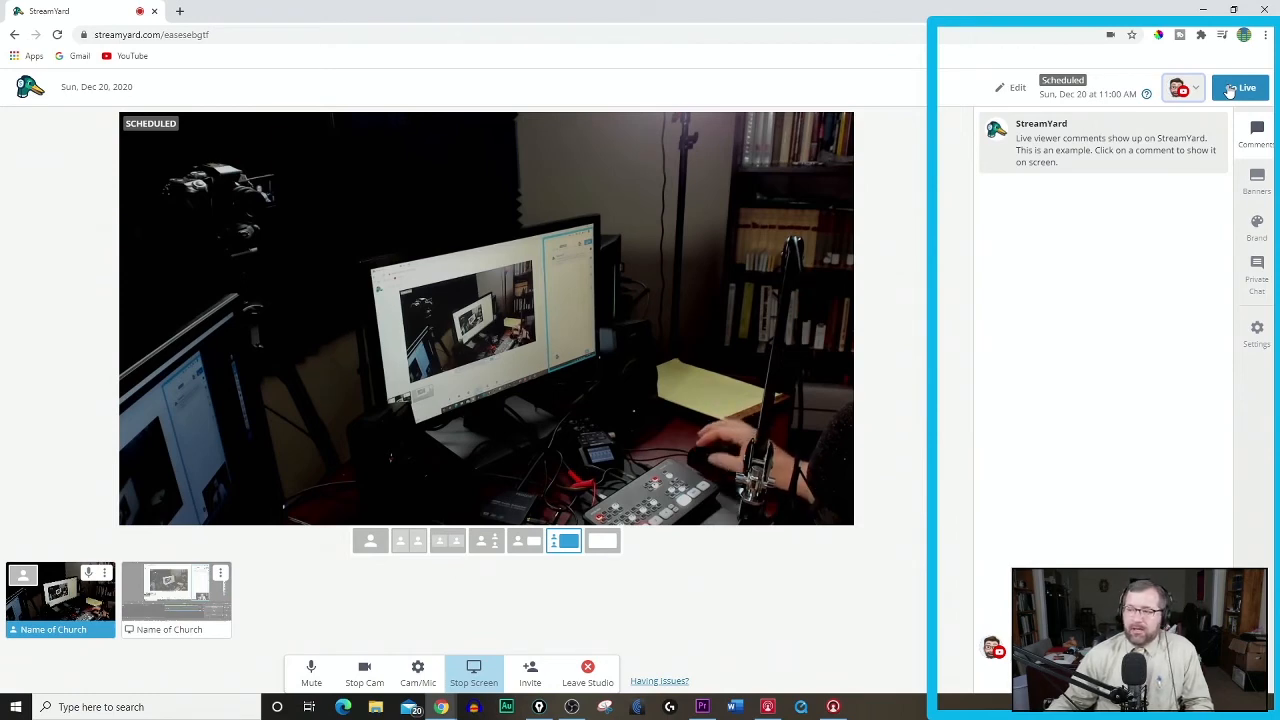
Go live early, confirming the start before the scheduled time.
left_click(1240, 88)
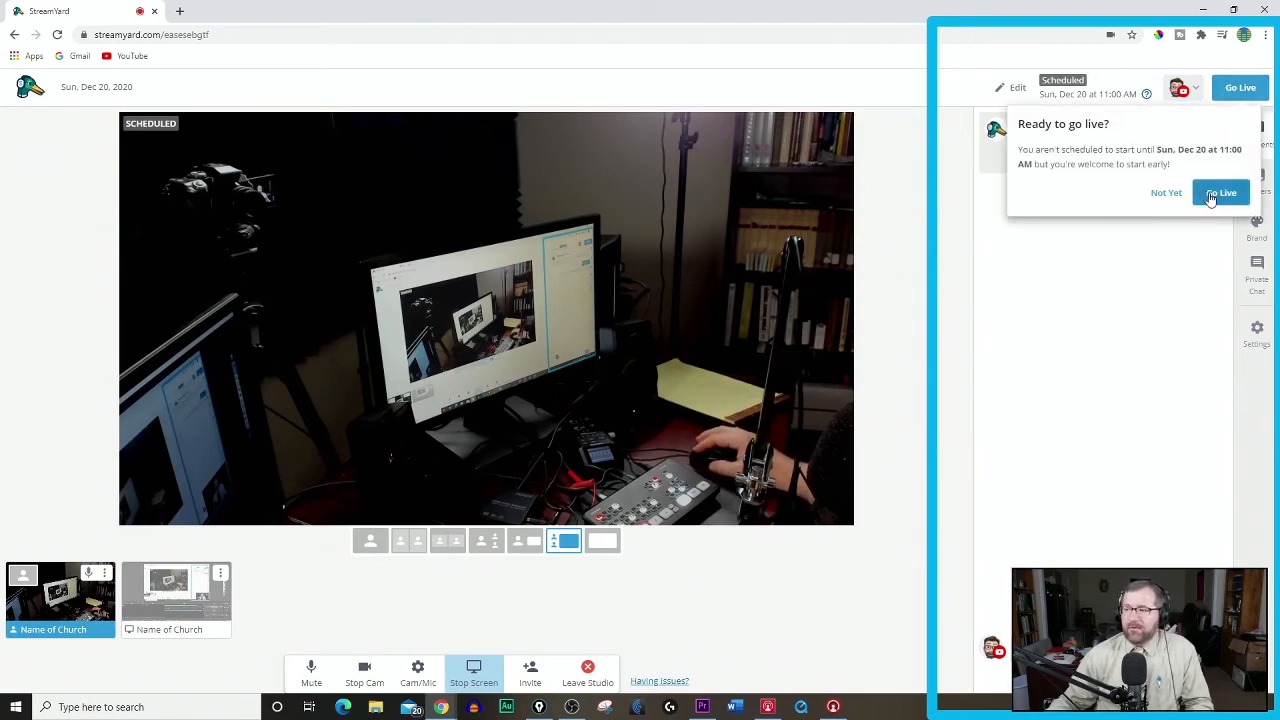
left_click(1220, 192)
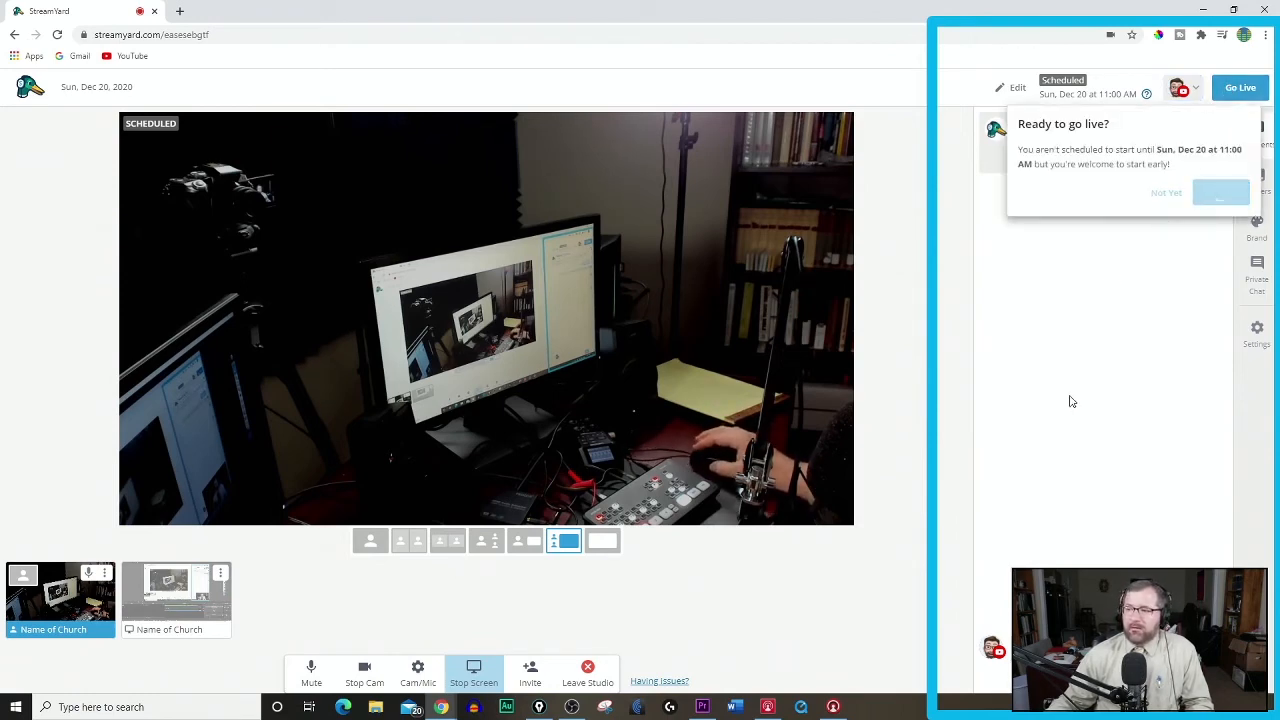
left_click(1220, 192)
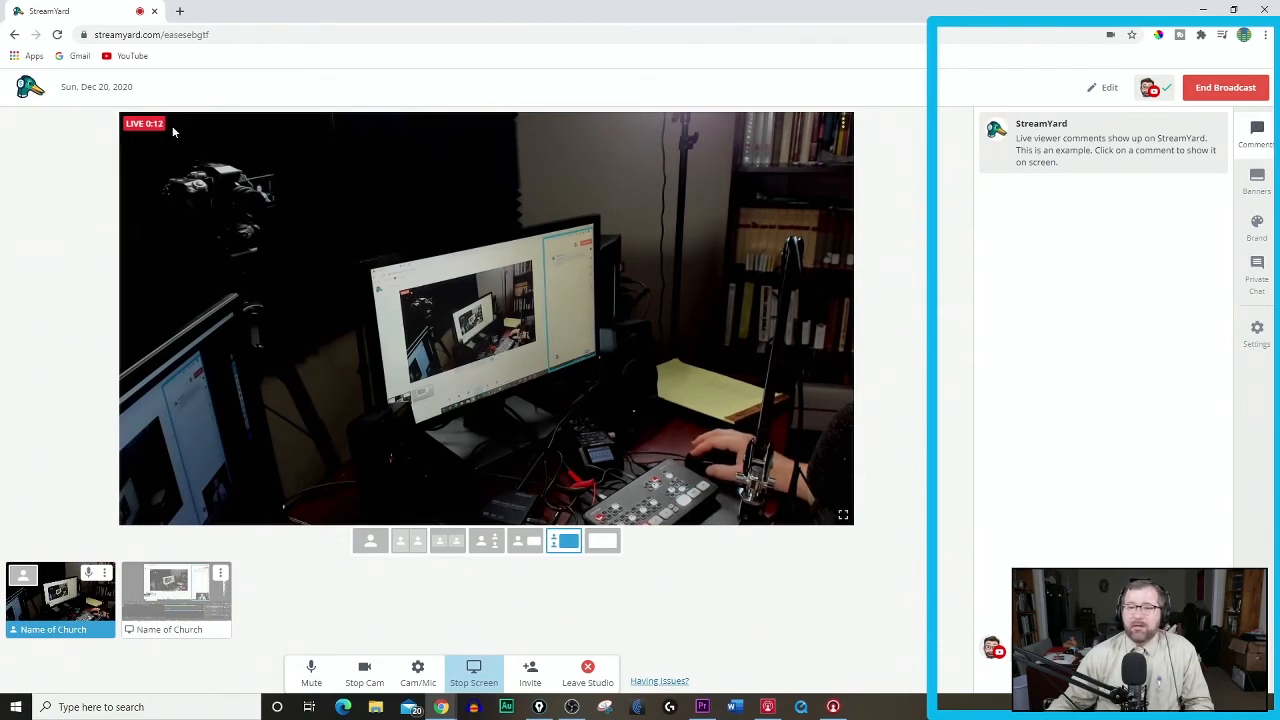
mouse_move(208, 166)
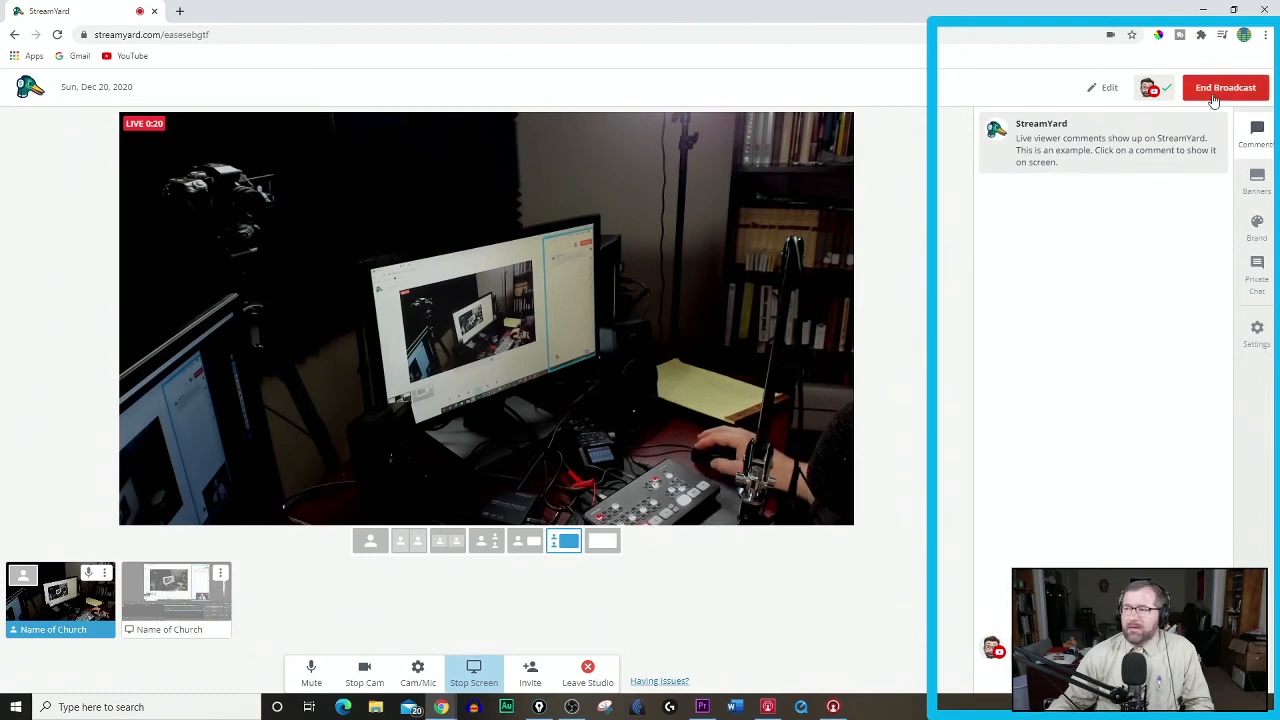
End the live broadcast after about twenty seconds and confirm.
left_click(1224, 88)
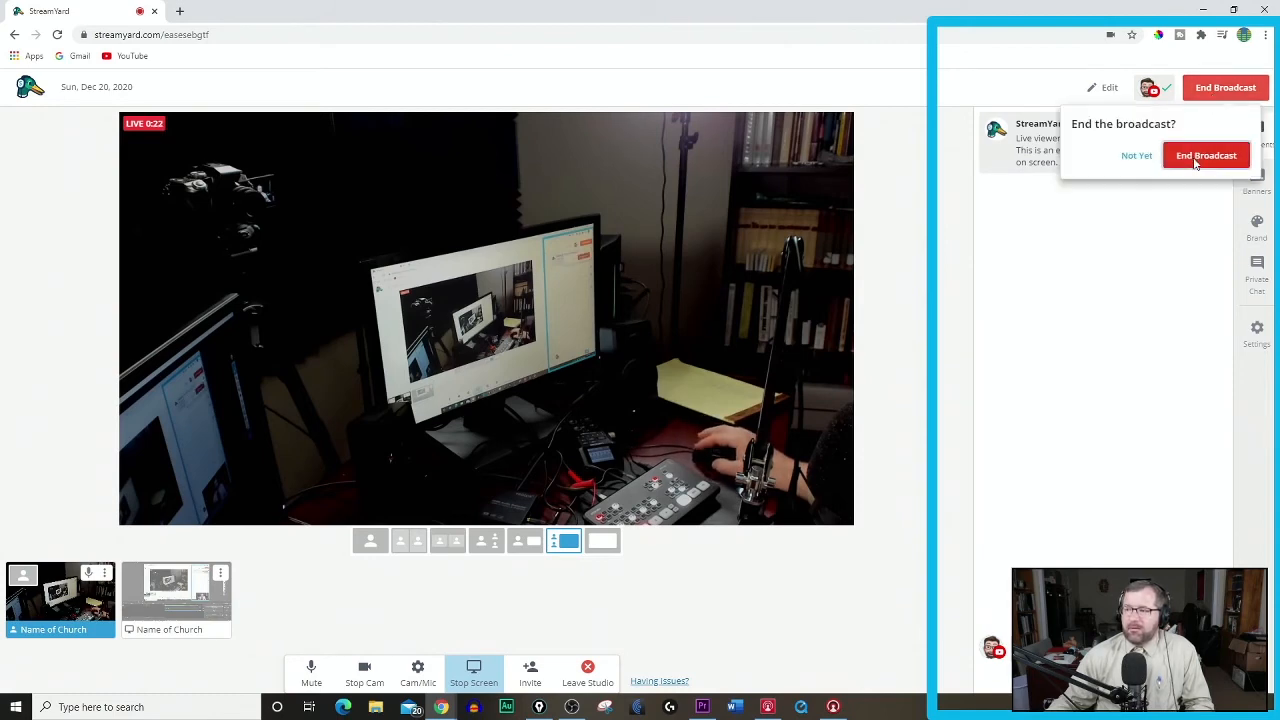
left_click(1206, 156)
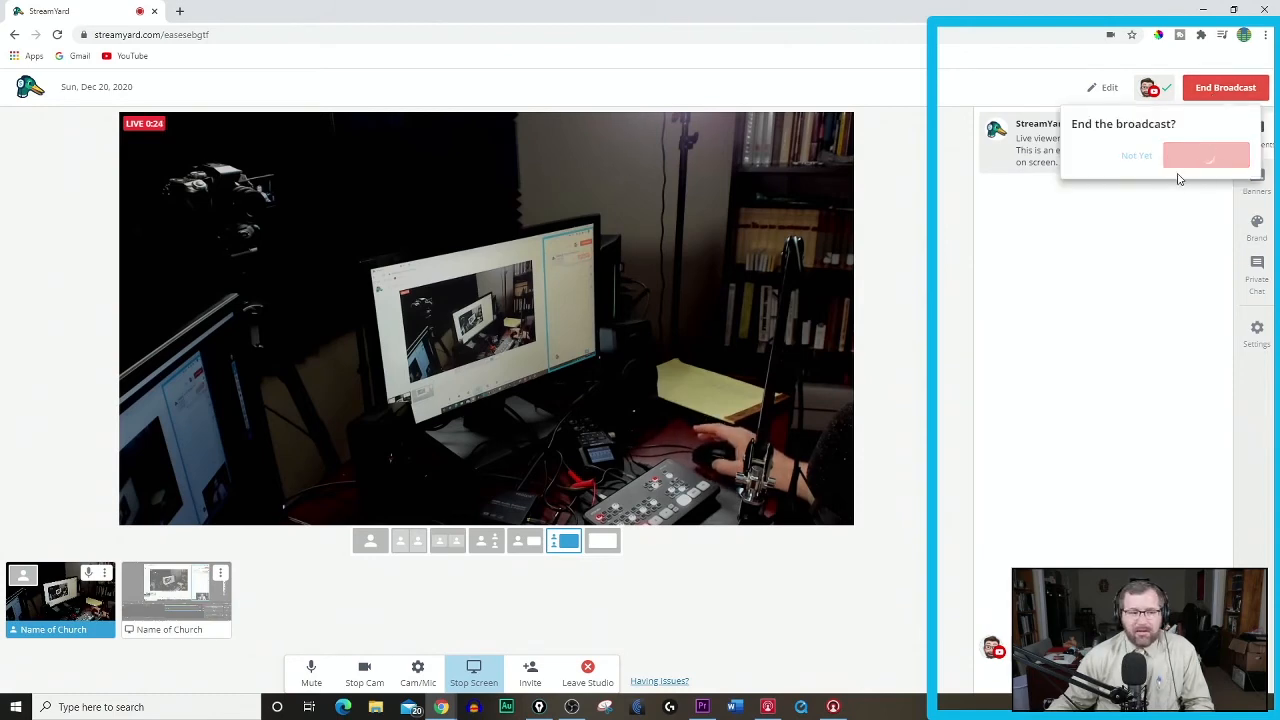
left_click(1206, 156)
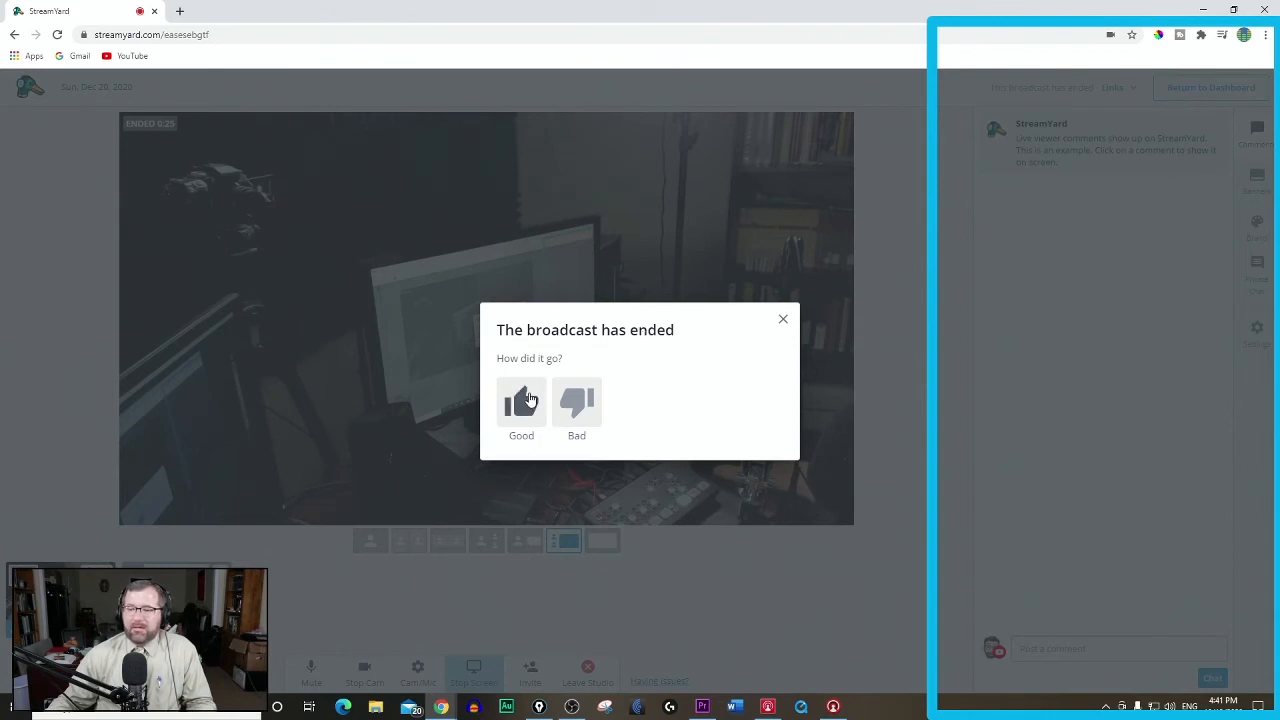
Rate the ended broadcast with the Good thumbs-up.
left_click(520, 400)
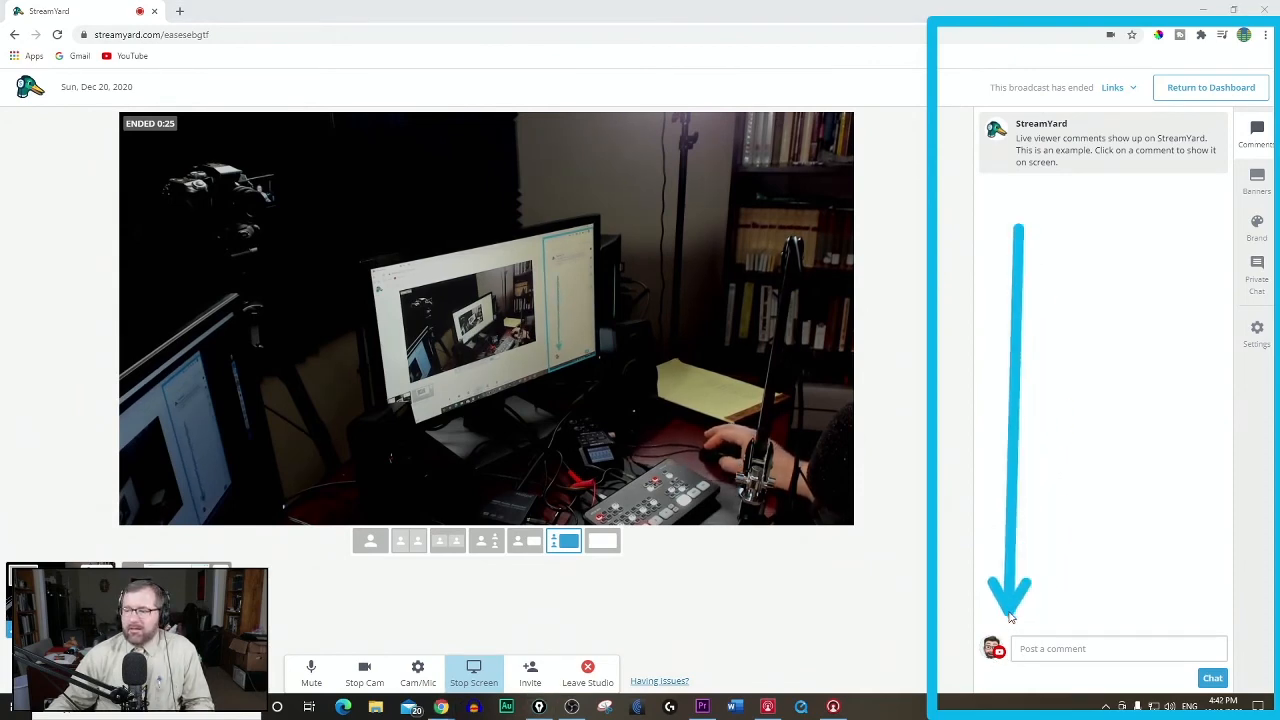
left_click(1100, 648)
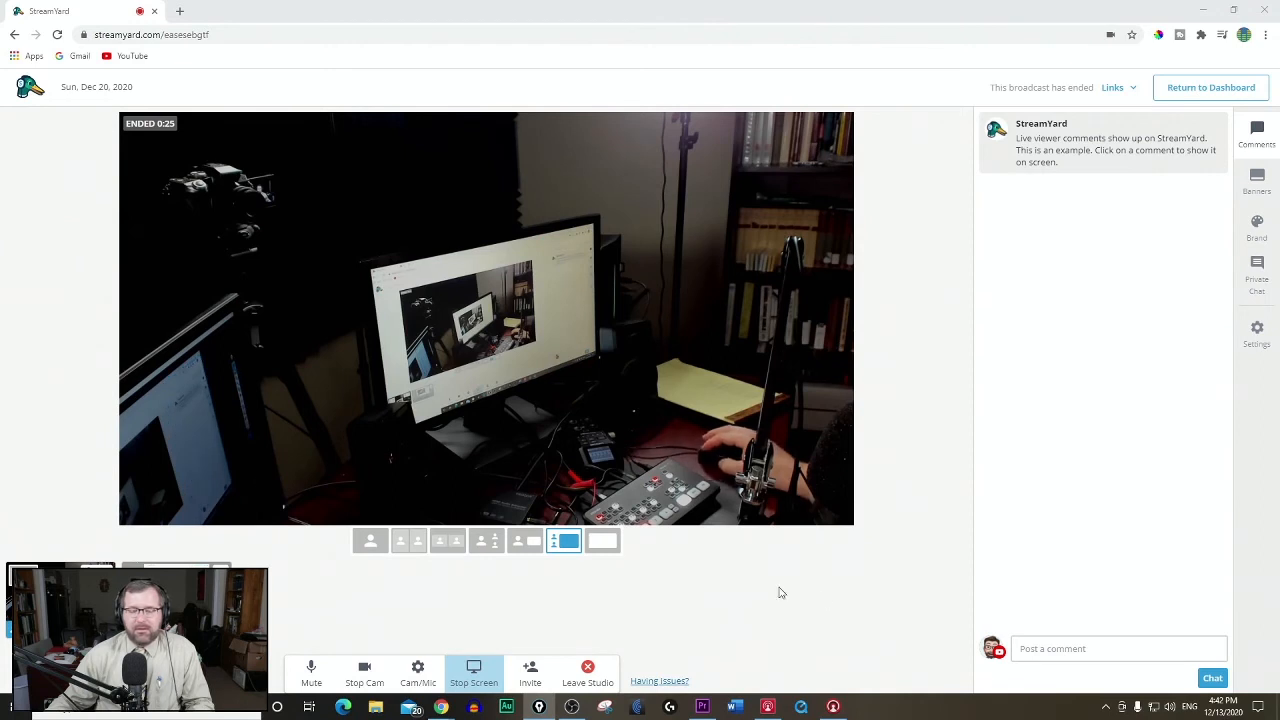
left_click(1118, 648)
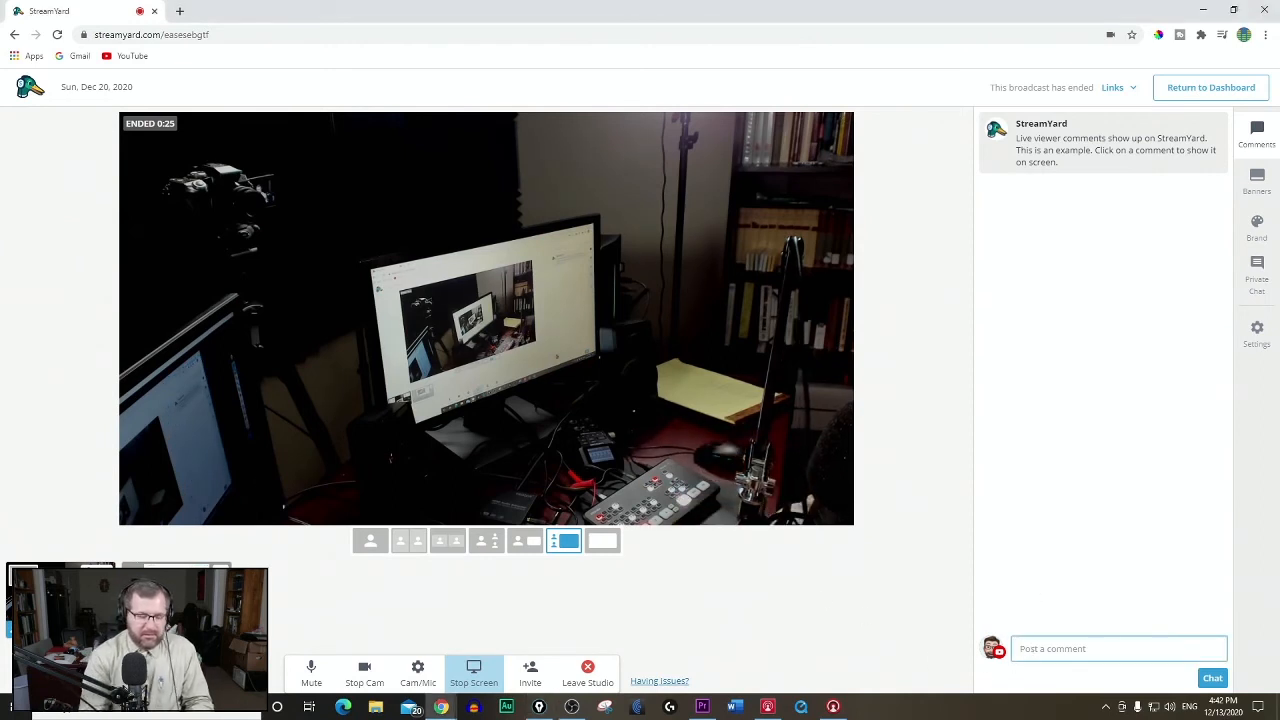
type("Go")
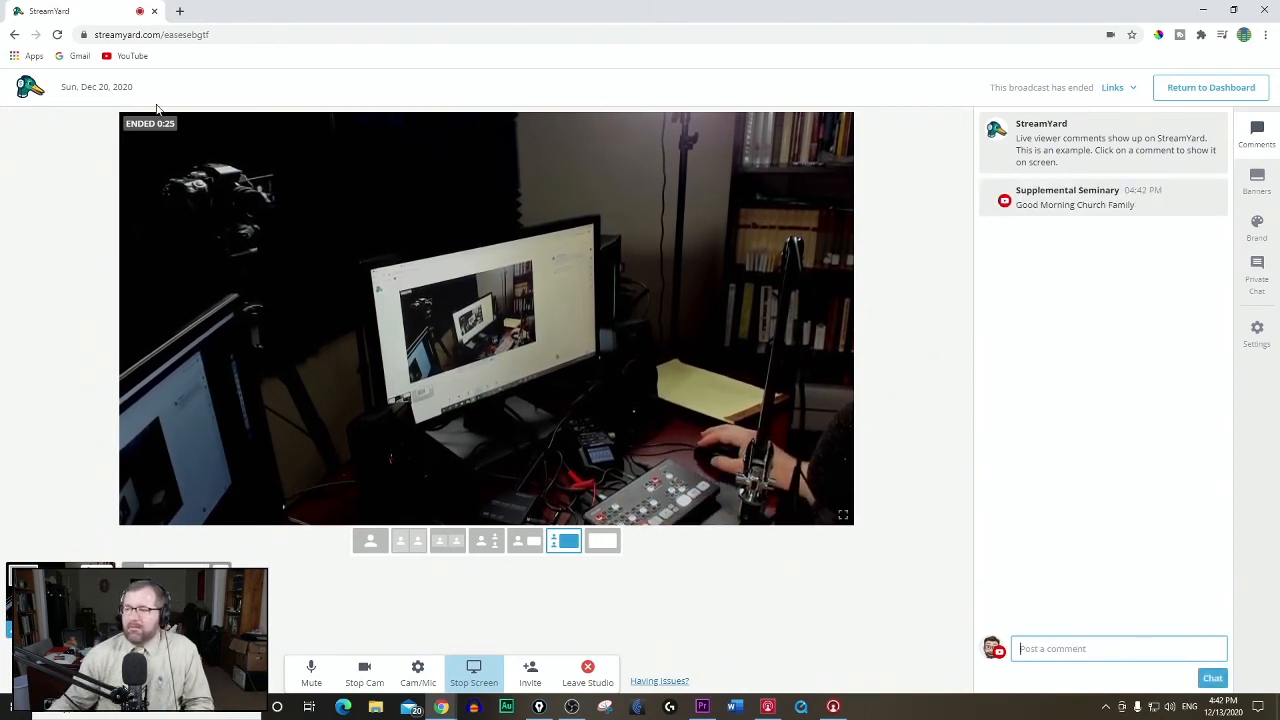
mouse_move(1088, 318)
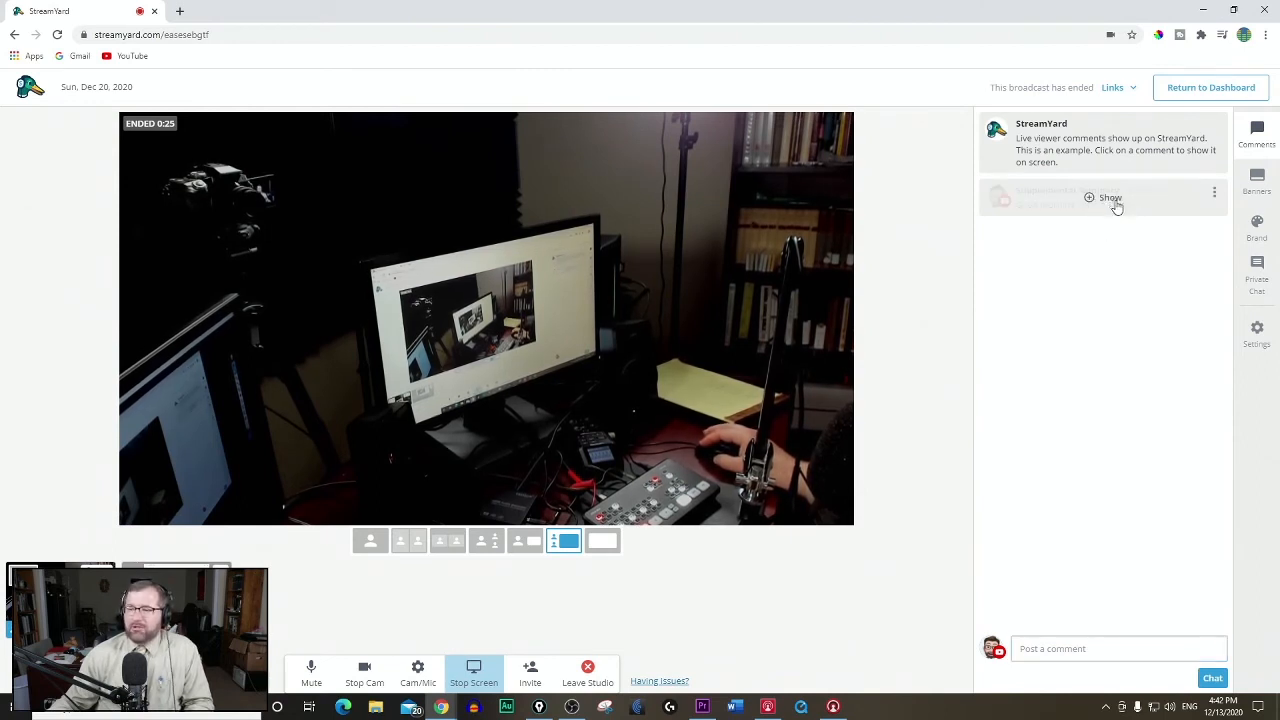
left_click(1108, 198)
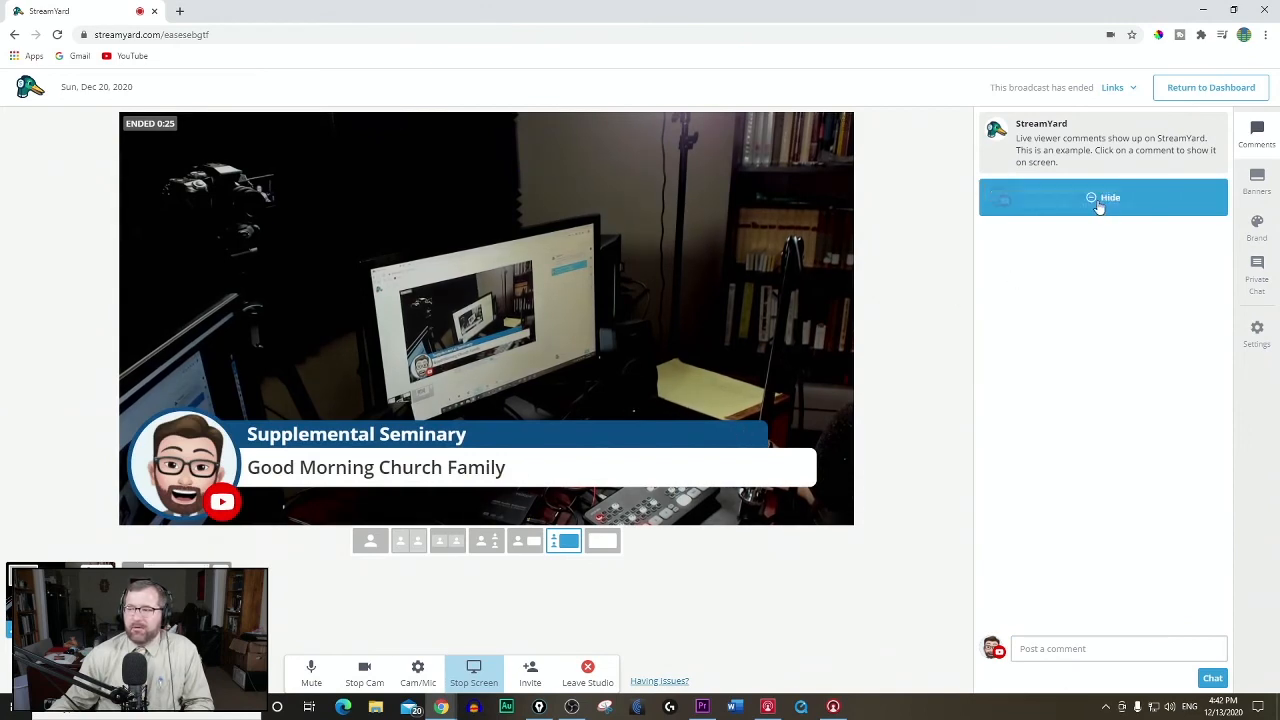
left_click(1108, 198)
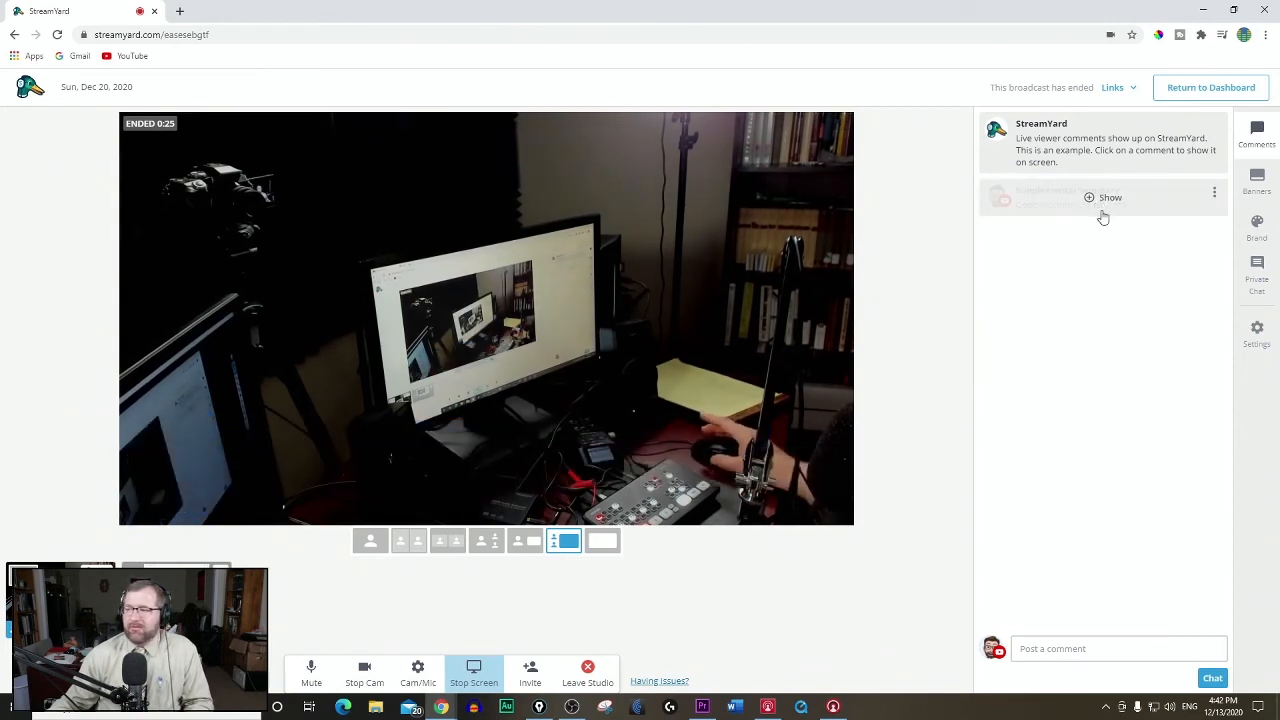
left_click(1214, 192)
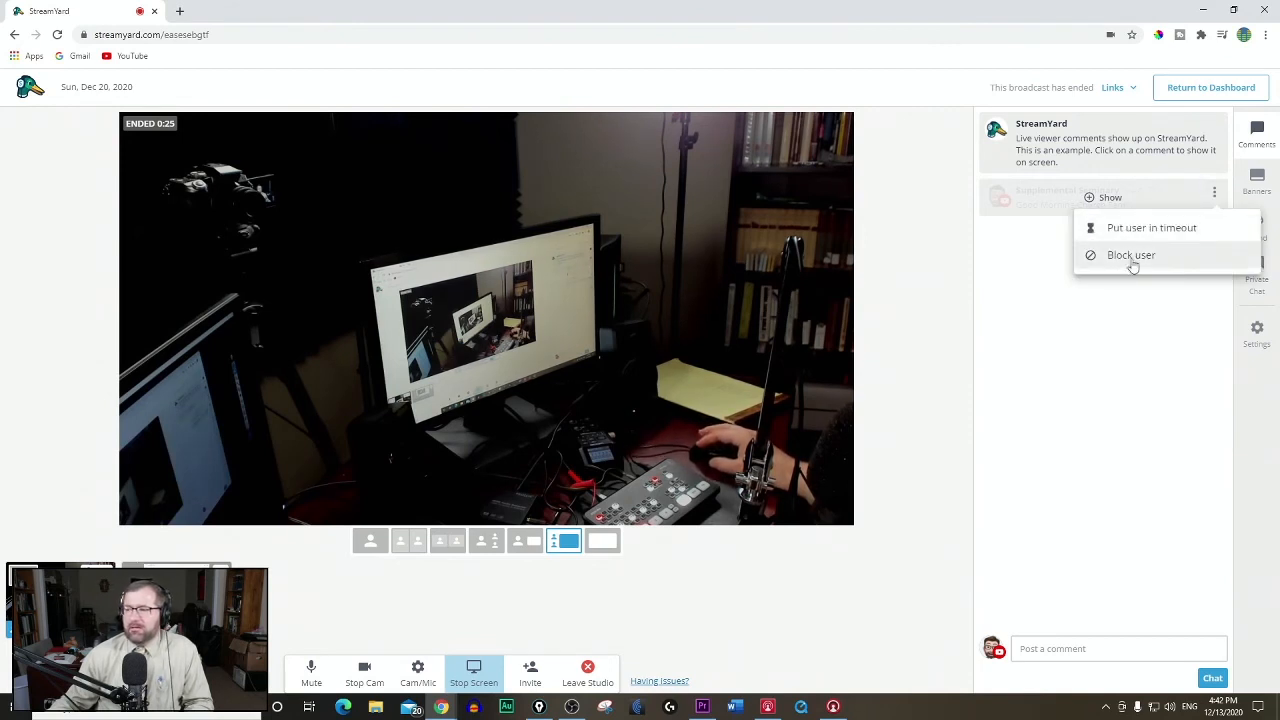
mouse_move(1186, 228)
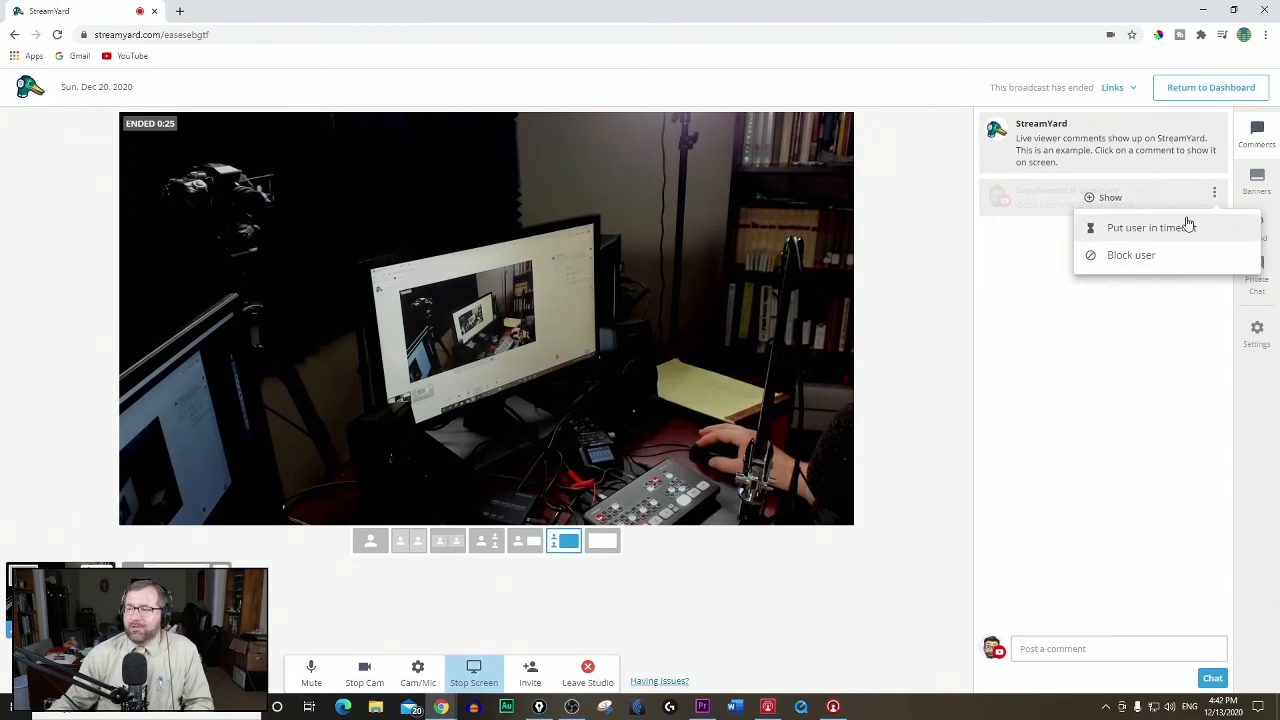
left_click(1050, 270)
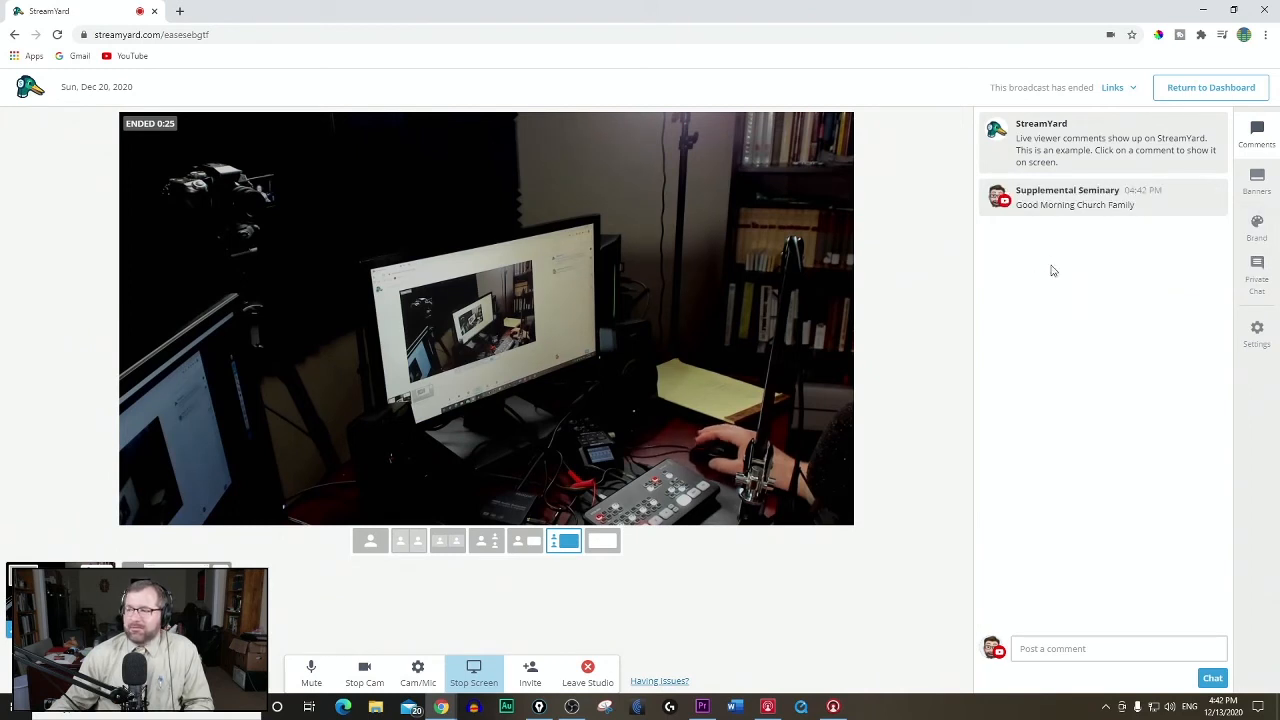
mouse_move(1212, 224)
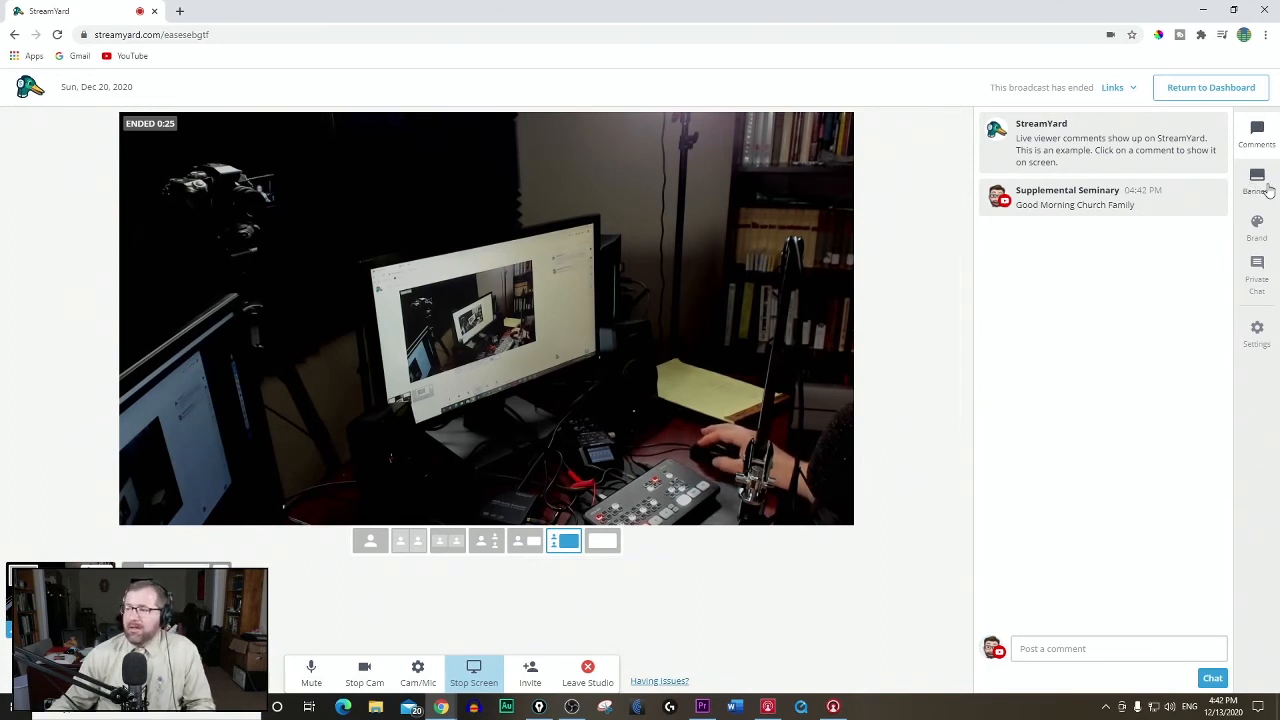
Make the 'We will start shortly at 10:30' banner scroll across the bottom as a ticker and save it.
left_click(1256, 180)
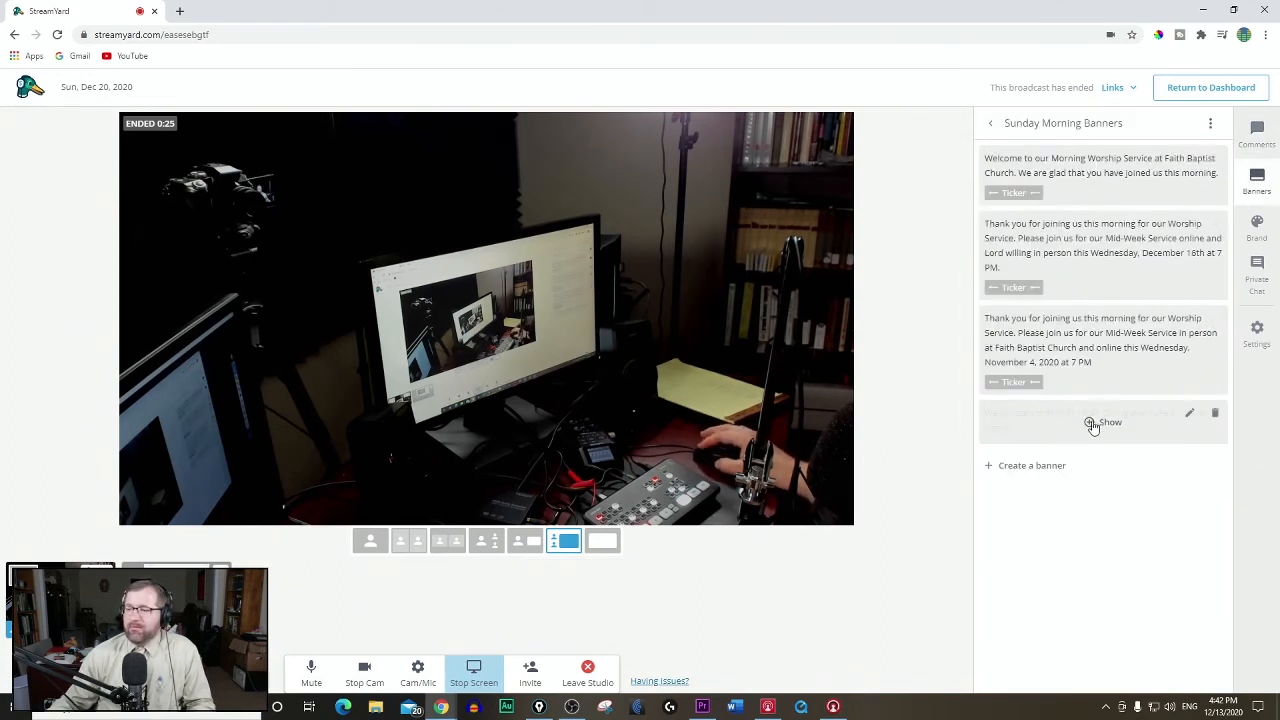
left_click(1108, 422)
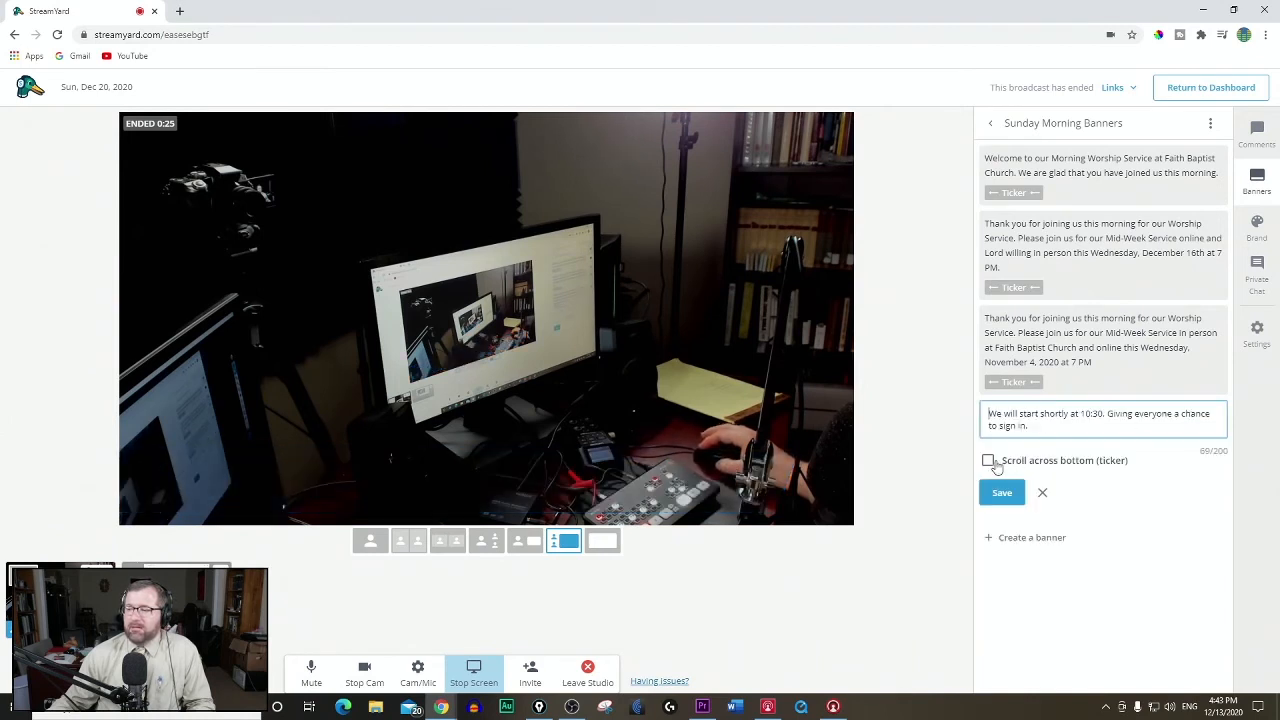
left_click(988, 460)
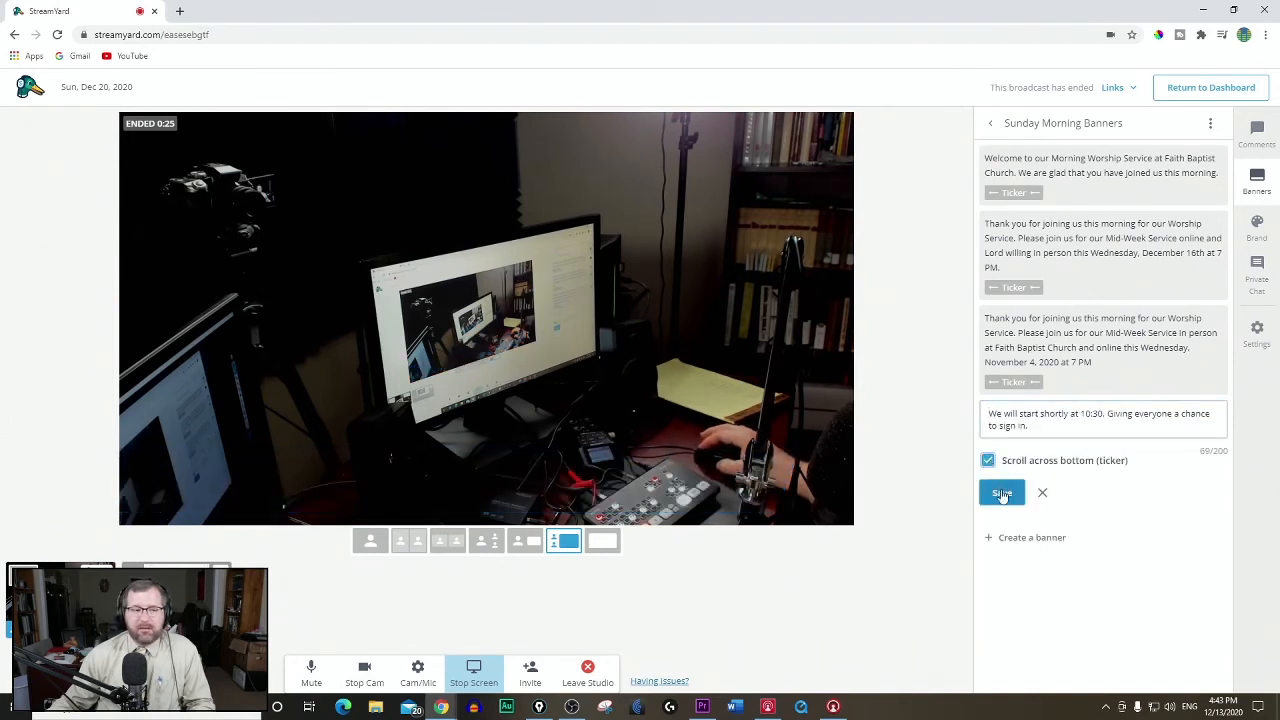
left_click(1000, 492)
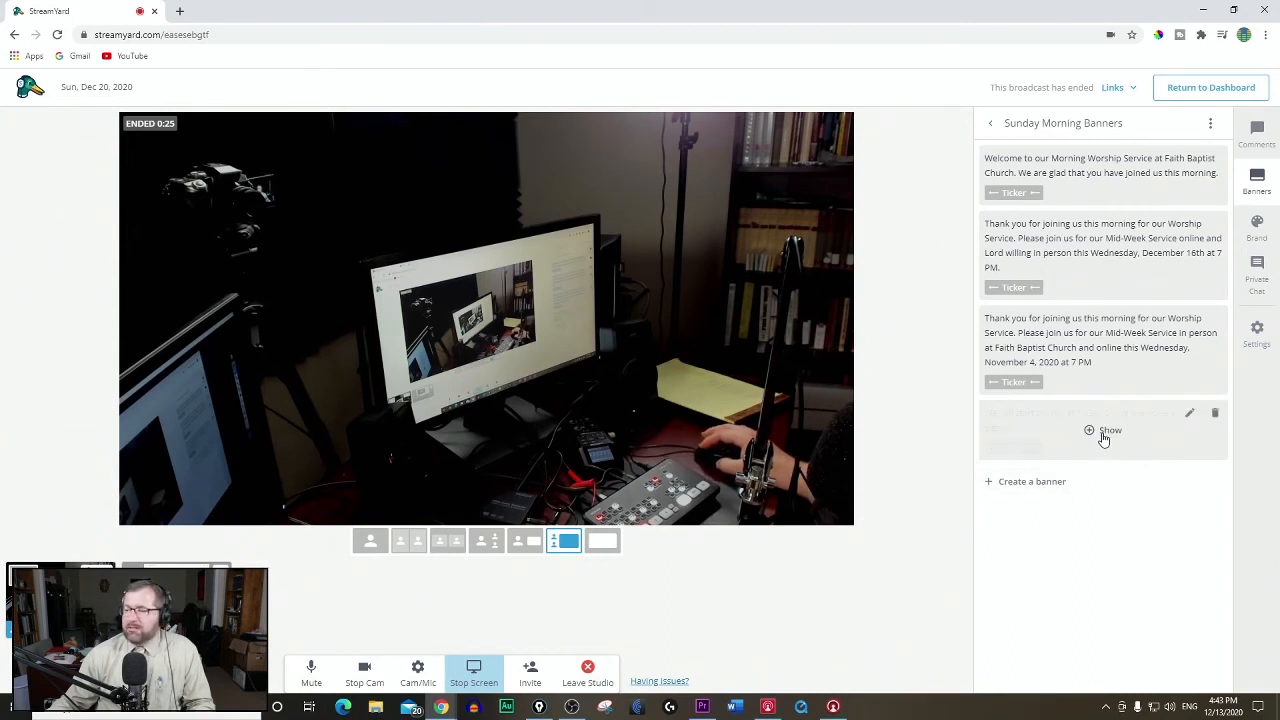
left_click(1110, 430)
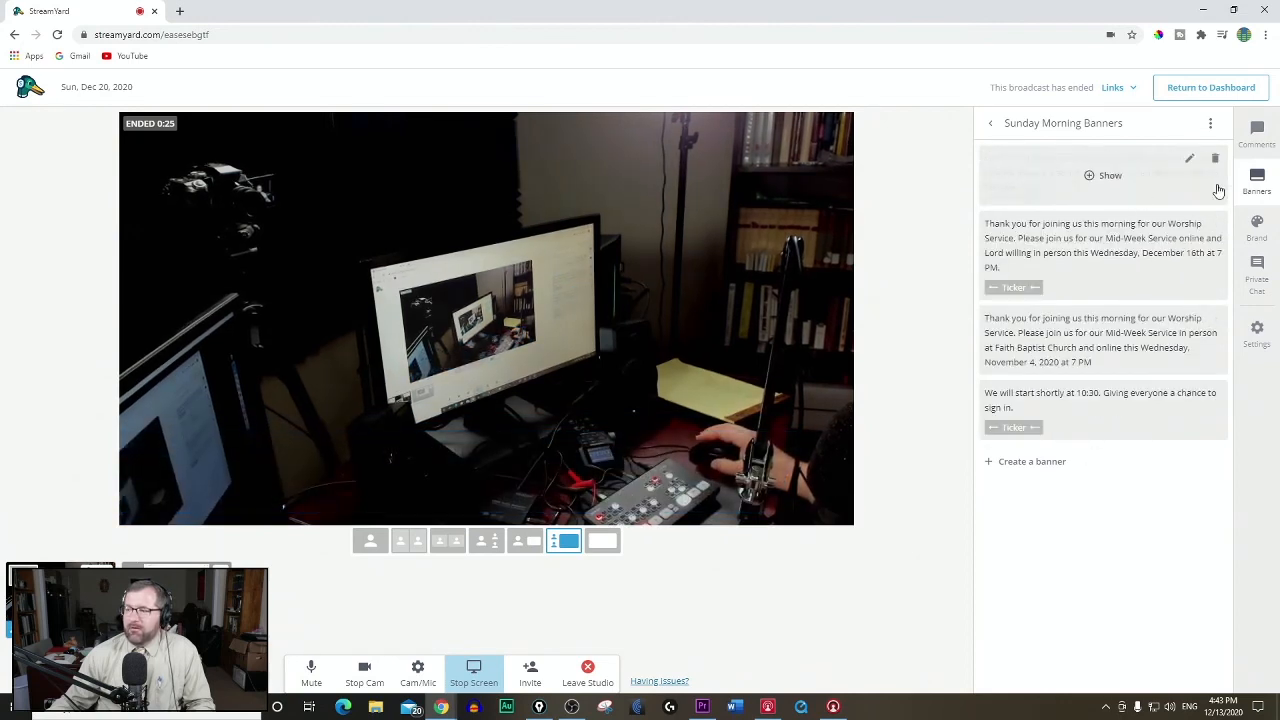
Bring up the Brand settings panel.
left_click(1256, 224)
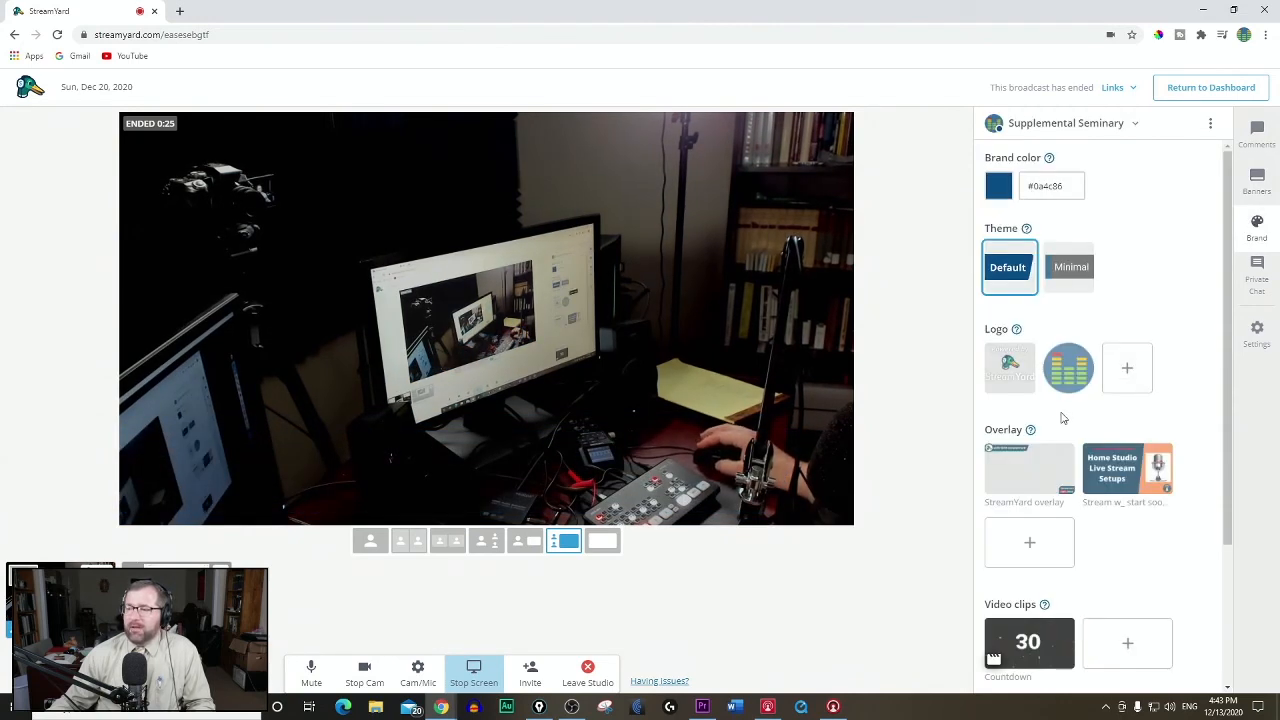
left_click(1068, 368)
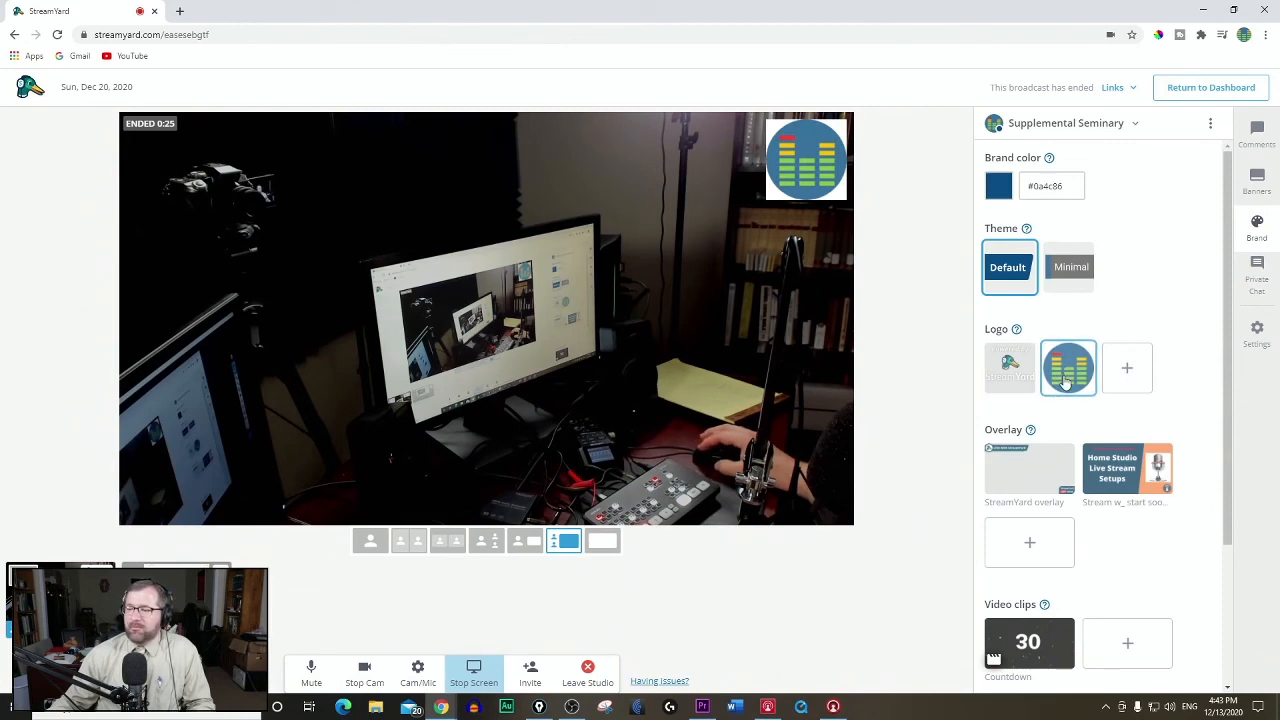
left_click(1008, 368)
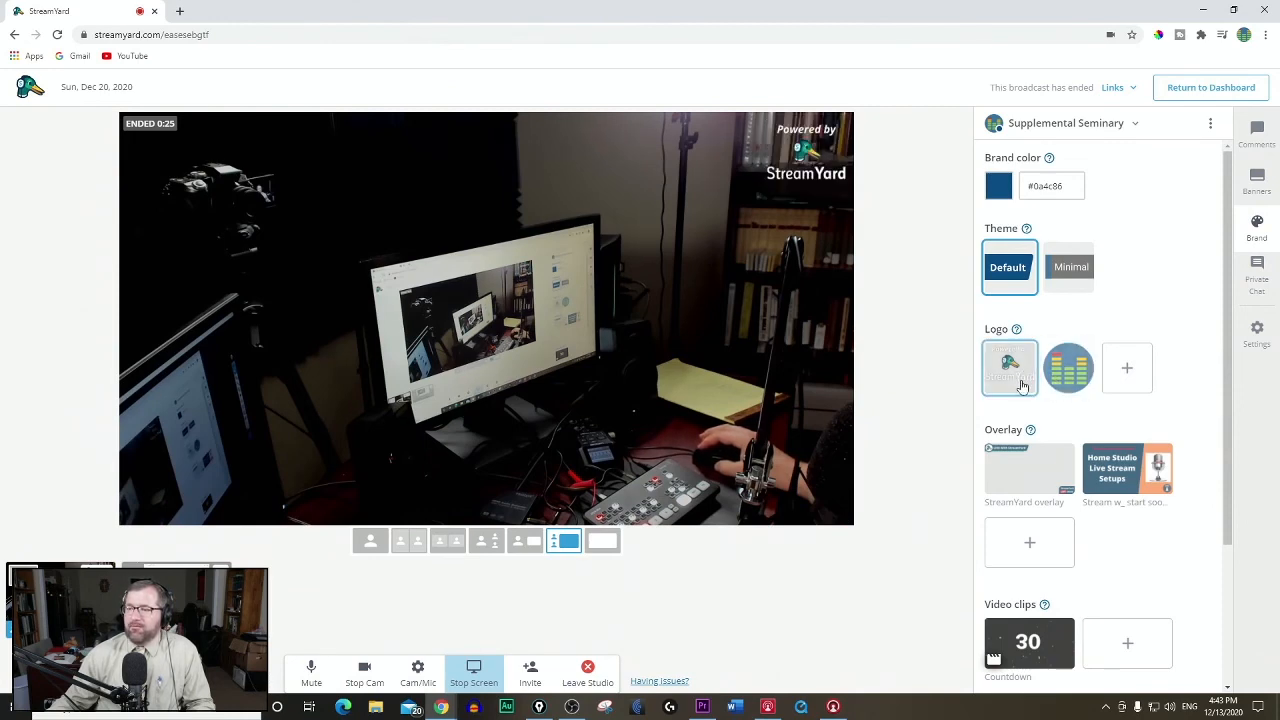
left_click(1008, 368)
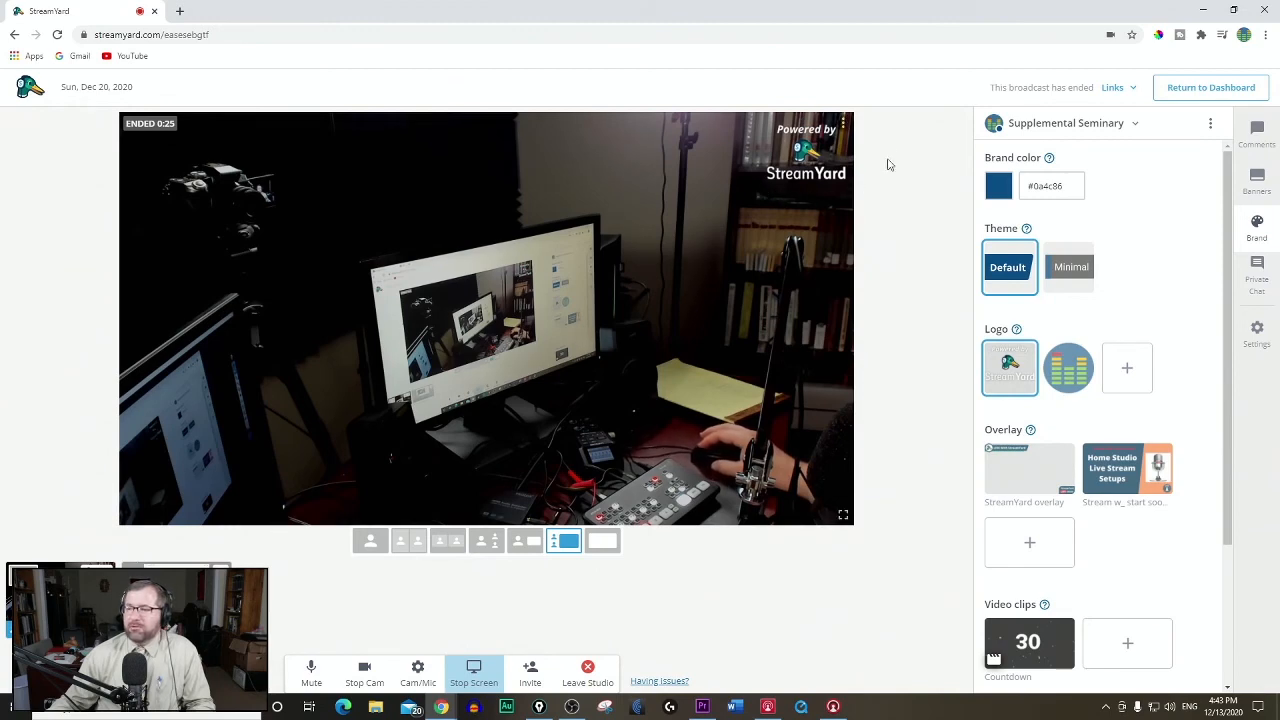
mouse_move(734, 188)
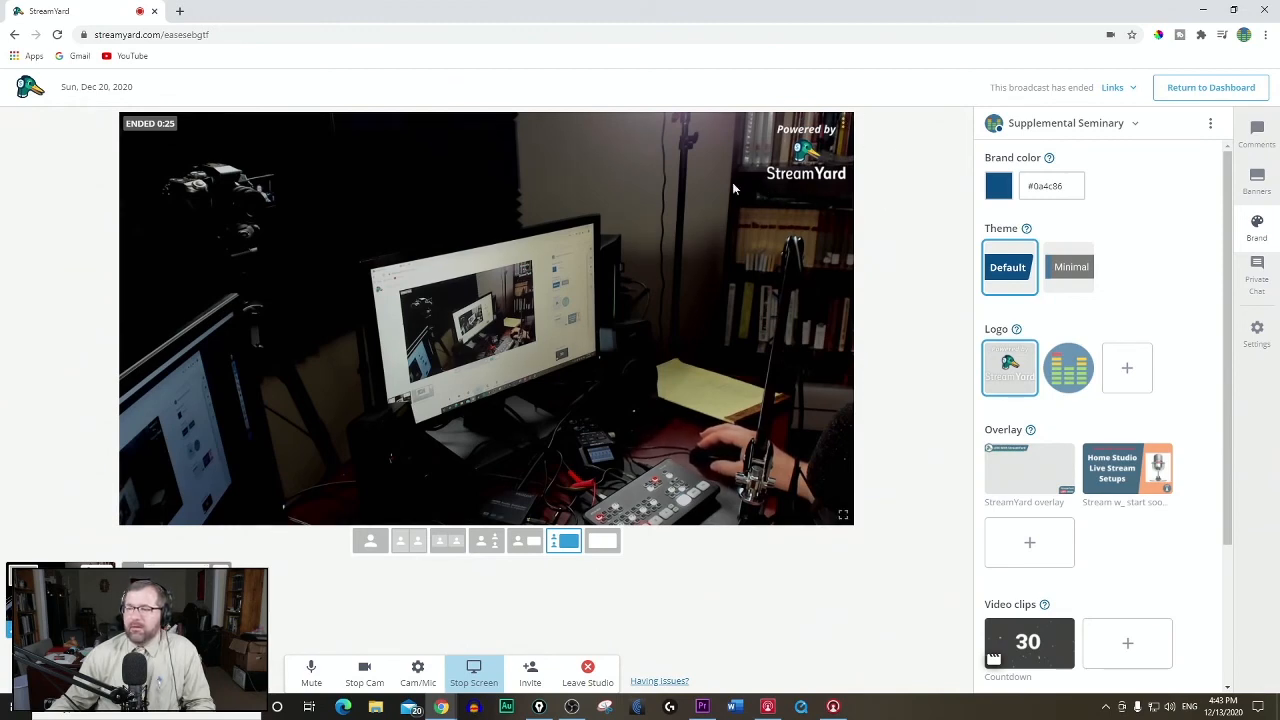
mouse_move(764, 216)
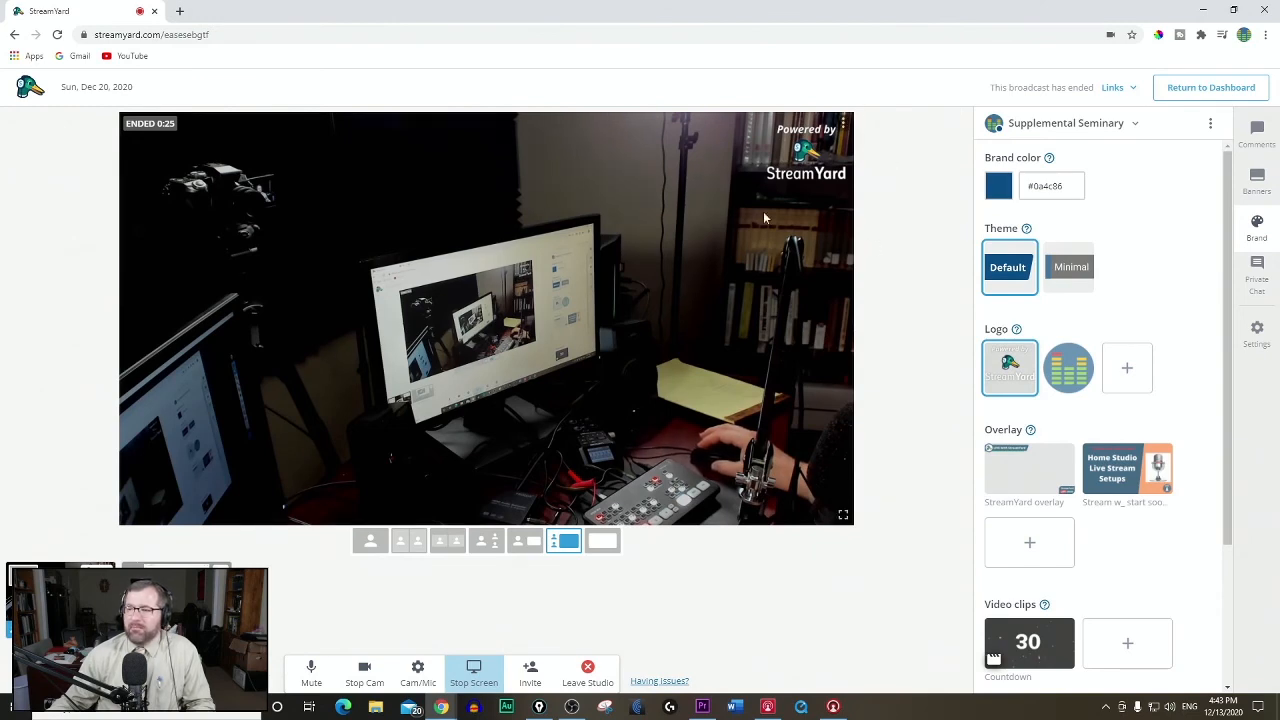
mouse_move(816, 224)
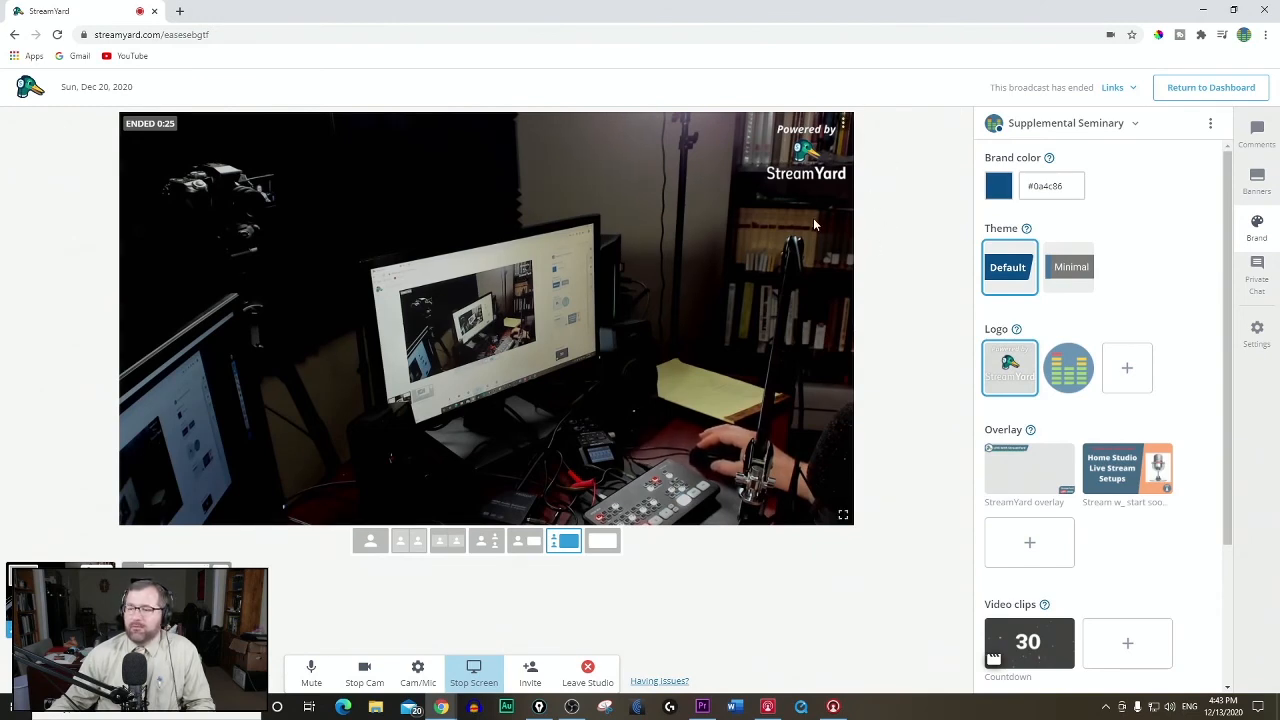
mouse_move(900, 320)
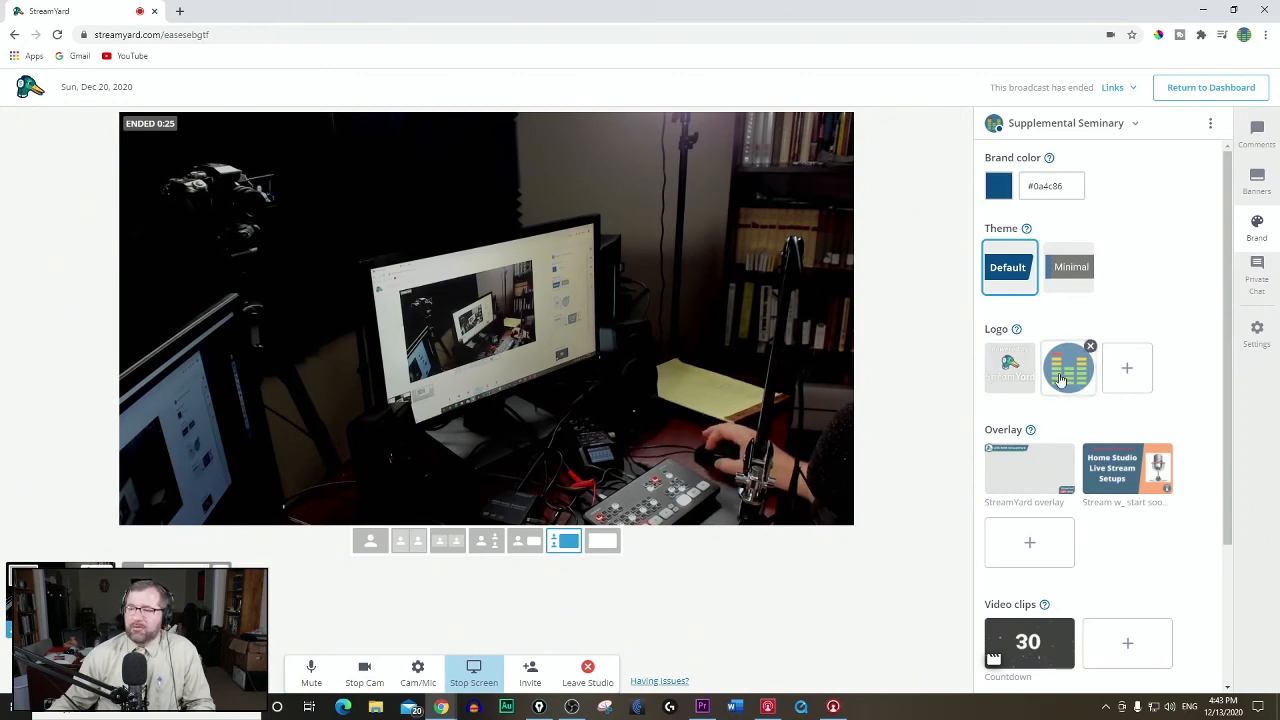
left_click(1068, 368)
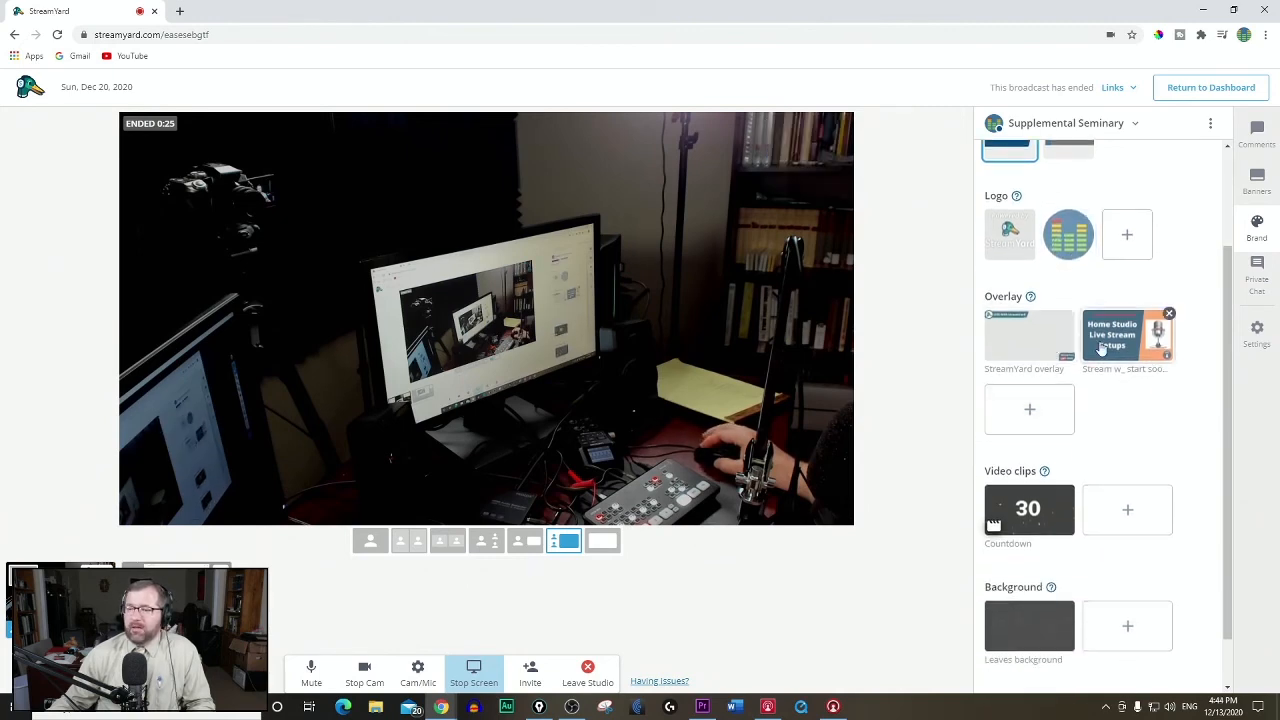
left_click(1128, 336)
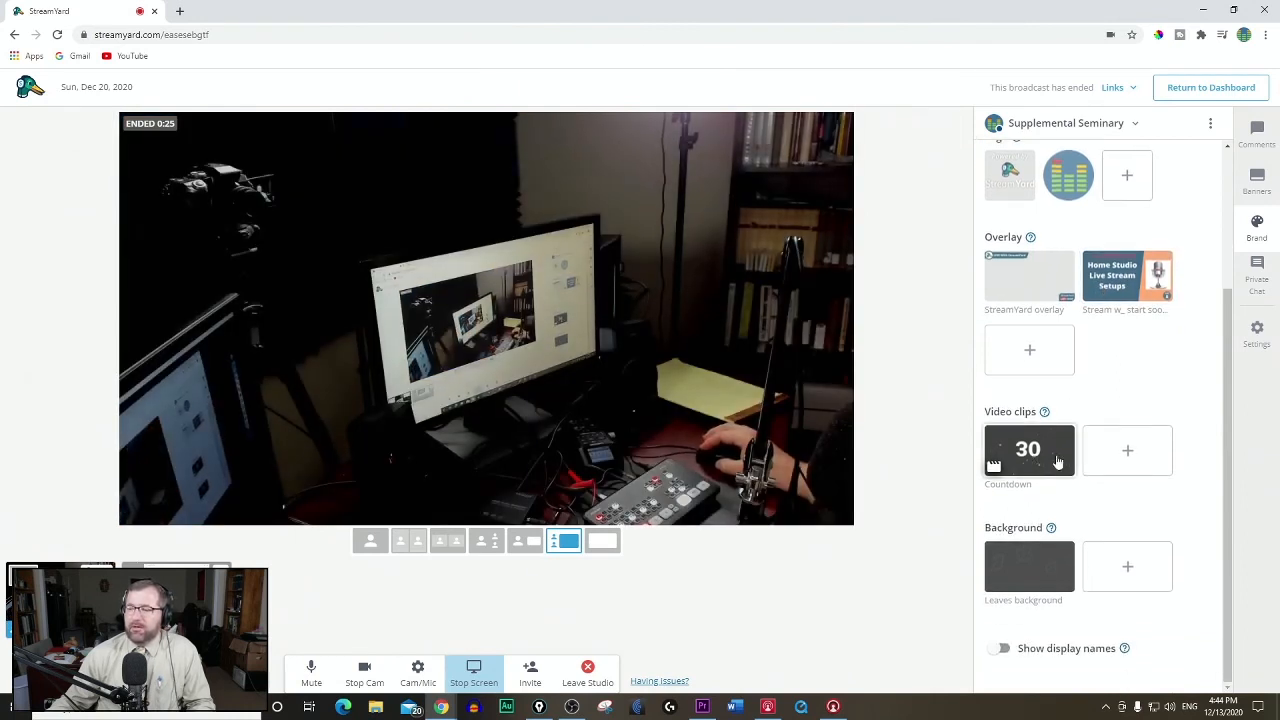
left_click(1128, 448)
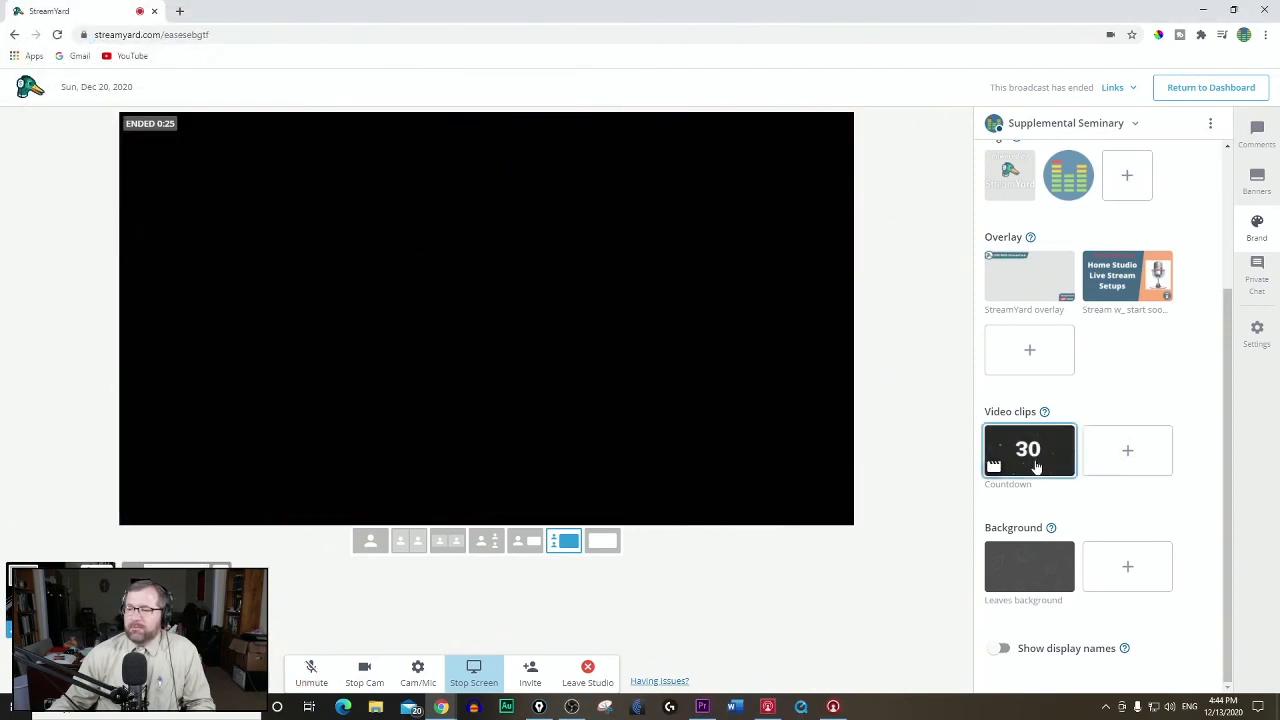
left_click(1028, 450)
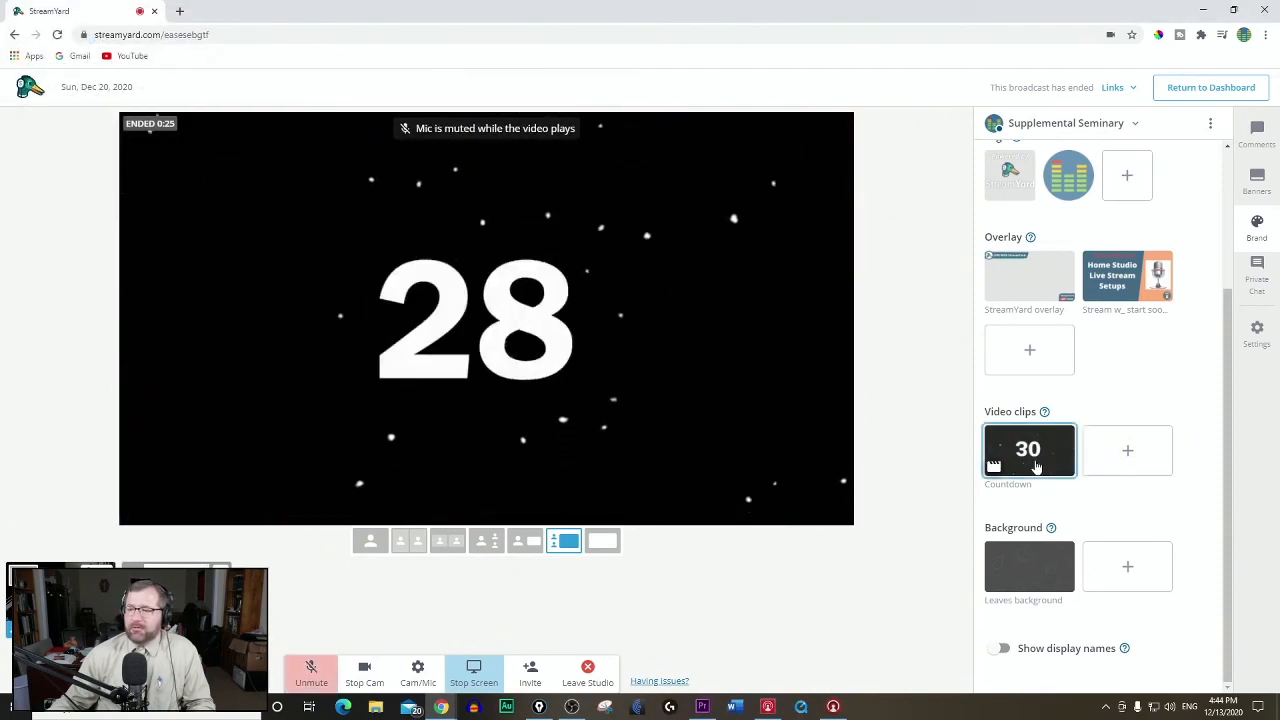
left_click(312, 674)
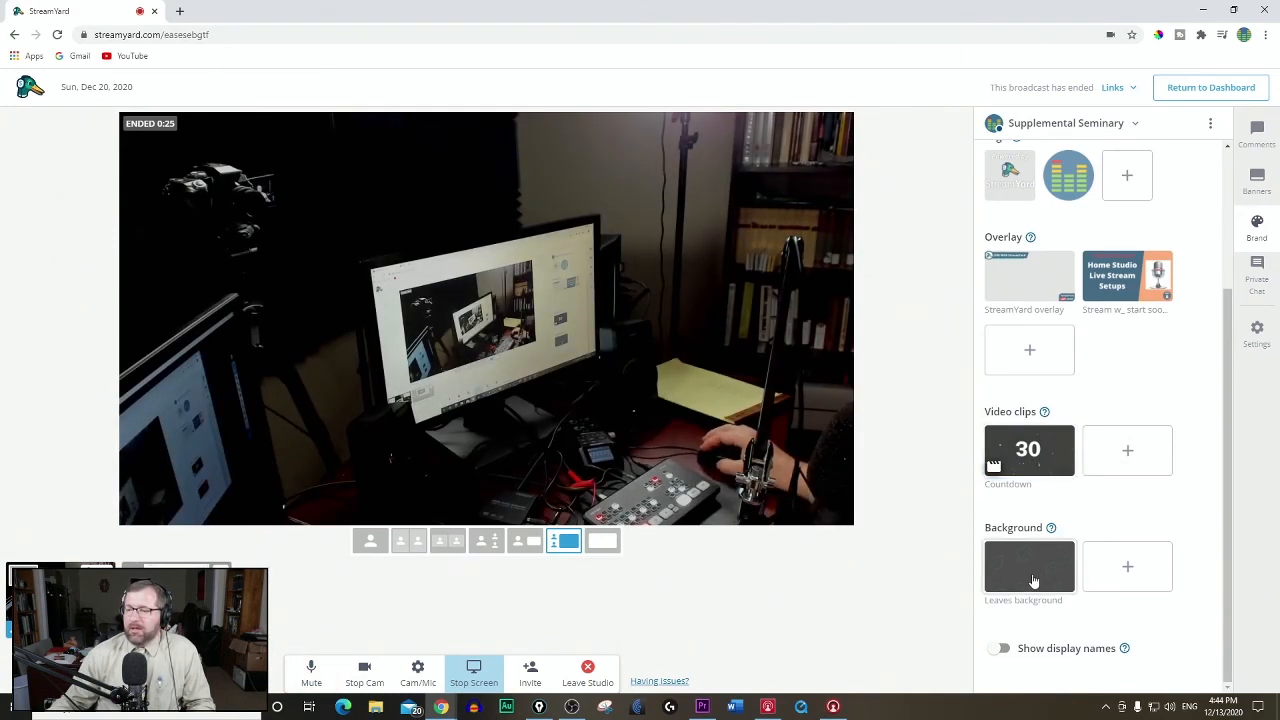
Apply the dark background, then try side-by-side, camera-alone and screen-overlay layouts.
left_click(1028, 566)
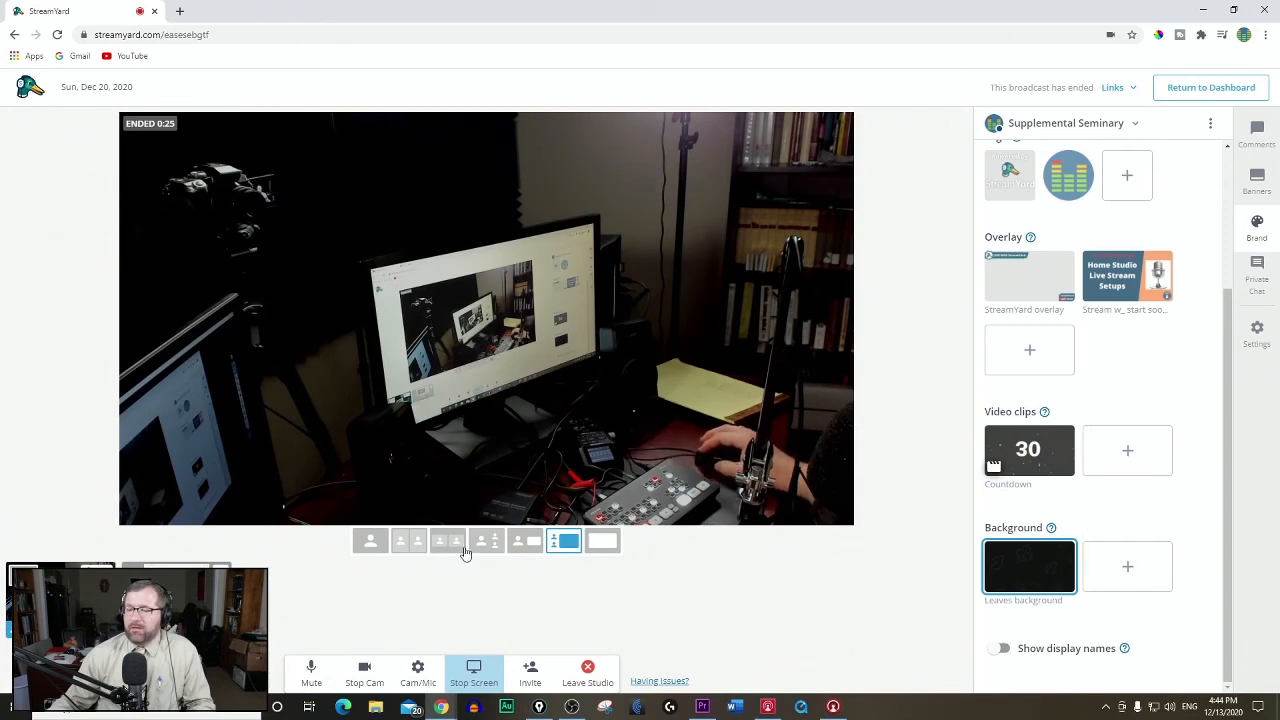
left_click(448, 540)
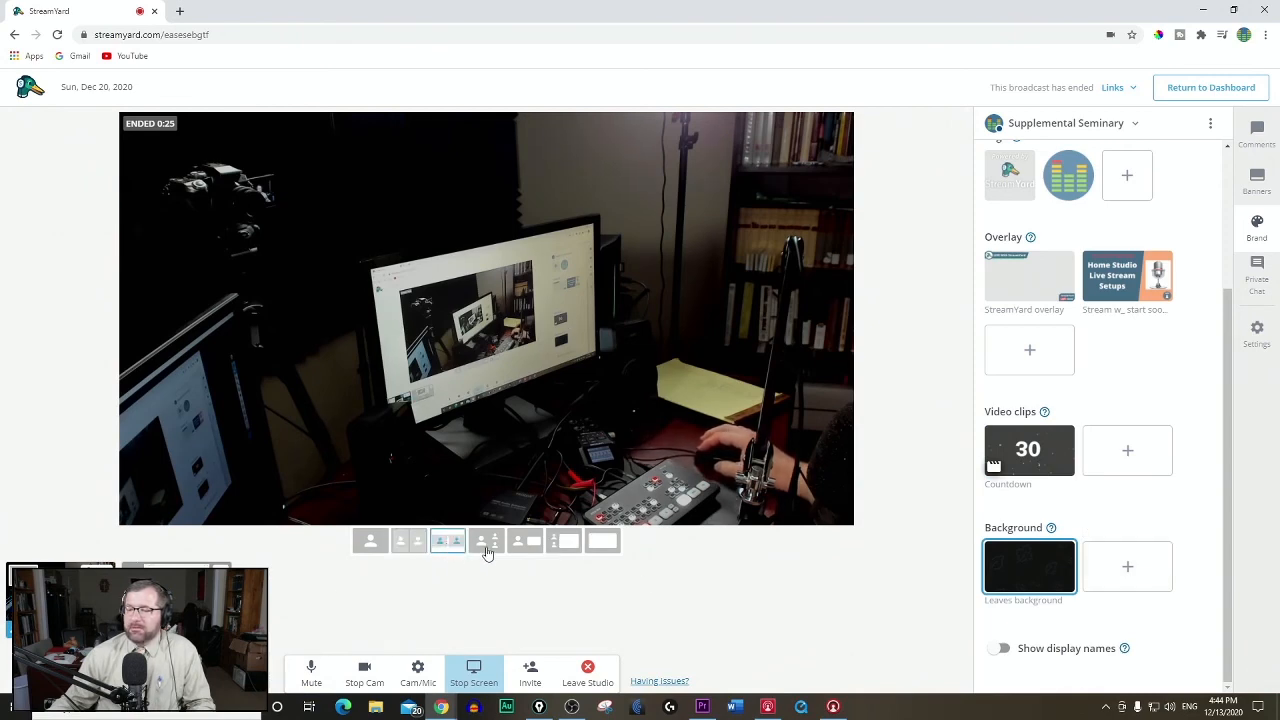
left_click(564, 540)
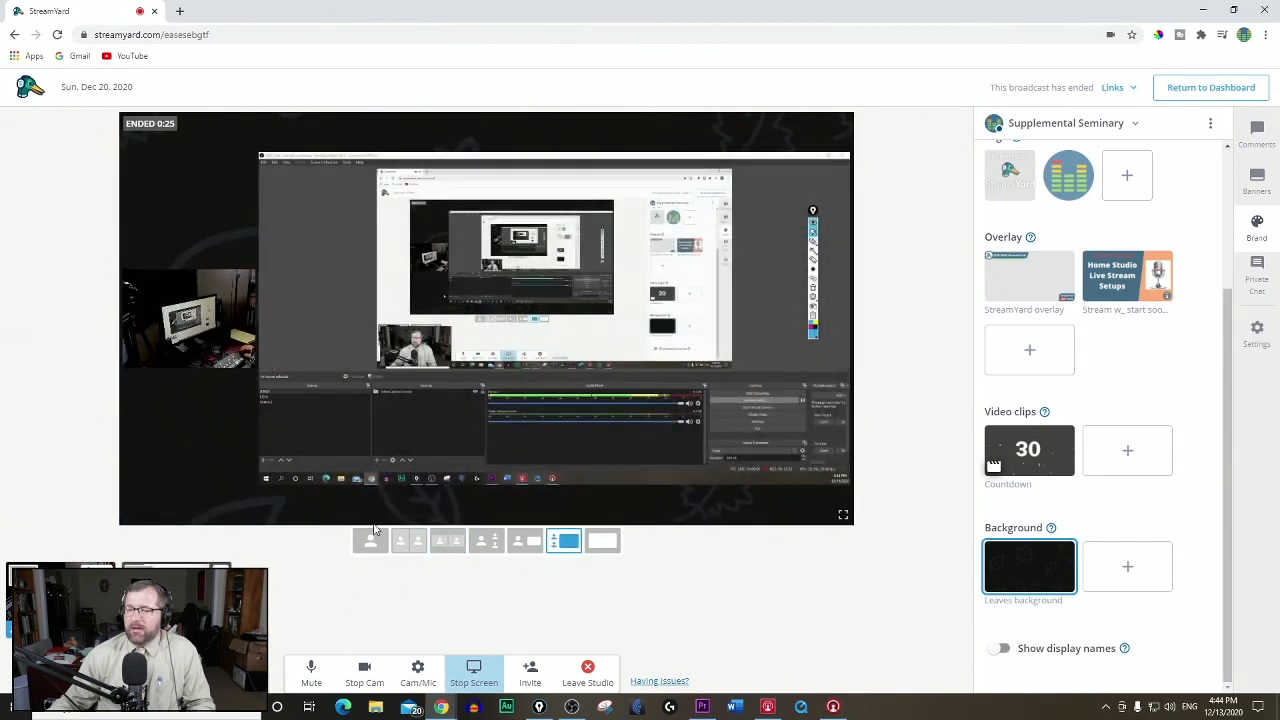
left_click(408, 540)
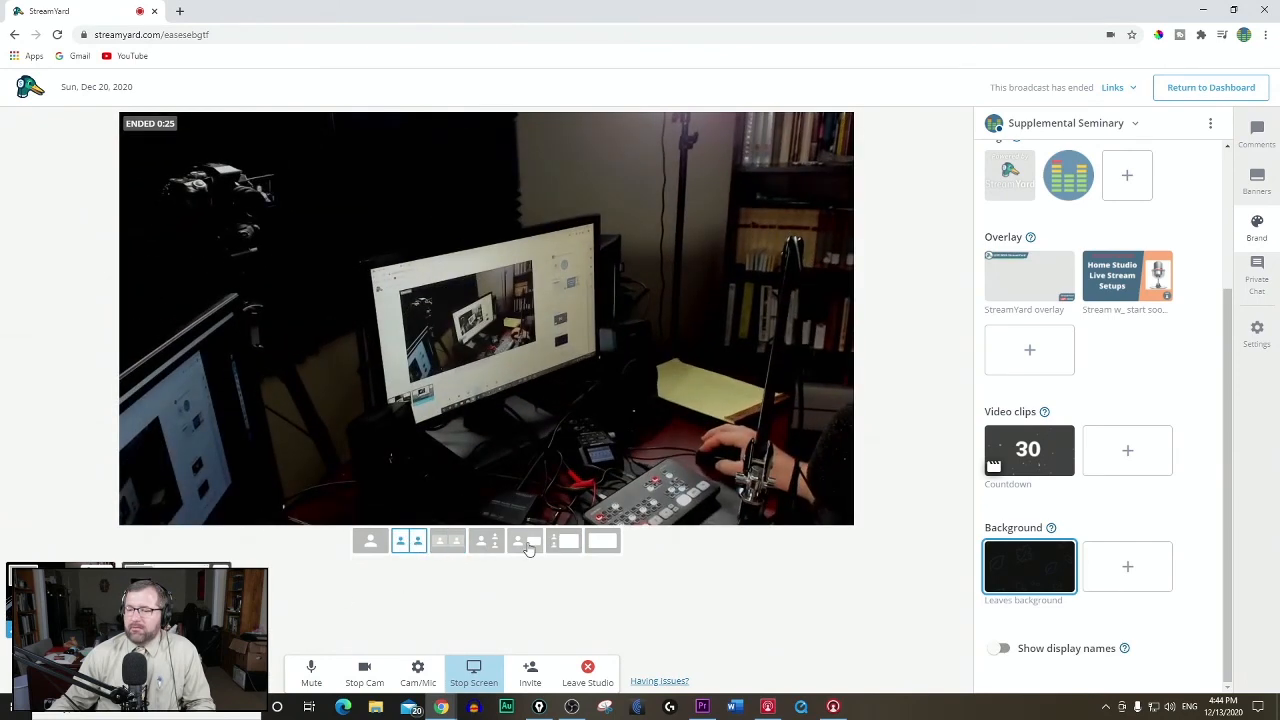
left_click(524, 540)
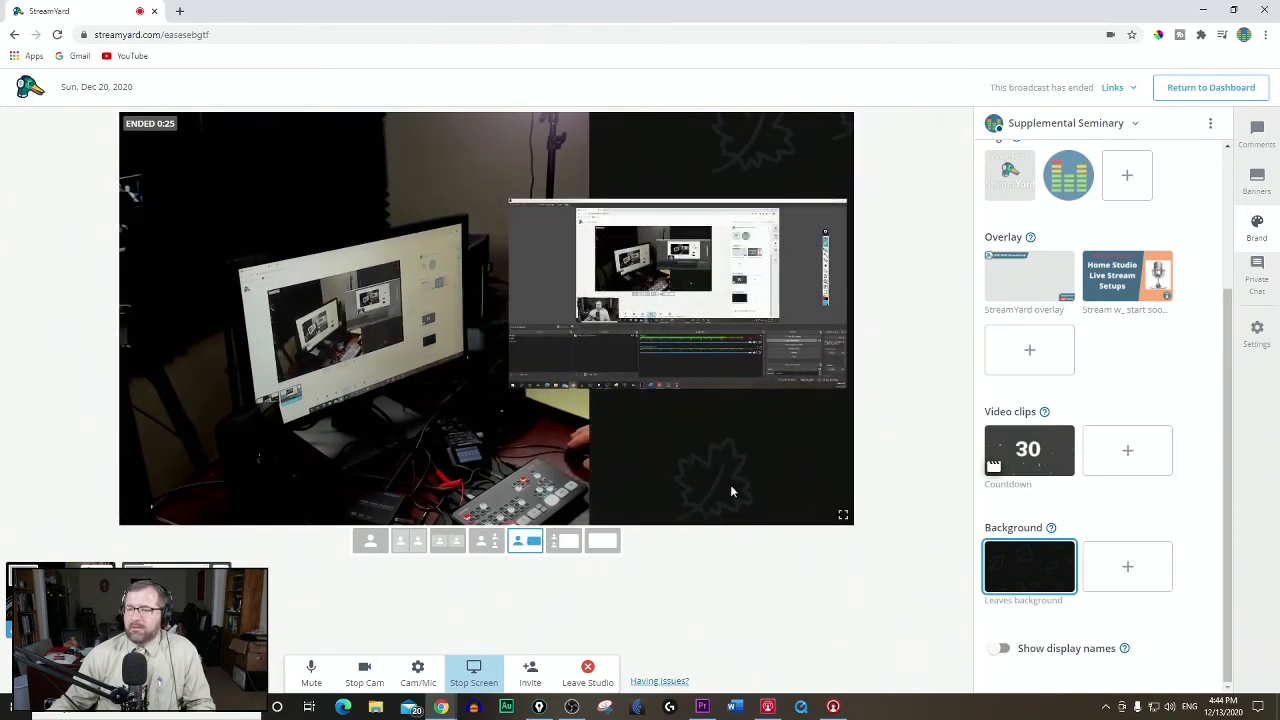
Try full-screen share and inset layouts, settling on the solo full-frame camera layout.
left_click(602, 540)
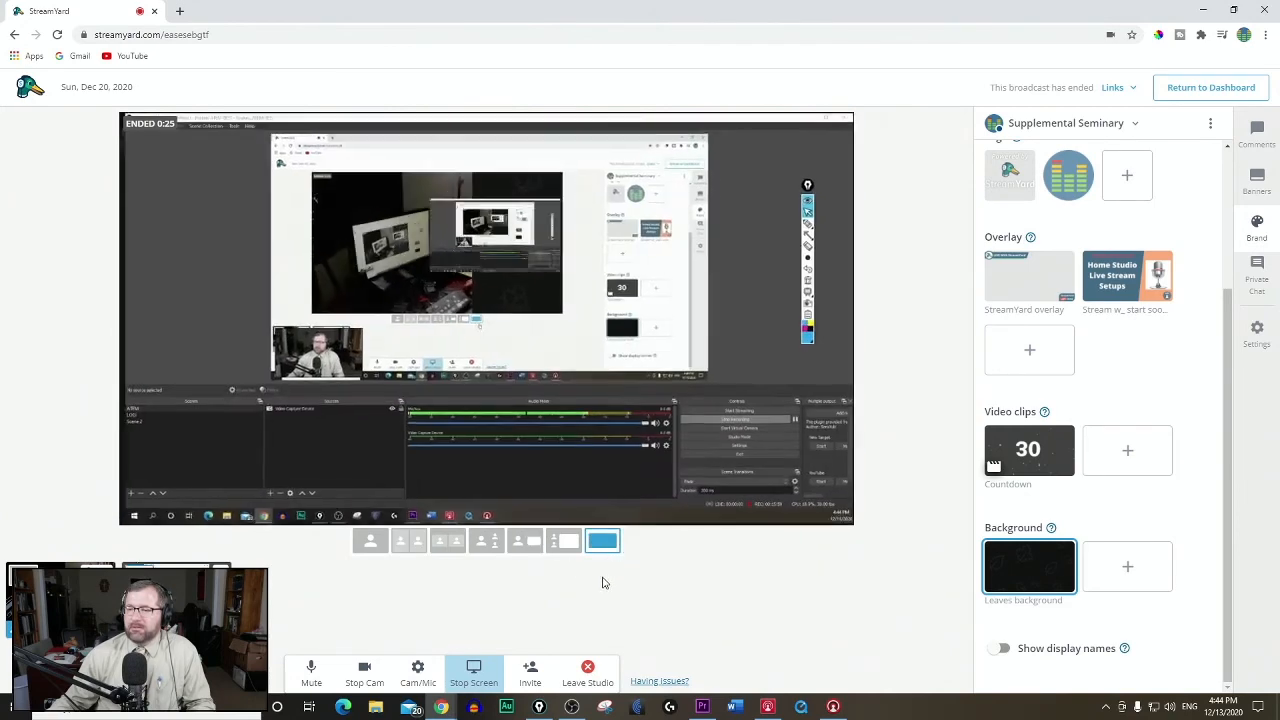
left_click(564, 540)
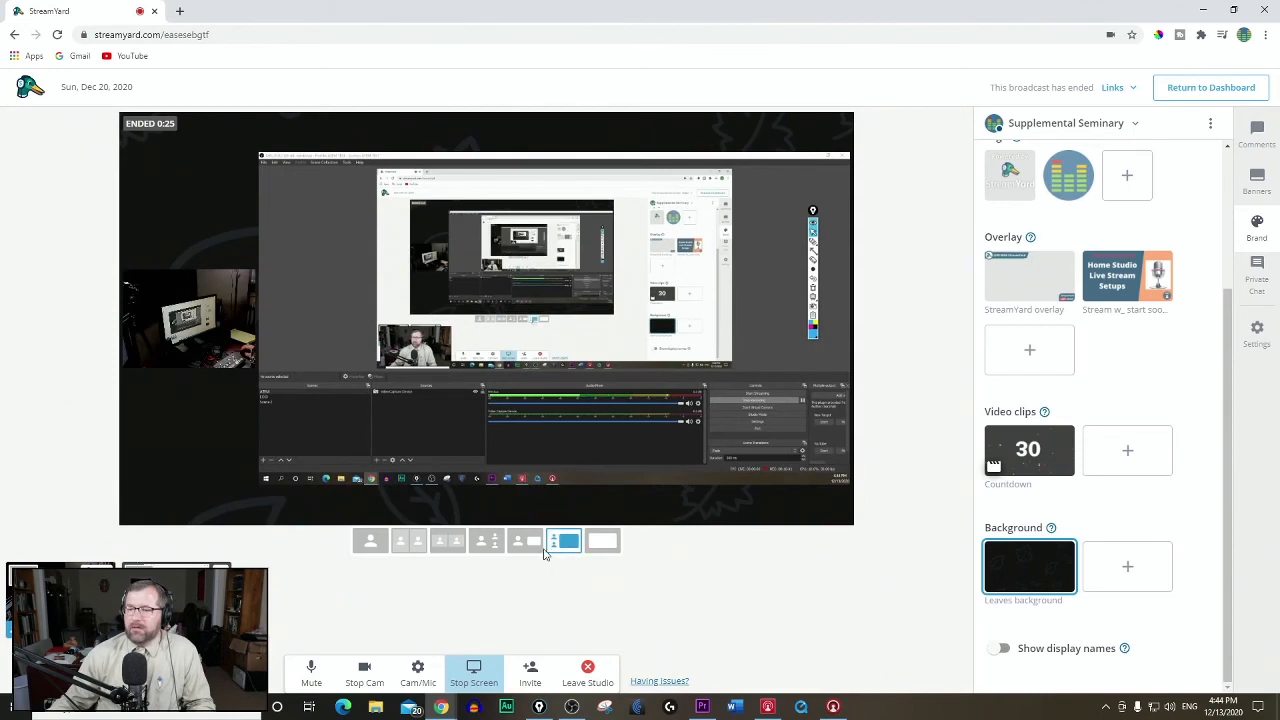
left_click(524, 540)
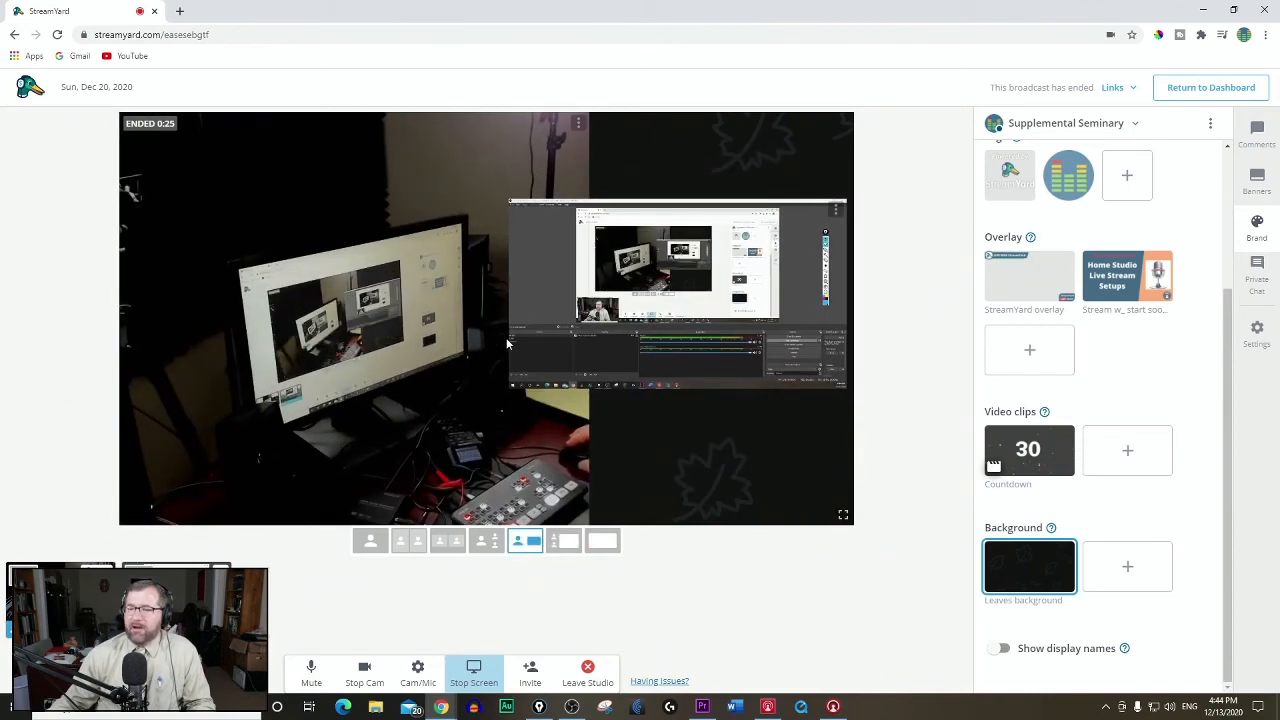
mouse_move(782, 228)
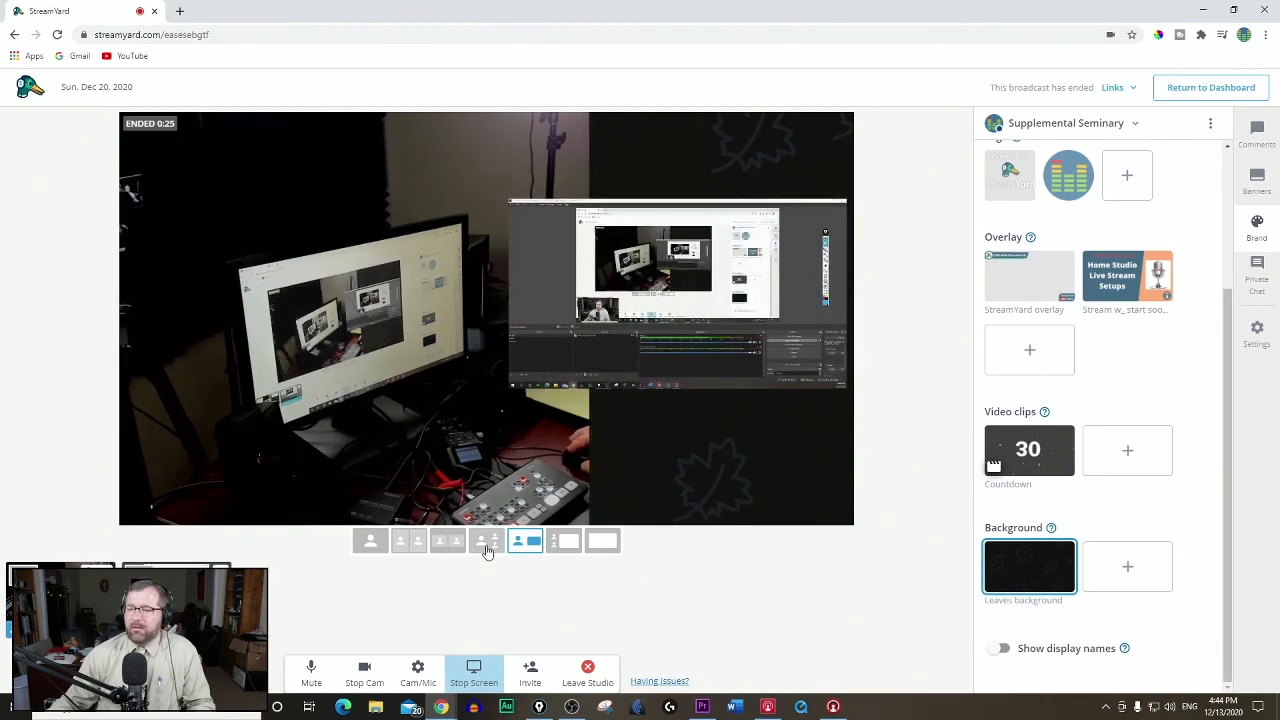
left_click(448, 540)
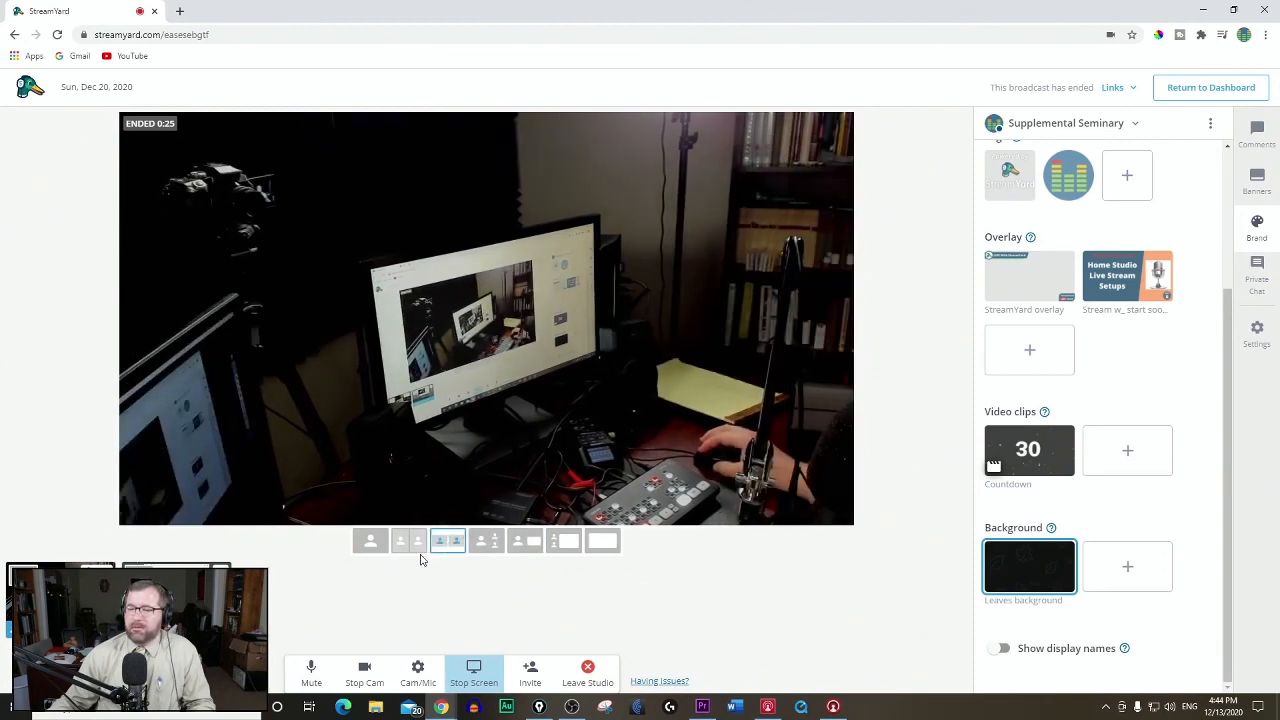
left_click(370, 540)
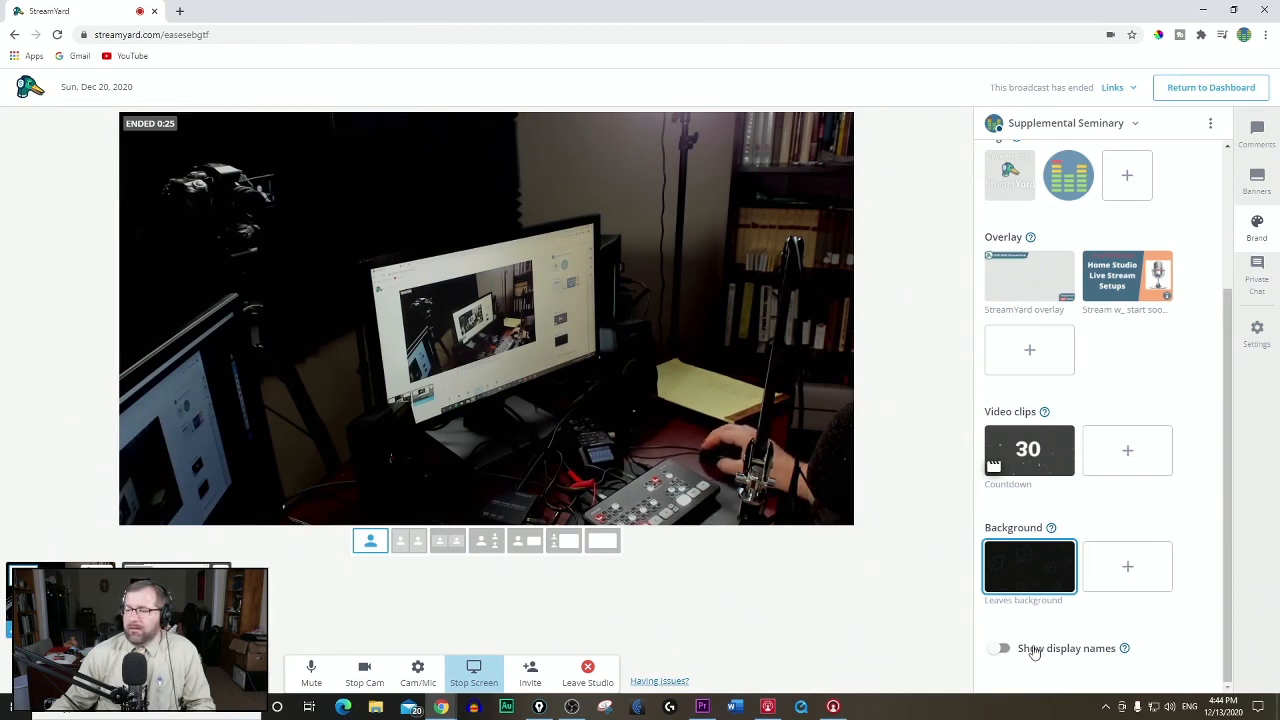
left_click(1000, 648)
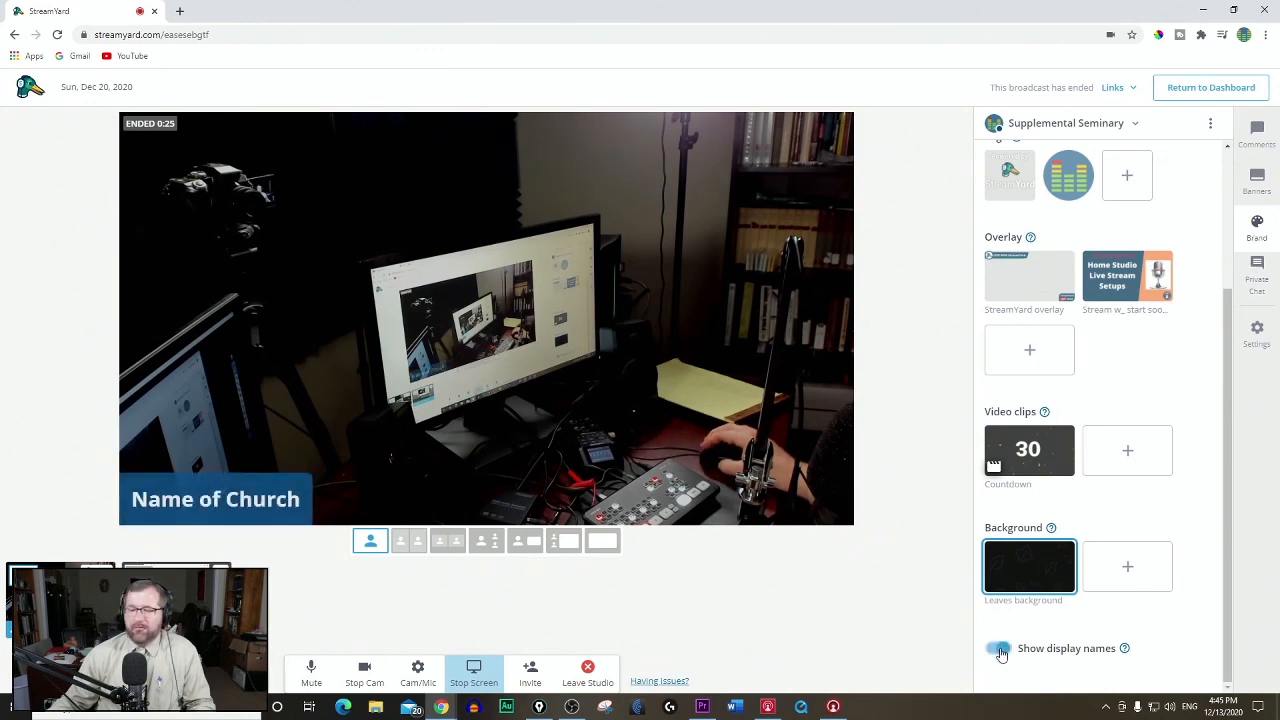
left_click(998, 648)
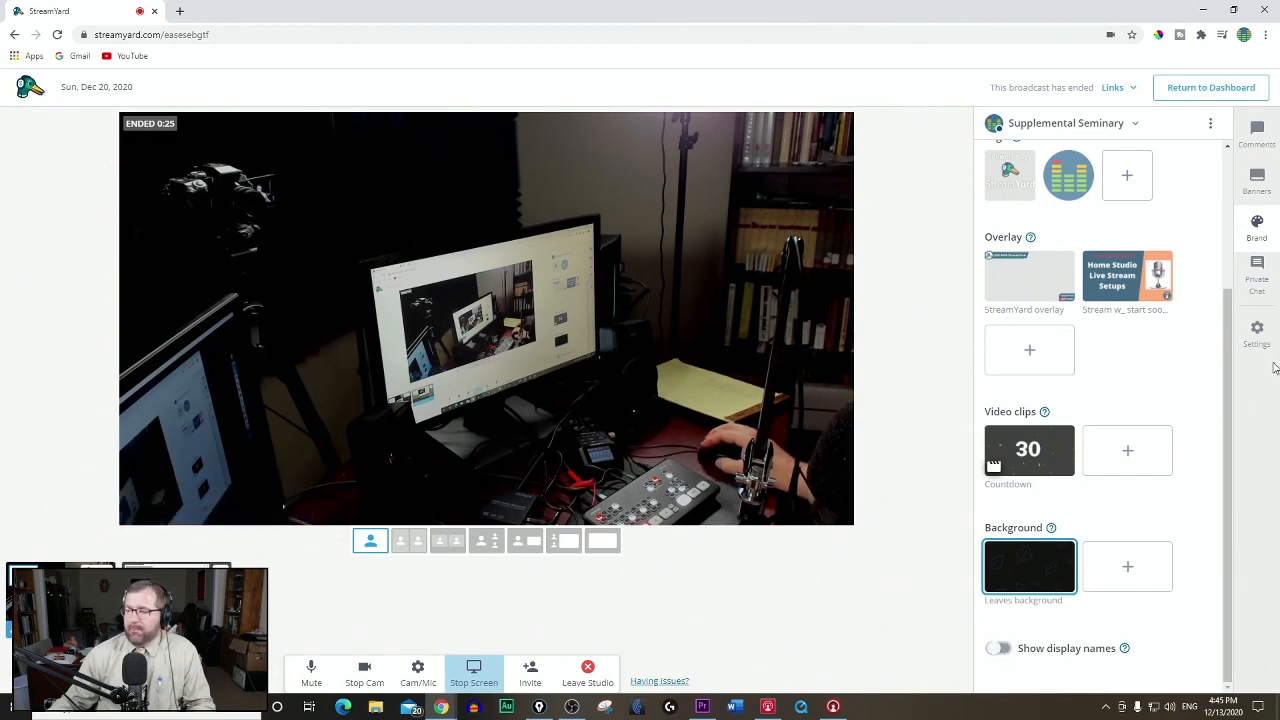
Open the Private Chat panel, view the guest invite link dialog, and close it.
left_click(1256, 270)
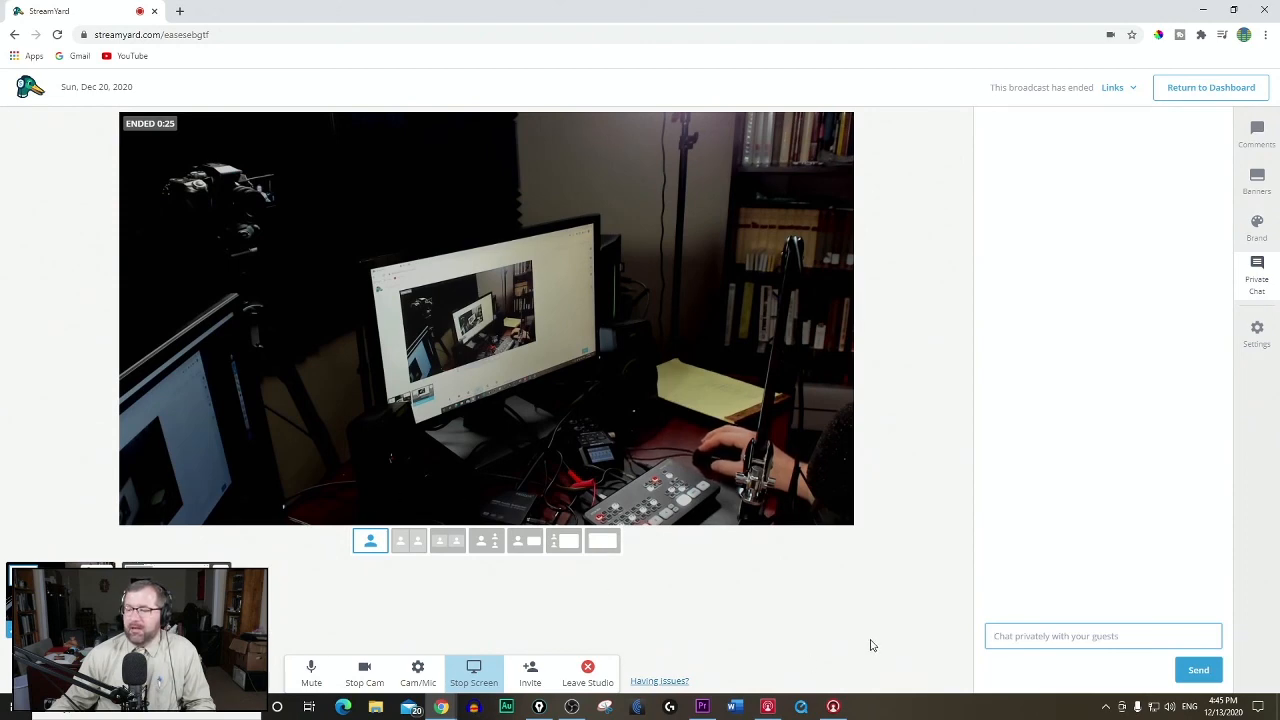
left_click(530, 672)
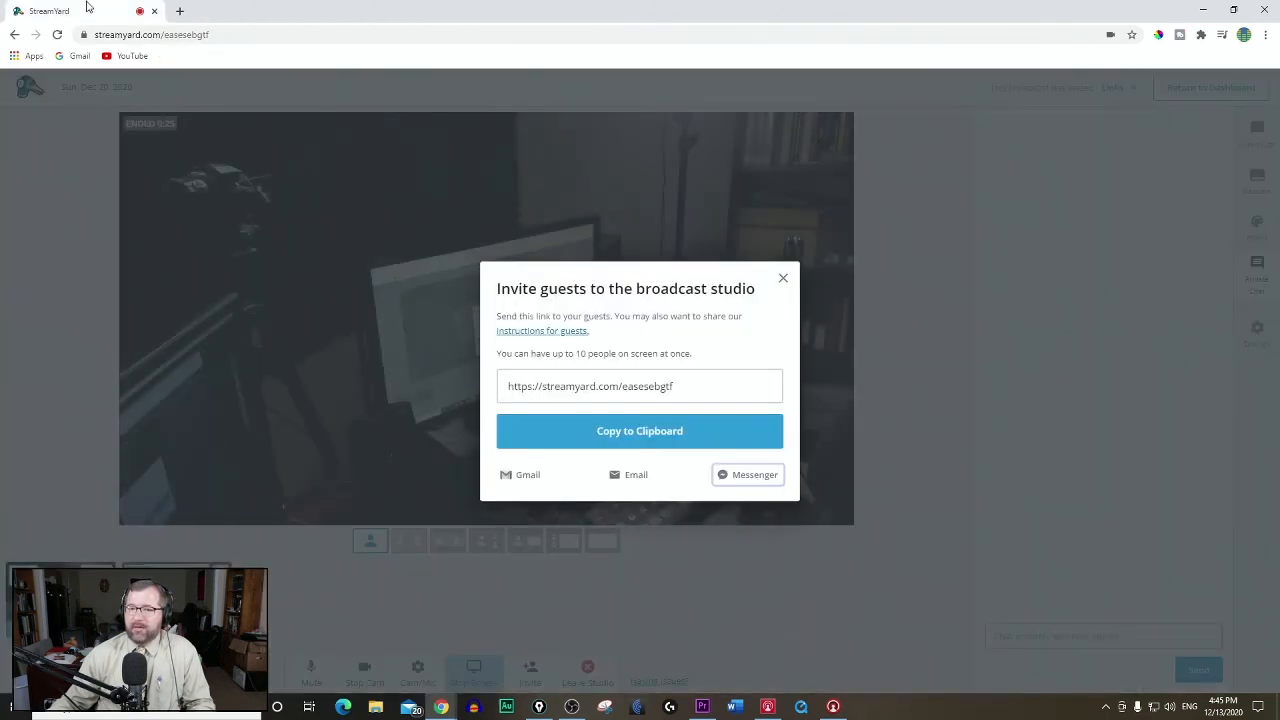
left_click(784, 276)
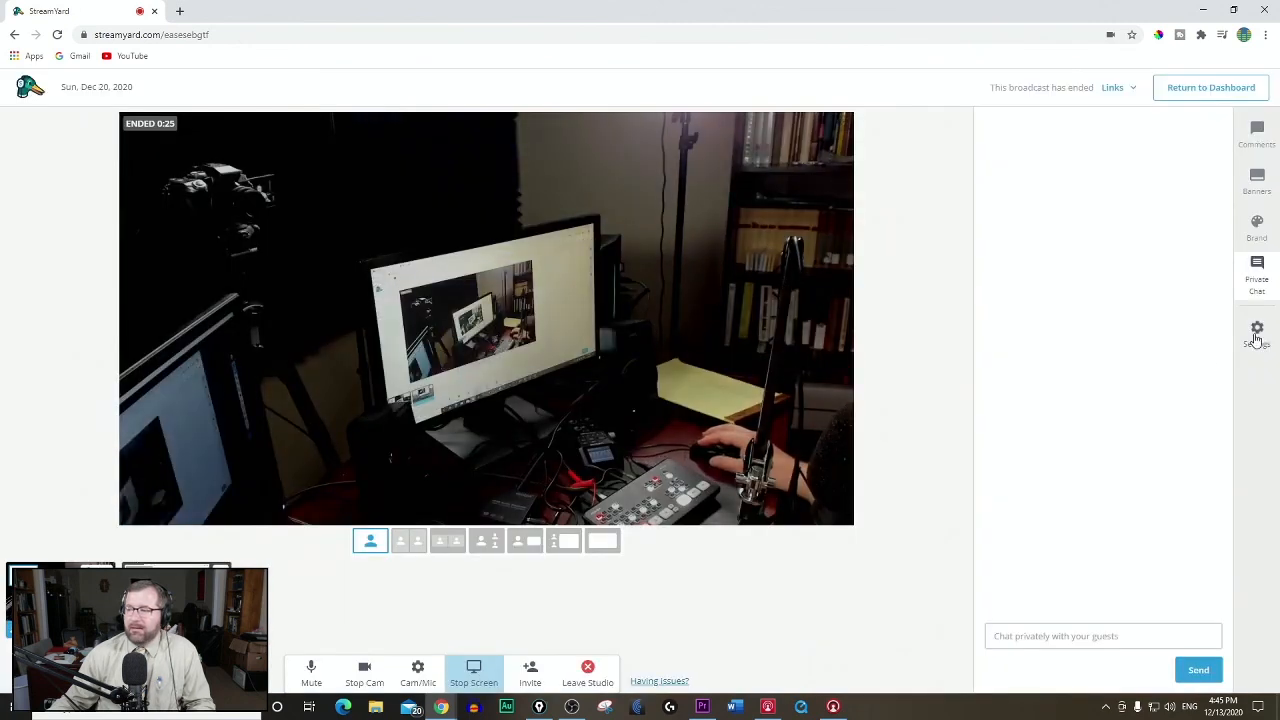
left_click(1256, 328)
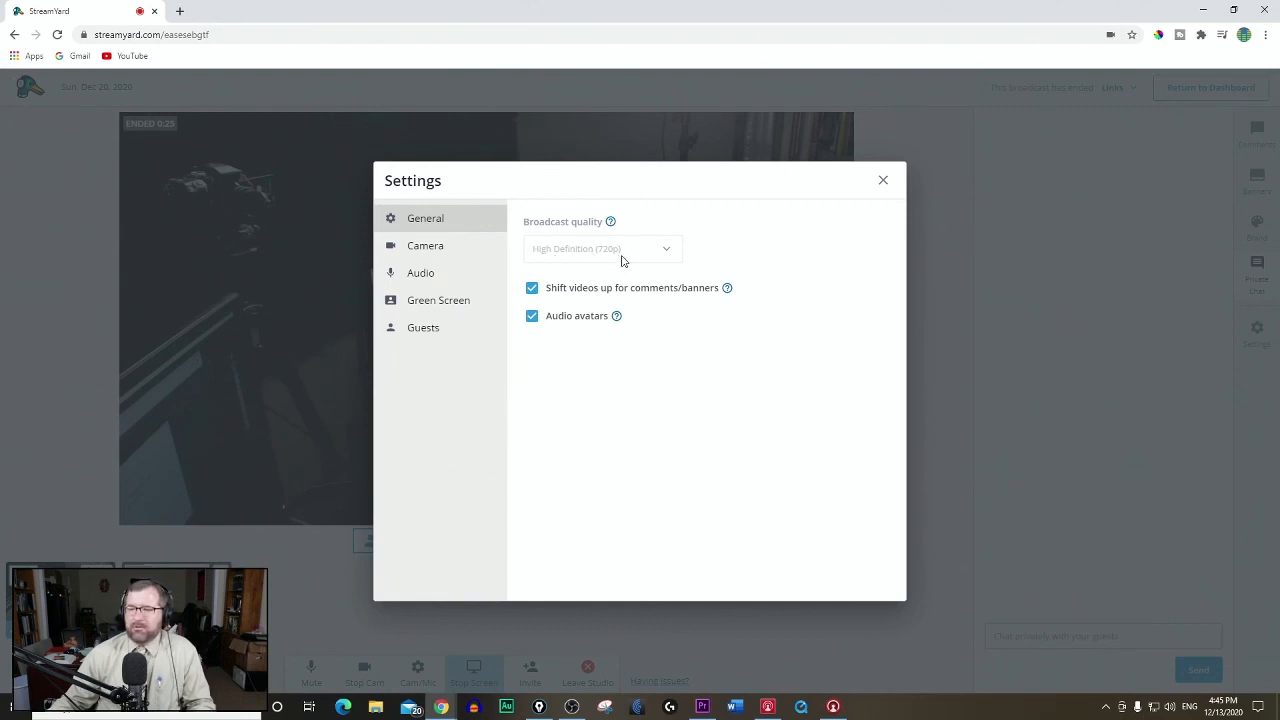
left_click(424, 244)
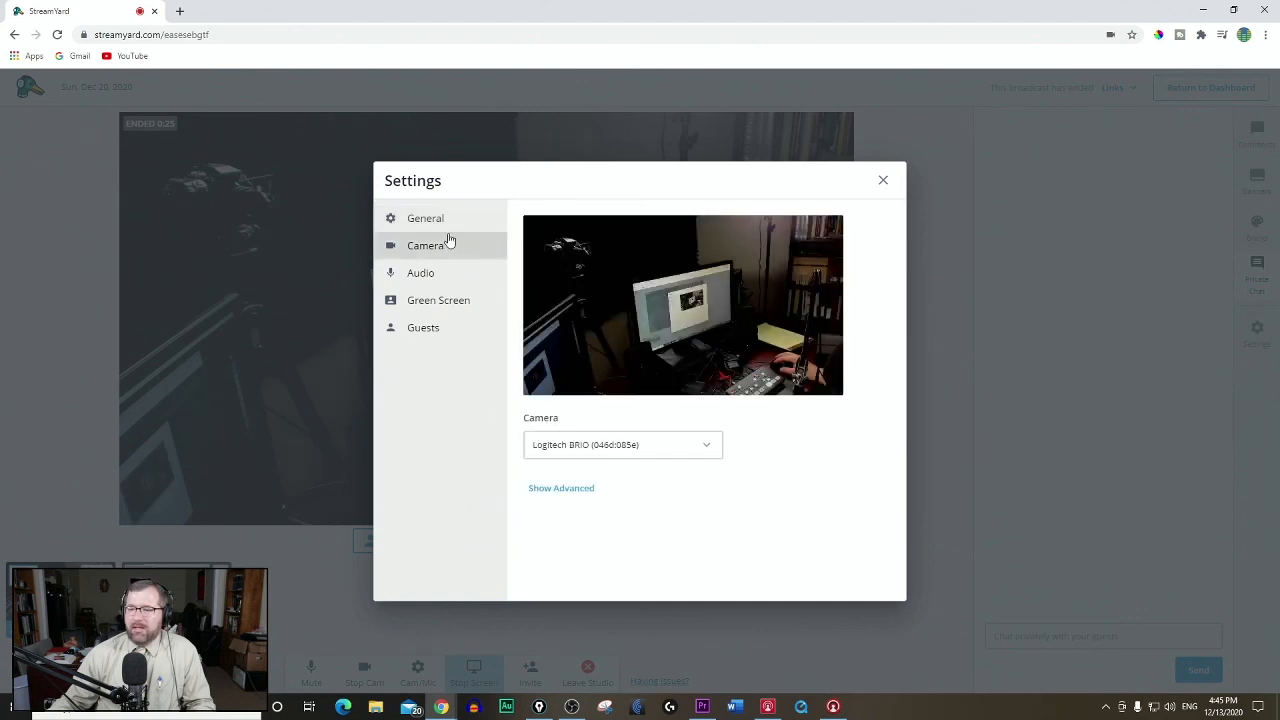
left_click(424, 218)
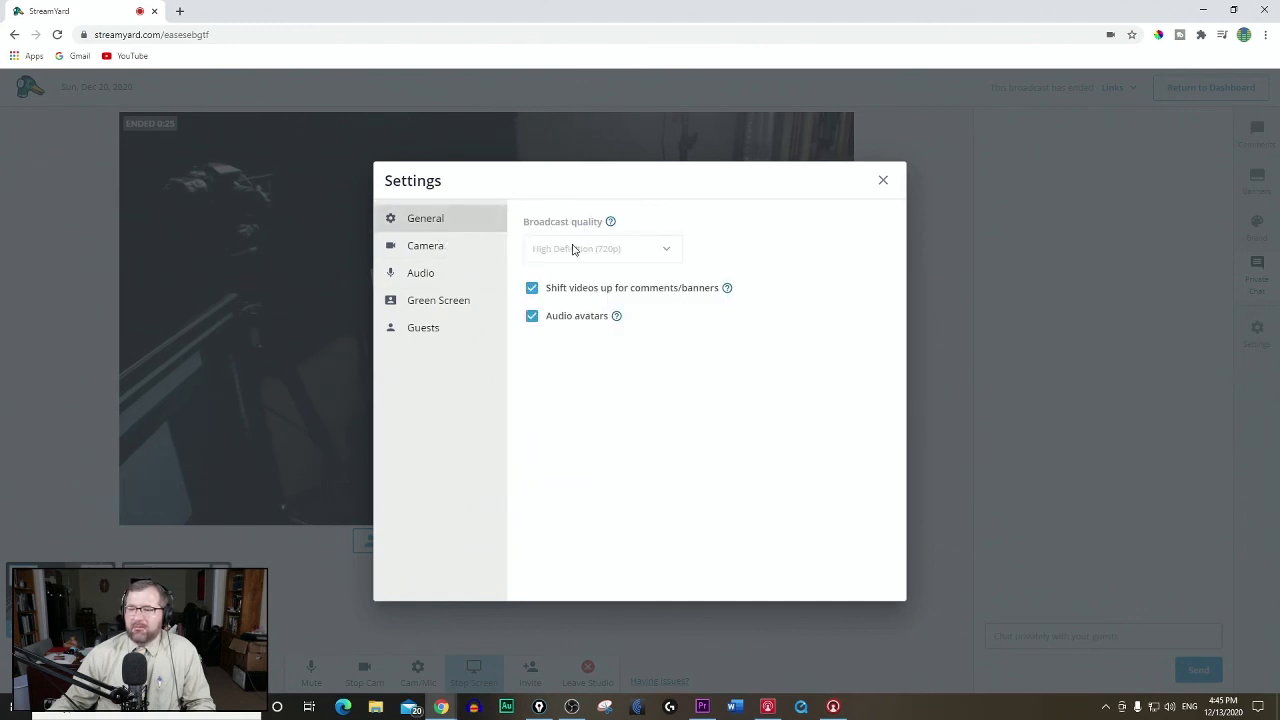
mouse_move(588, 256)
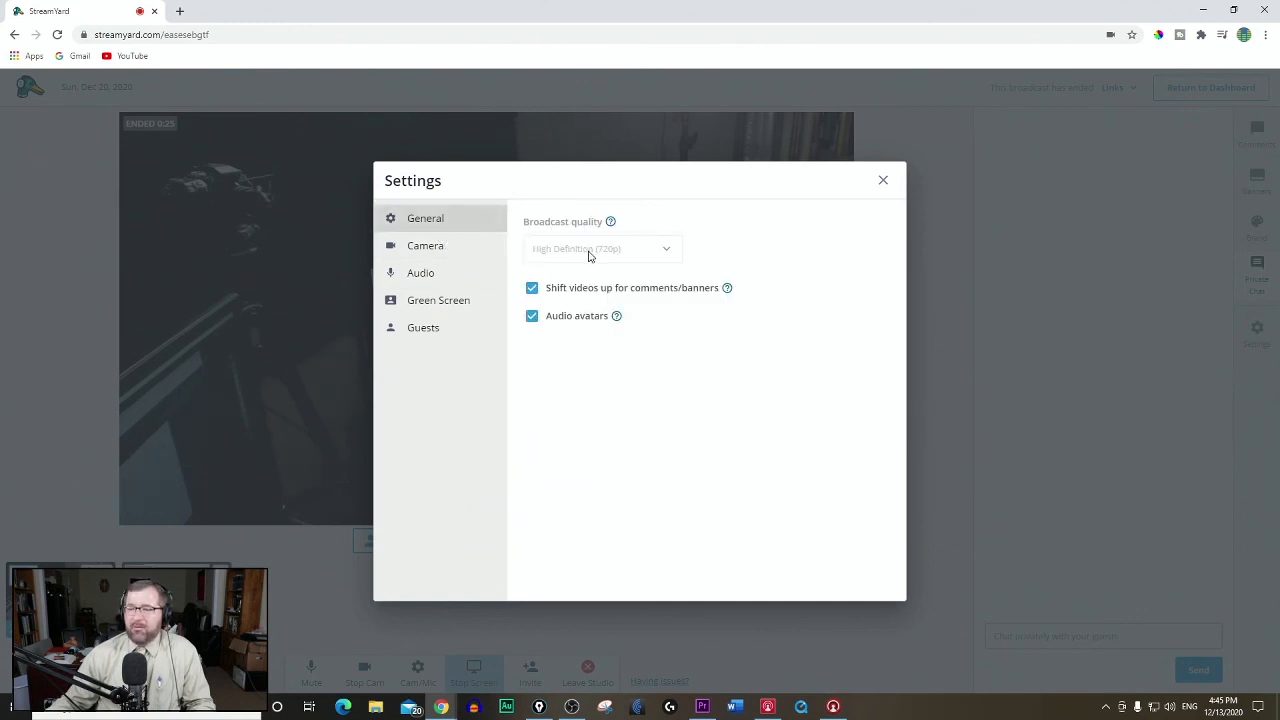
left_click(424, 244)
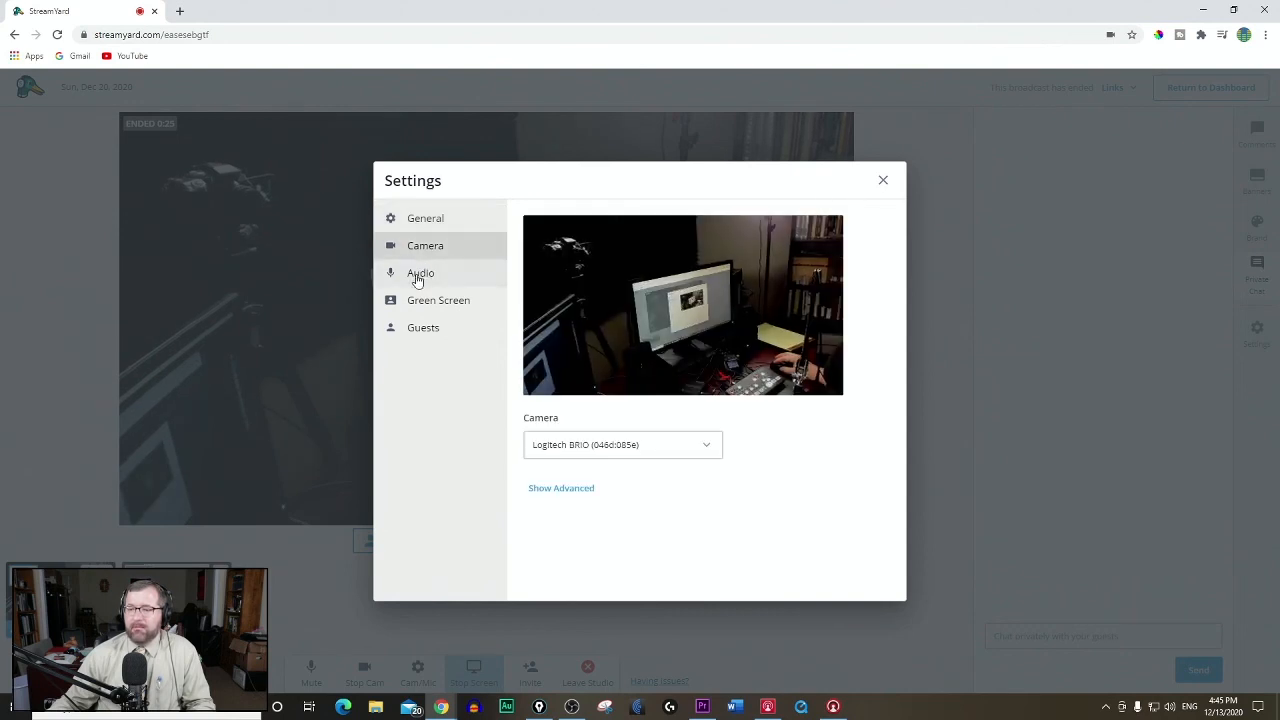
left_click(420, 272)
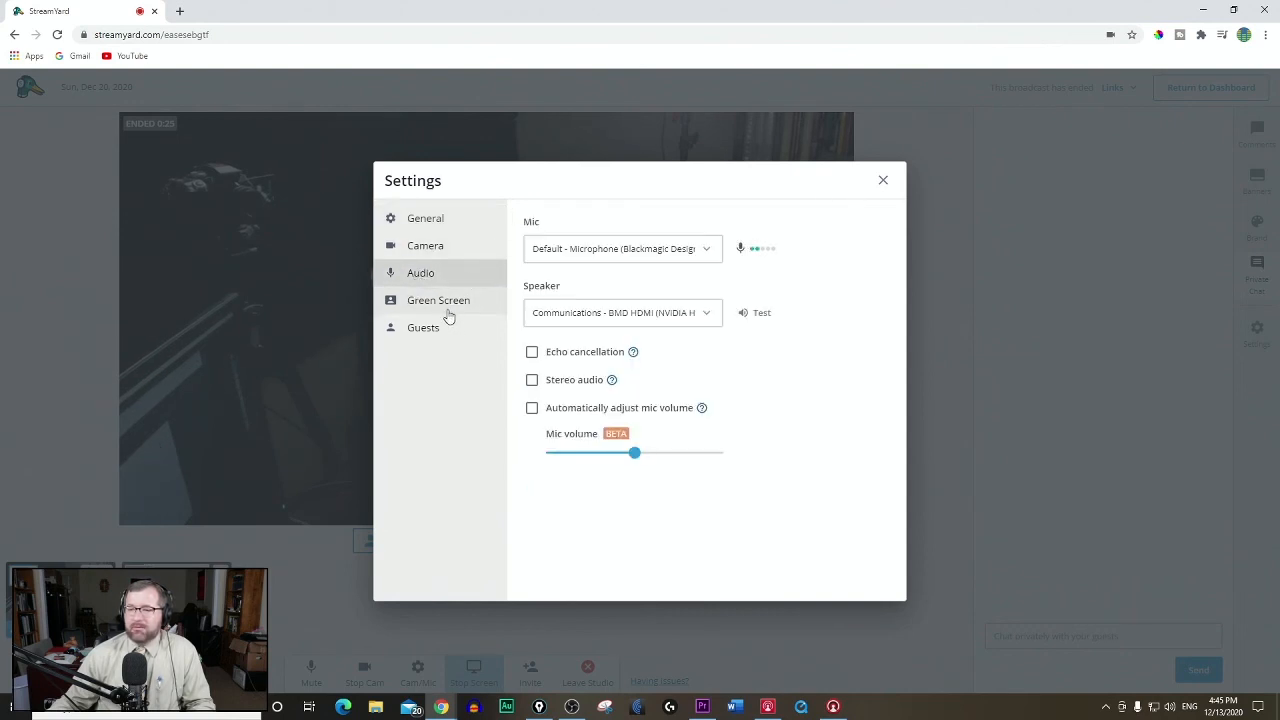
left_click(424, 328)
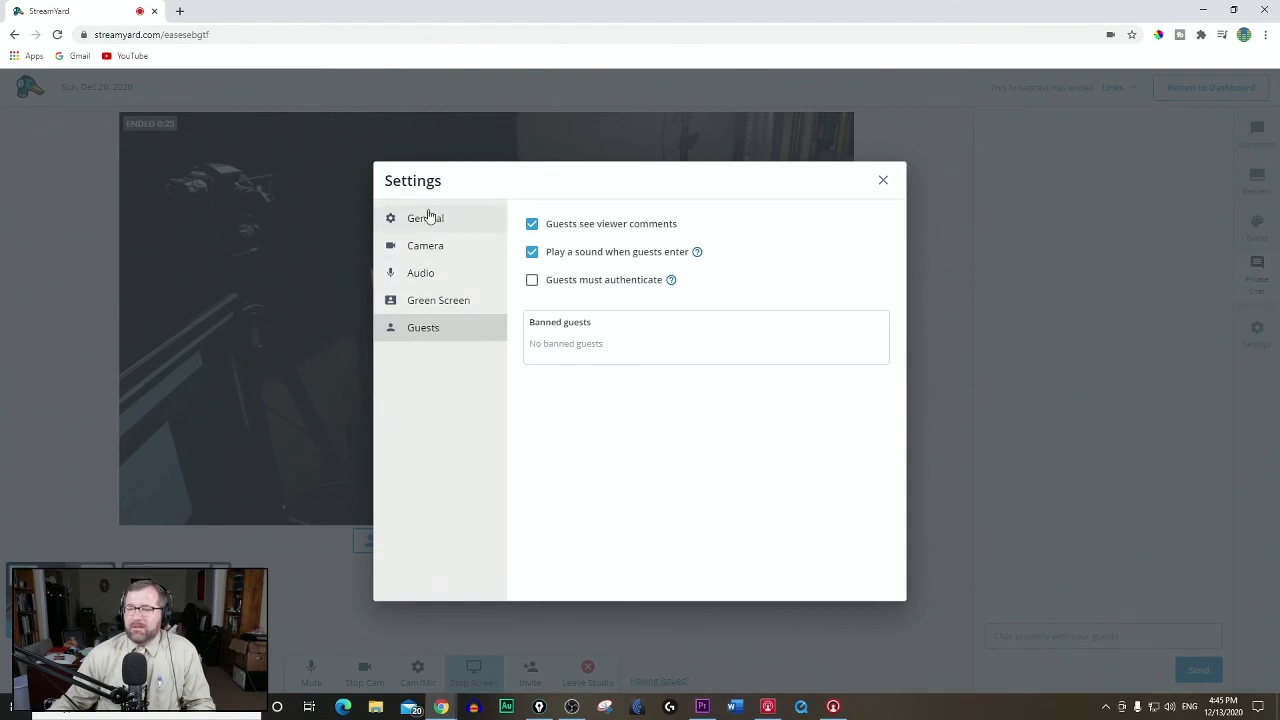
left_click(882, 180)
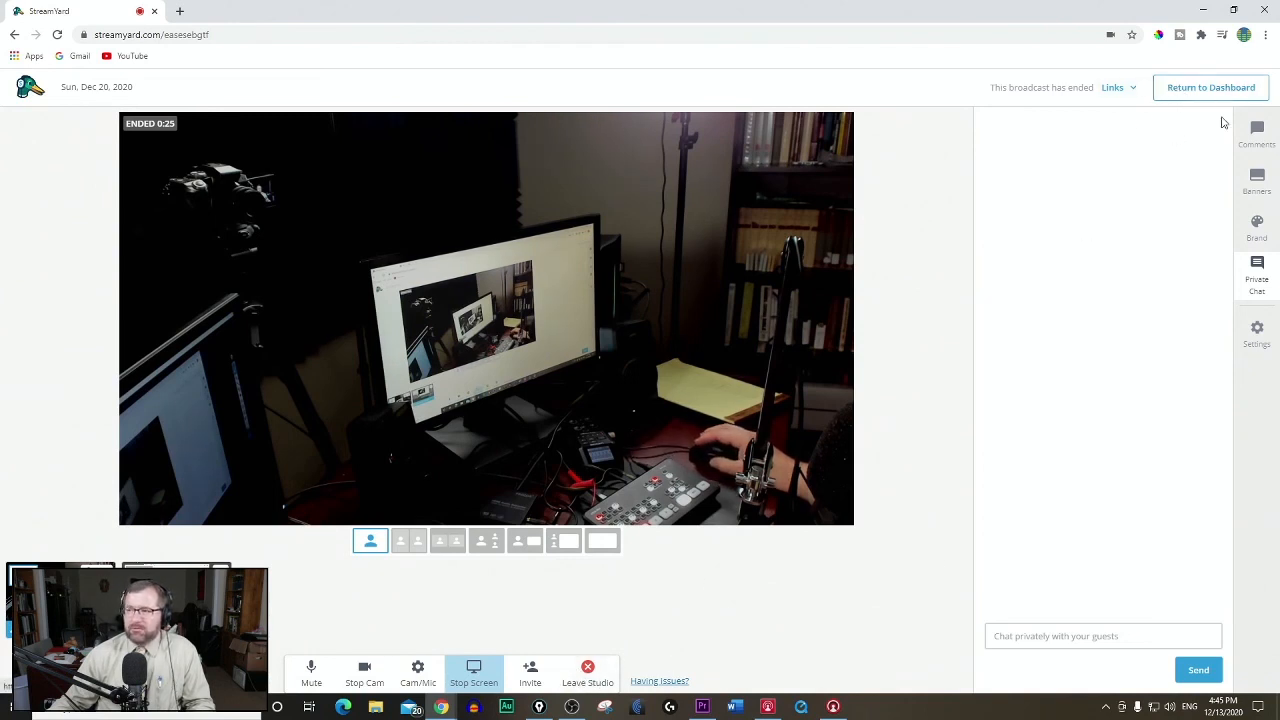
Back on the dashboard, delete the Dec 12 'test' broadcast, glance at Past Broadcasts, and land on Upcoming Broadcasts.
left_click(1210, 88)
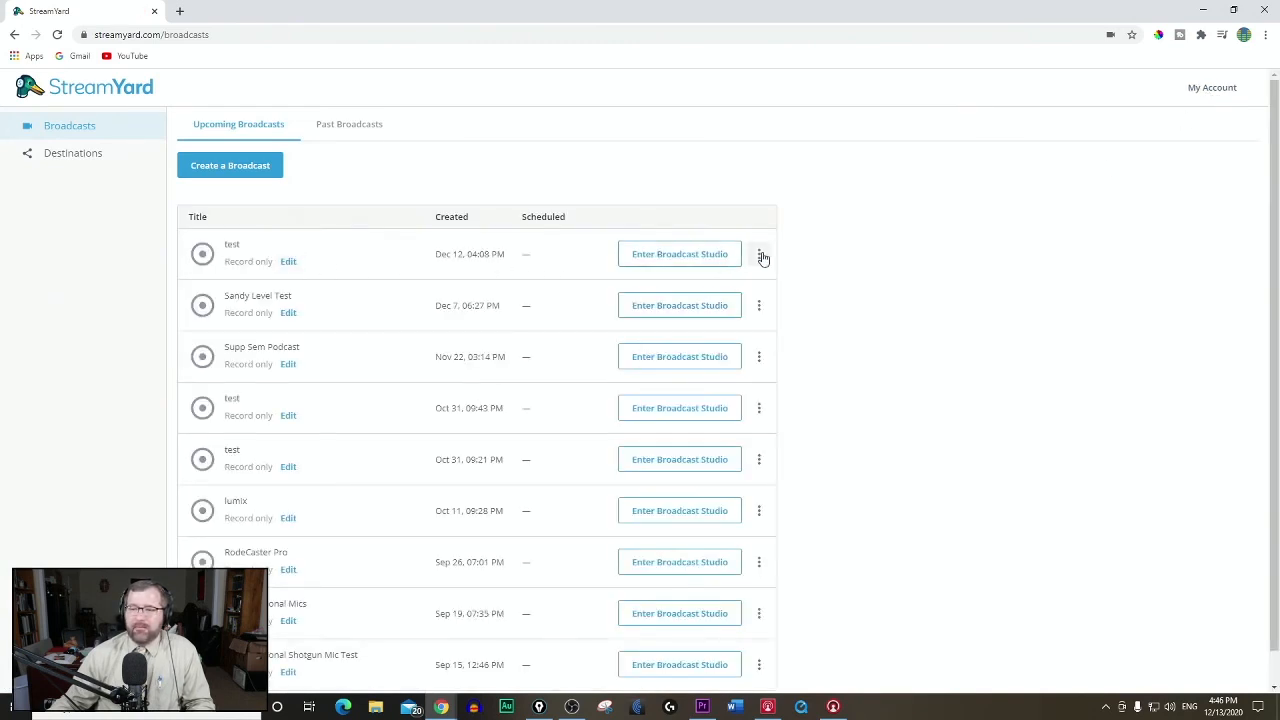
left_click(764, 252)
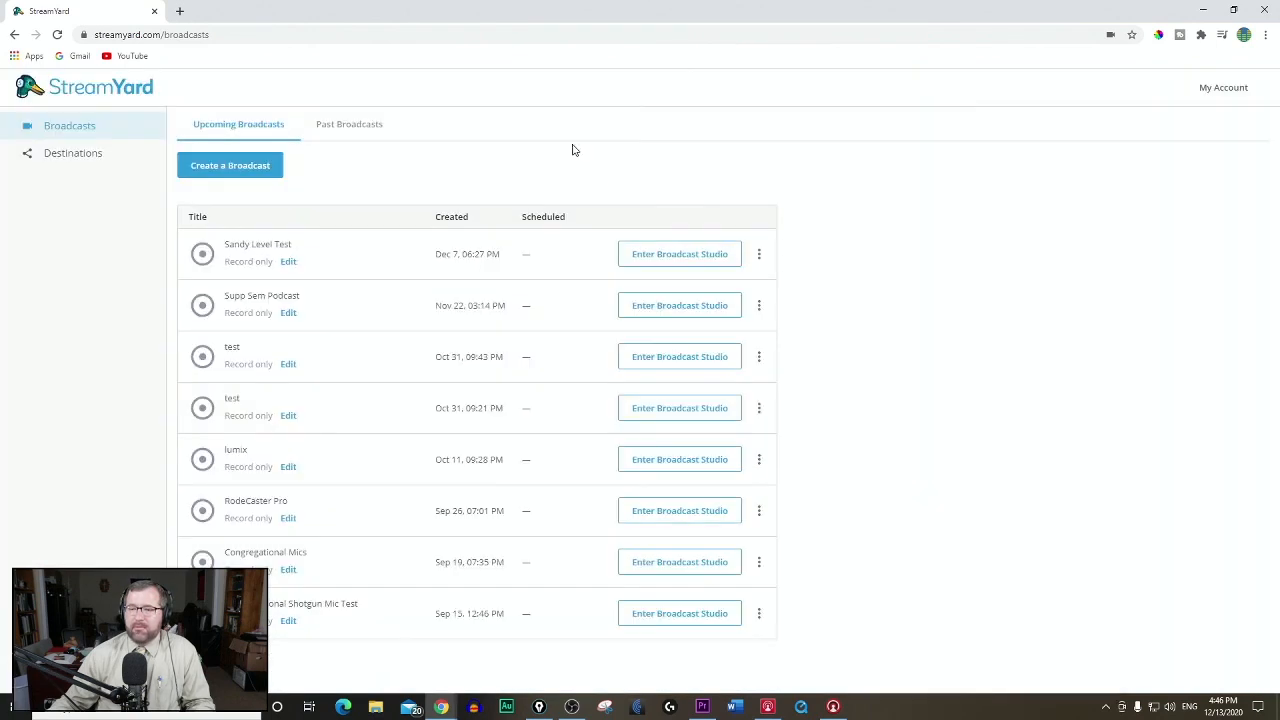
mouse_move(308, 544)
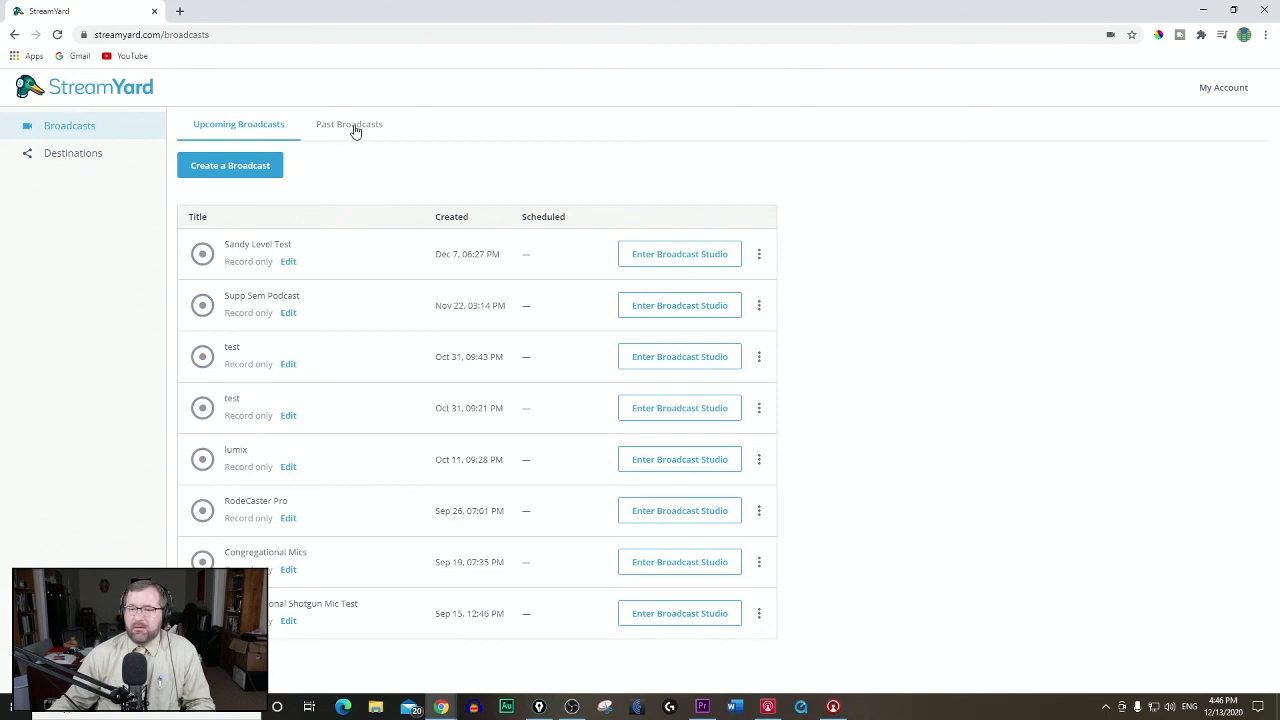
left_click(348, 124)
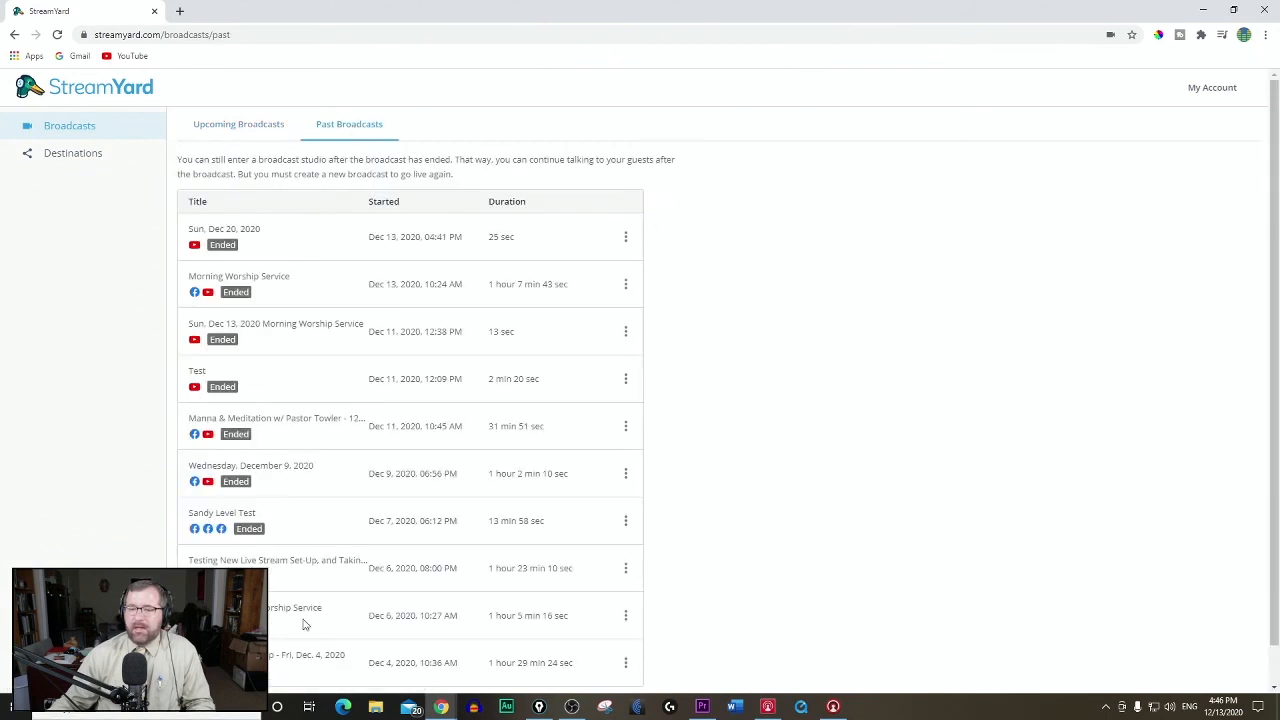
left_click(238, 124)
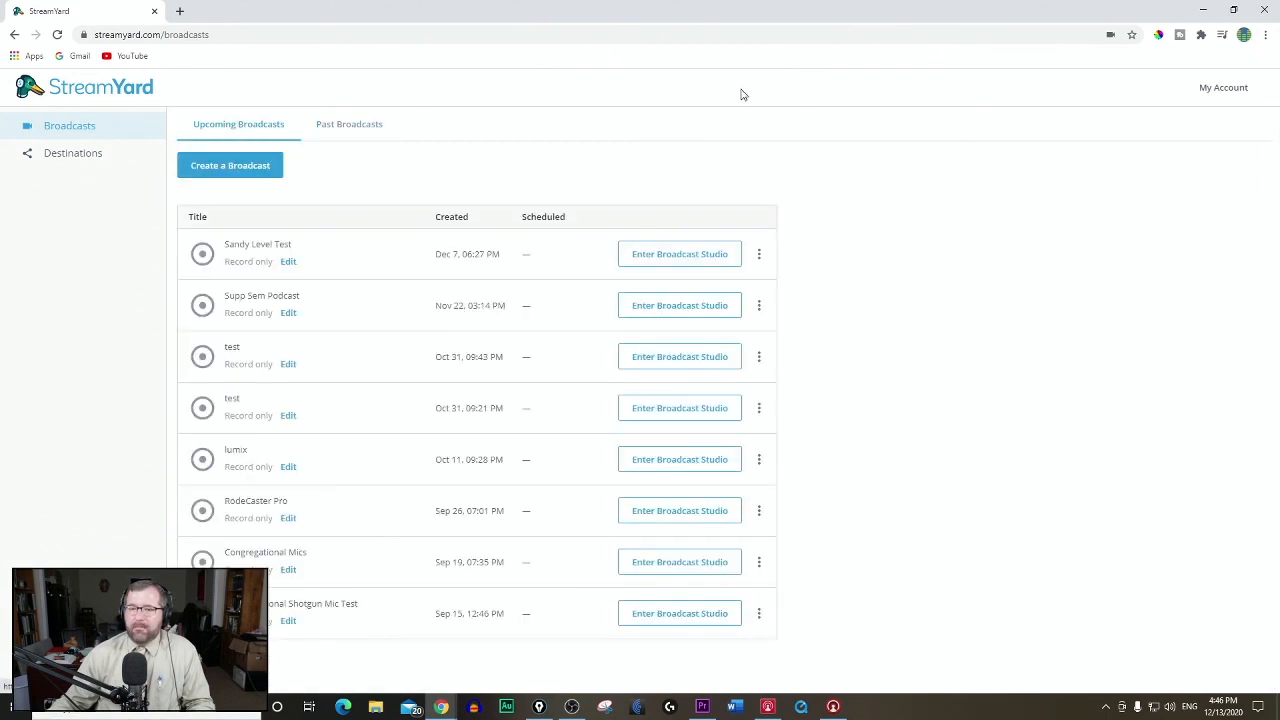